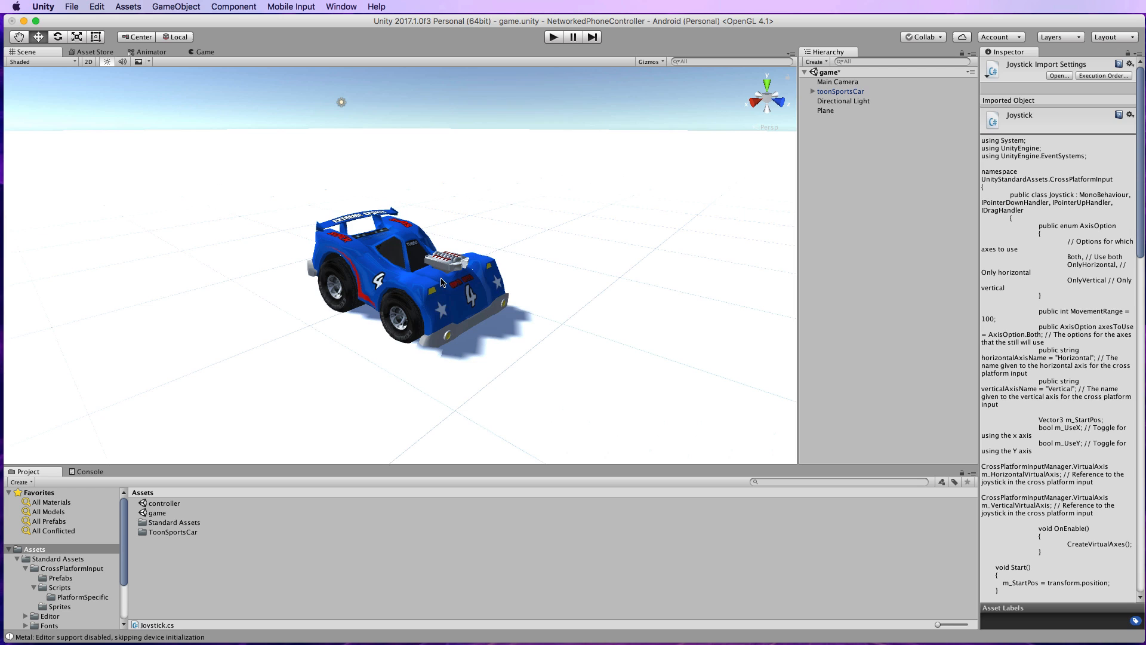
{"action": "mouse_move", "coordinate": [458, 308]}
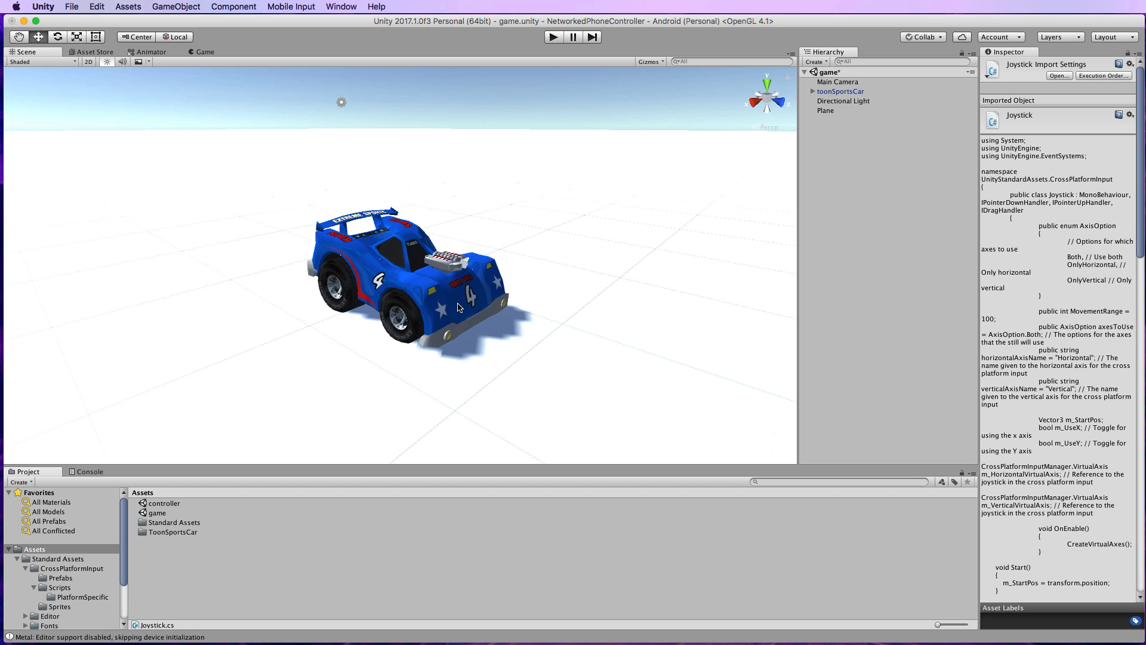
{"action": "mouse_move", "coordinate": [474, 256]}
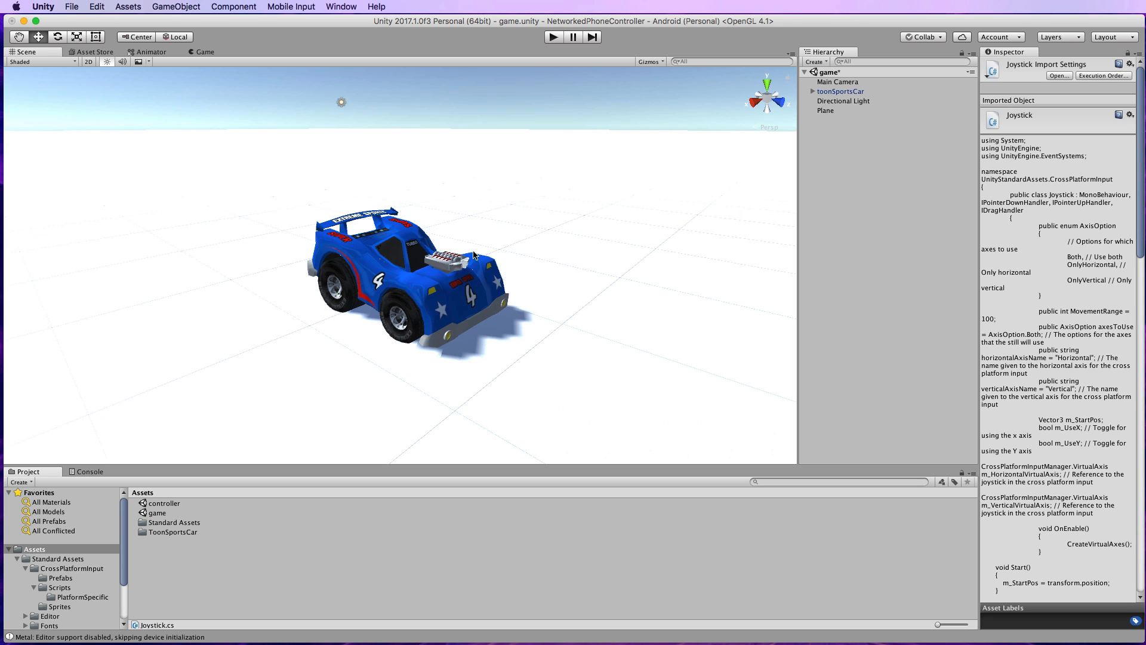
{"action": "mouse_move", "coordinate": [727, 215]}
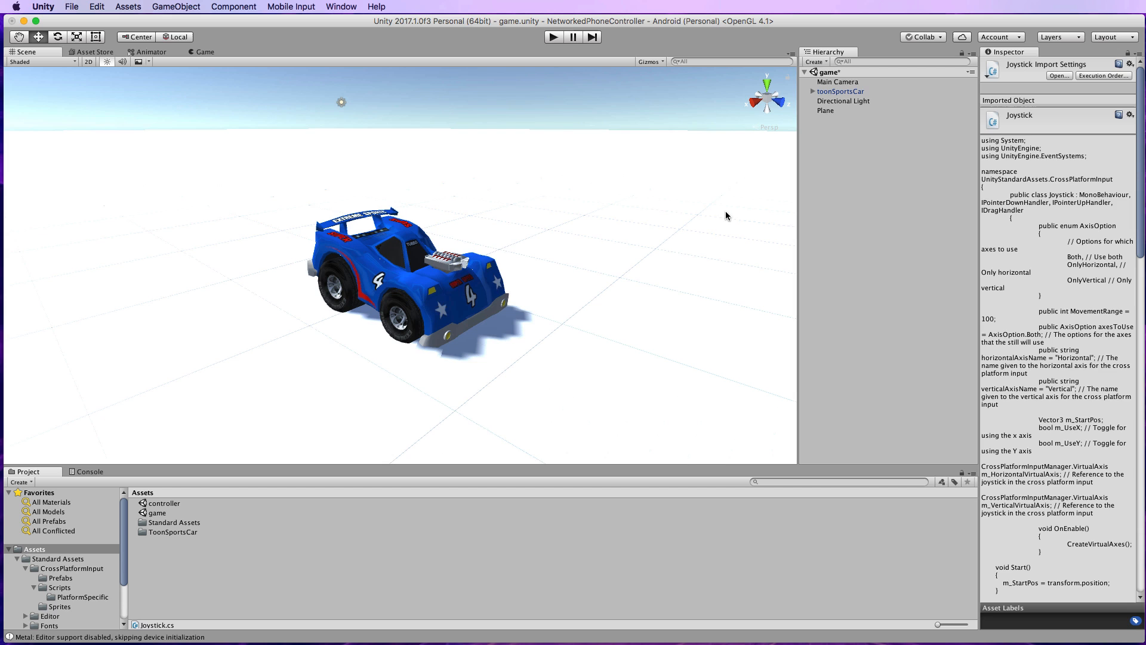
Inspect the ground plane and toy car, then bring up the importable standard packages.
{"action": "left_click", "coordinate": [825, 109]}
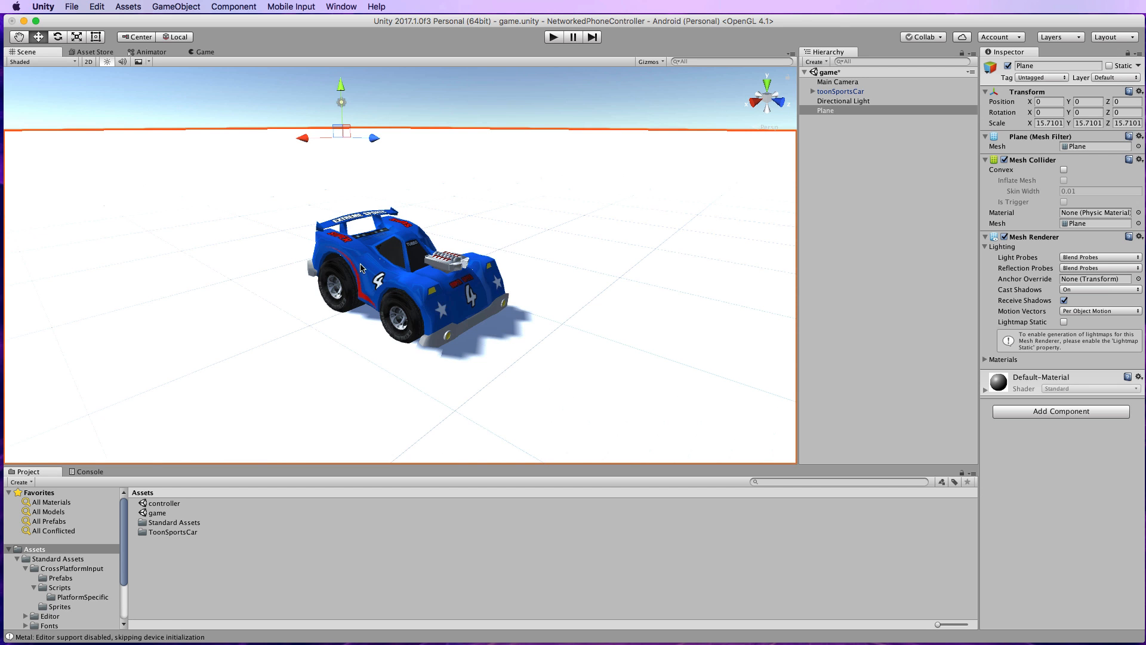
{"action": "mouse_move", "coordinate": [851, 91]}
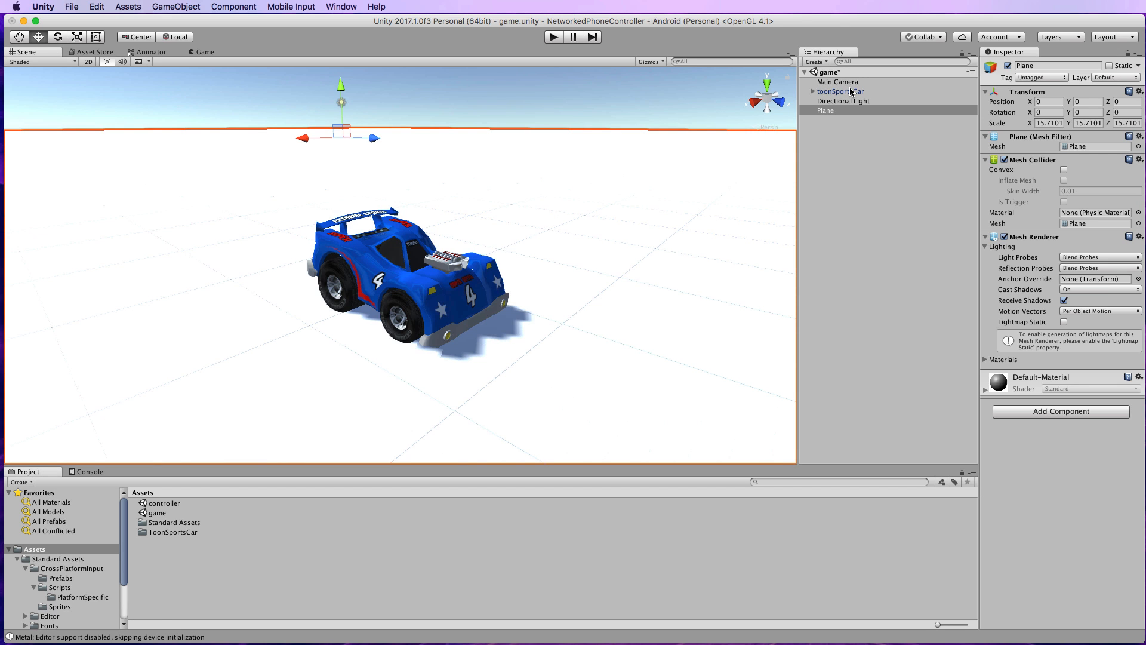
{"action": "left_click", "coordinate": [840, 91]}
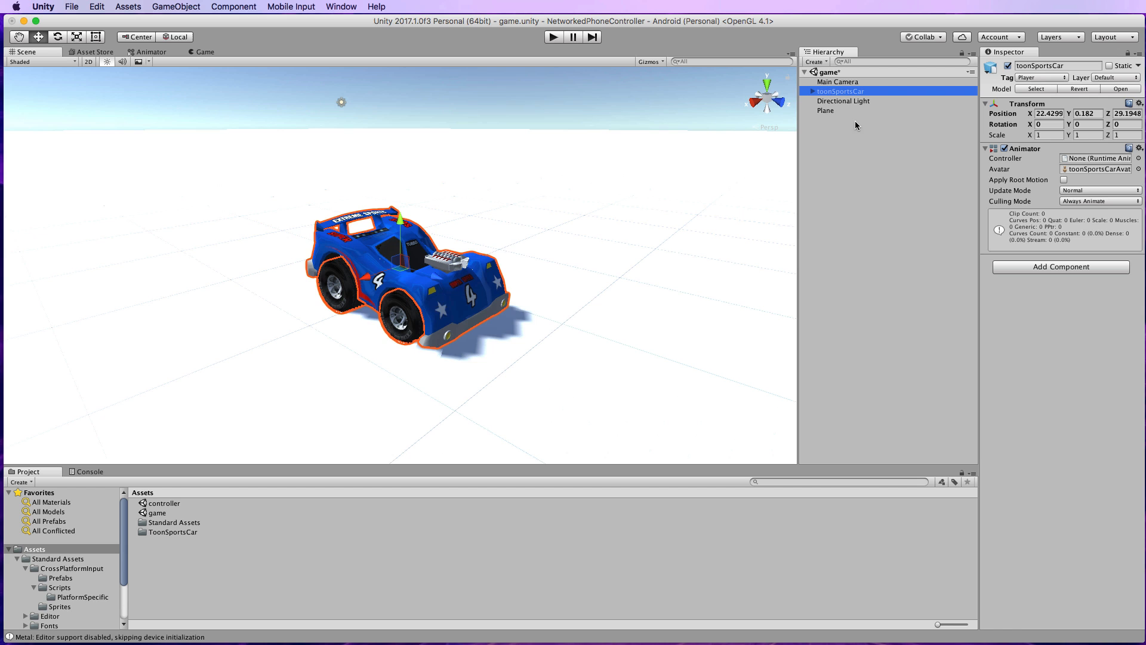
{"action": "mouse_move", "coordinate": [826, 120]}
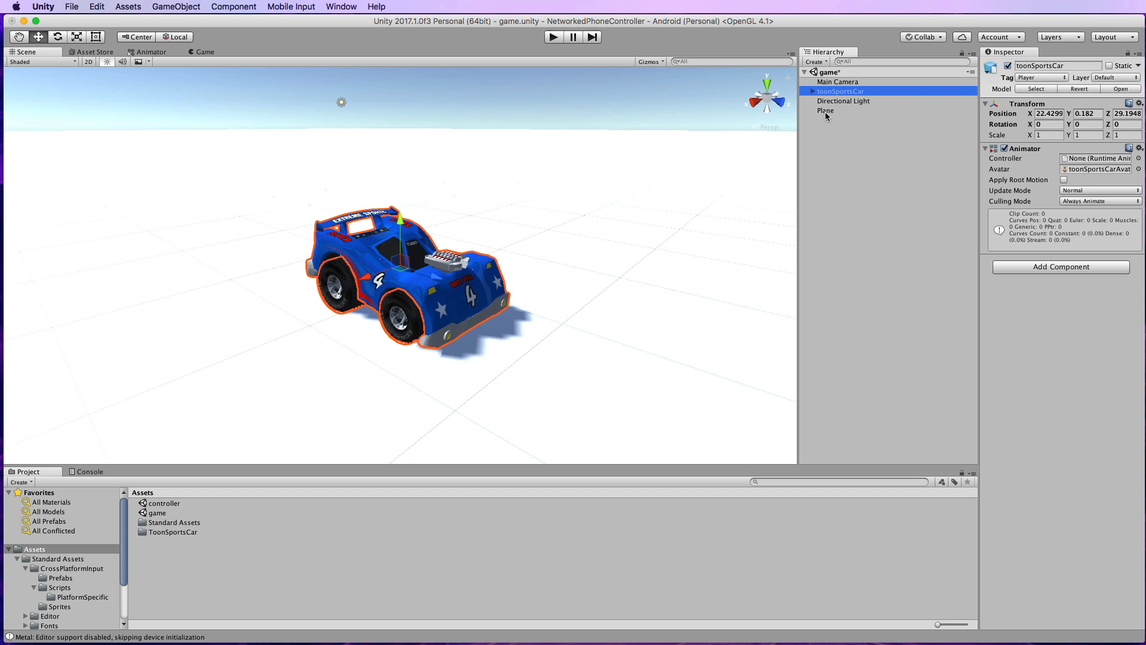
{"action": "left_click", "coordinate": [825, 110]}
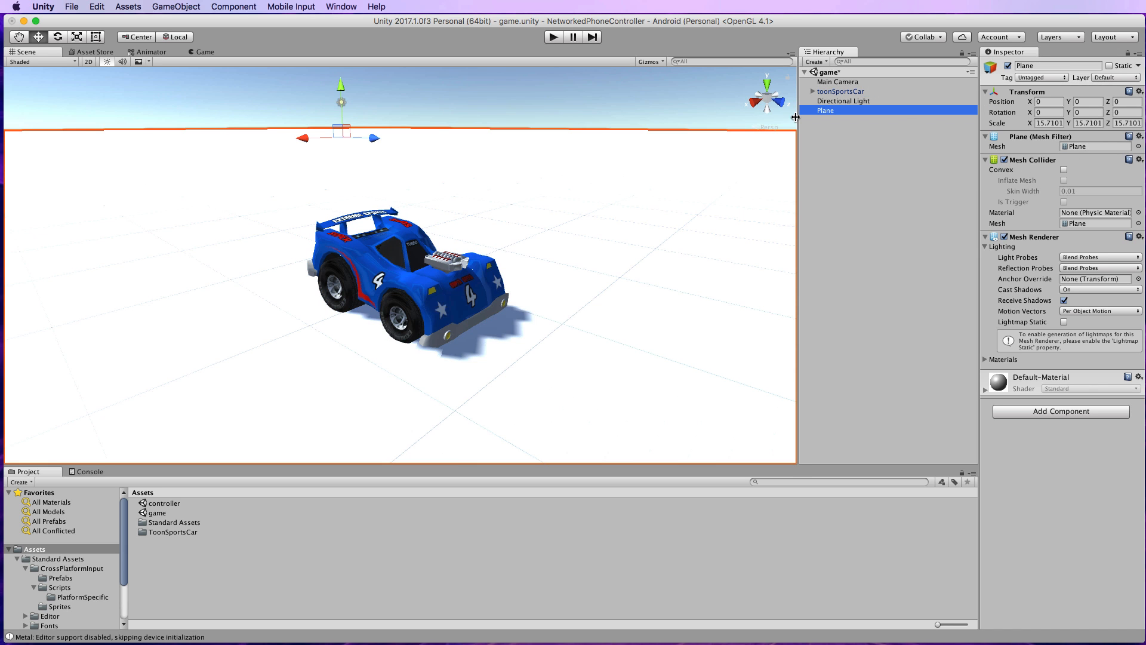
{"action": "left_click", "coordinate": [841, 91]}
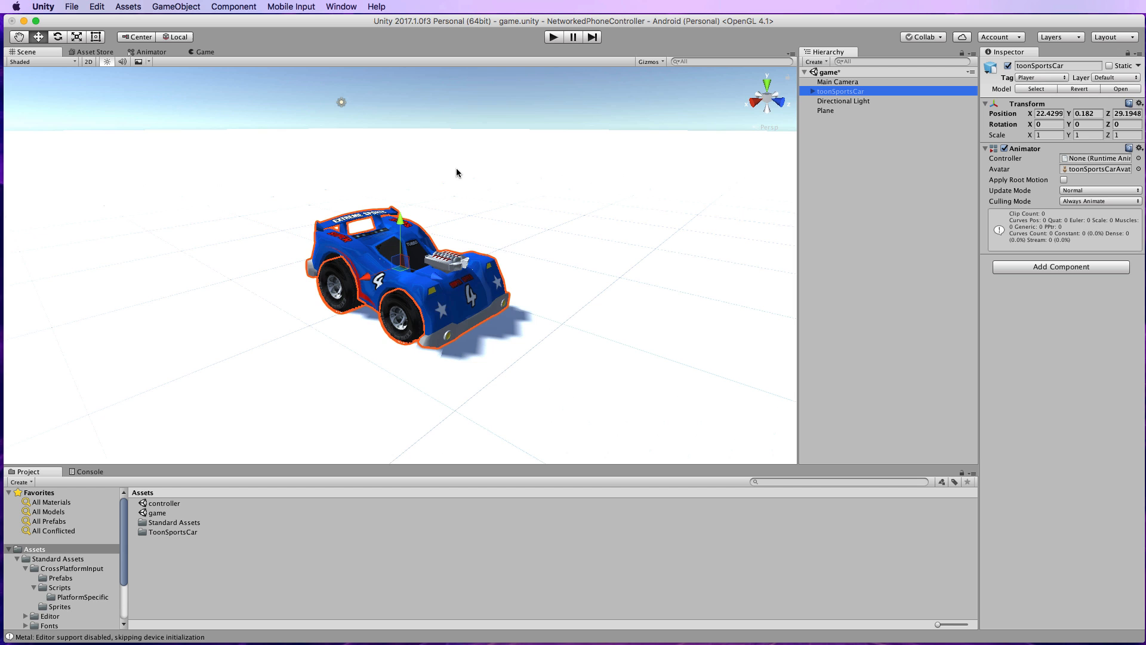
{"action": "left_click", "coordinate": [96, 6]}
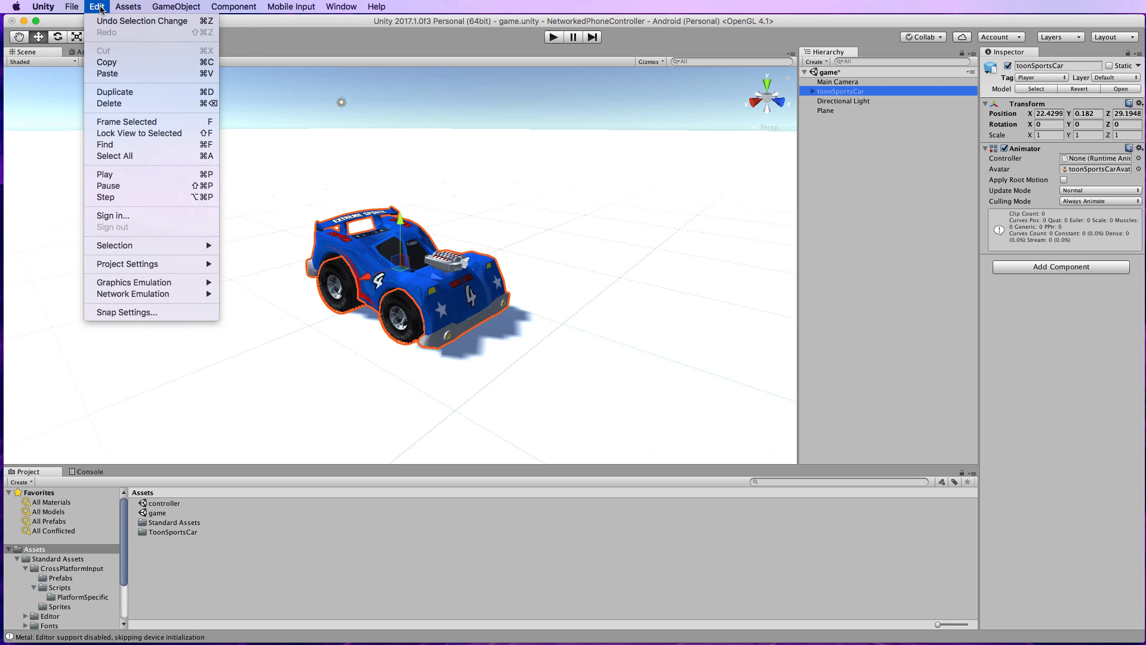
{"action": "left_click", "coordinate": [128, 7]}
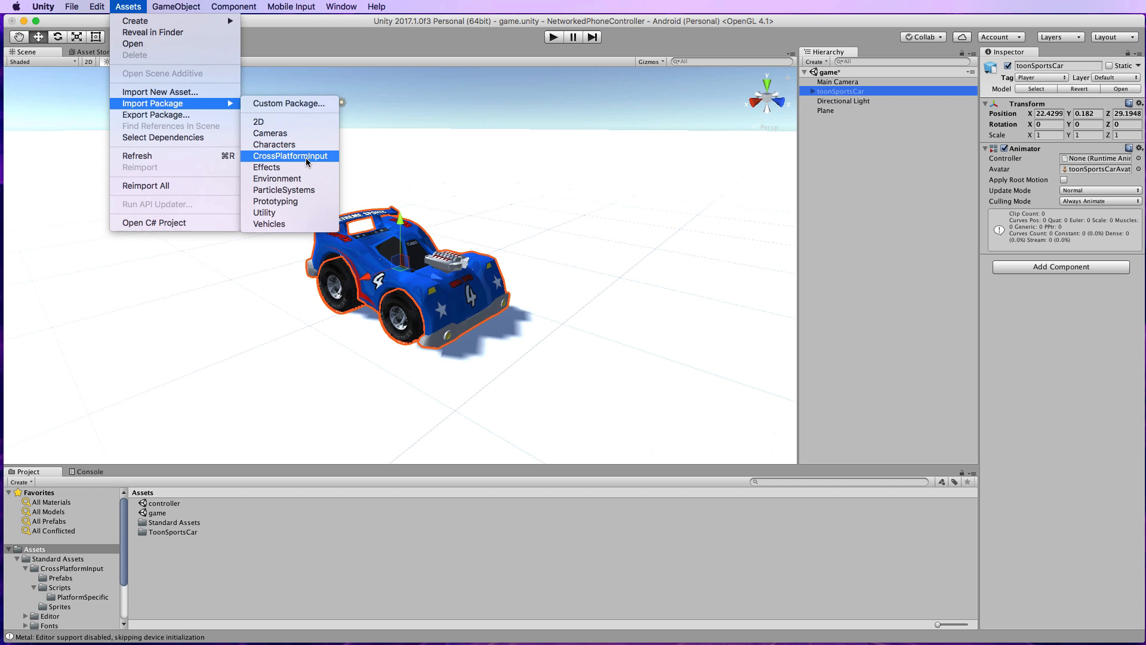
{"action": "mouse_move", "coordinate": [324, 158]}
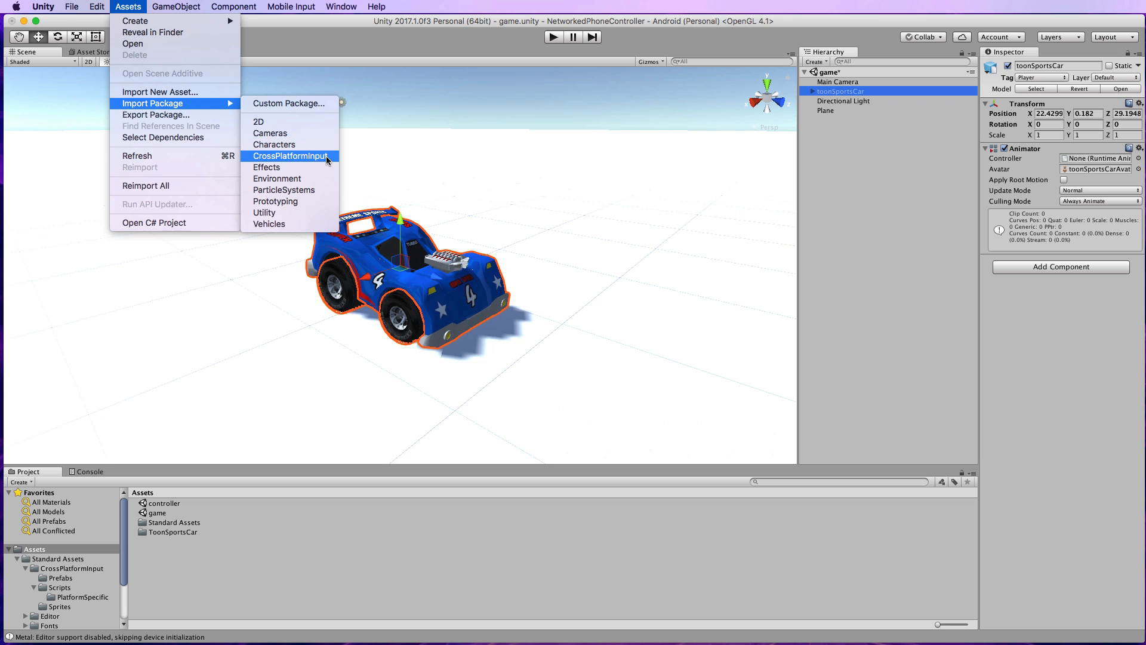
{"action": "mouse_move", "coordinate": [401, 111]}
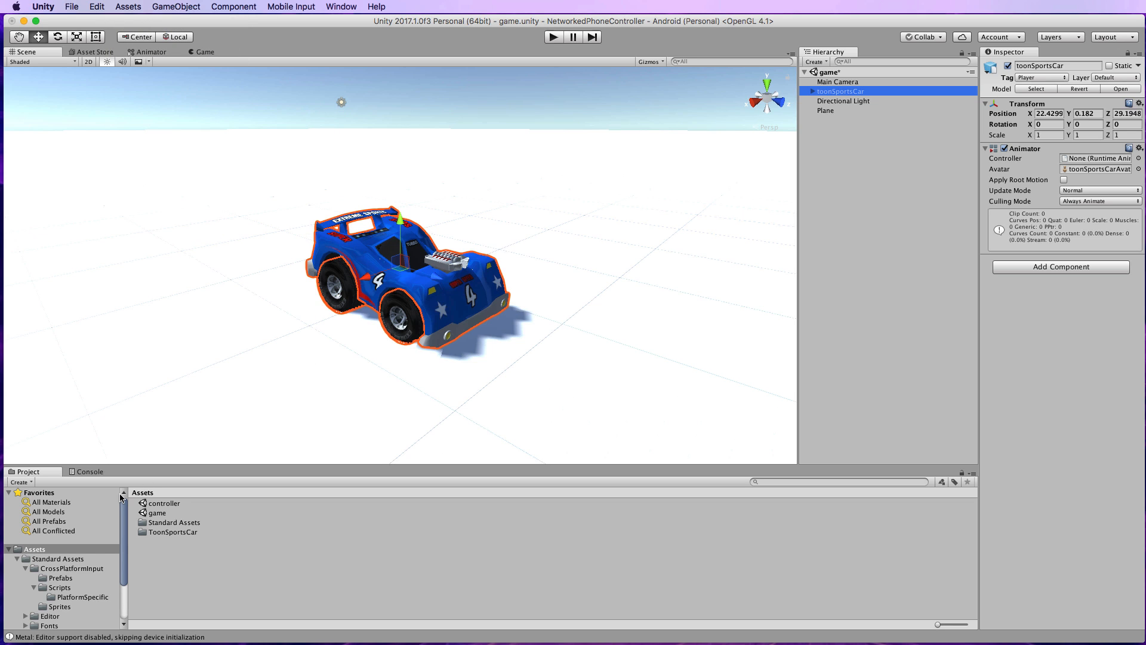
Drag the Joystick script from CrossPlatformInput > Scripts into the root Assets folder.
{"action": "left_click", "coordinate": [71, 568]}
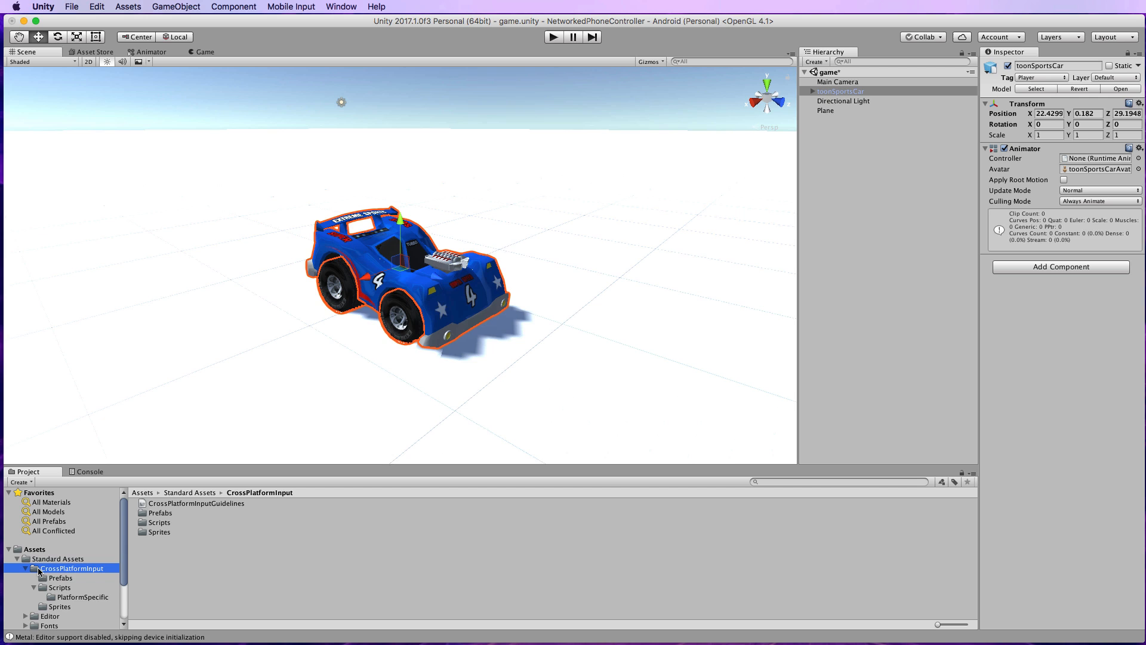
{"action": "mouse_move", "coordinate": [83, 577]}
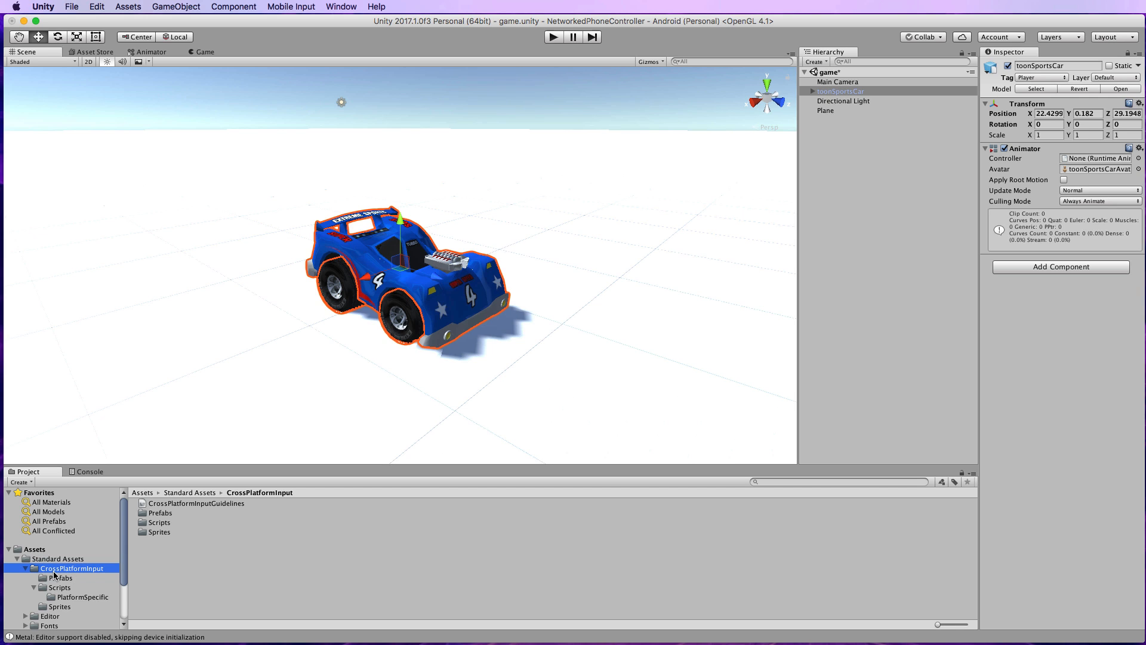
{"action": "left_click", "coordinate": [60, 587]}
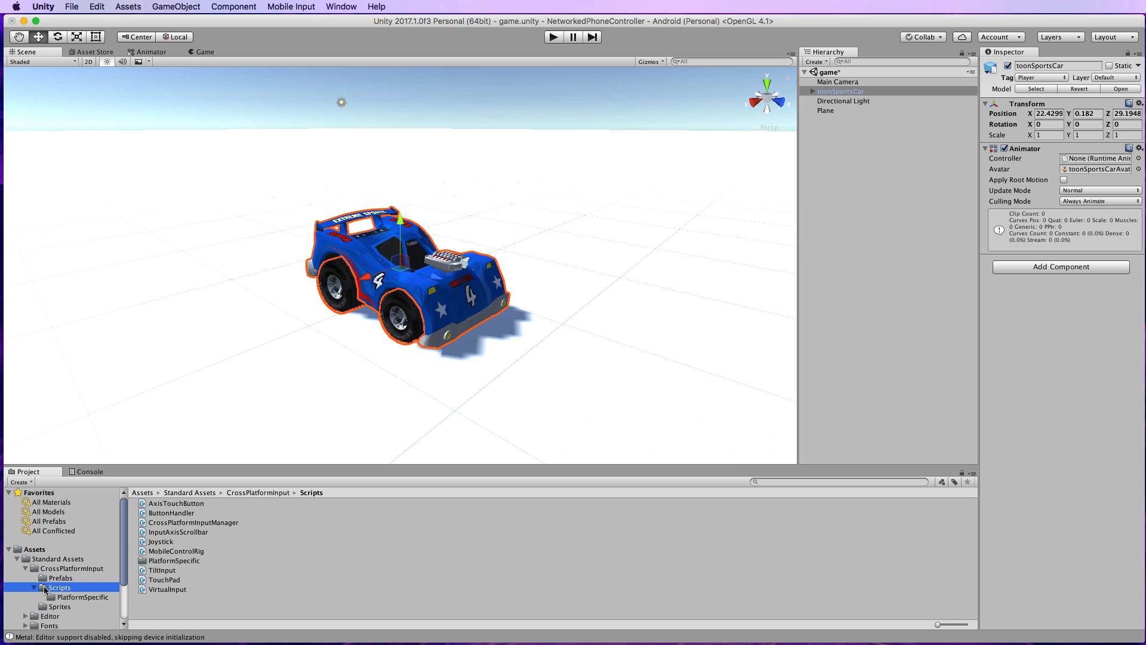
{"action": "mouse_move", "coordinate": [159, 548]}
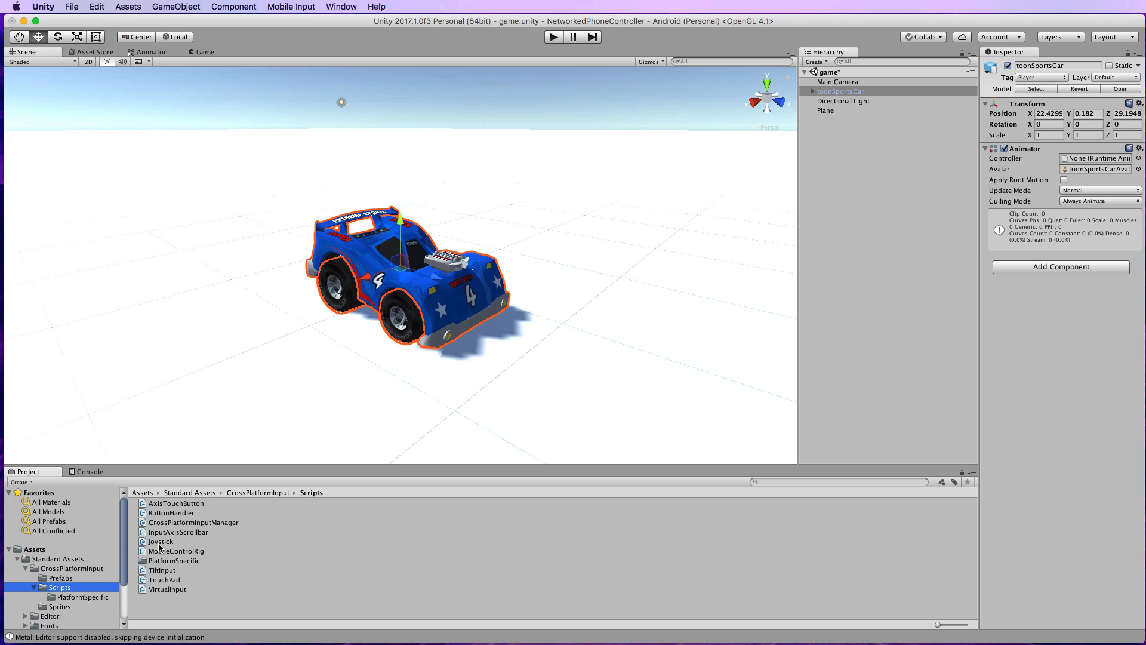
{"action": "mouse_move", "coordinate": [162, 546]}
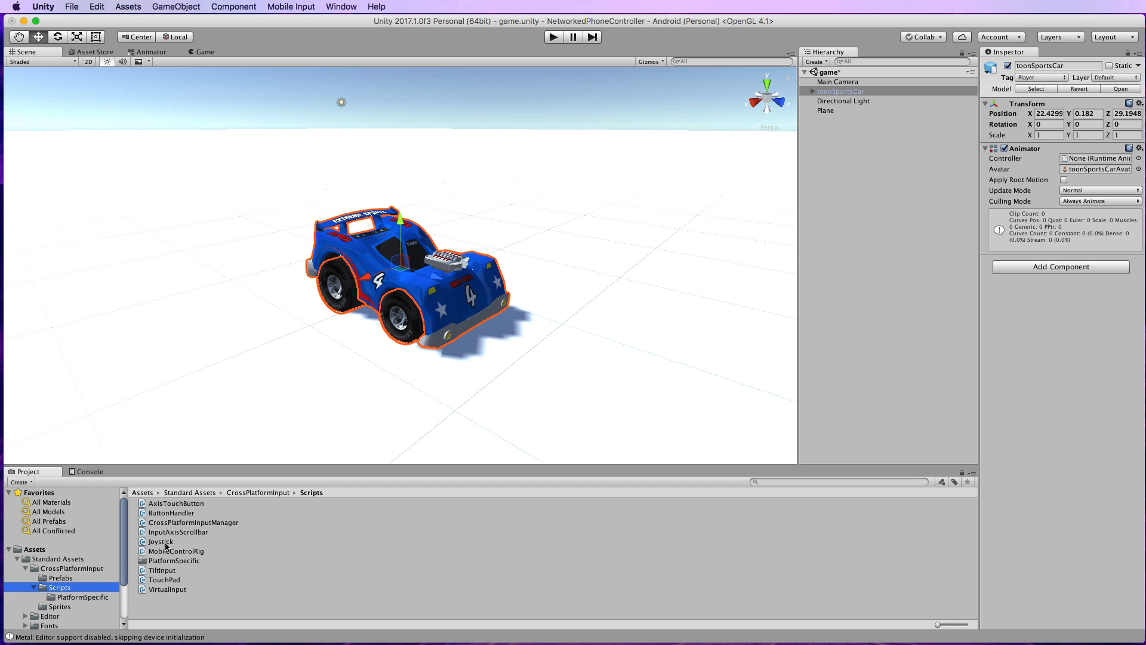
{"action": "left_click", "coordinate": [160, 540]}
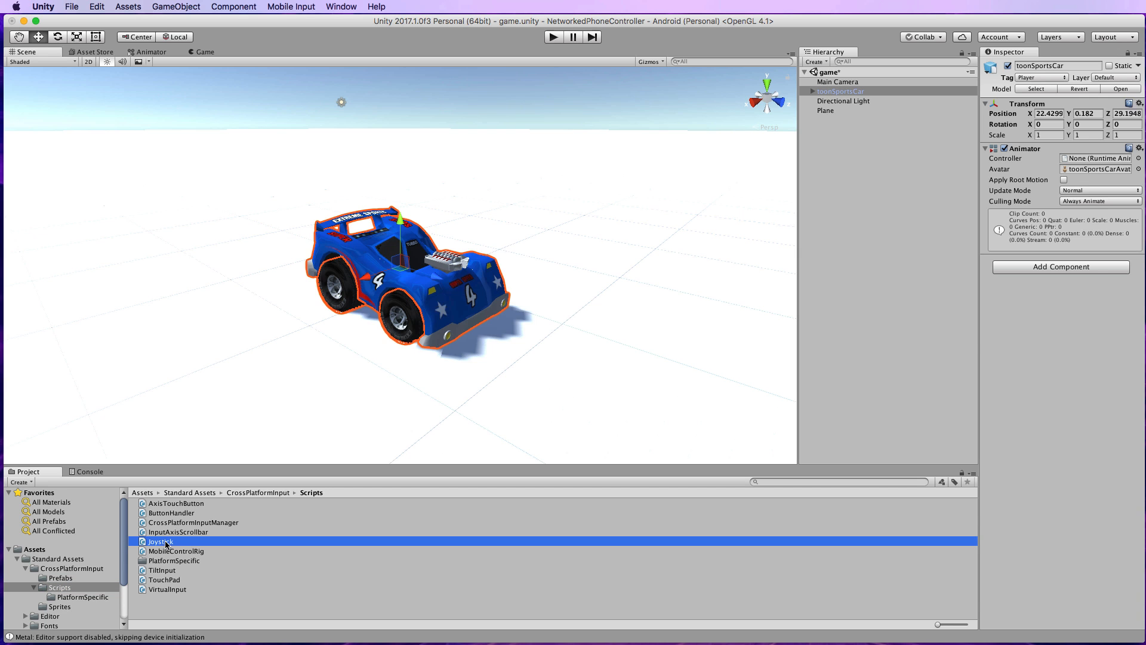
{"action": "left_click", "coordinate": [159, 541]}
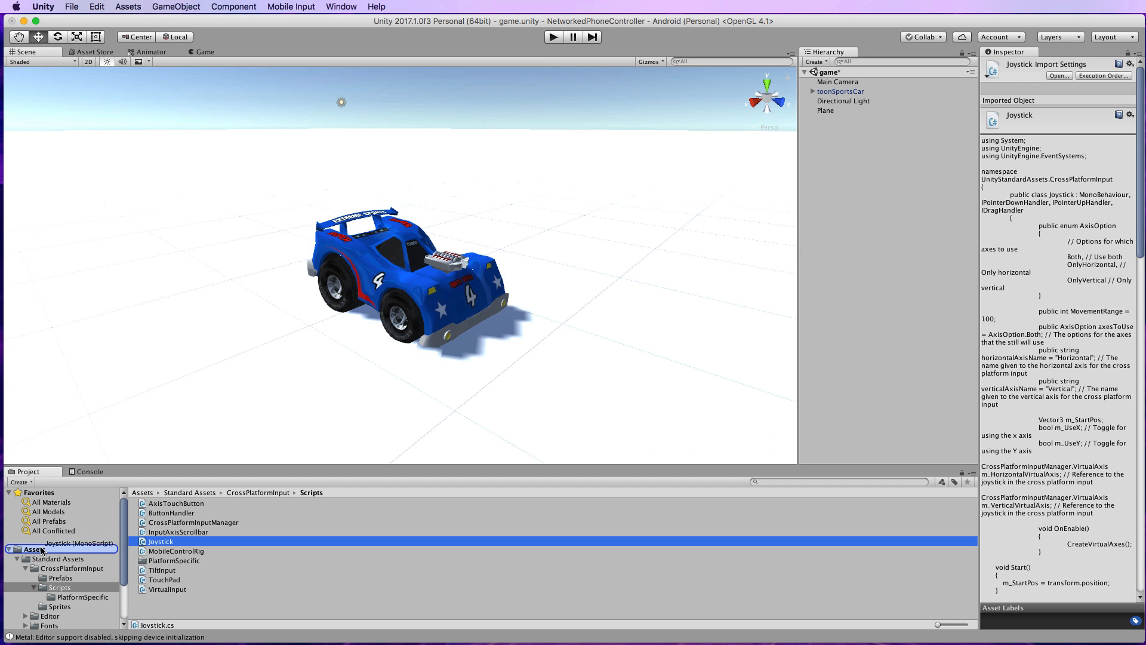
{"action": "left_click", "coordinate": [35, 548]}
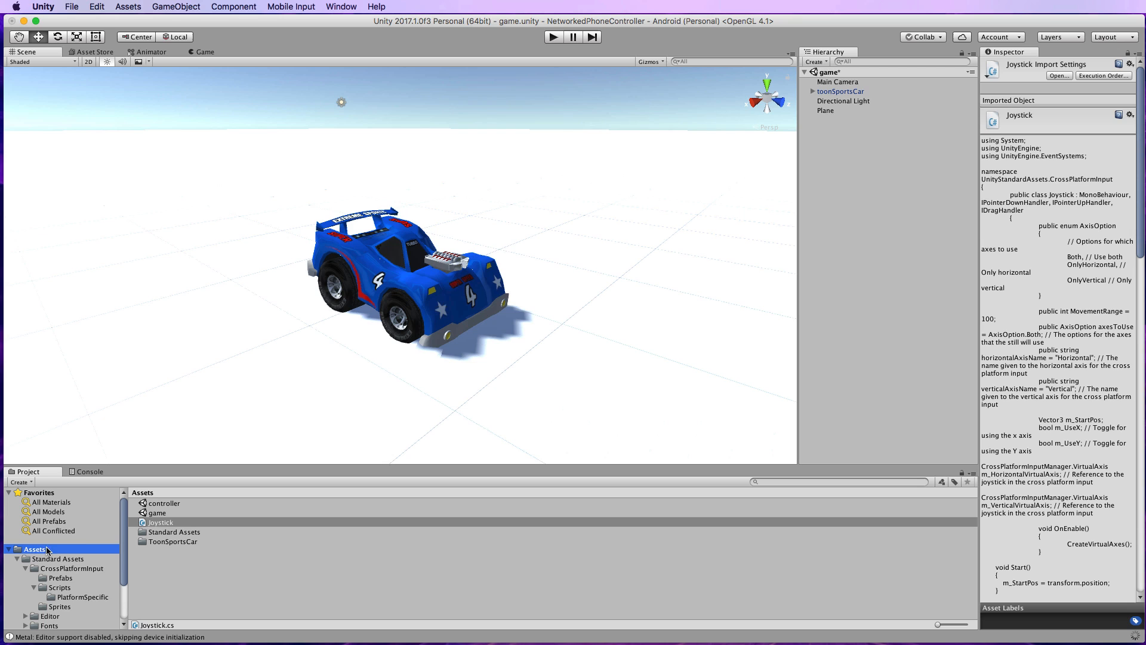
{"action": "mouse_move", "coordinate": [177, 527]}
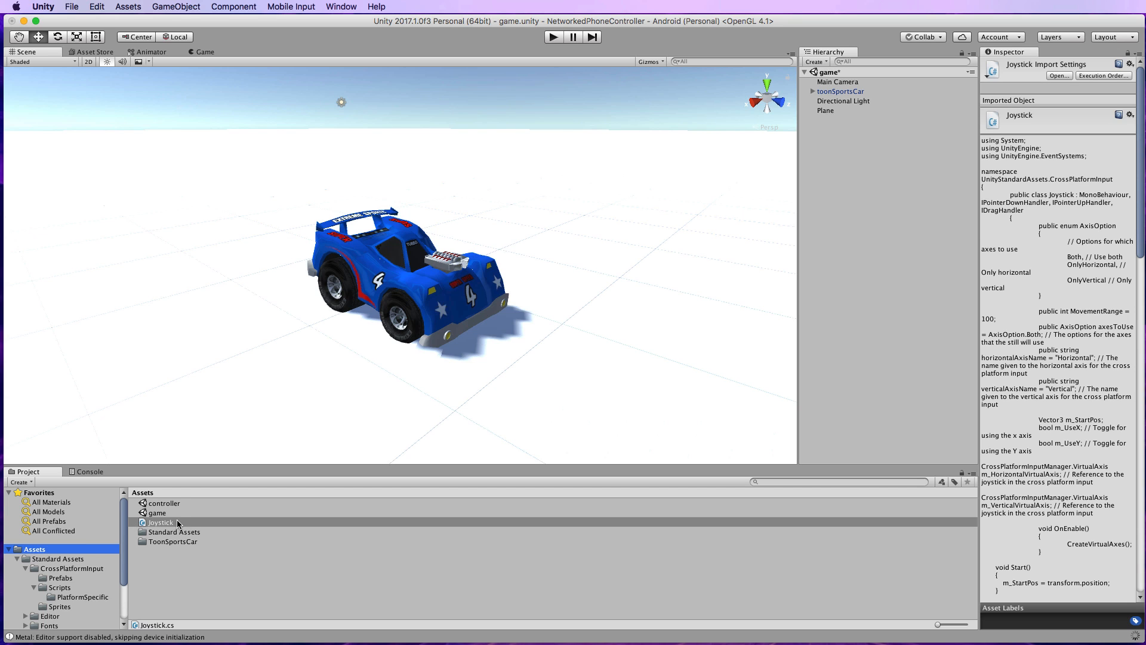
{"action": "mouse_move", "coordinate": [154, 525]}
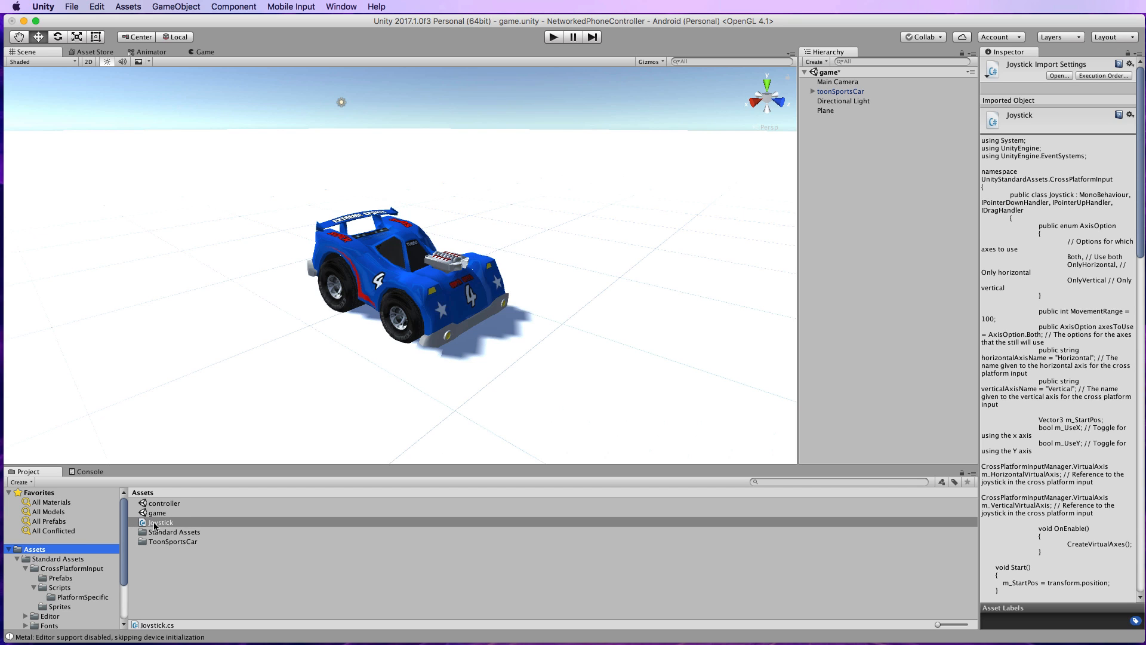
{"action": "mouse_move", "coordinate": [176, 565]}
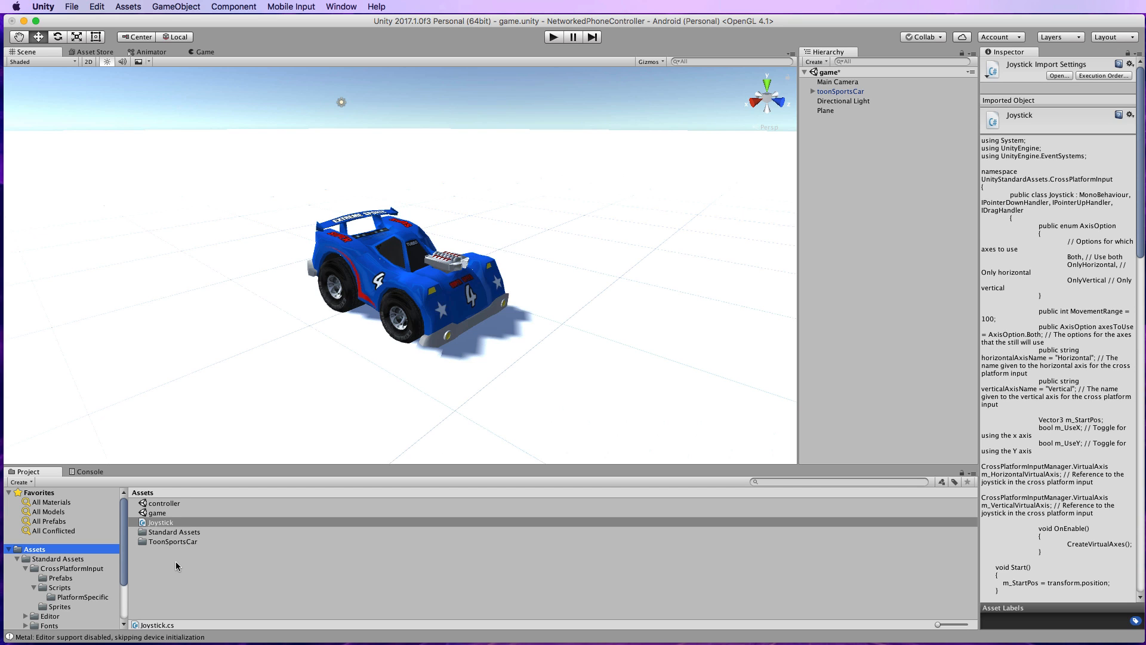
{"action": "mouse_move", "coordinate": [248, 547]}
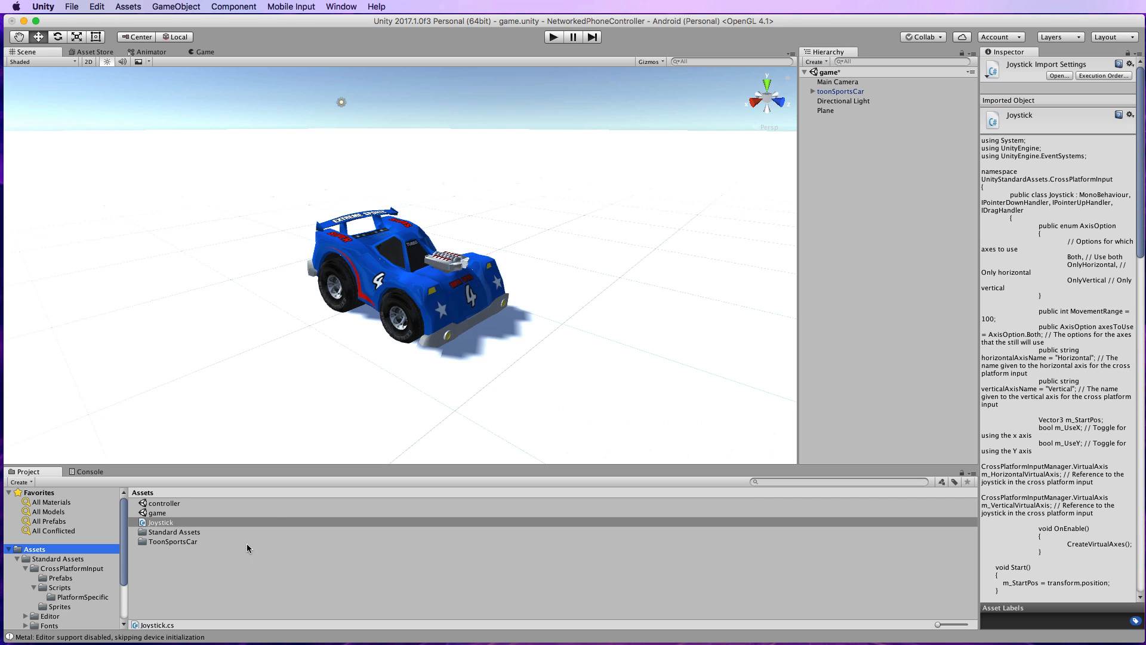
Create a C# script named Drive and open it in the external code editor.
{"action": "left_click", "coordinate": [20, 482]}
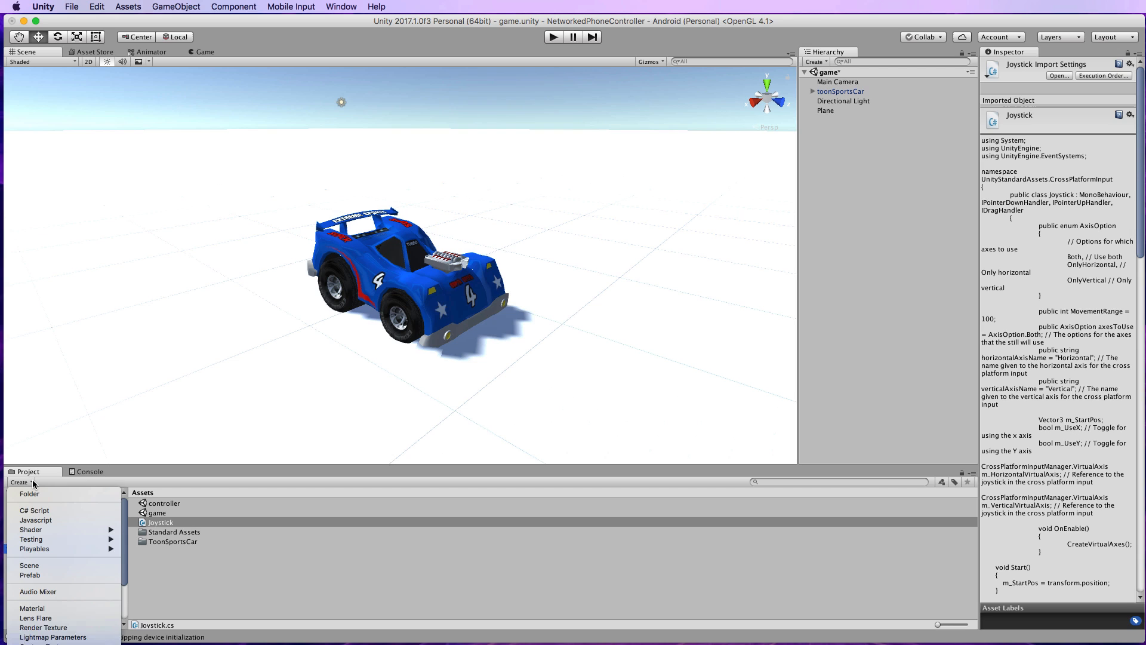
{"action": "left_click", "coordinate": [34, 509]}
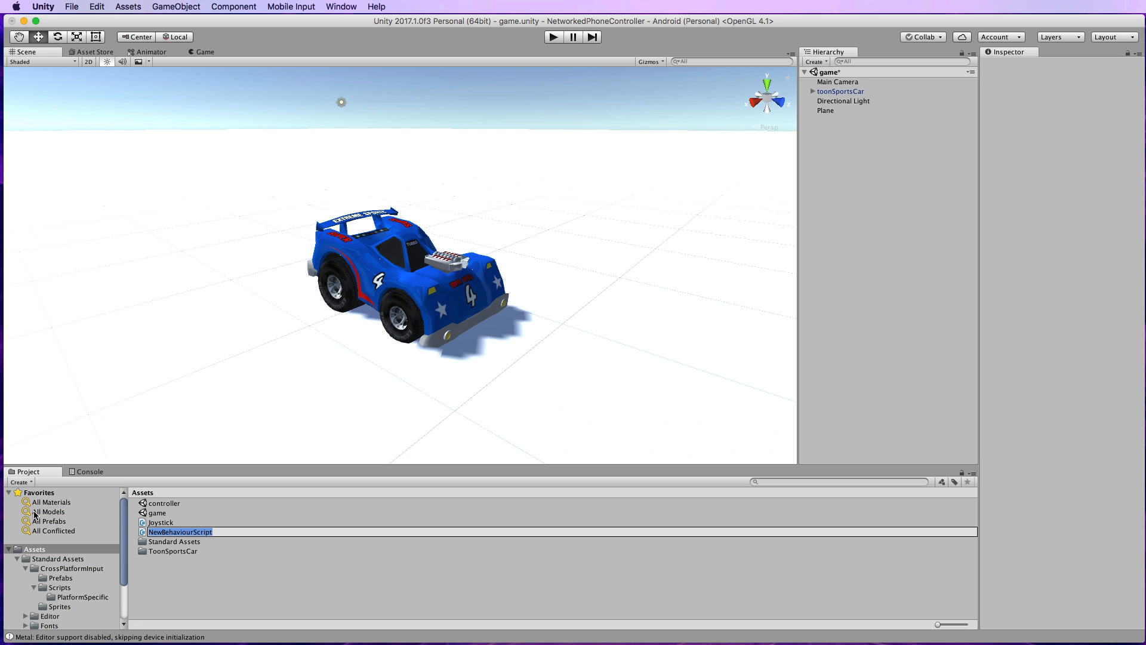
{"action": "type", "text": "Drive"}
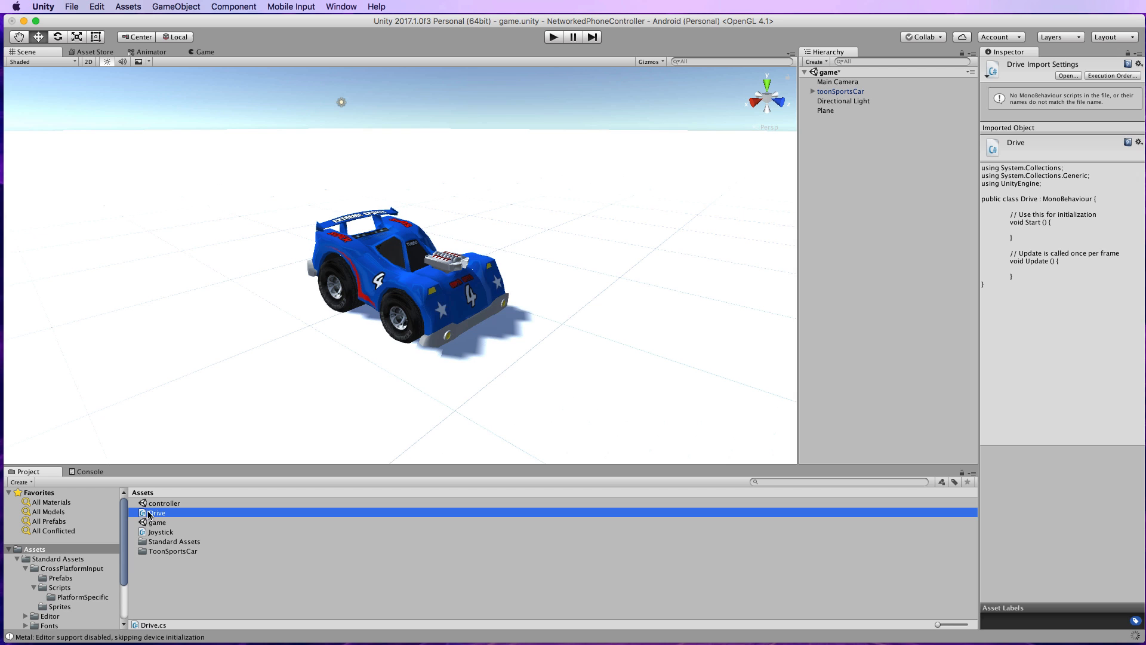
{"action": "double_click", "coordinate": [155, 512]}
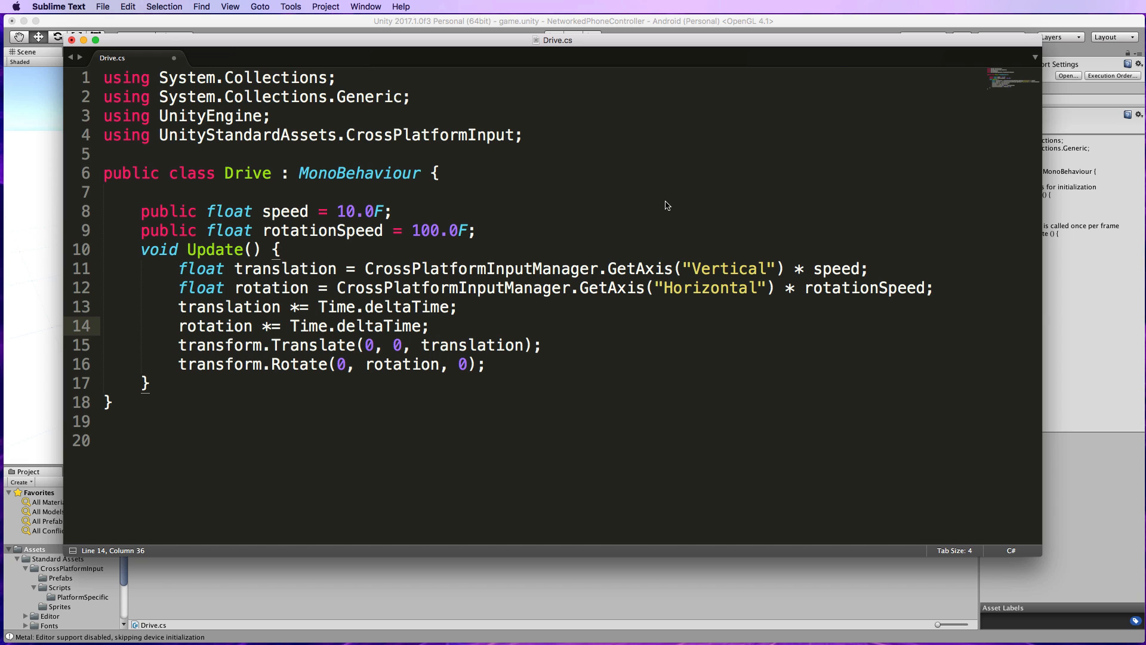
{"action": "mouse_move", "coordinate": [611, 339]}
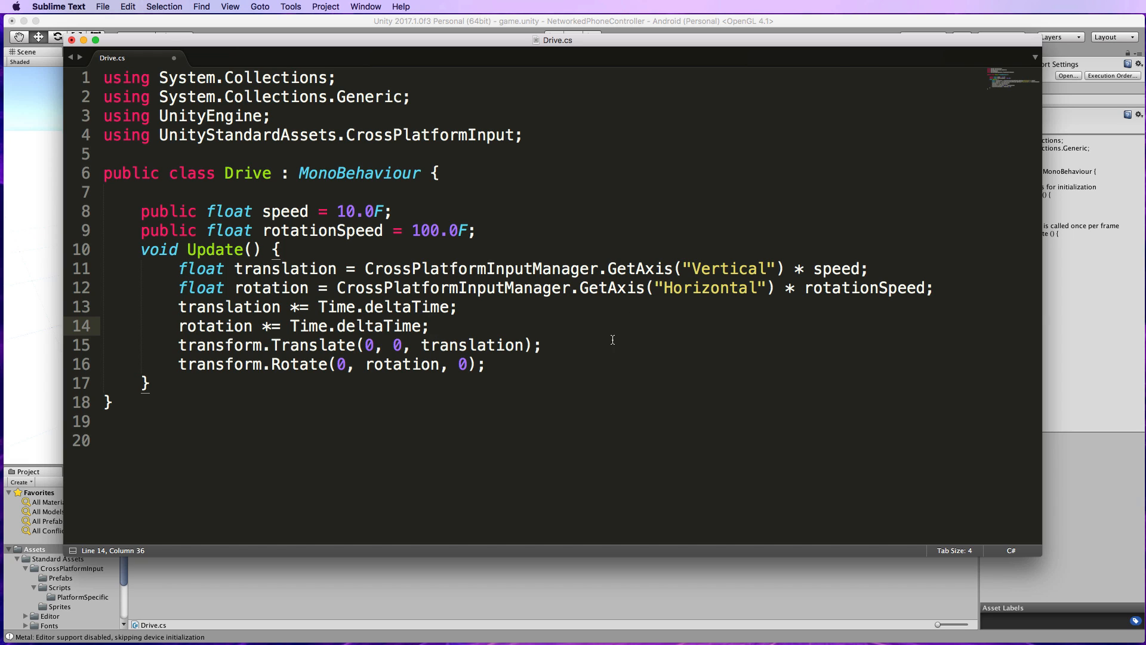
{"action": "mouse_move", "coordinate": [600, 338]}
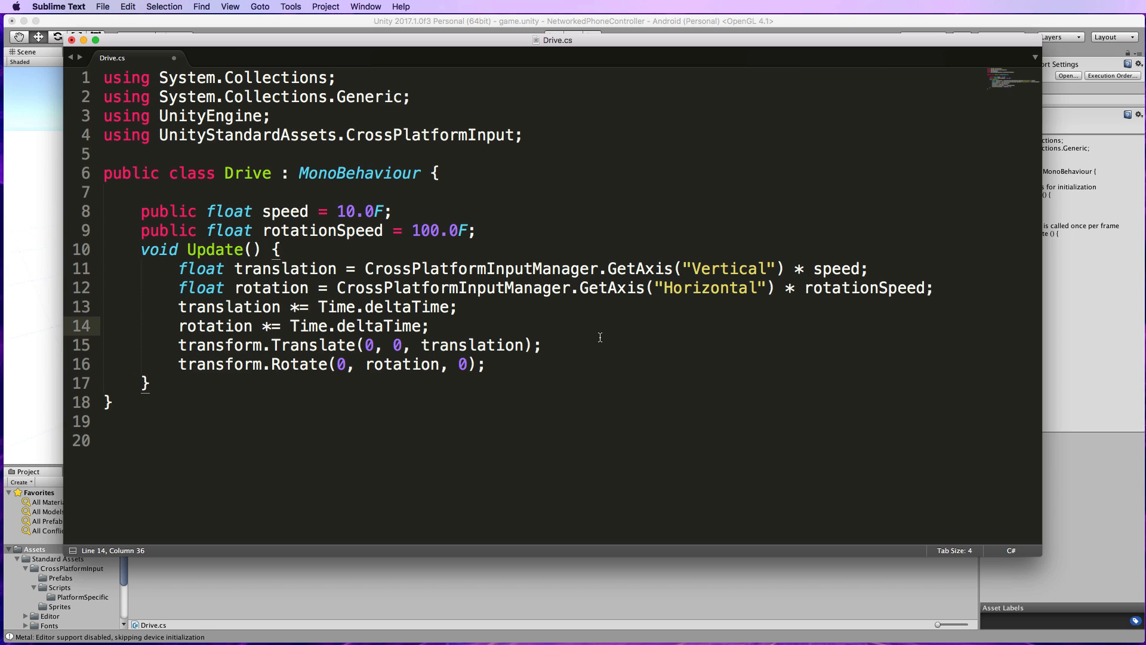
{"action": "mouse_move", "coordinate": [619, 261]}
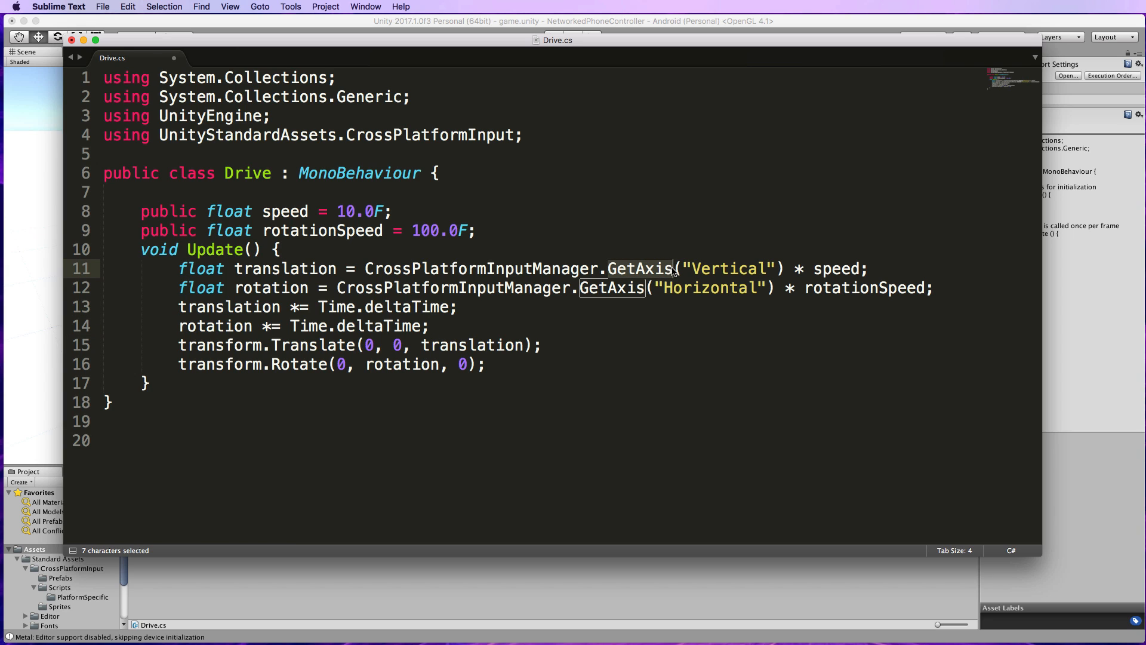
Swap CrossPlatformInputManager for Input on the axis read, then restore CrossPlatformInputManager.
{"action": "left_click", "coordinate": [485, 365]}
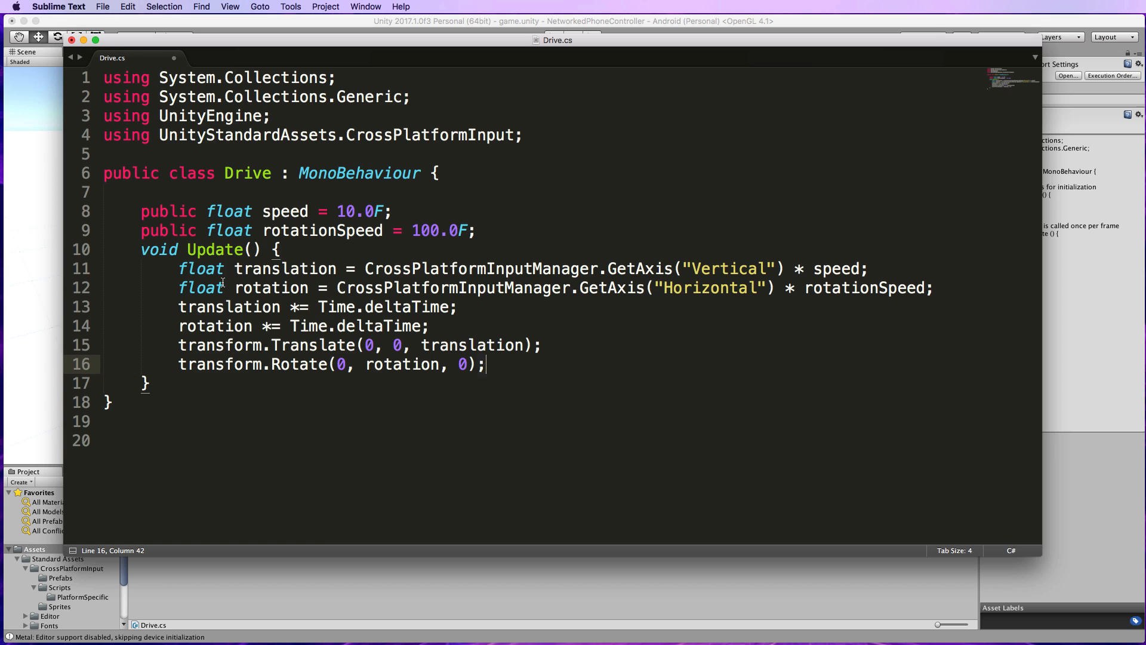
{"action": "double_click", "coordinate": [284, 268]}
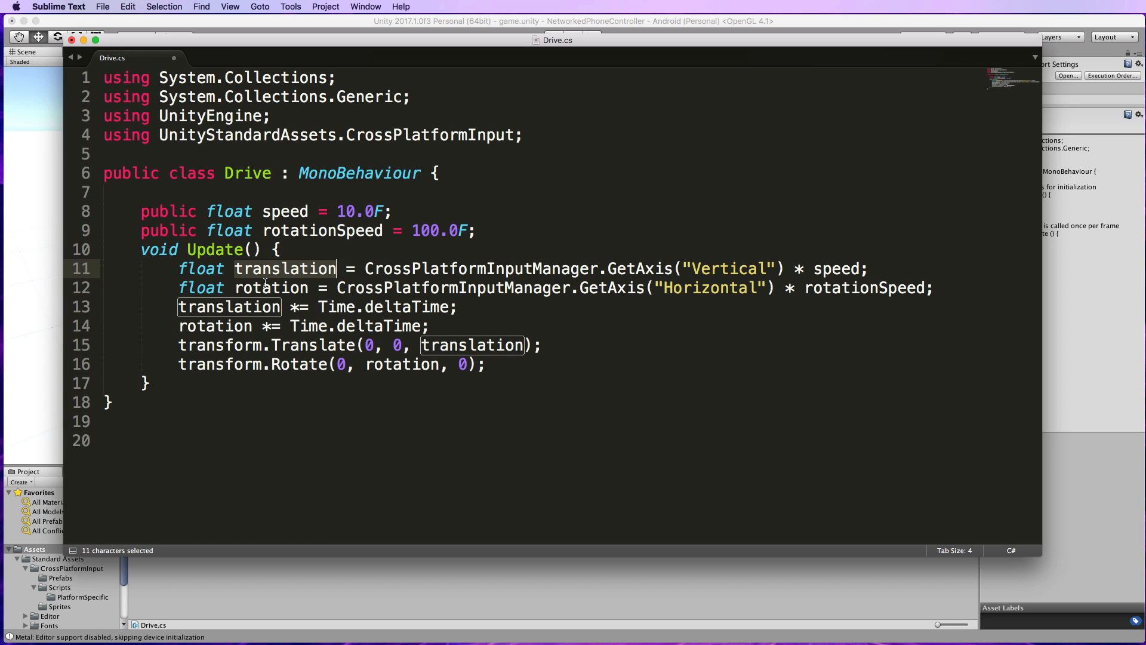
{"action": "double_click", "coordinate": [271, 287]}
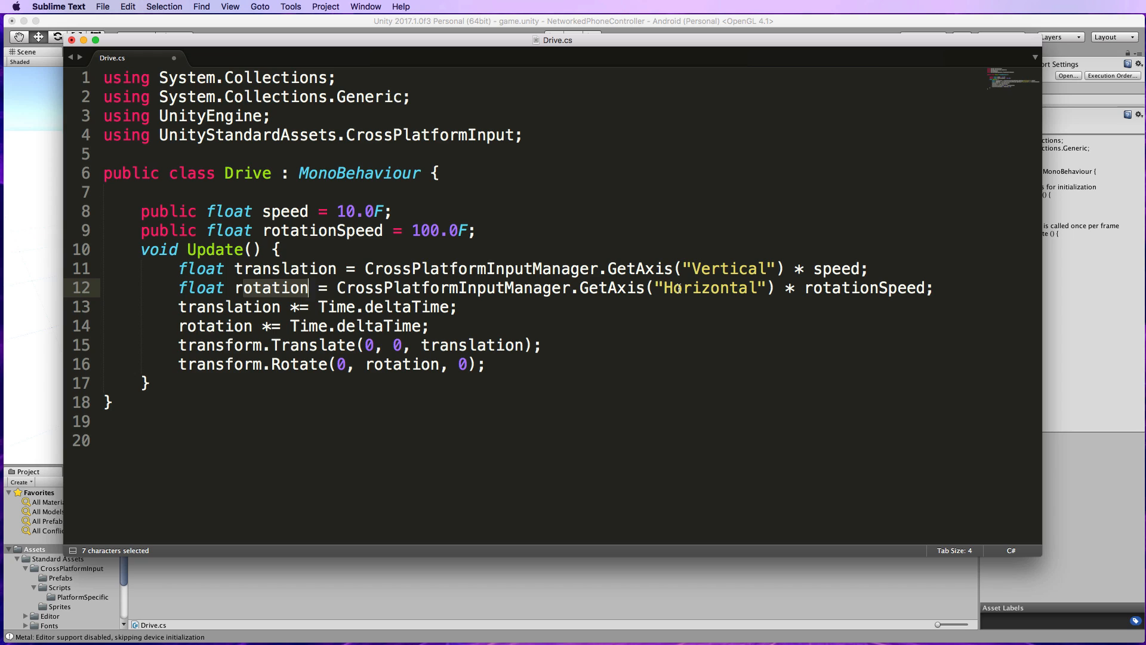
{"action": "mouse_move", "coordinate": [759, 394]}
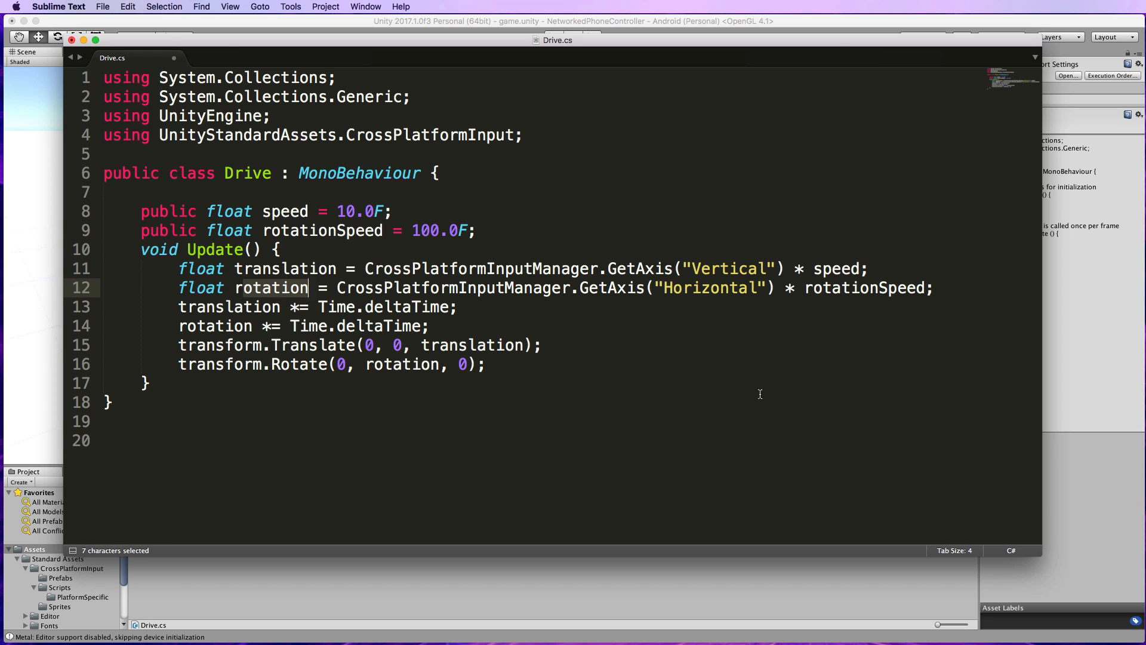
{"action": "mouse_move", "coordinate": [642, 358]}
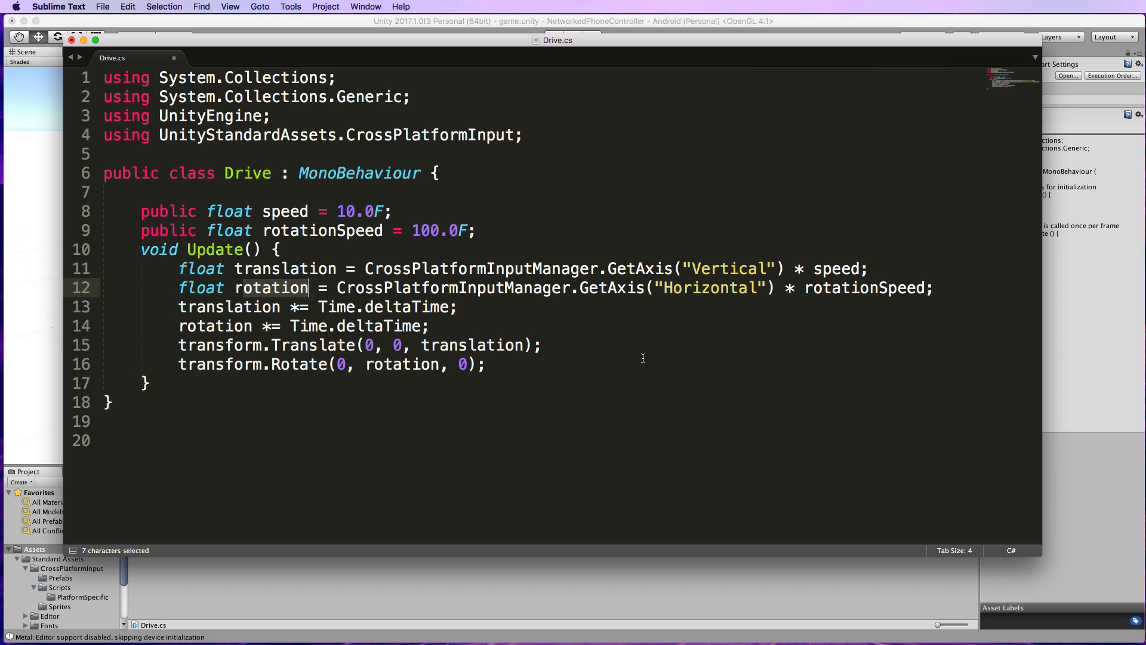
{"action": "mouse_move", "coordinate": [640, 305]}
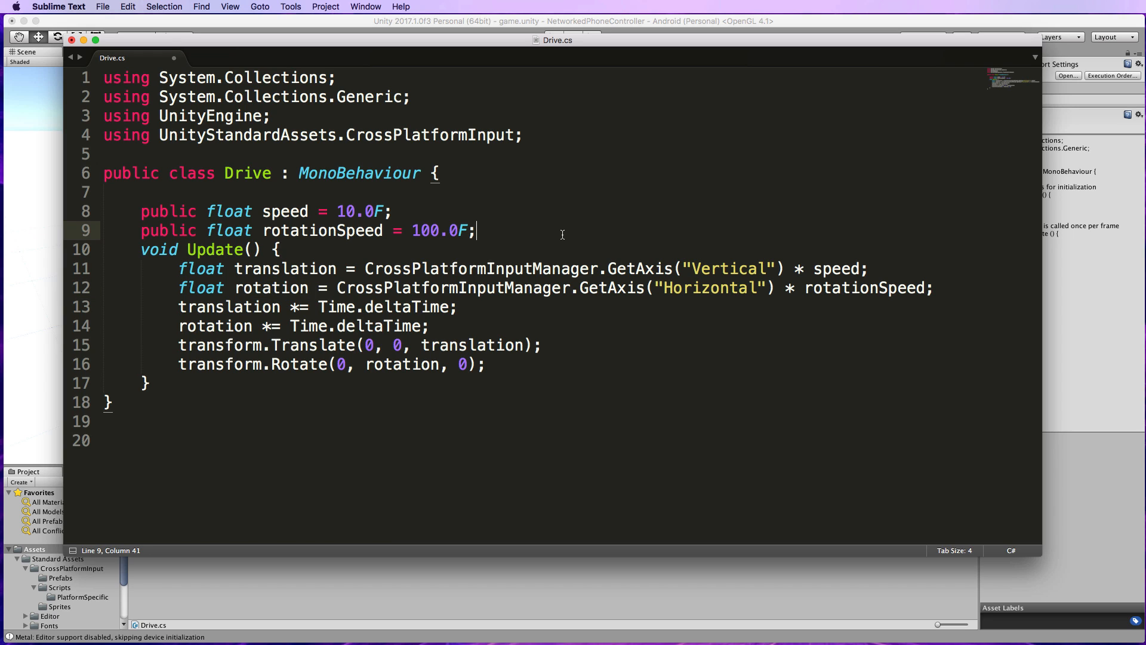
{"action": "mouse_move", "coordinate": [572, 238]}
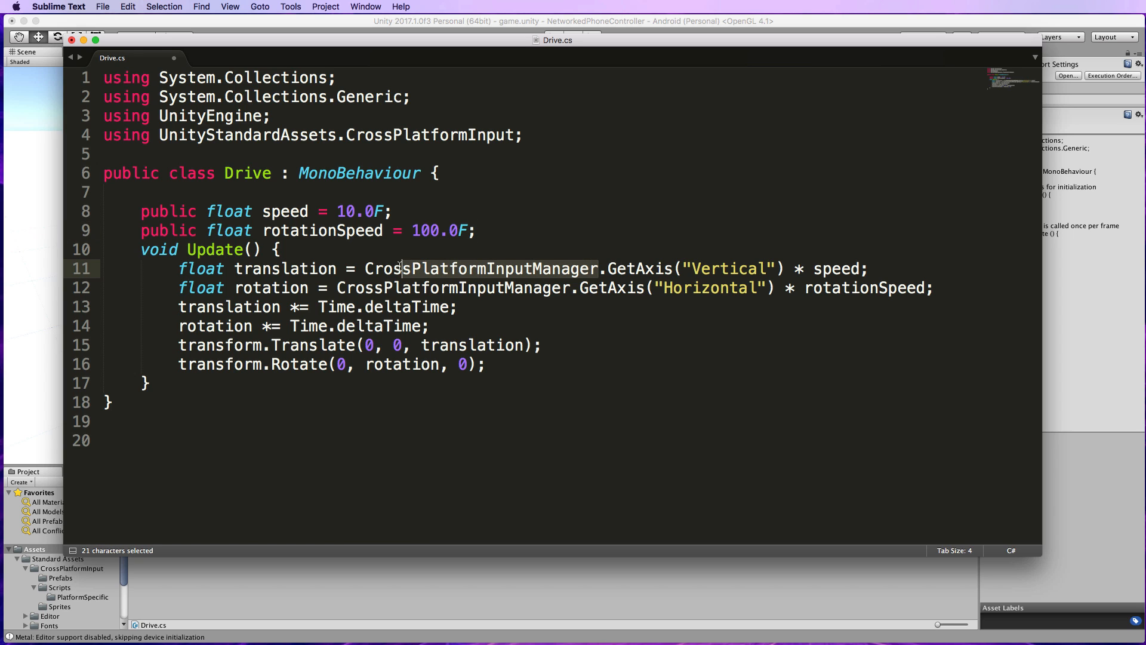
{"action": "double_click", "coordinate": [453, 288]}
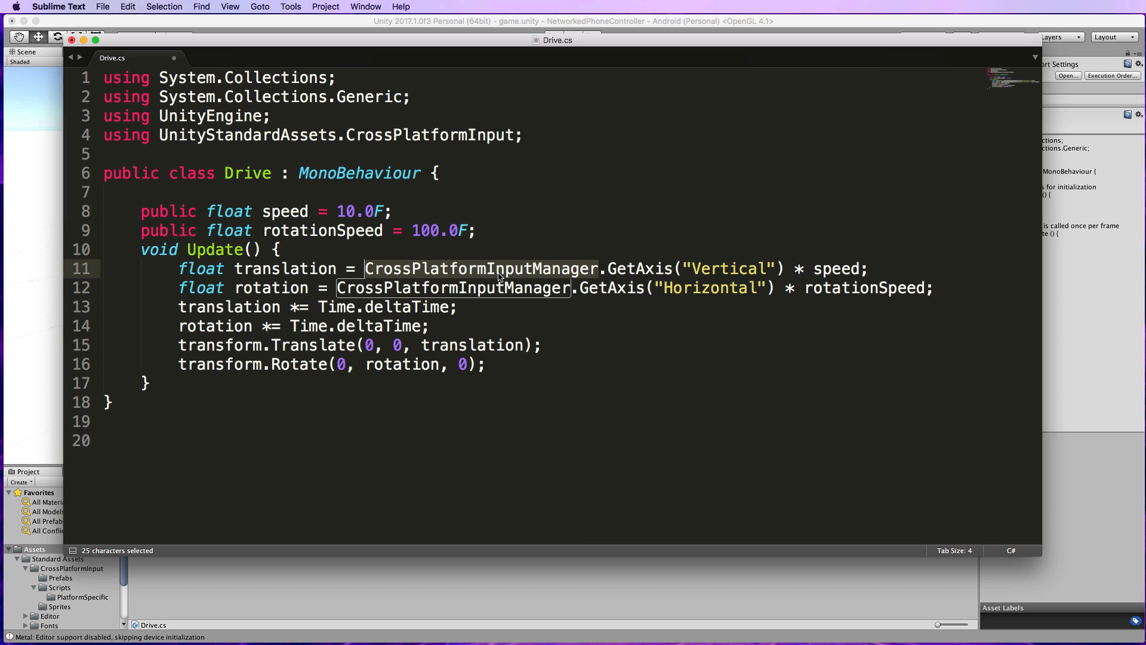
{"action": "mouse_move", "coordinate": [453, 253]}
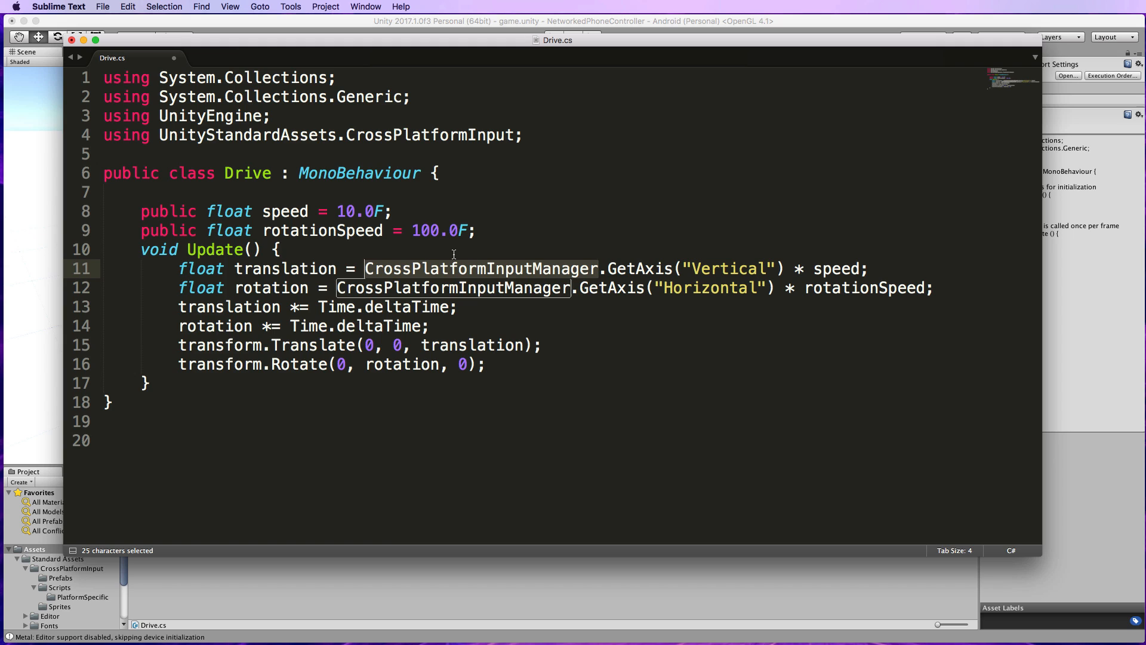
{"action": "type", "text": "Input"}
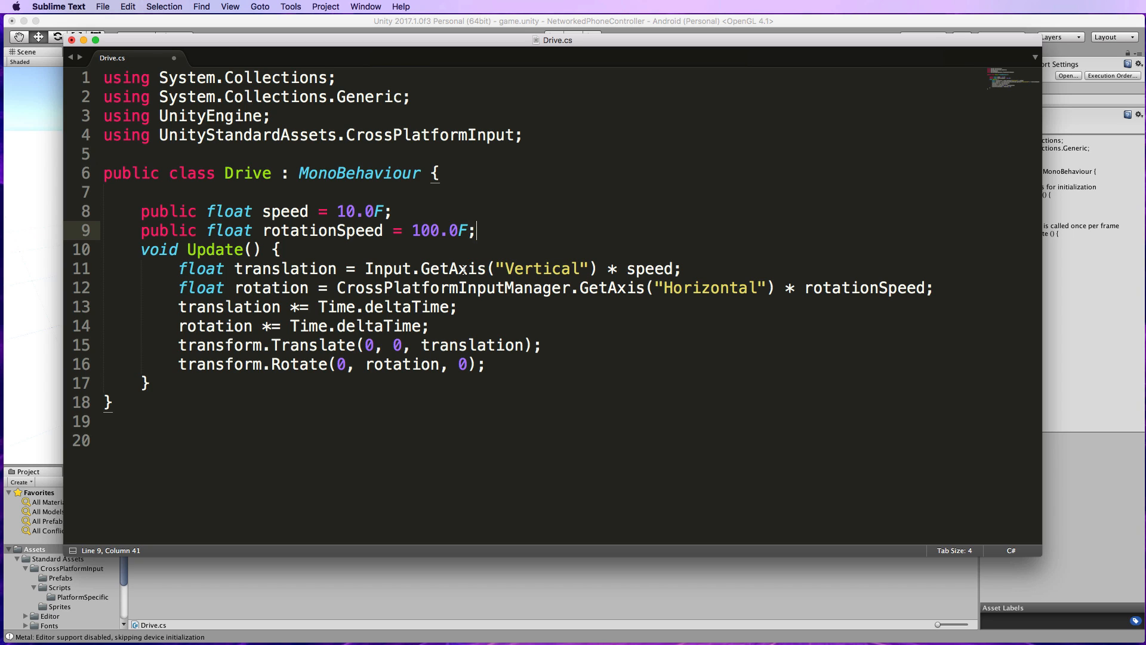
{"action": "left_click", "coordinate": [337, 288]}
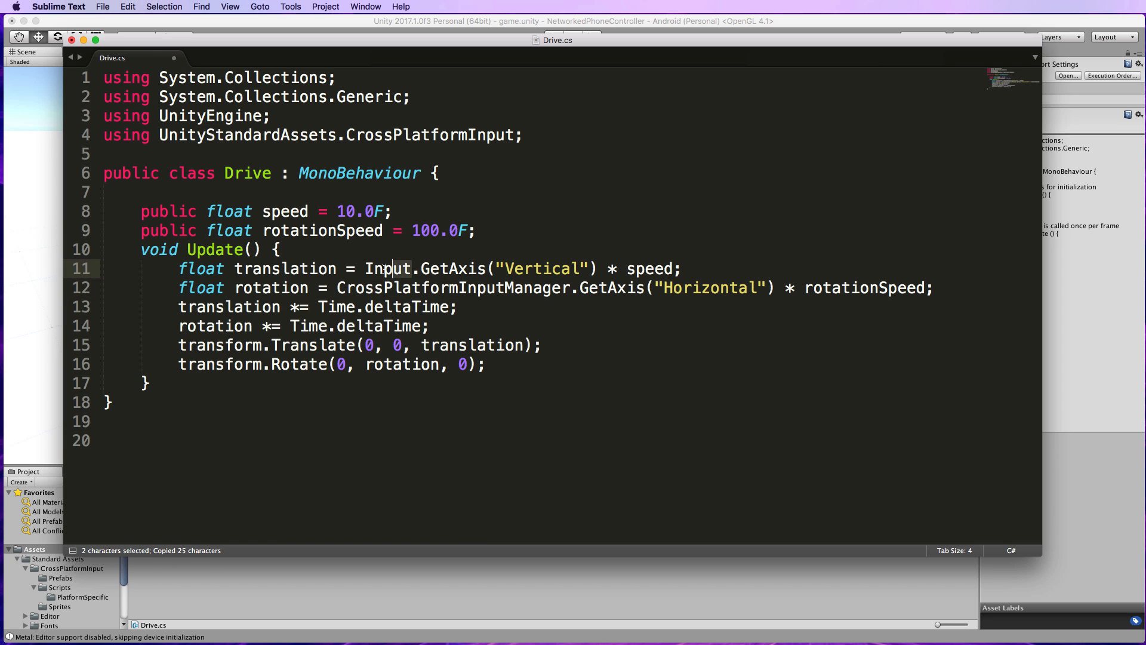
{"action": "type", "text": "CrossPlatformInputManager"}
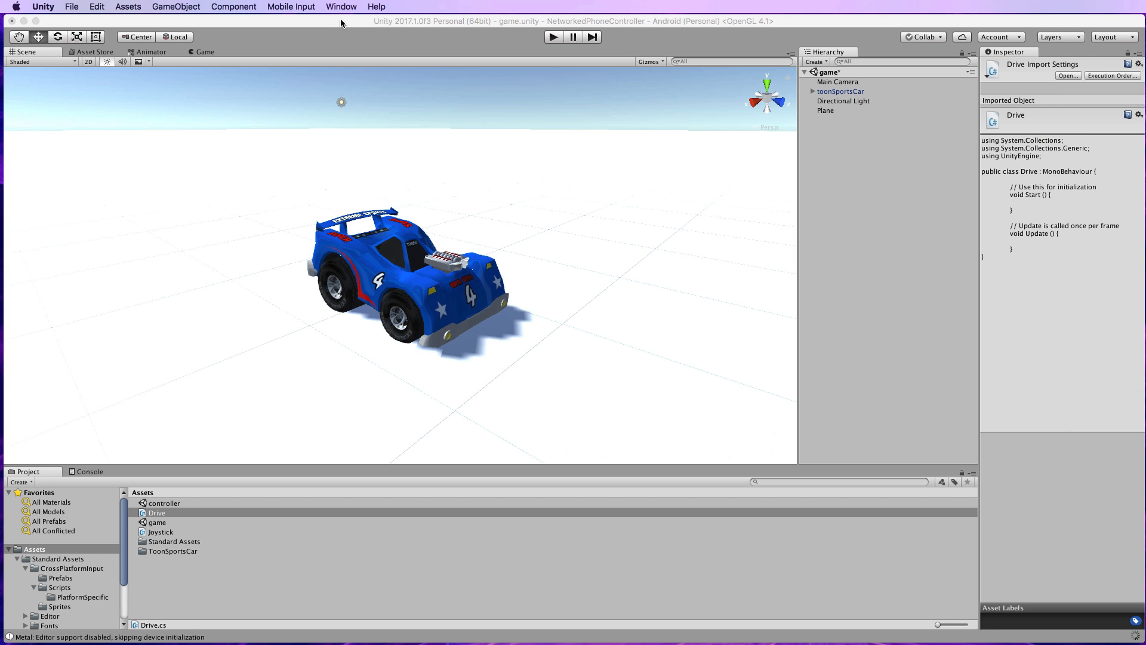
Preview the Drive script and show the CrossPlatformInput Prefabs folder with the mobile control rigs.
{"action": "left_click", "coordinate": [157, 512]}
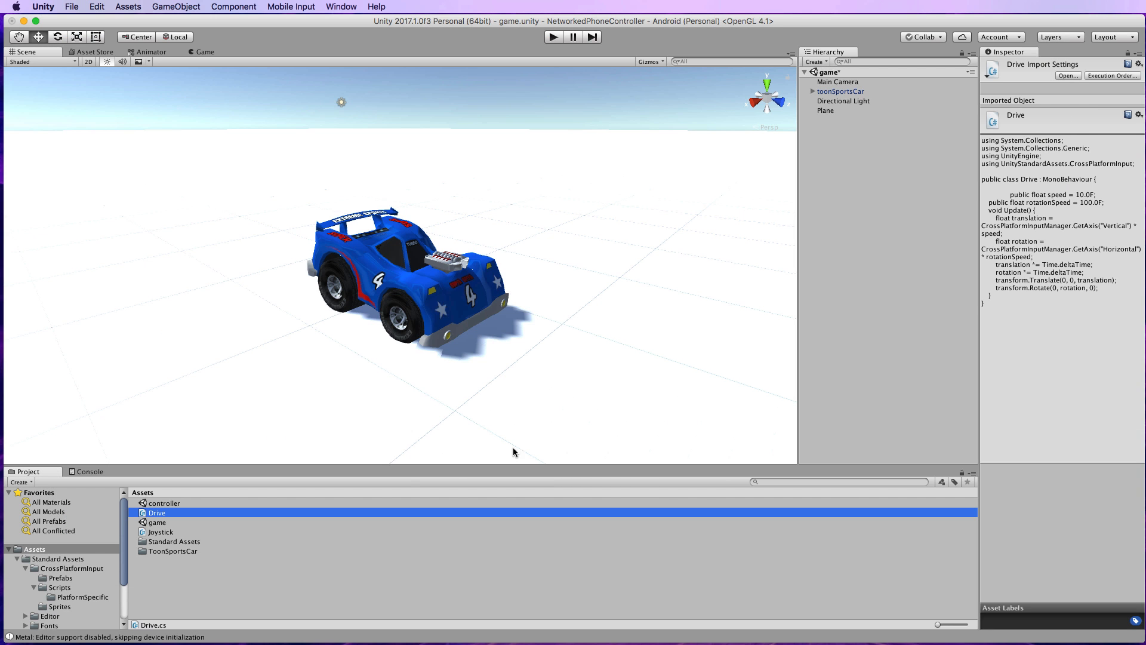
{"action": "mouse_move", "coordinate": [746, 299]}
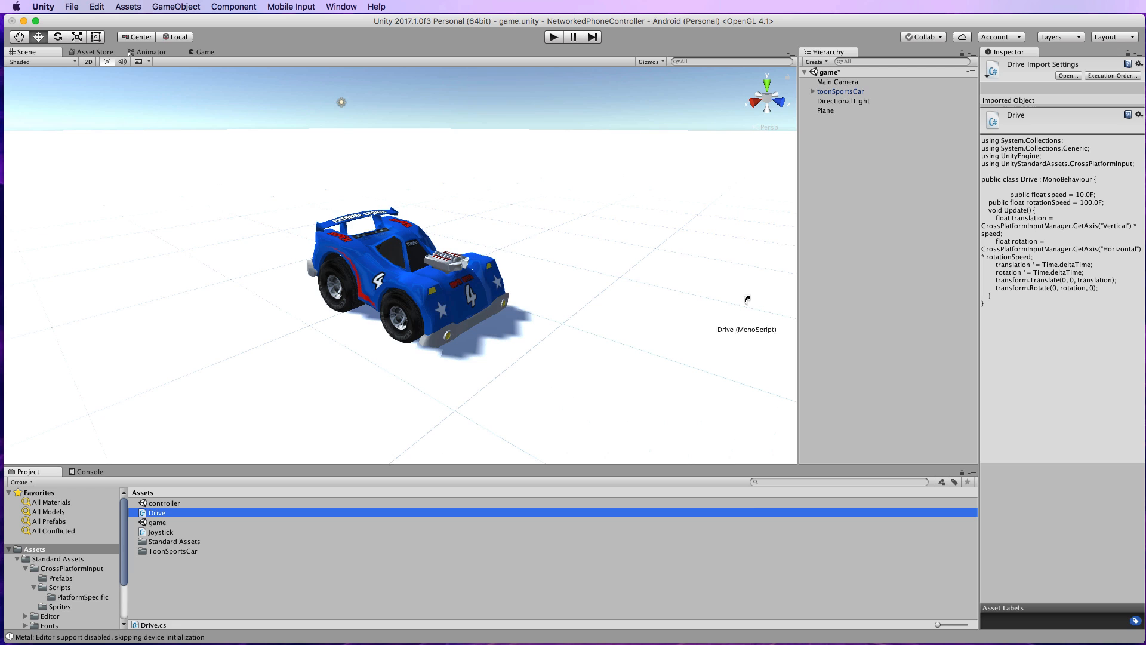
{"action": "mouse_move", "coordinate": [870, 312]}
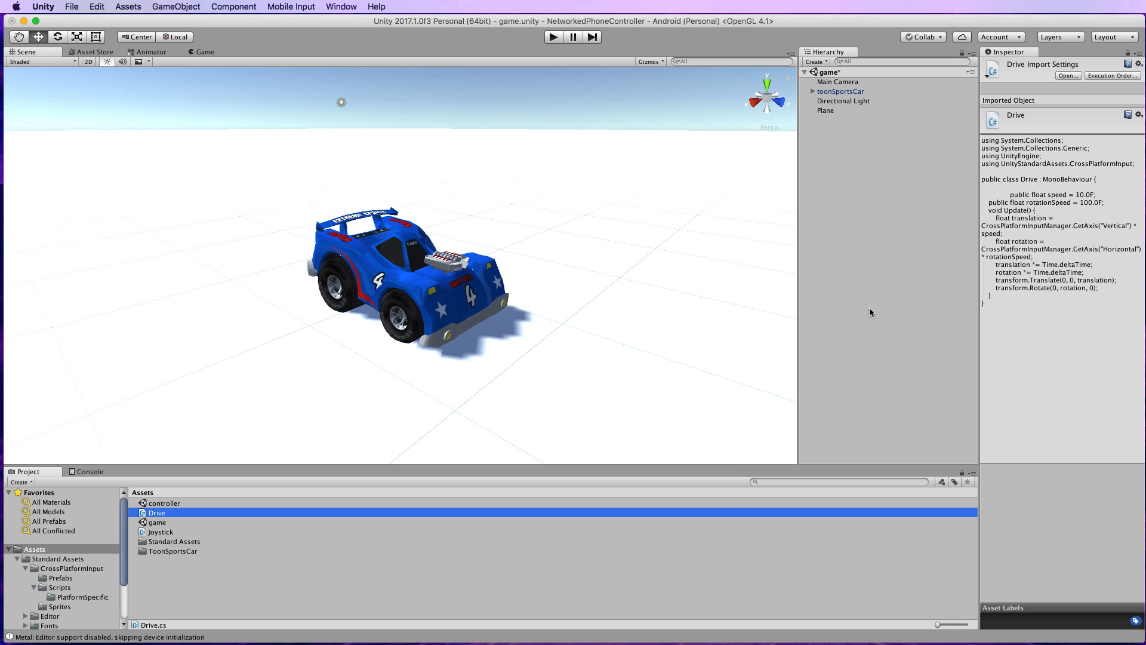
{"action": "mouse_move", "coordinate": [208, 601]}
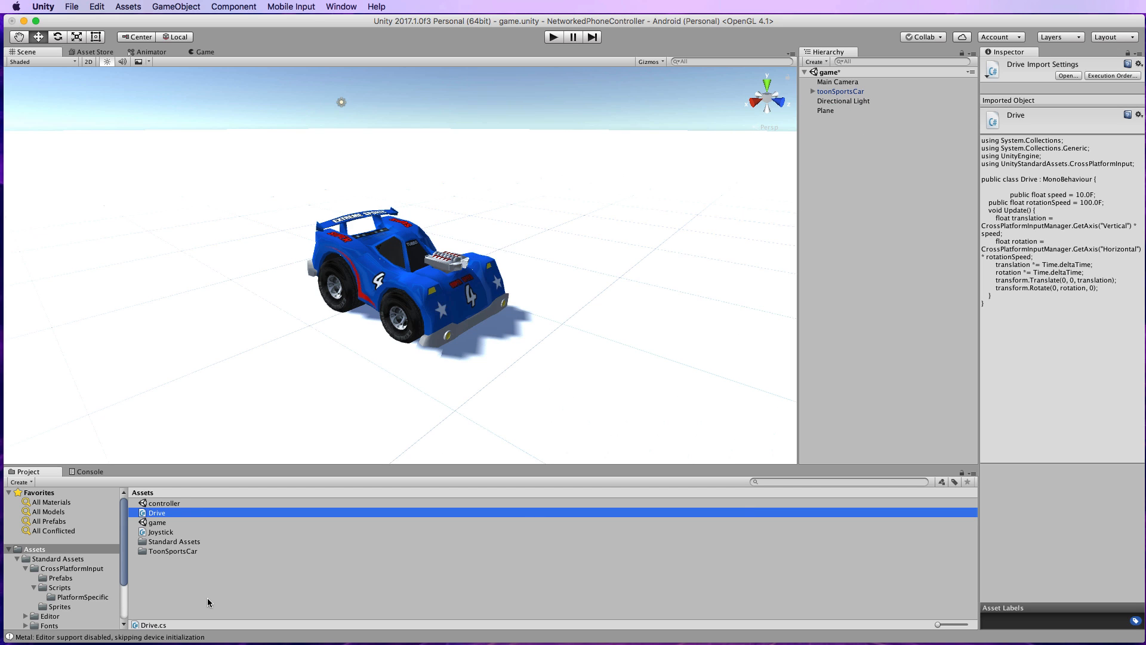
{"action": "mouse_move", "coordinate": [38, 574]}
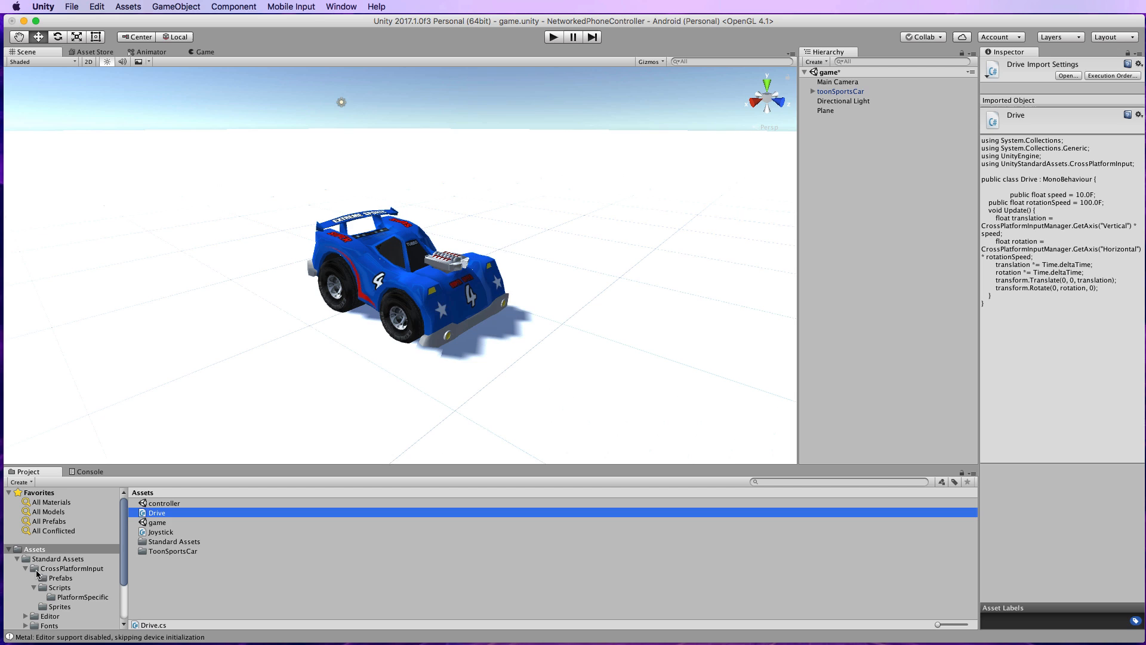
{"action": "left_click", "coordinate": [61, 577]}
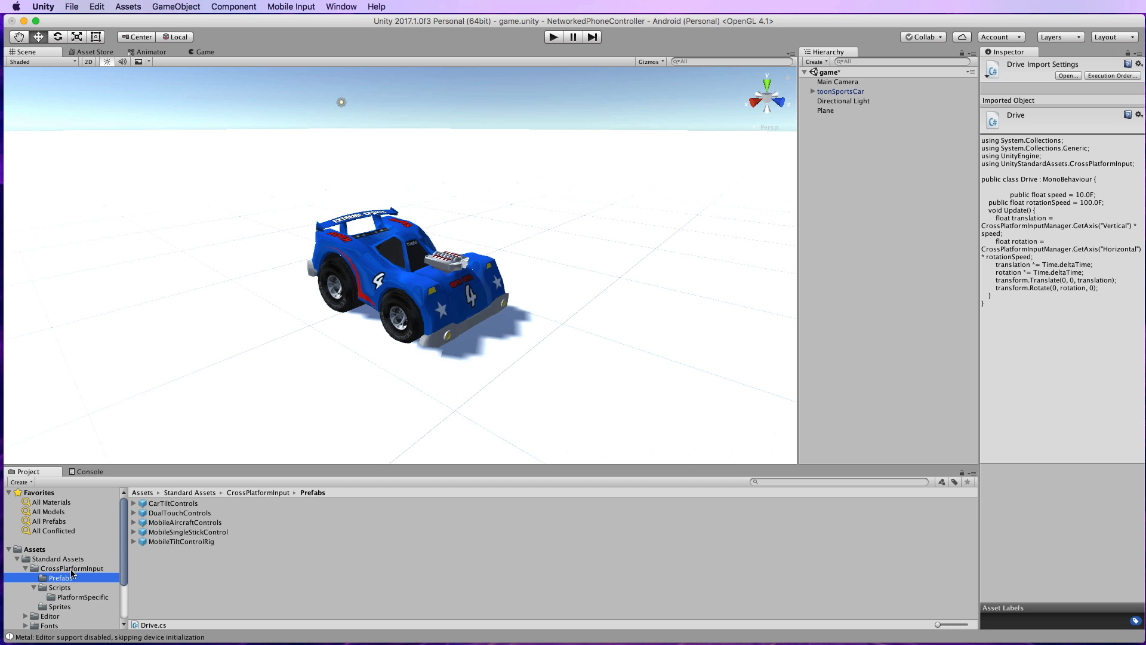
{"action": "mouse_move", "coordinate": [212, 561]}
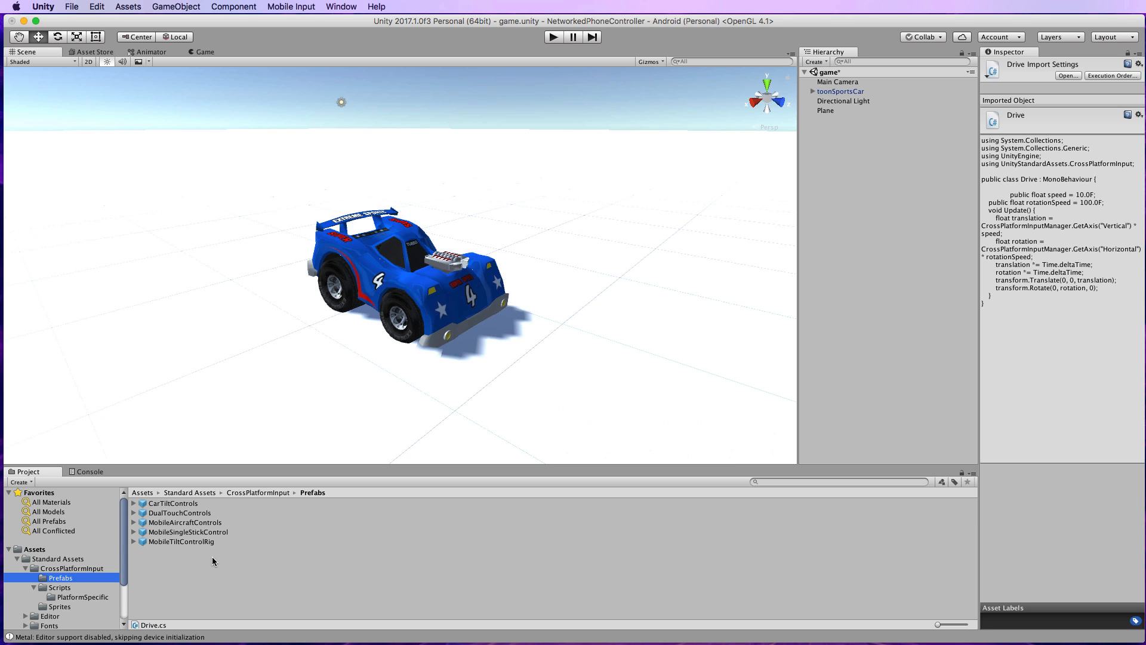
{"action": "mouse_move", "coordinate": [152, 533]}
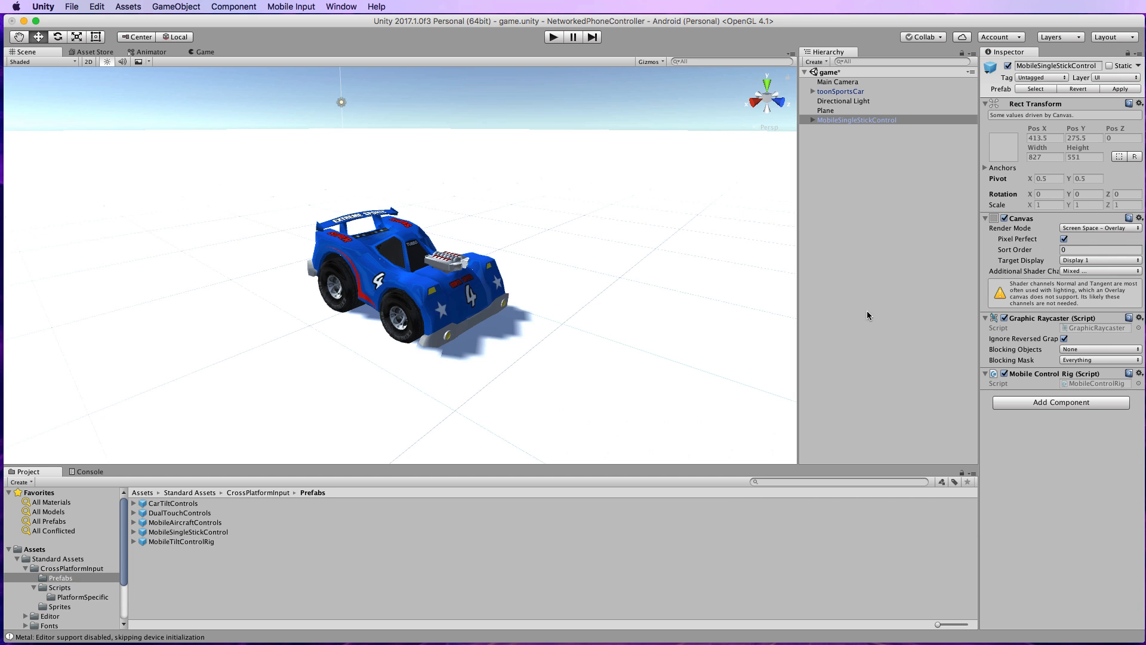
{"action": "mouse_move", "coordinate": [795, 142]}
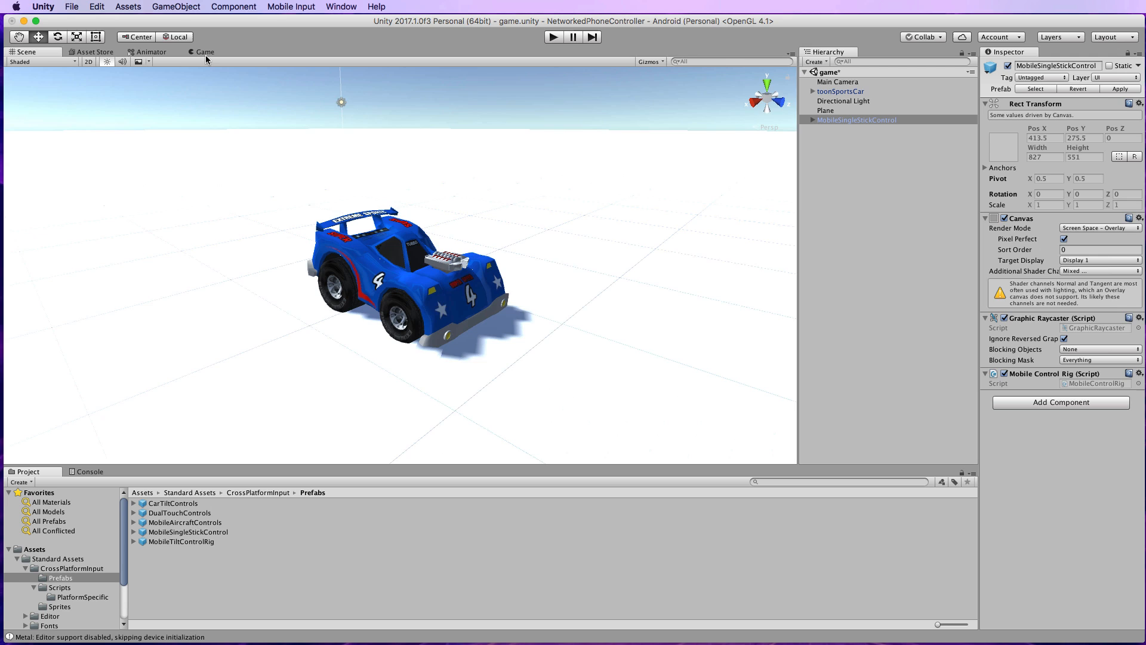
{"action": "left_click", "coordinate": [204, 51]}
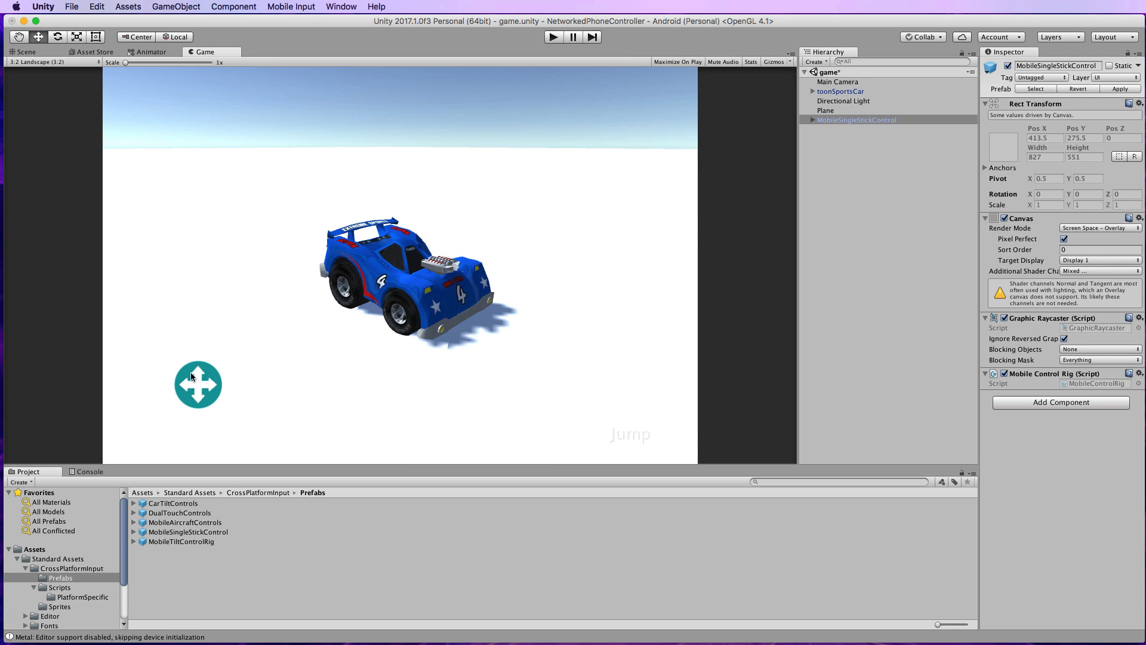
{"action": "mouse_move", "coordinate": [196, 388]}
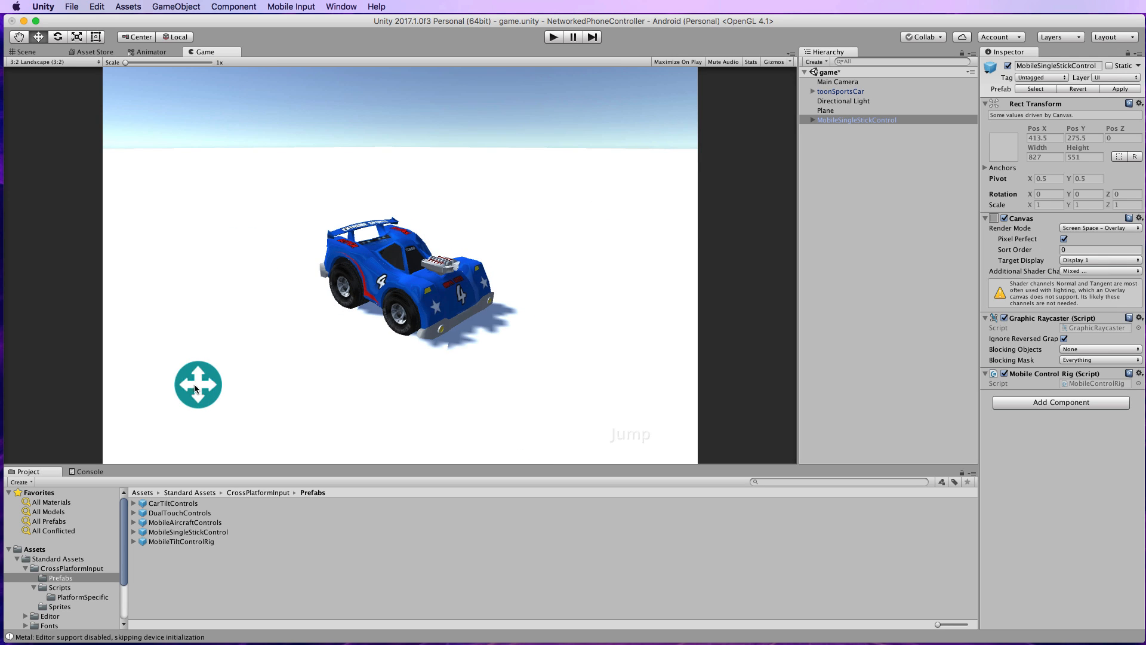
{"action": "mouse_move", "coordinate": [254, 305]}
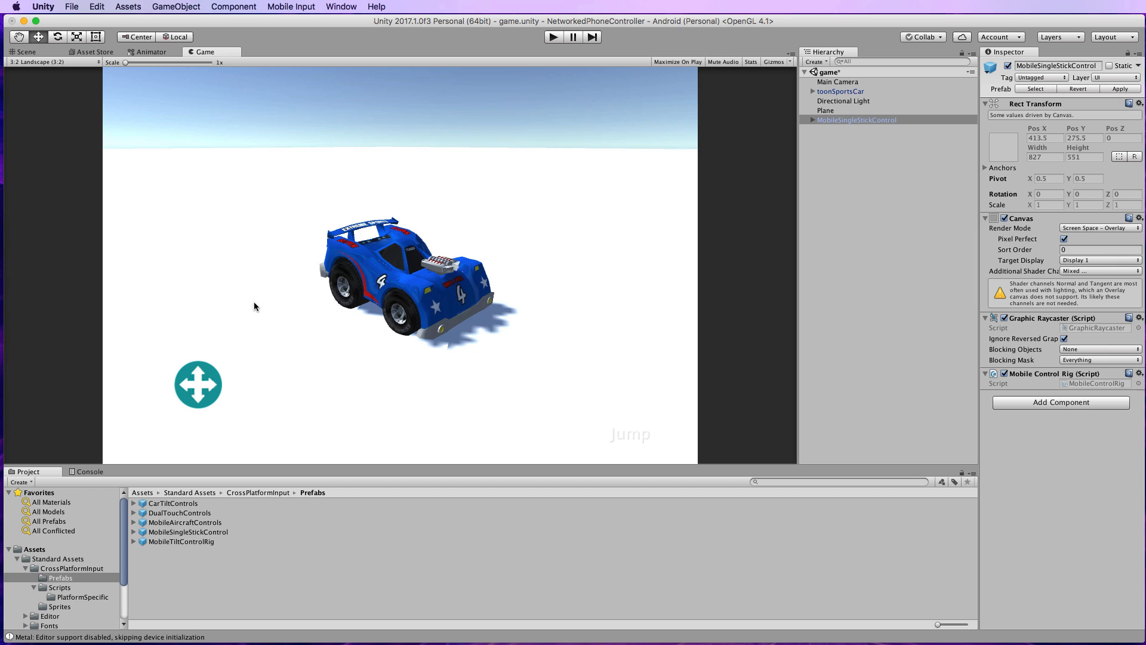
{"action": "mouse_move", "coordinate": [434, 60]}
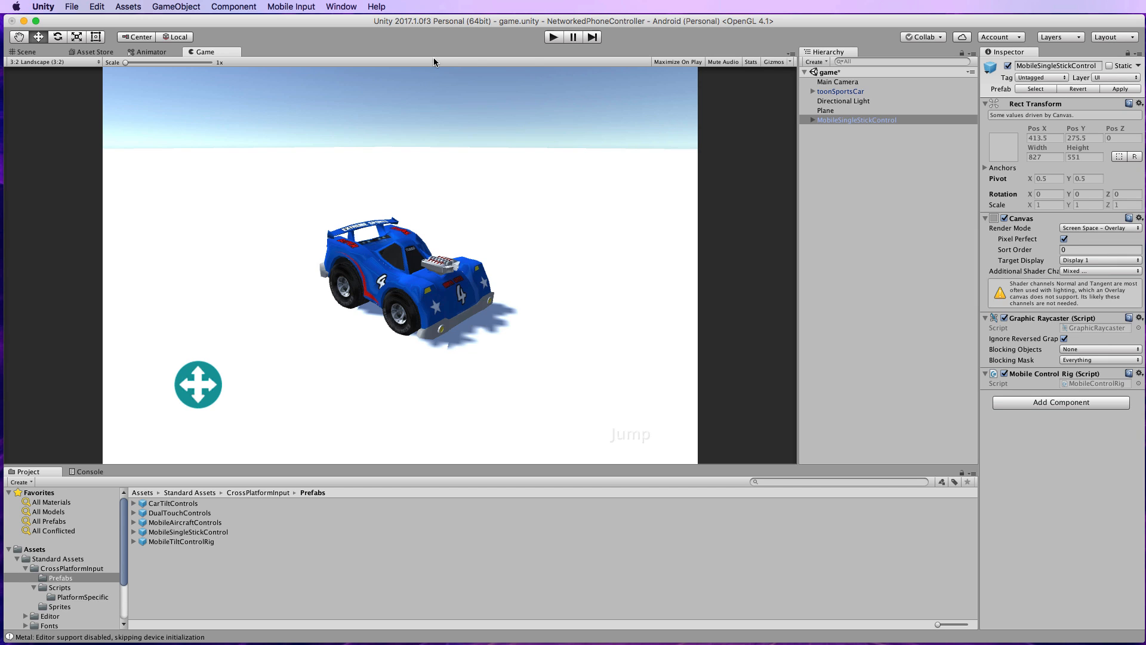
{"action": "mouse_move", "coordinate": [658, 28]}
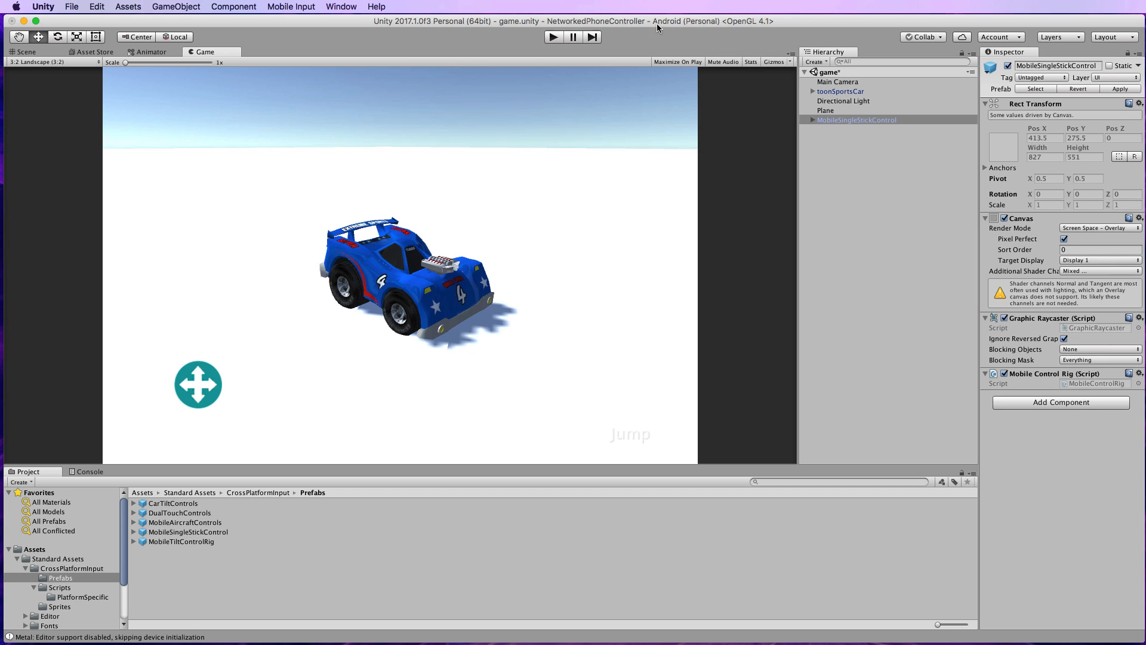
{"action": "mouse_move", "coordinate": [689, 34]}
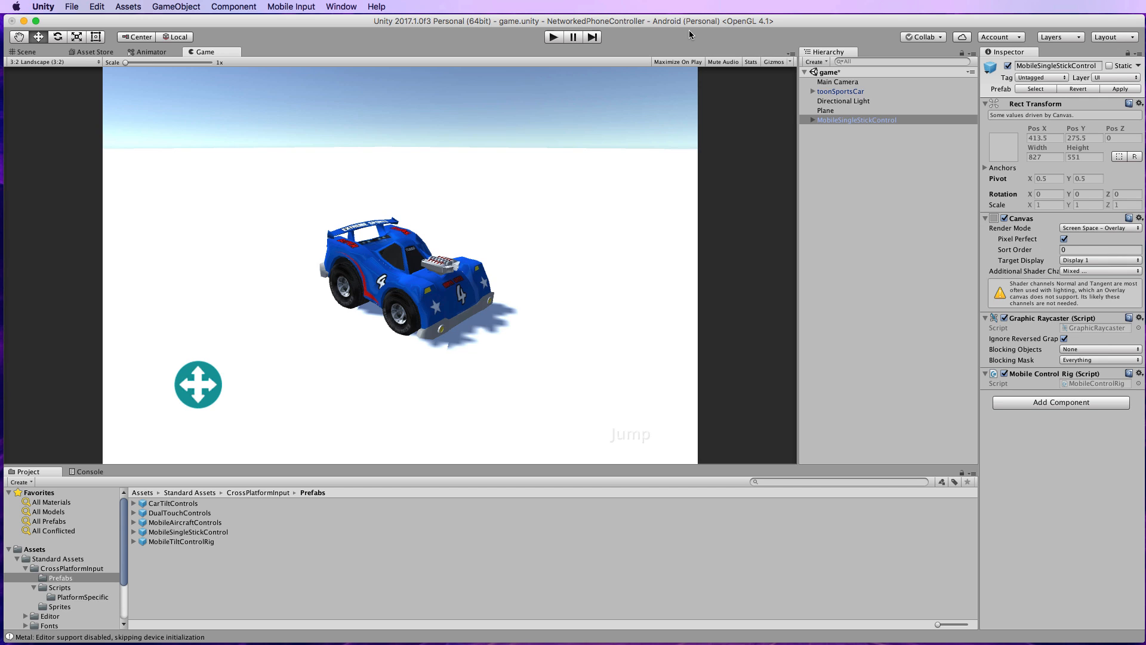
{"action": "mouse_move", "coordinate": [687, 35]}
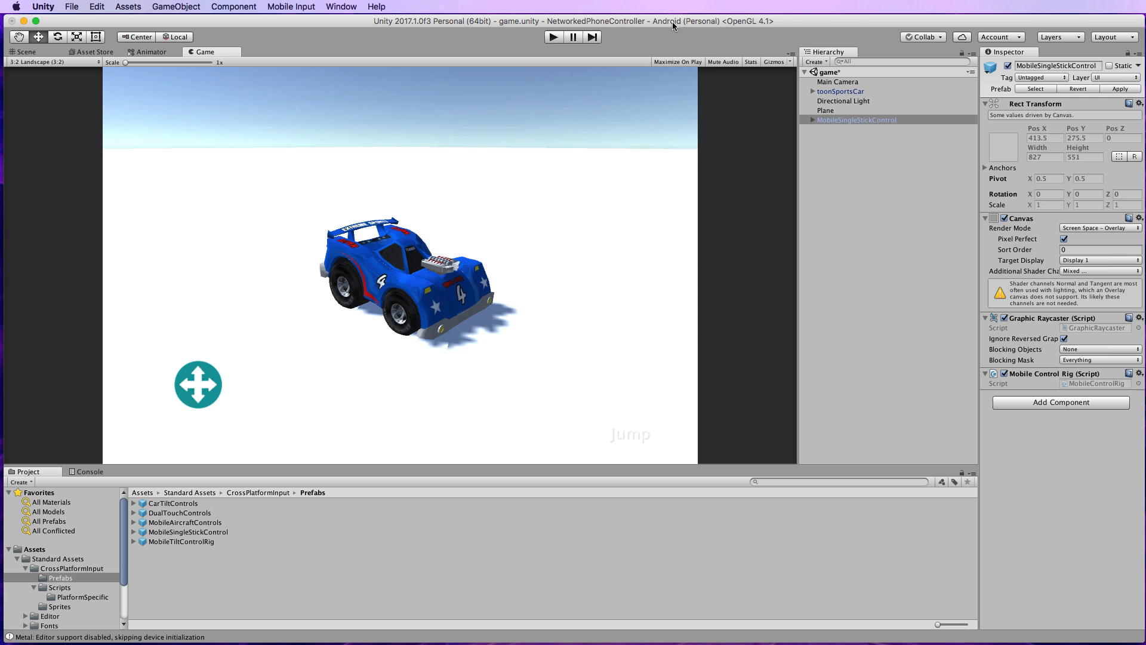
{"action": "mouse_move", "coordinate": [291, 70]}
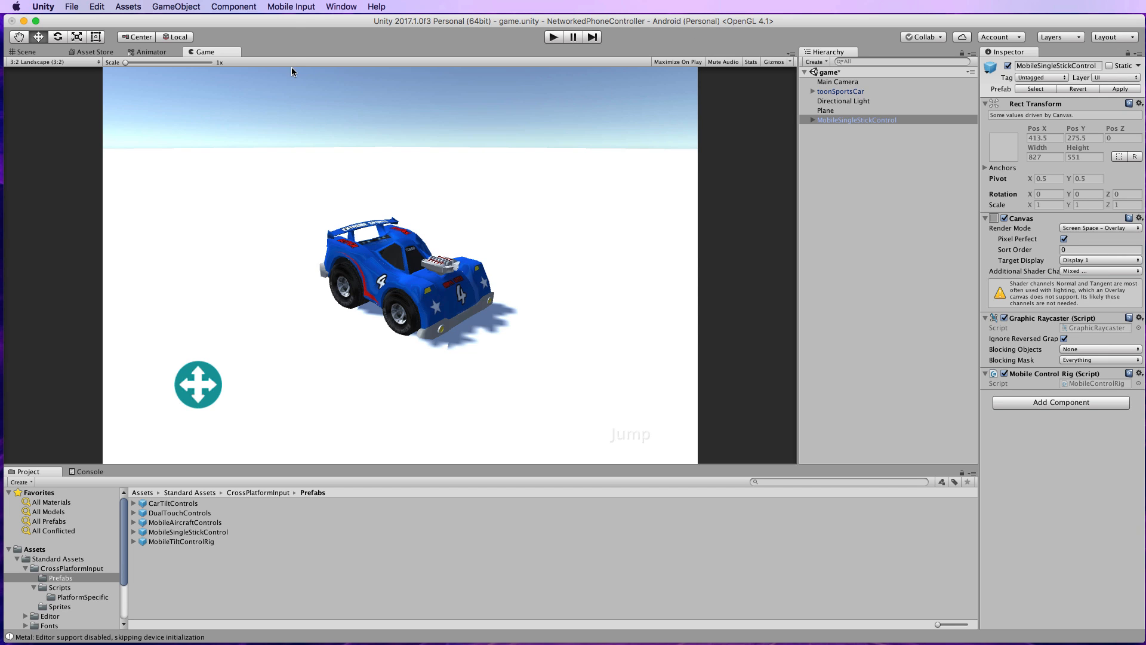
{"action": "mouse_move", "coordinate": [281, 13]}
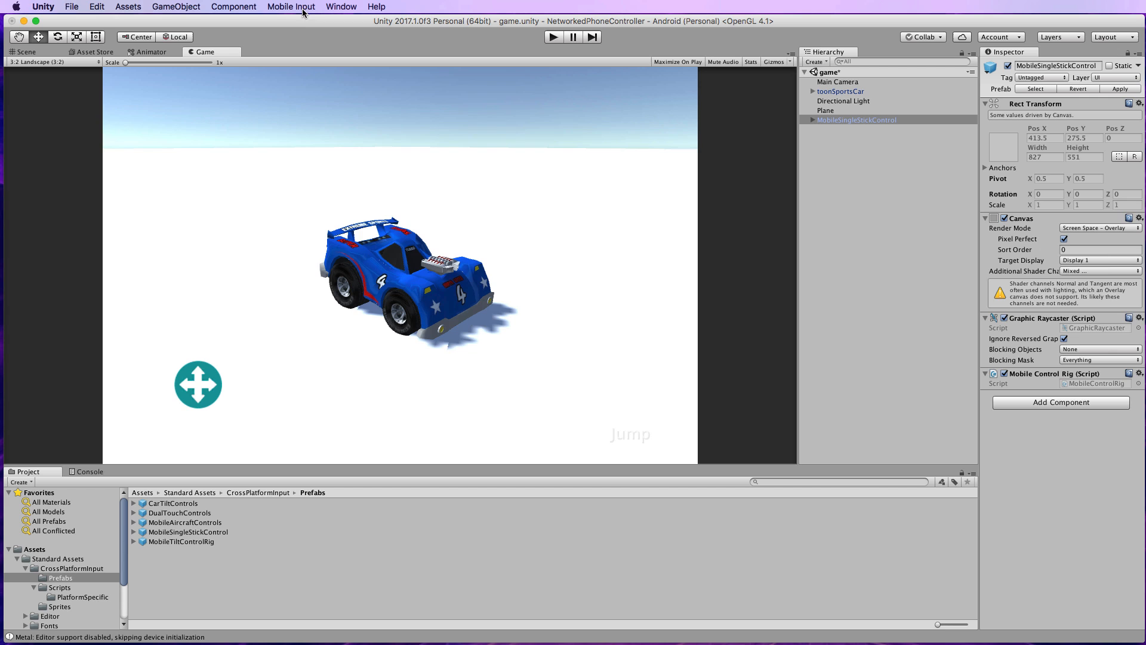
{"action": "left_click", "coordinate": [292, 7]}
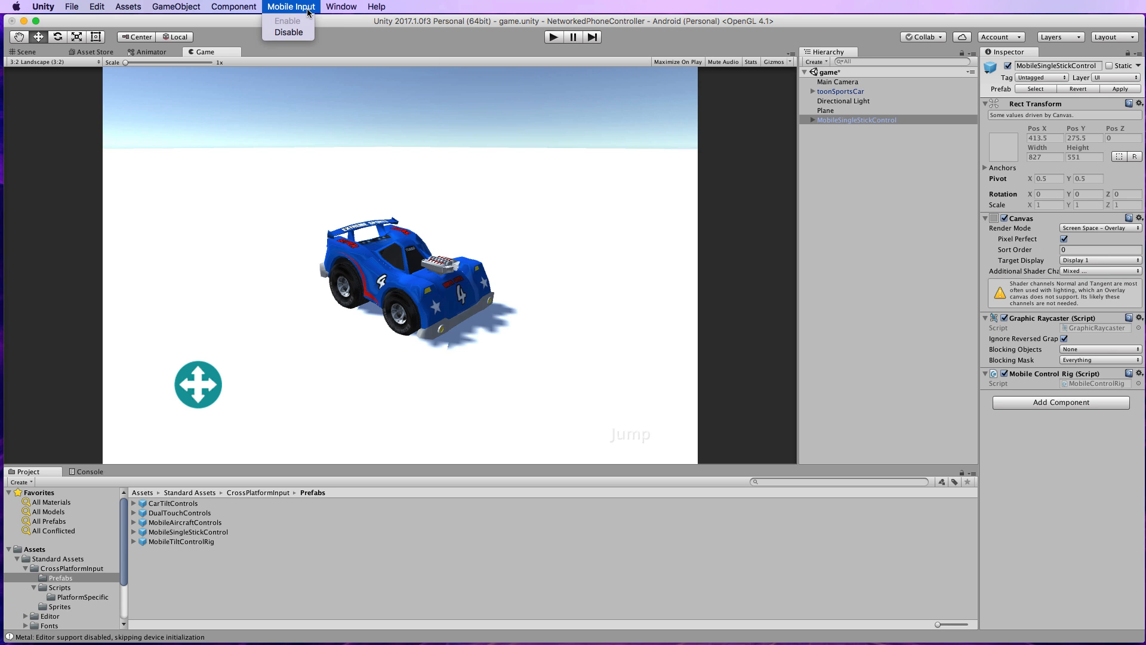
{"action": "mouse_move", "coordinate": [304, 25]}
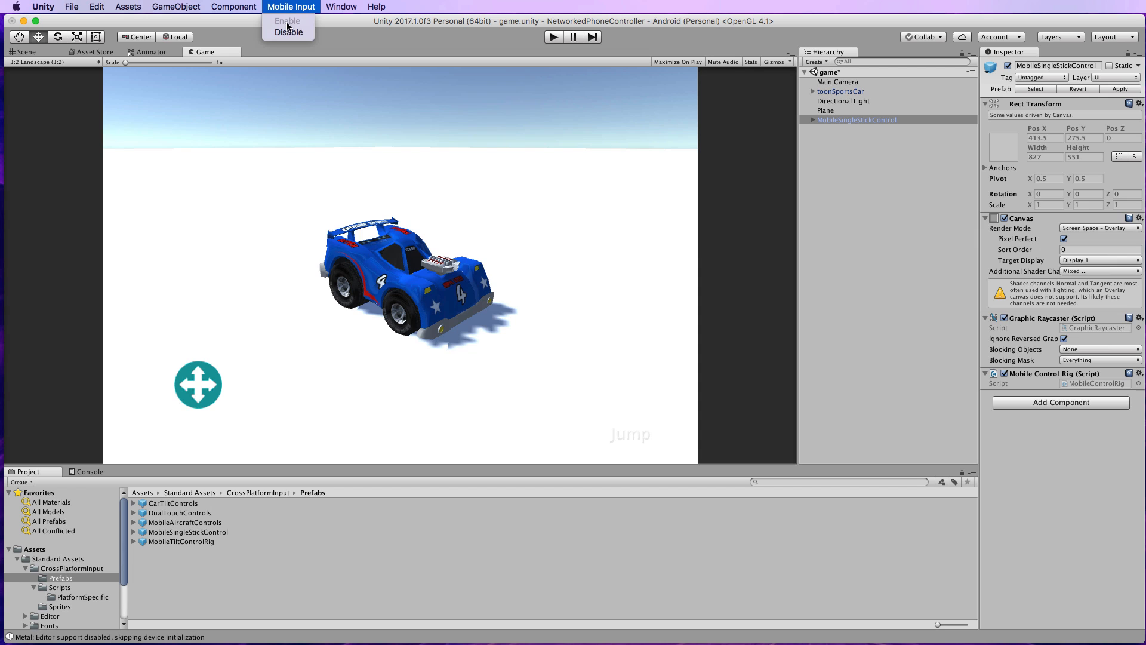
{"action": "mouse_move", "coordinate": [345, 37]}
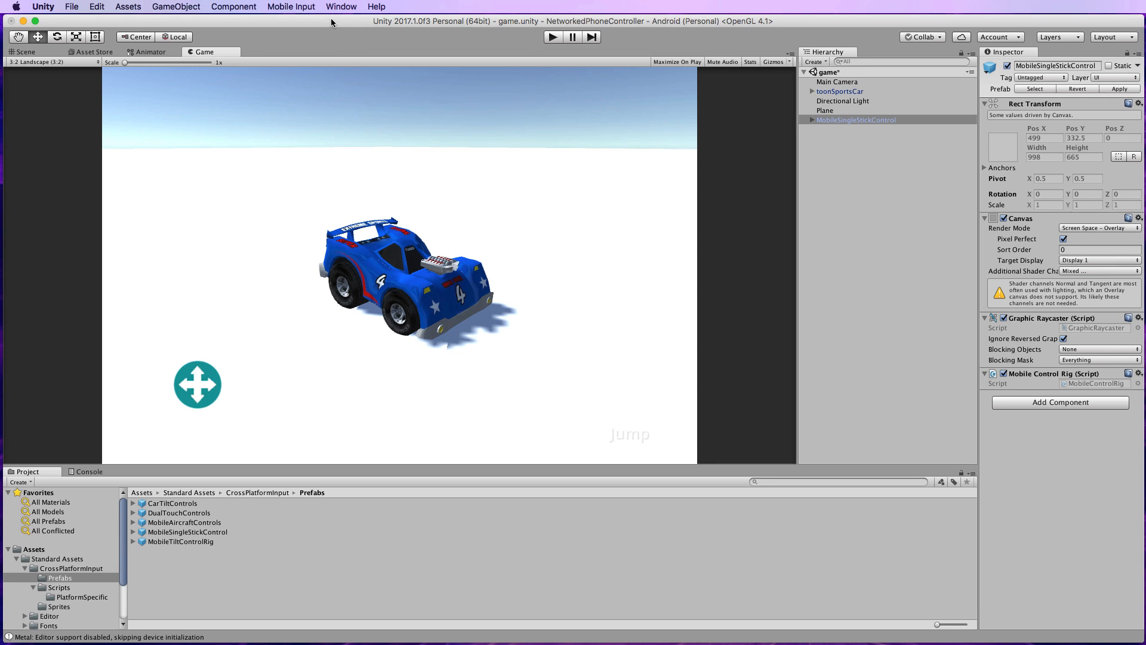
{"action": "mouse_move", "coordinate": [357, 344]}
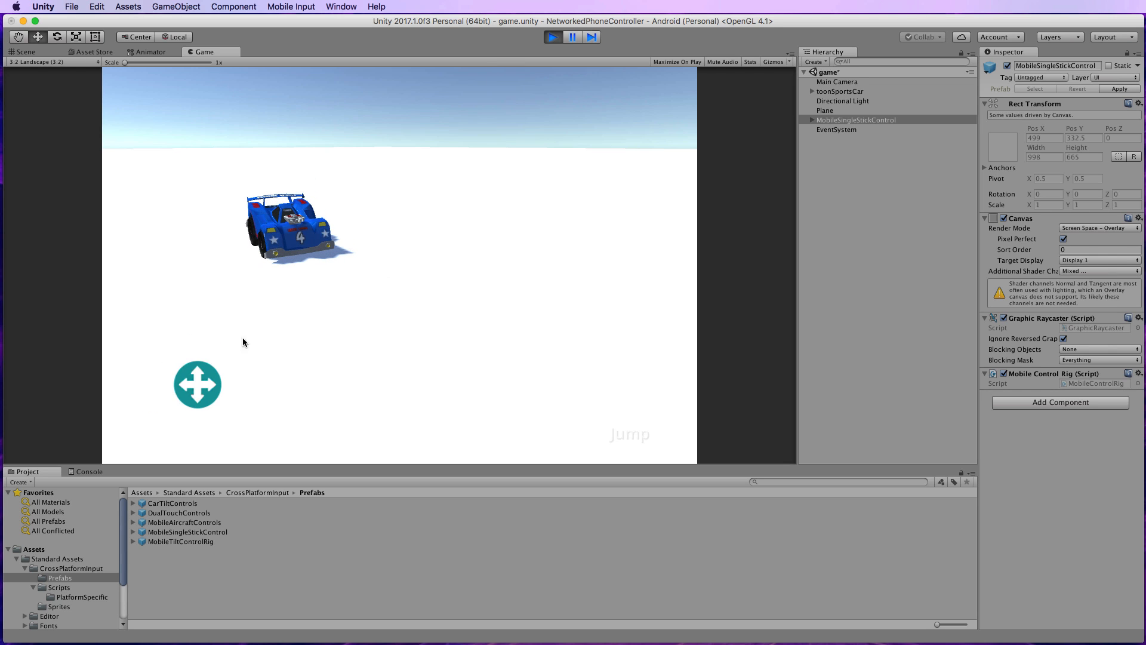
{"action": "mouse_move", "coordinate": [455, 212]}
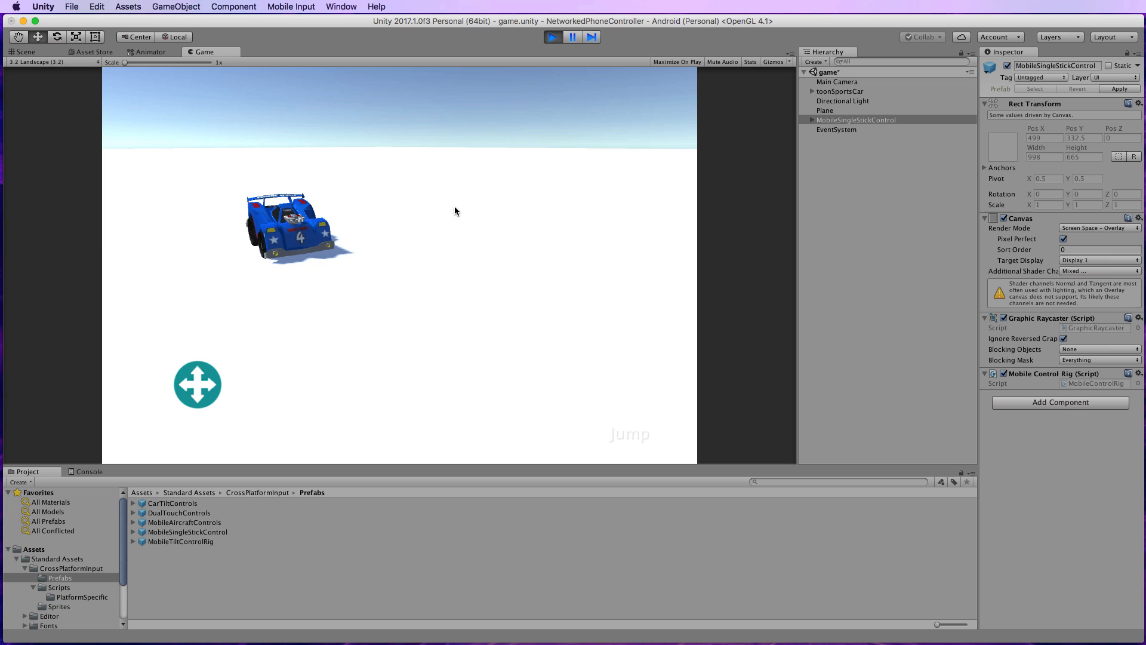
{"action": "mouse_move", "coordinate": [314, 204]}
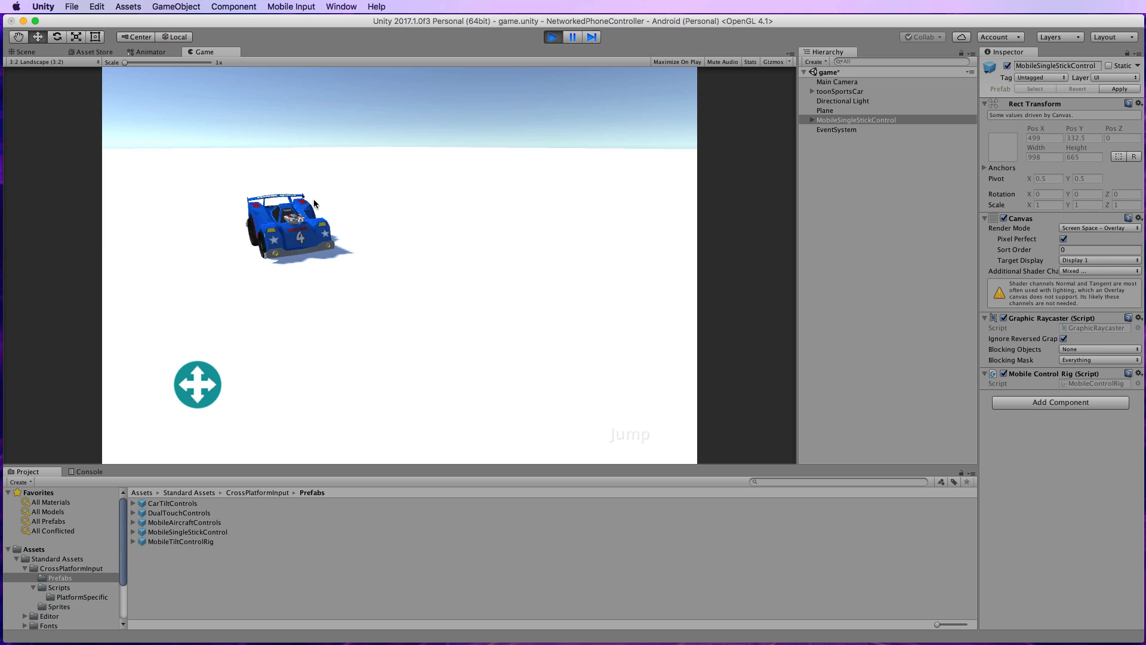
{"action": "mouse_move", "coordinate": [207, 392]}
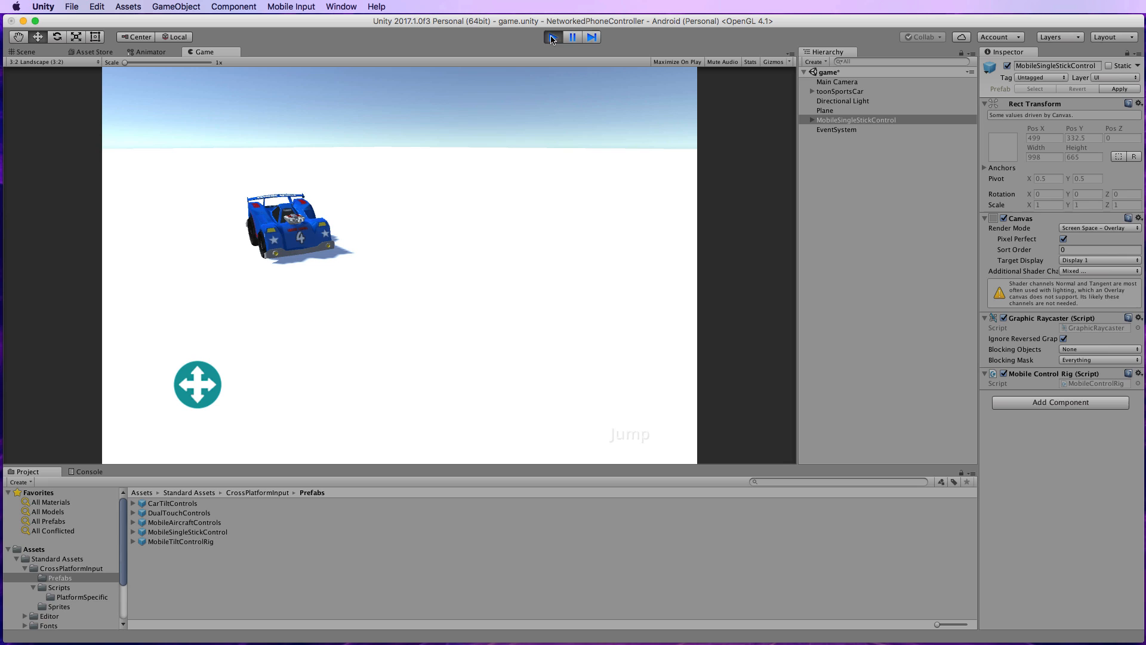
Stop play mode and remove the MobileSingleStickControl rig from the scene.
{"action": "left_click", "coordinate": [552, 37]}
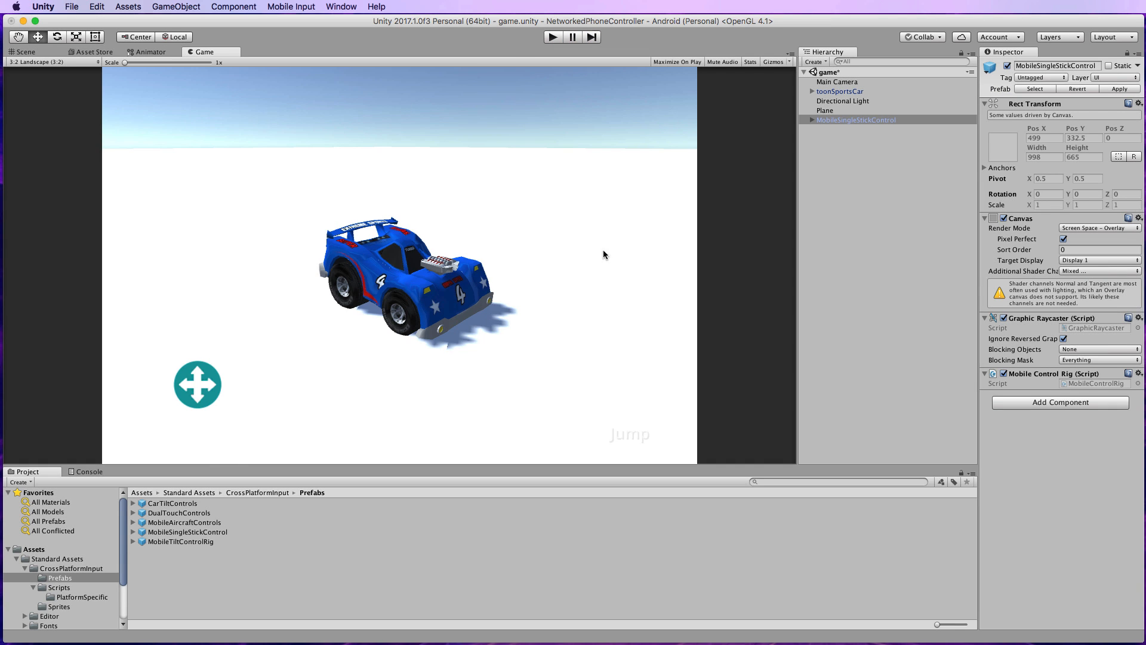
{"action": "left_click", "coordinate": [854, 119]}
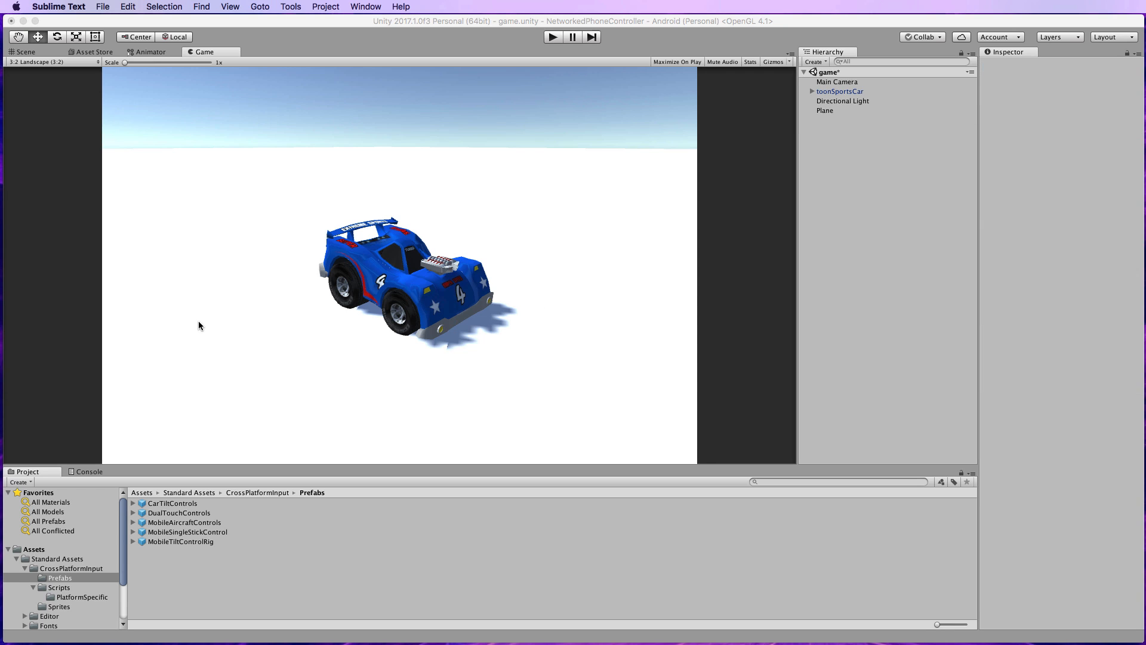
Show the root Assets folder and select the game scene asset.
{"action": "left_click", "coordinate": [34, 549]}
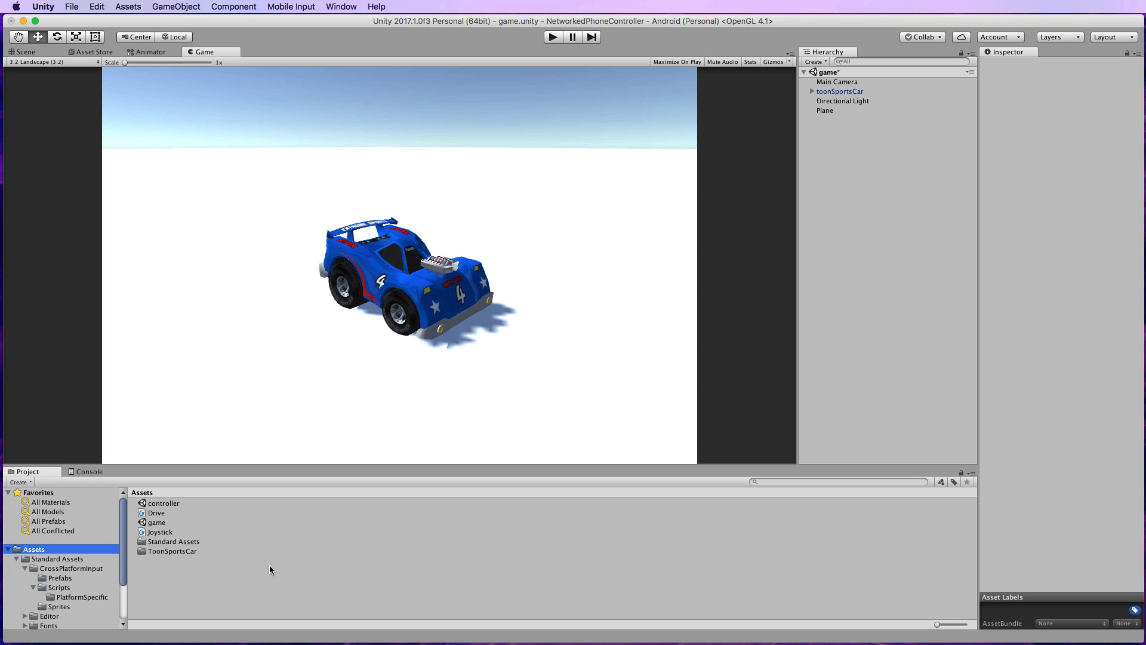
{"action": "mouse_move", "coordinate": [371, 327]}
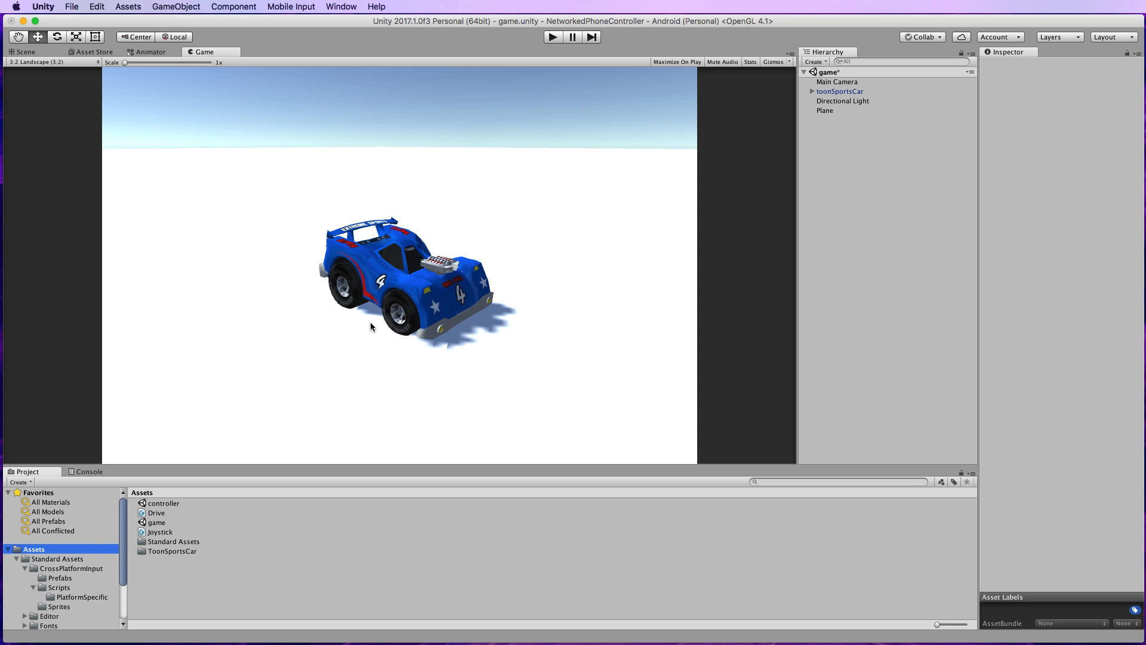
{"action": "mouse_move", "coordinate": [374, 323]}
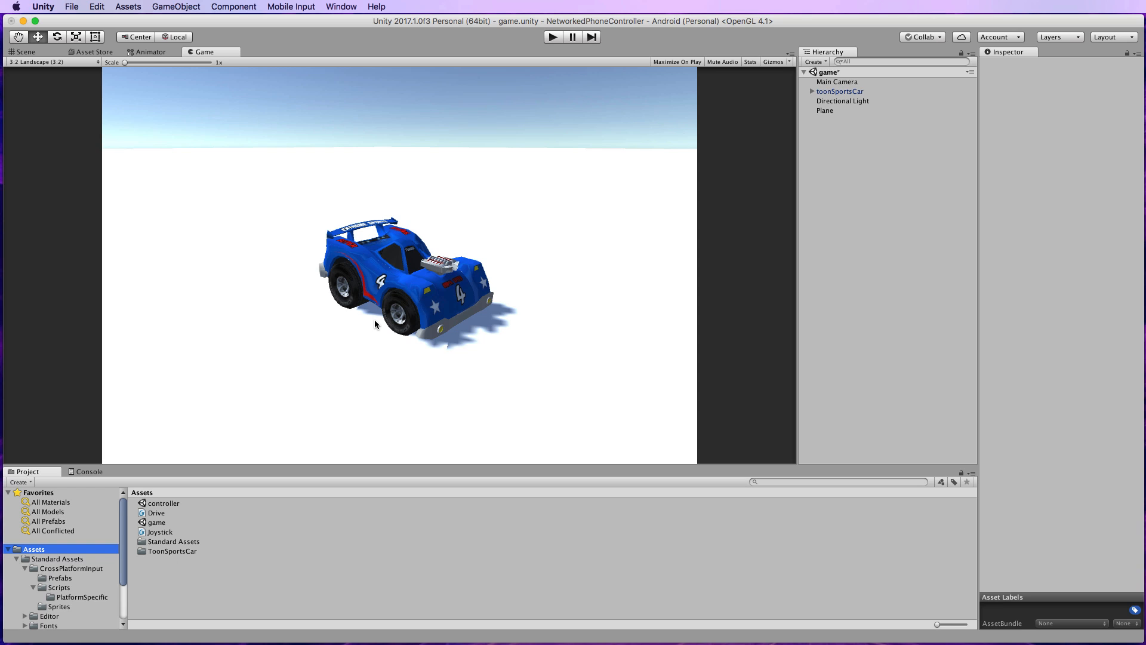
{"action": "mouse_move", "coordinate": [461, 363]}
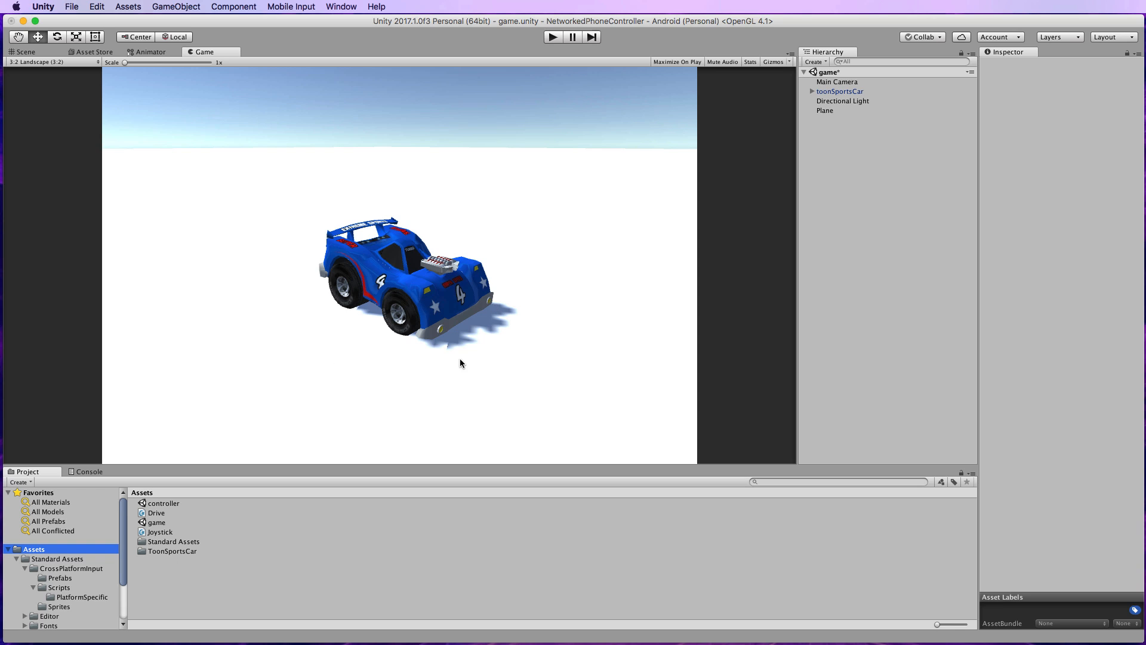
{"action": "mouse_move", "coordinate": [445, 303]}
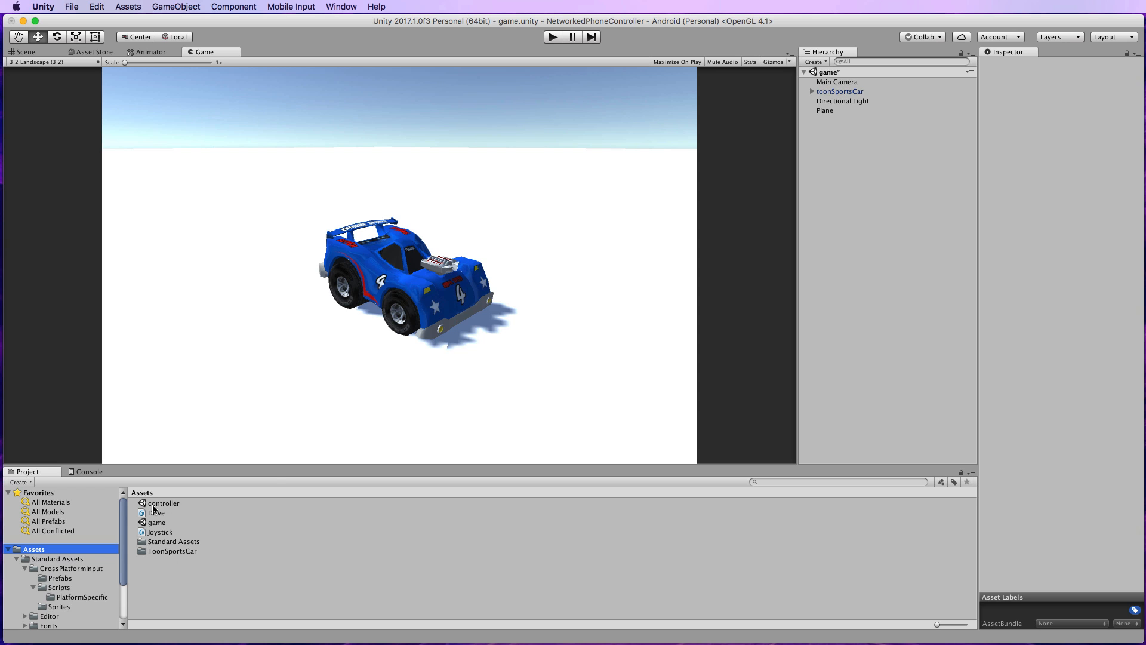
{"action": "mouse_move", "coordinate": [165, 533]}
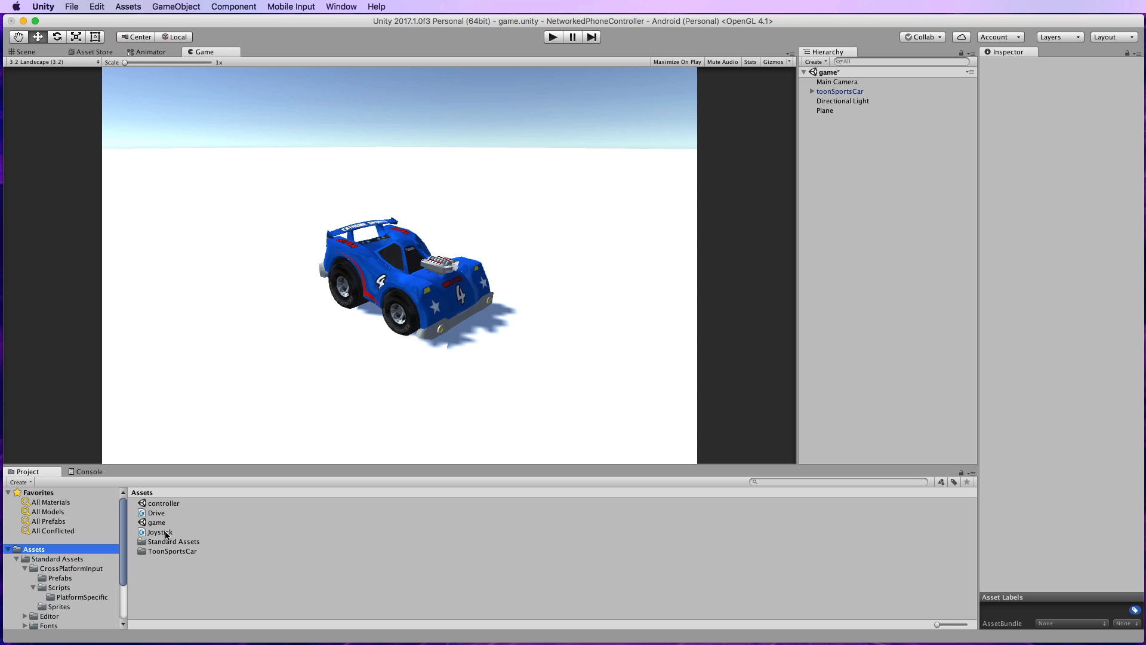
{"action": "left_click", "coordinate": [156, 522]}
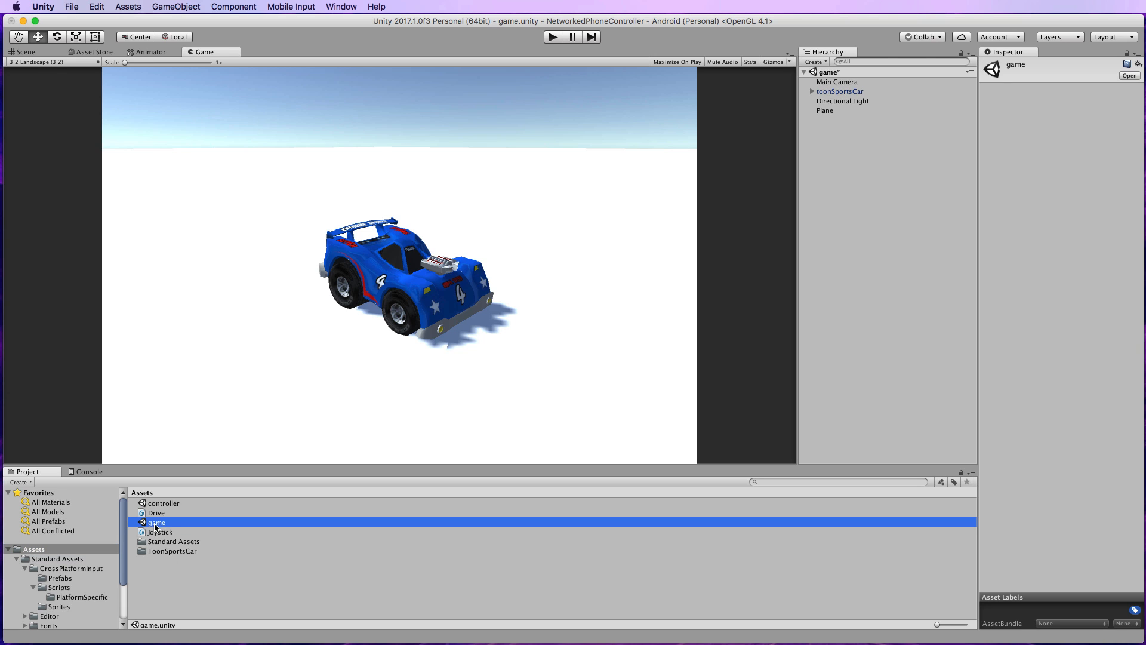
{"action": "mouse_move", "coordinate": [273, 480]}
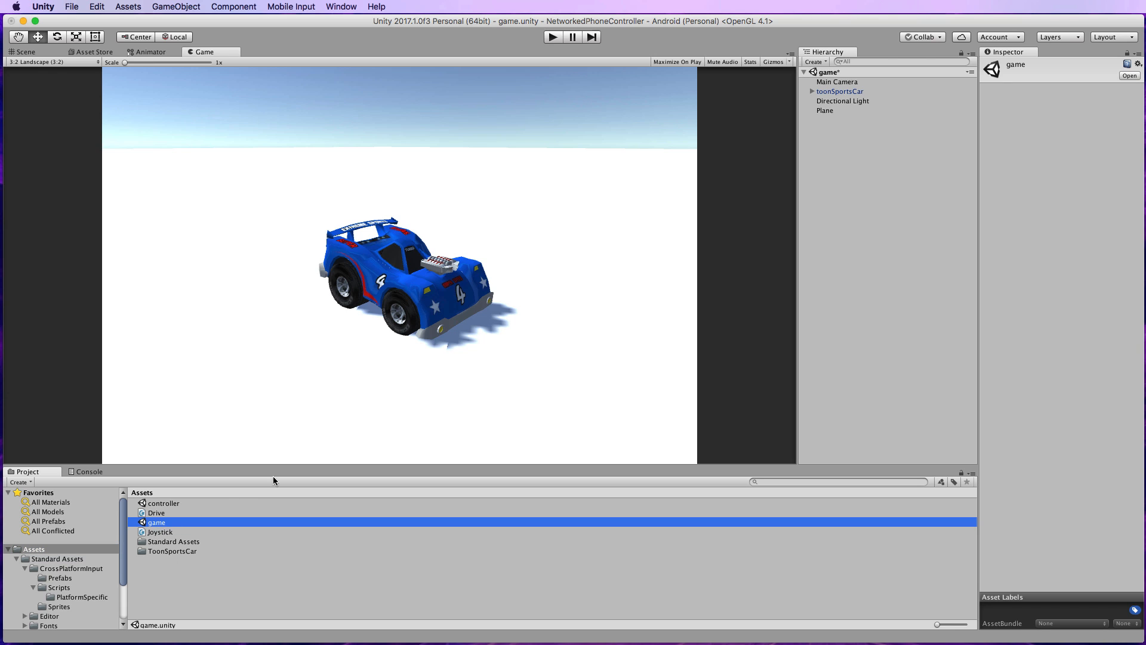
{"action": "mouse_move", "coordinate": [403, 372]}
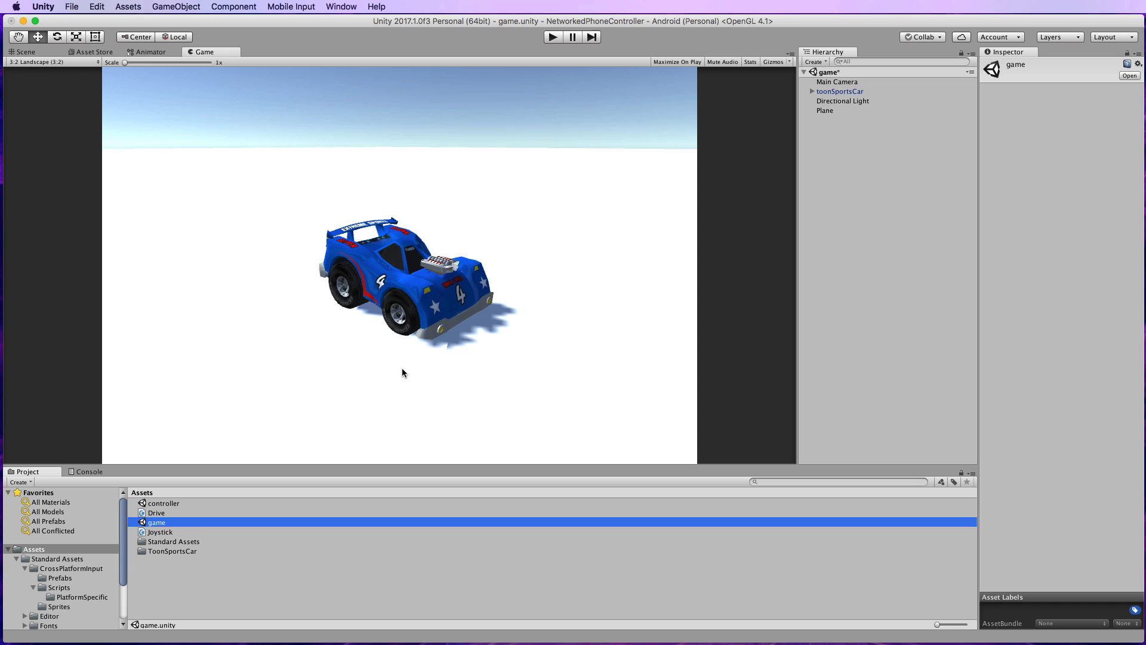
{"action": "mouse_move", "coordinate": [162, 580]}
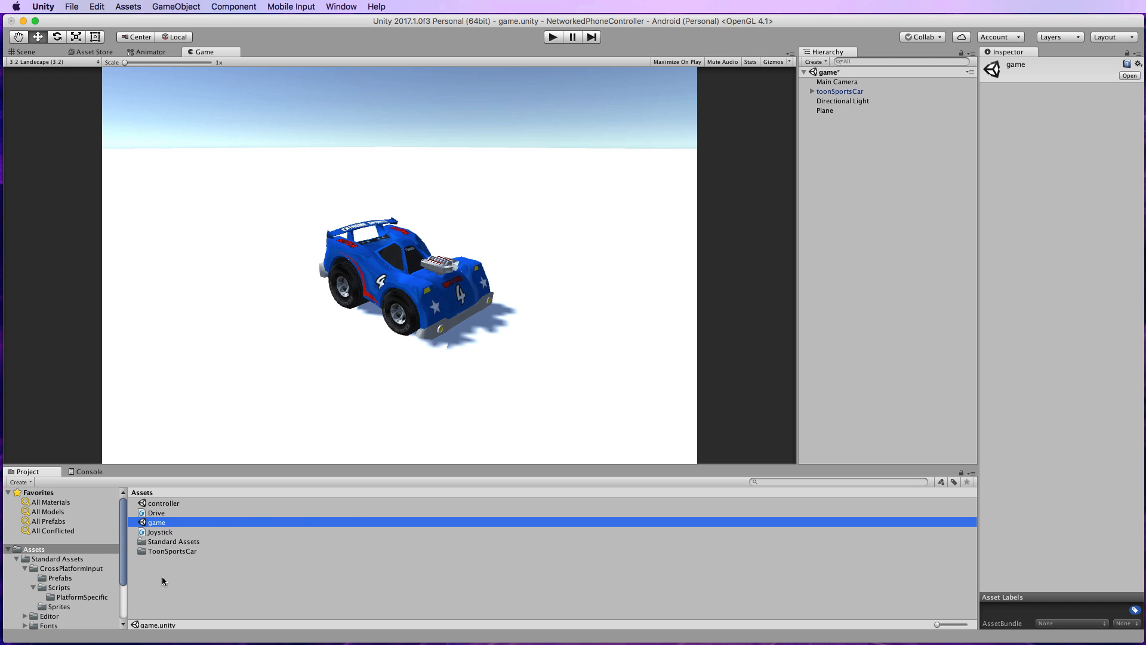
Create a C# script named NetworkServerUI in Assets and open it for editing.
{"action": "left_click", "coordinate": [336, 409]}
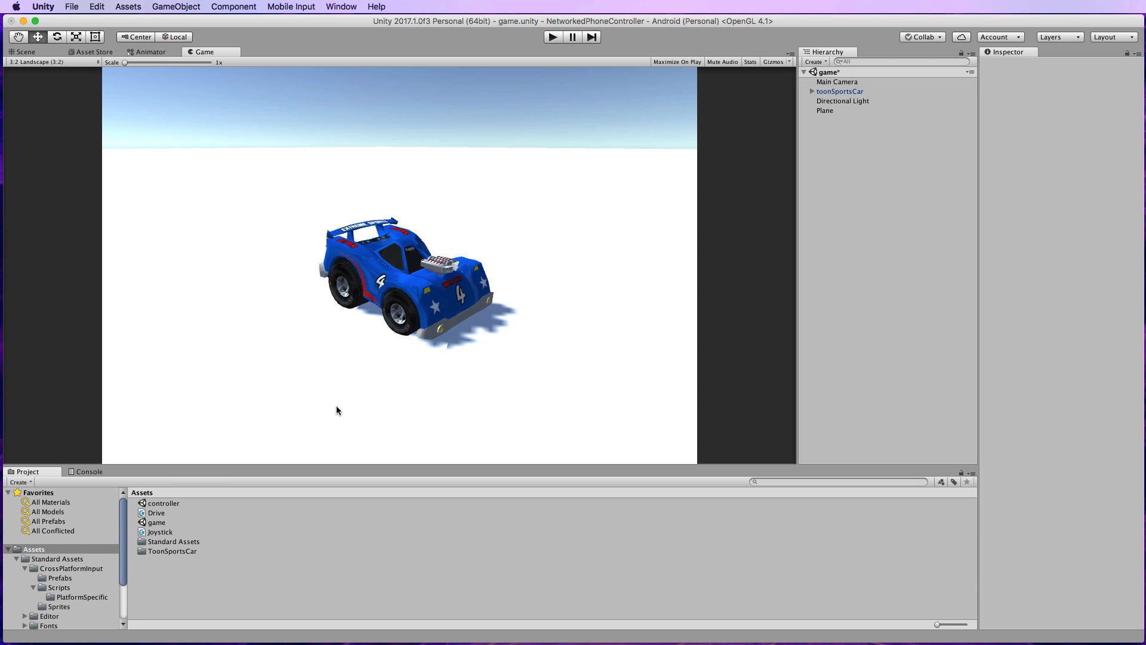
{"action": "left_click", "coordinate": [18, 481]}
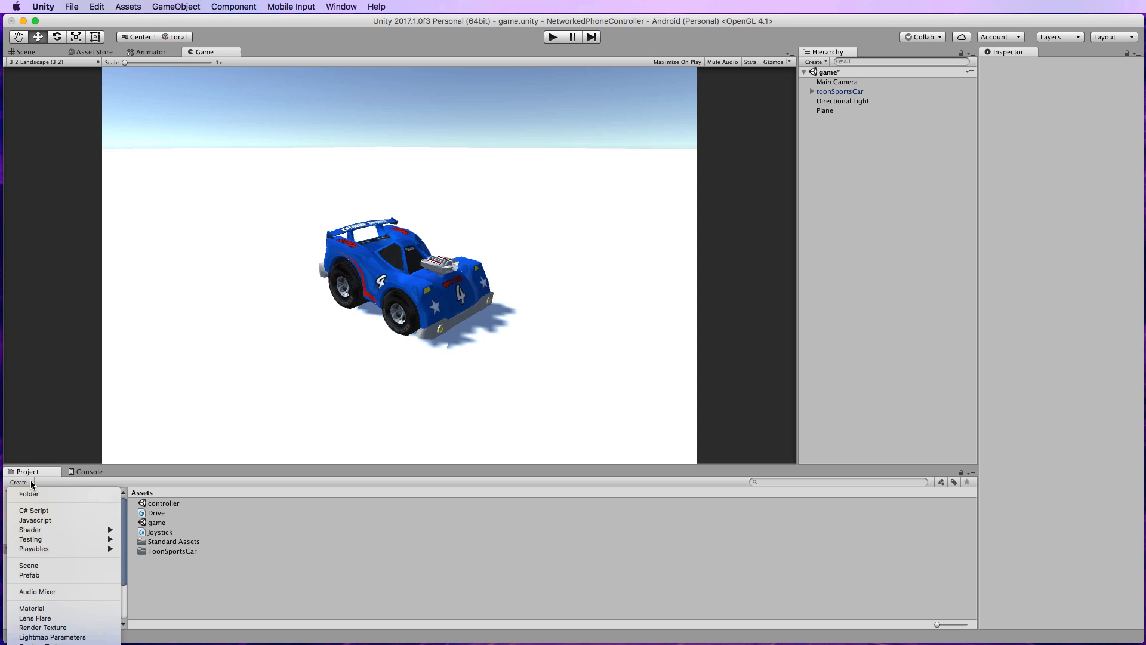
{"action": "left_click", "coordinate": [33, 510]}
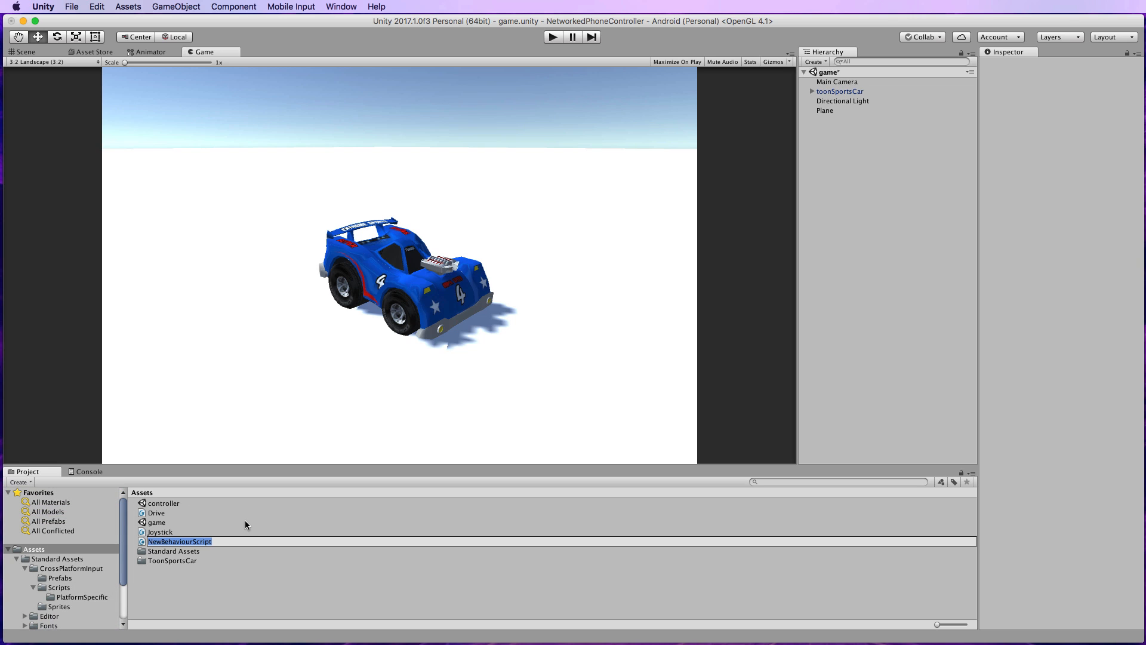
{"action": "type", "text": "NetworkServerUI"}
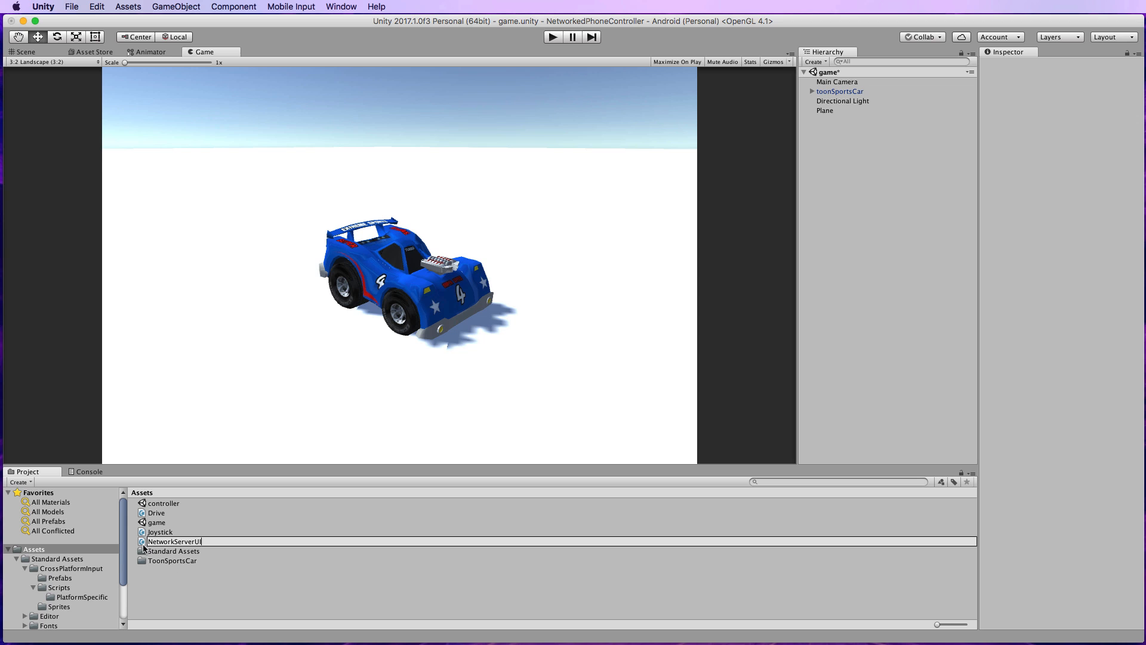
{"action": "double_click", "coordinate": [173, 541]}
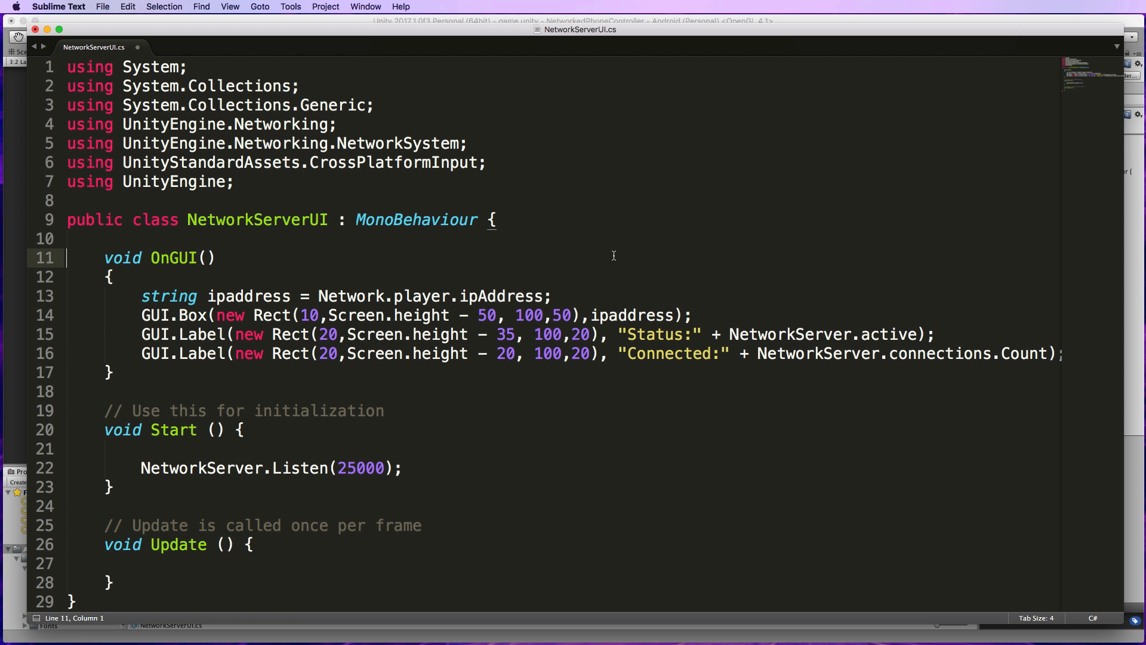
{"action": "mouse_move", "coordinate": [369, 234]}
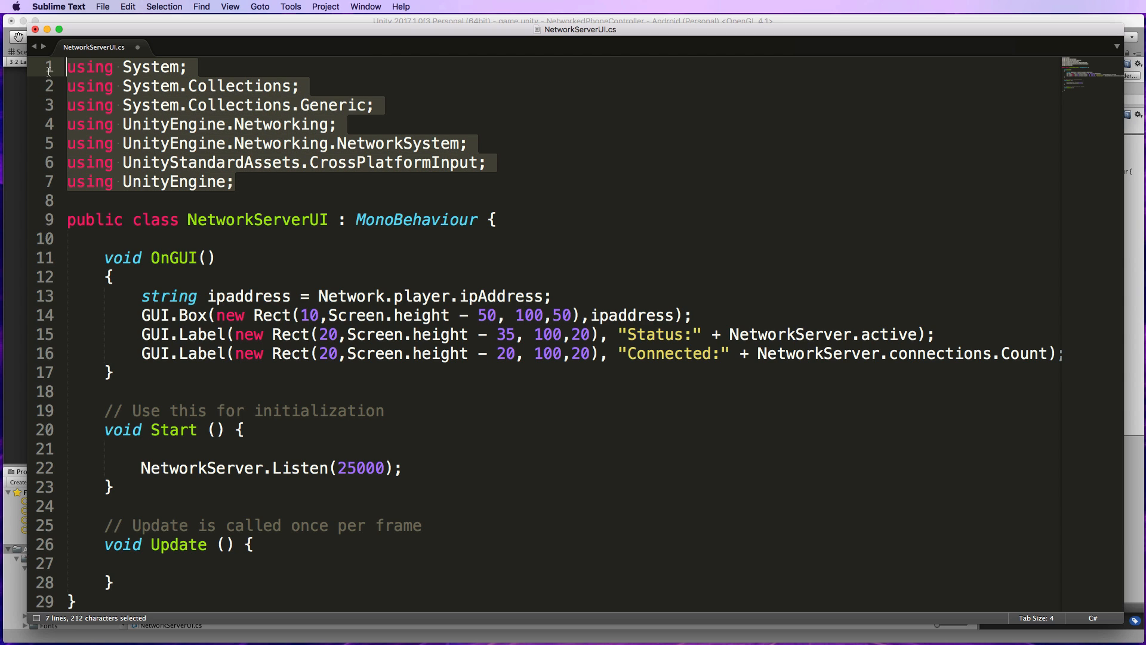
{"action": "mouse_move", "coordinate": [355, 260]}
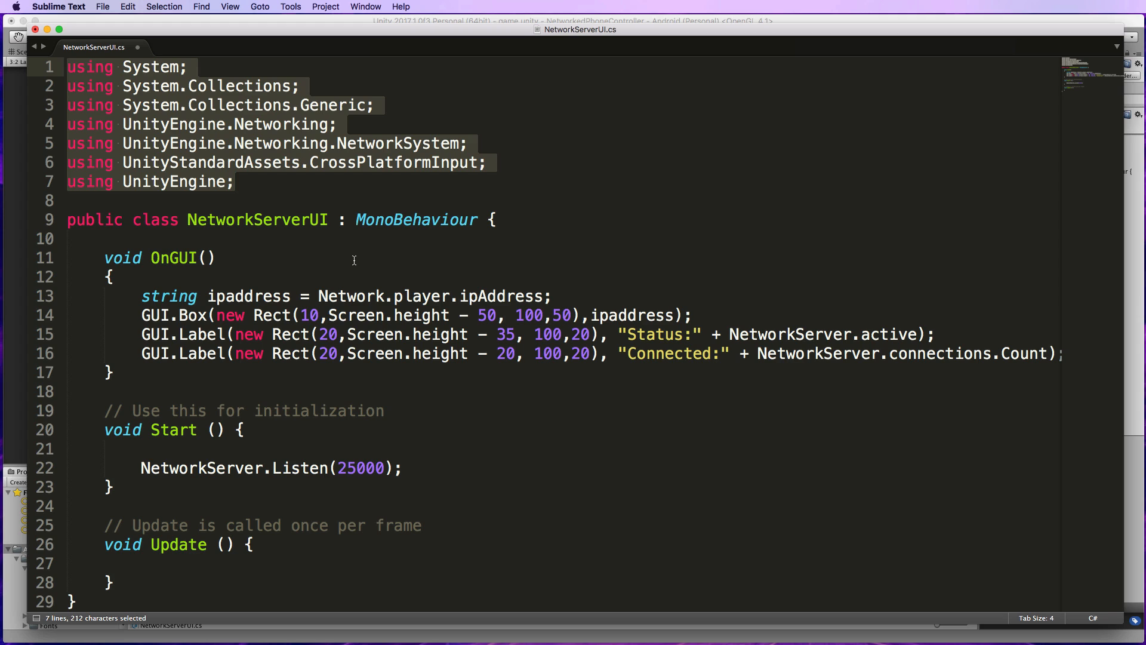
{"action": "mouse_move", "coordinate": [350, 194]}
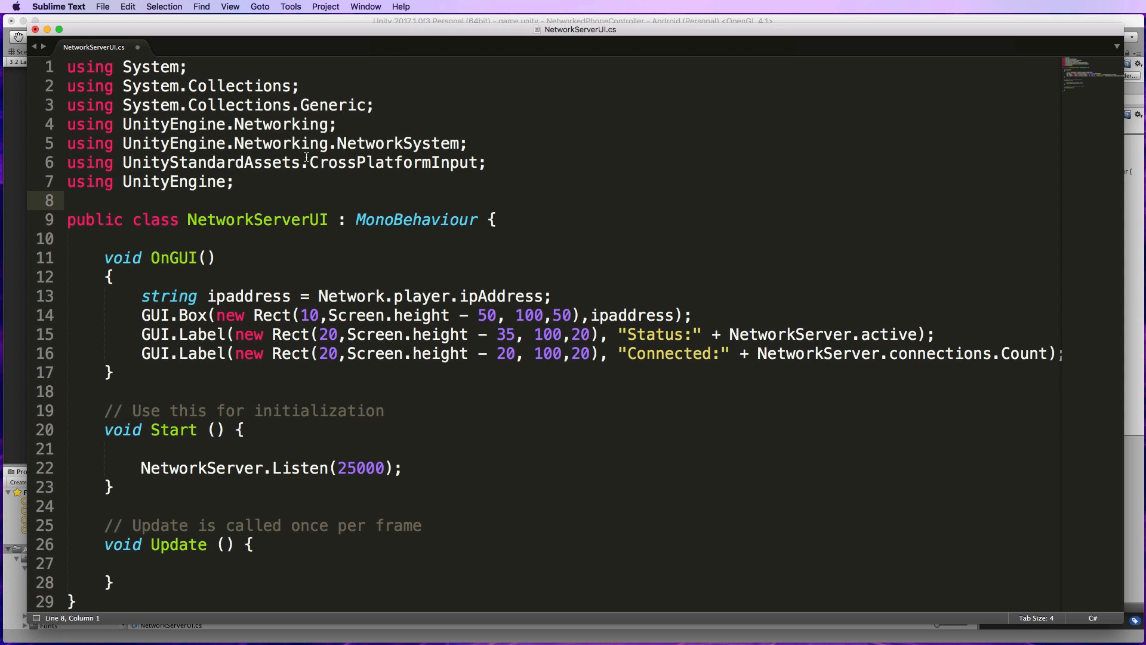
{"action": "mouse_move", "coordinate": [458, 152]}
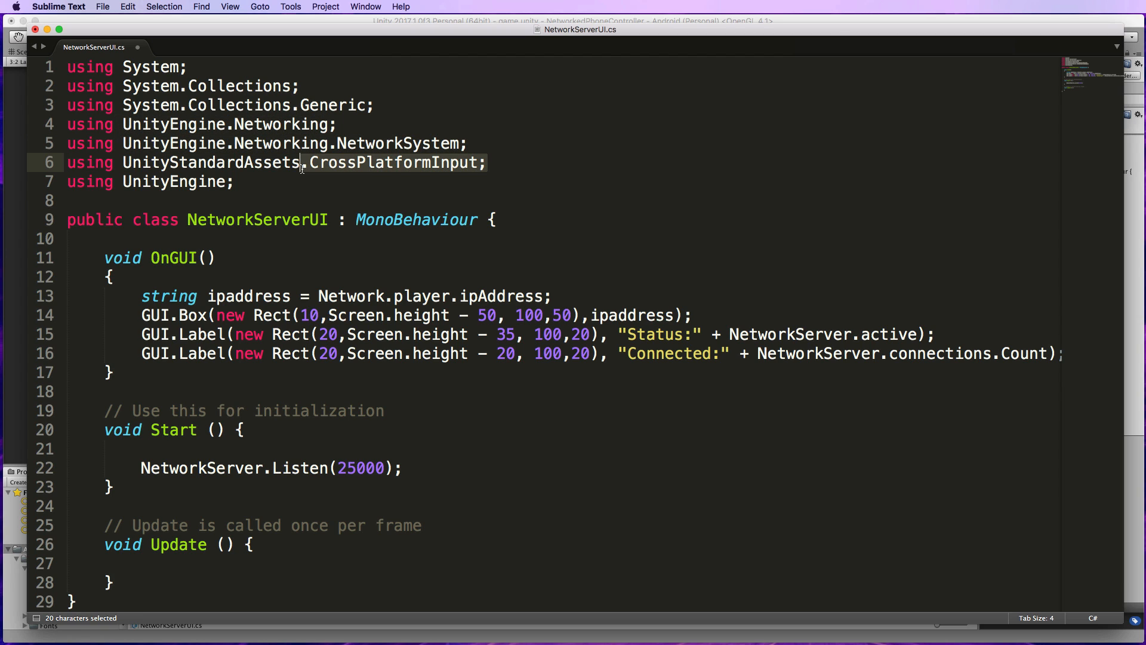
{"action": "left_click", "coordinate": [445, 162]}
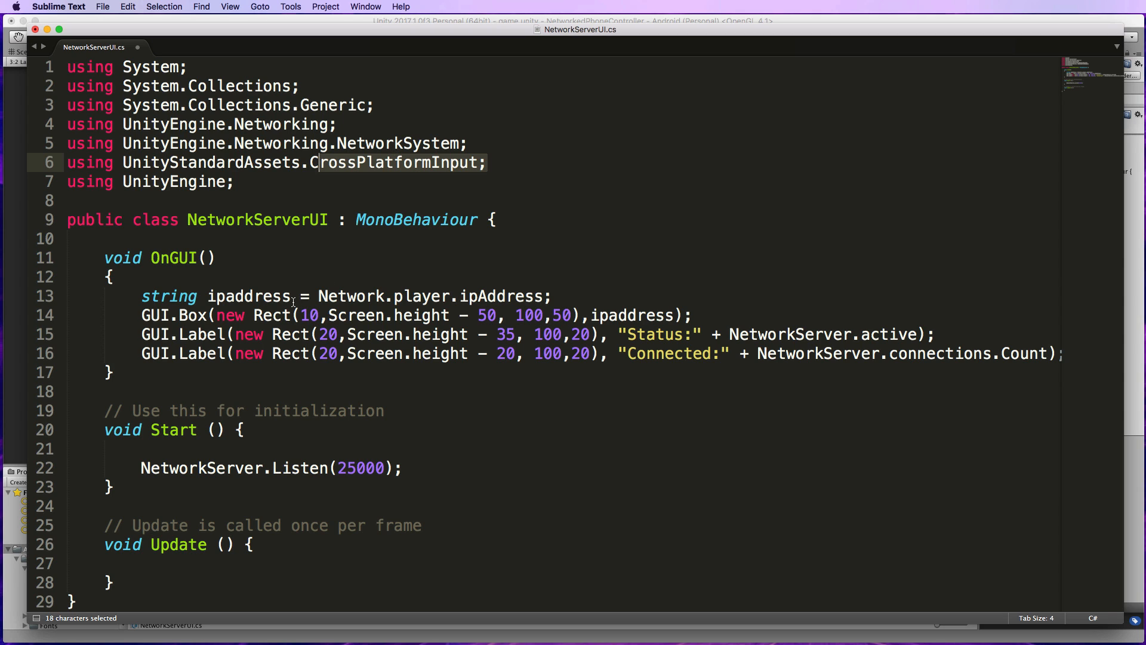
{"action": "mouse_move", "coordinate": [116, 258]}
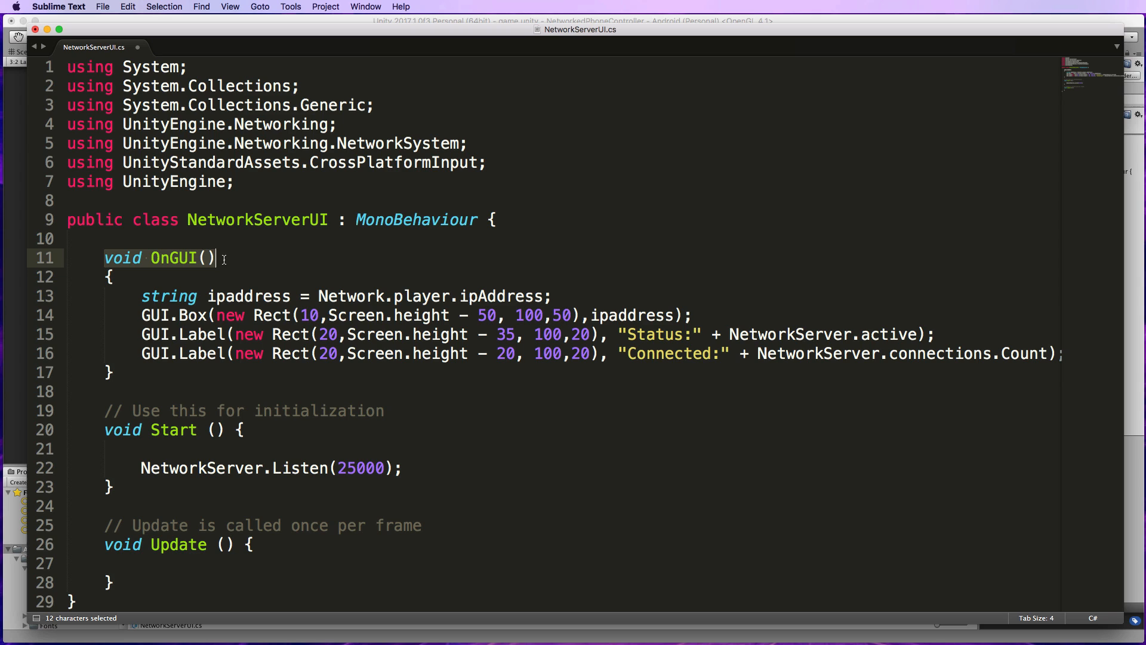
{"action": "mouse_move", "coordinate": [176, 264]}
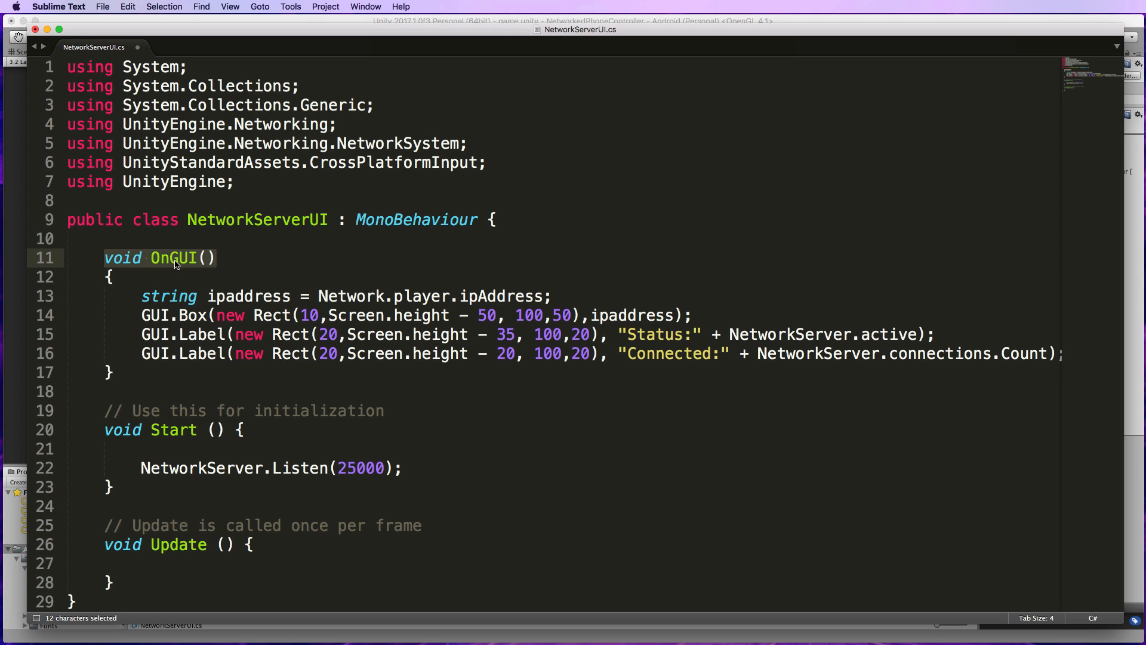
{"action": "mouse_move", "coordinate": [258, 265]}
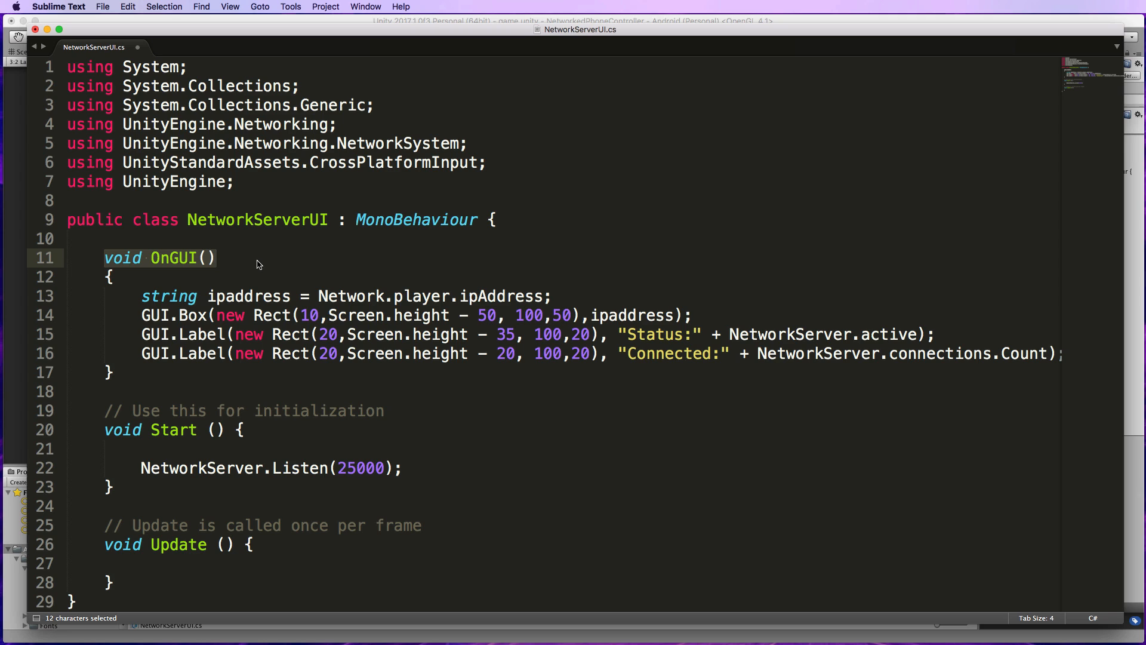
{"action": "mouse_move", "coordinate": [215, 288]}
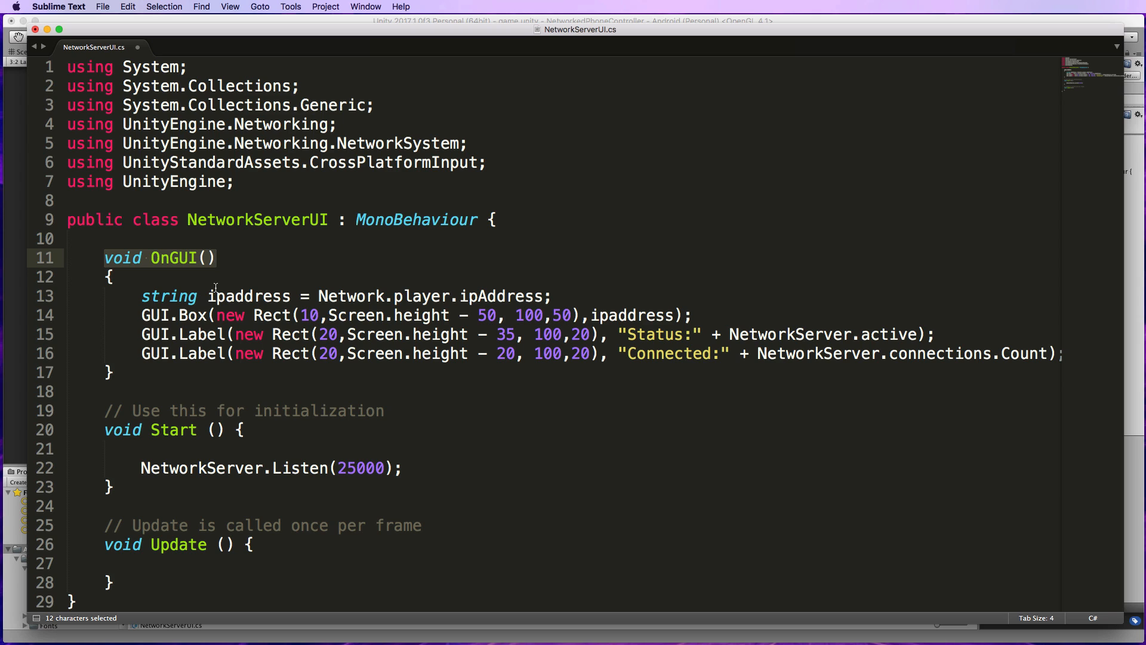
{"action": "mouse_move", "coordinate": [527, 279]}
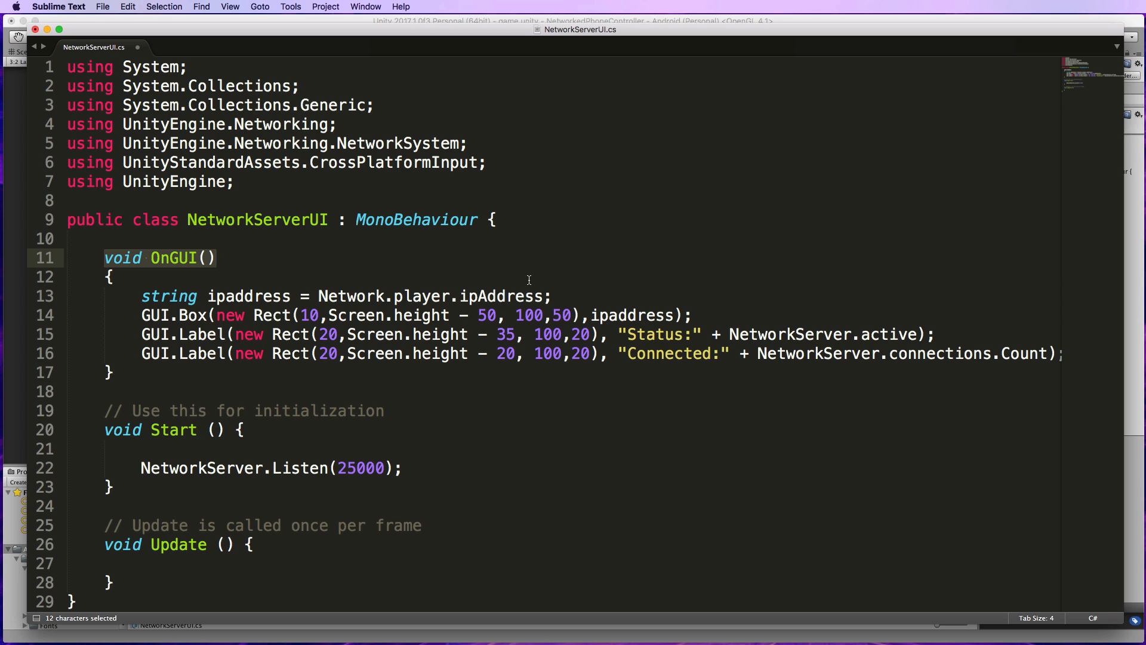
{"action": "left_click", "coordinate": [553, 295]}
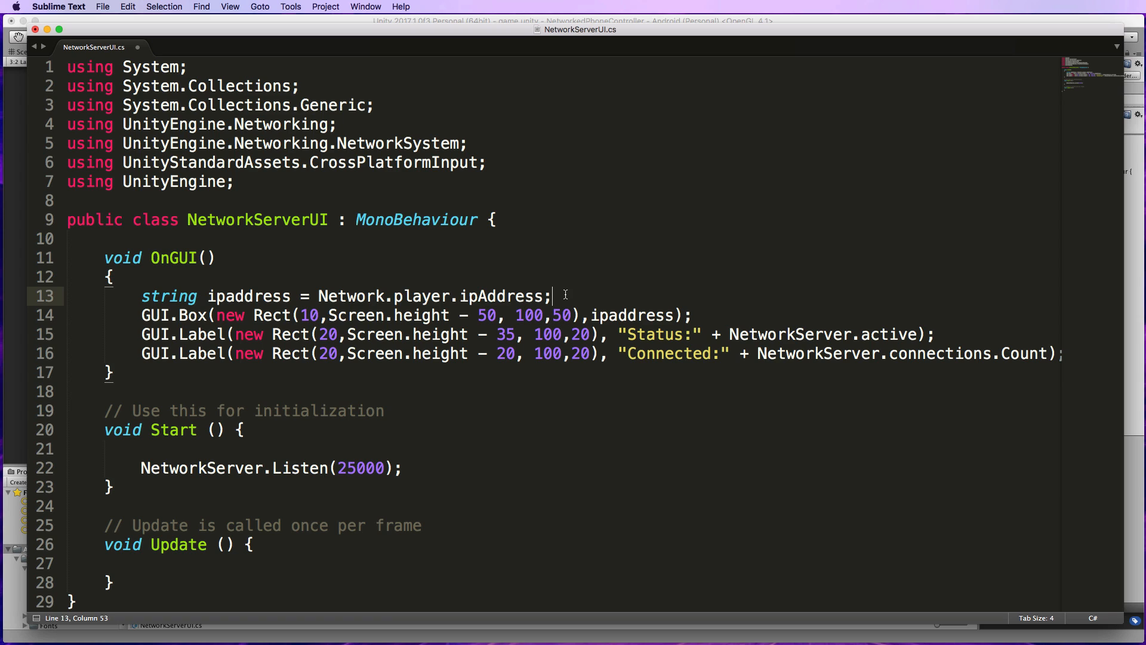
{"action": "mouse_move", "coordinate": [340, 302]}
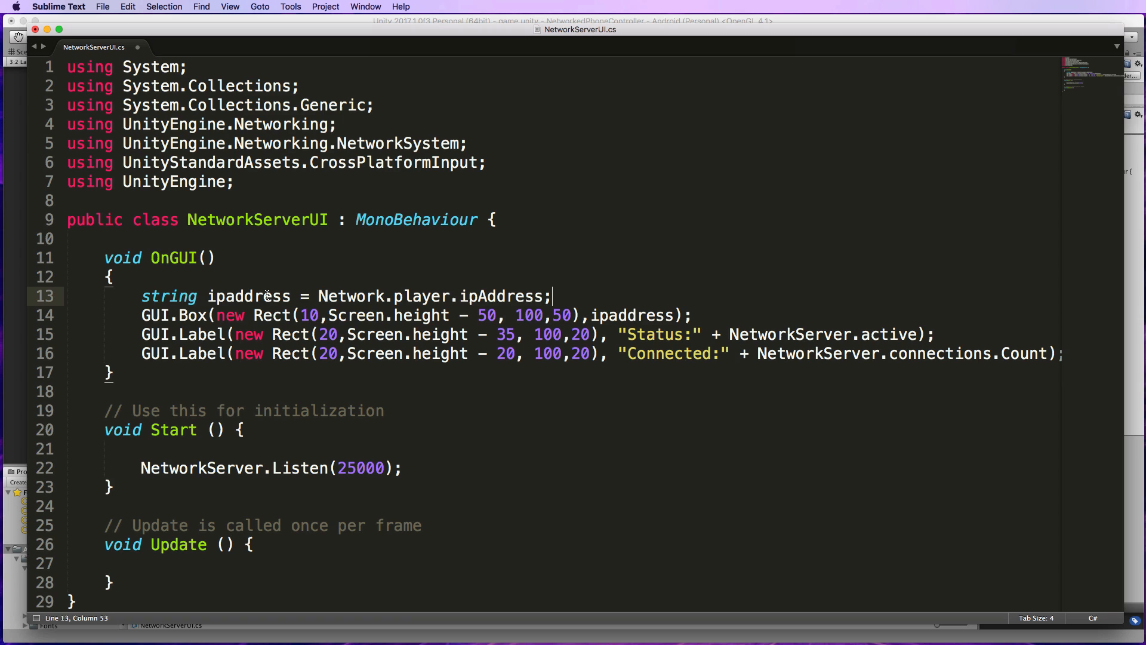
{"action": "mouse_move", "coordinate": [298, 279]}
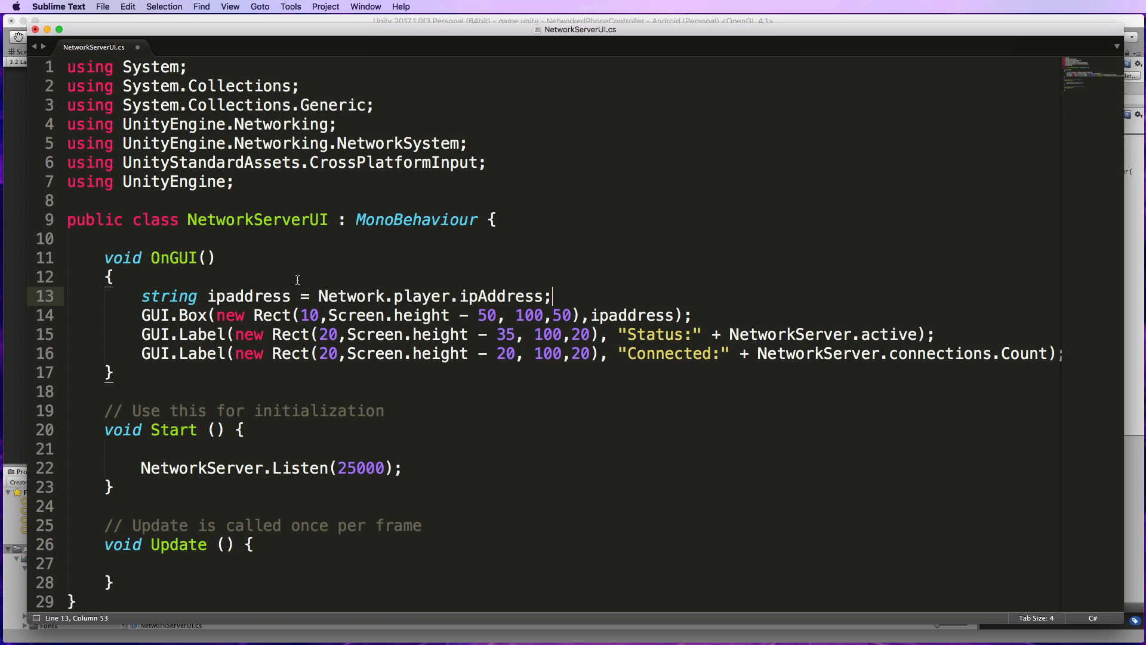
{"action": "mouse_move", "coordinate": [317, 296]}
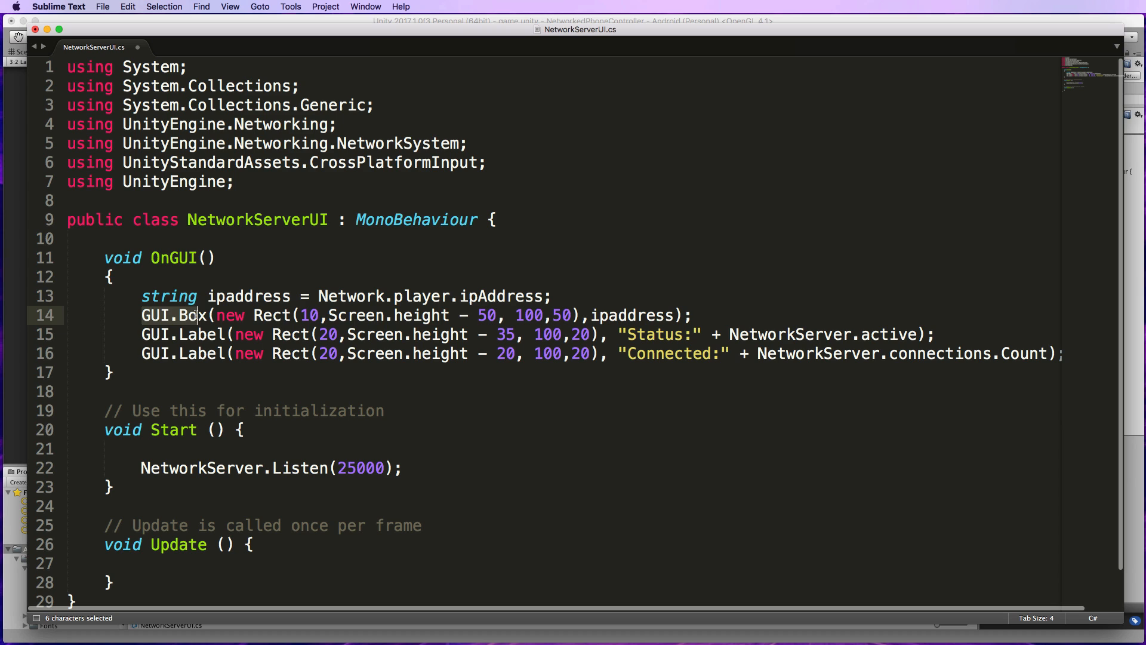
{"action": "scroll", "scroll_direction": "down", "scroll_amount": 3}
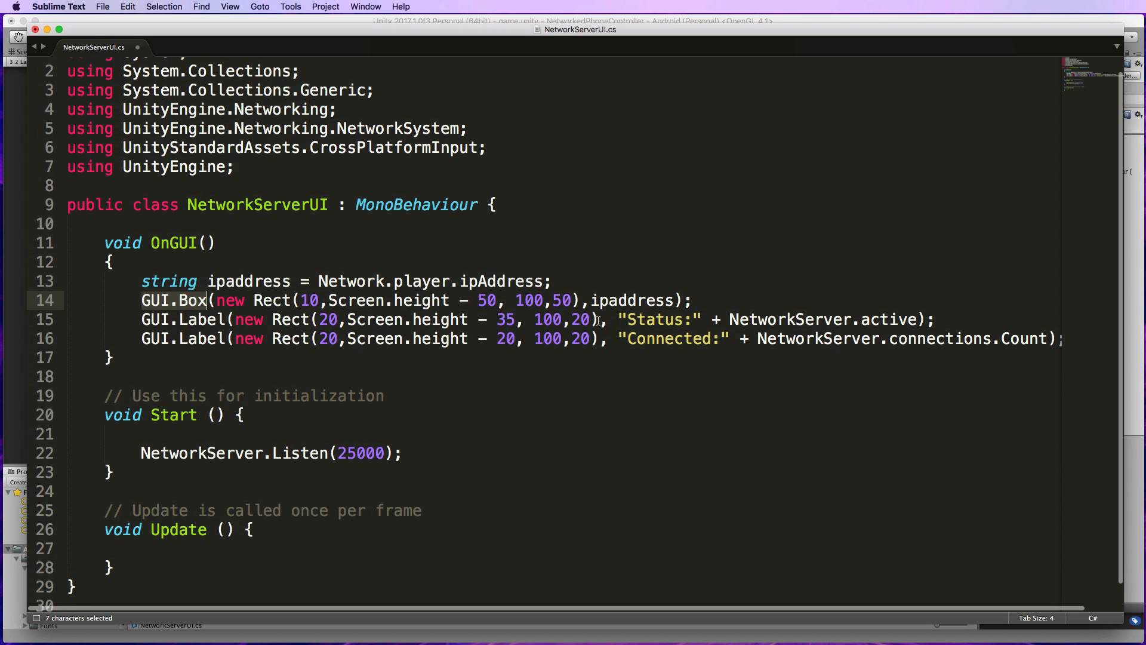
{"action": "mouse_move", "coordinate": [678, 327]}
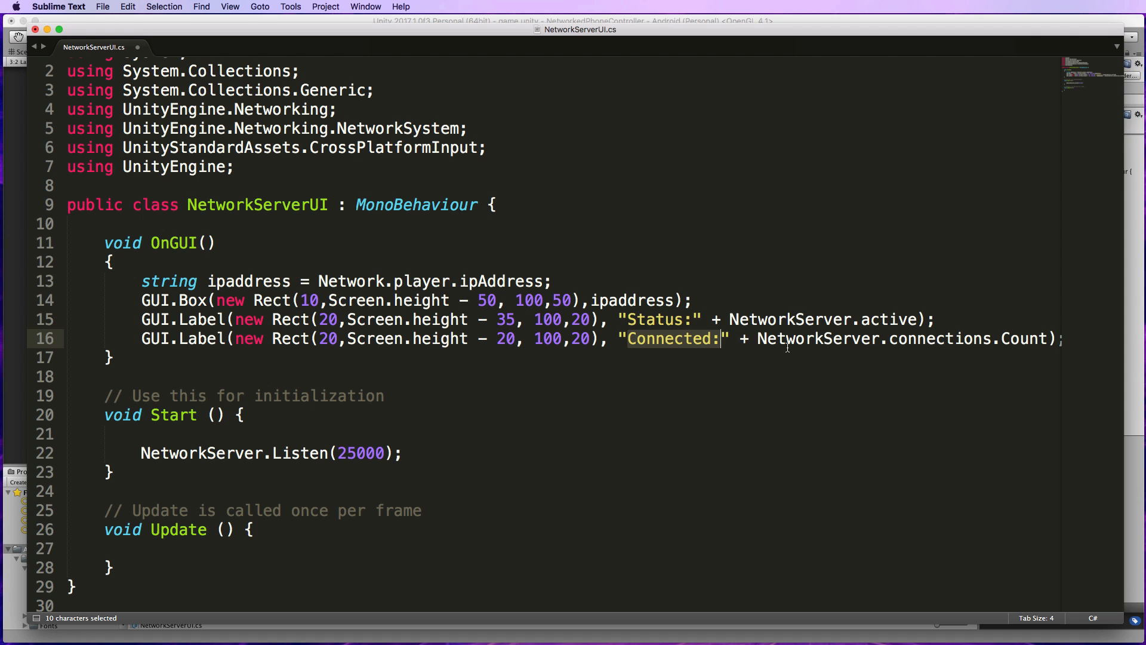
{"action": "mouse_move", "coordinate": [893, 340]}
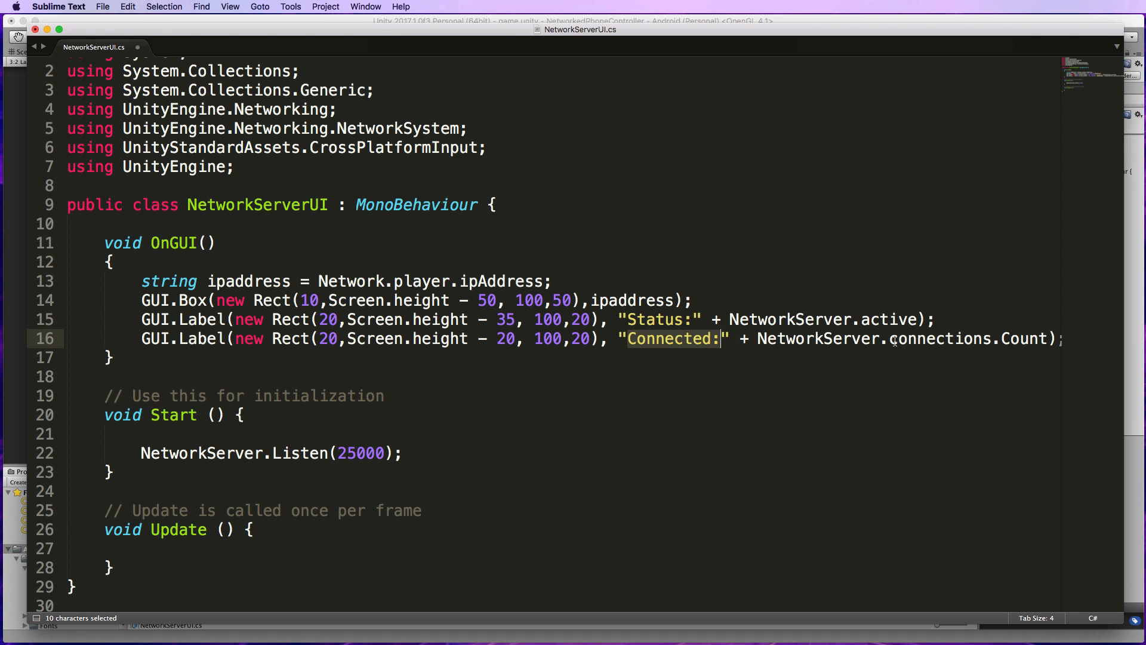
{"action": "scroll", "scroll_direction": "left", "scroll_amount": 3}
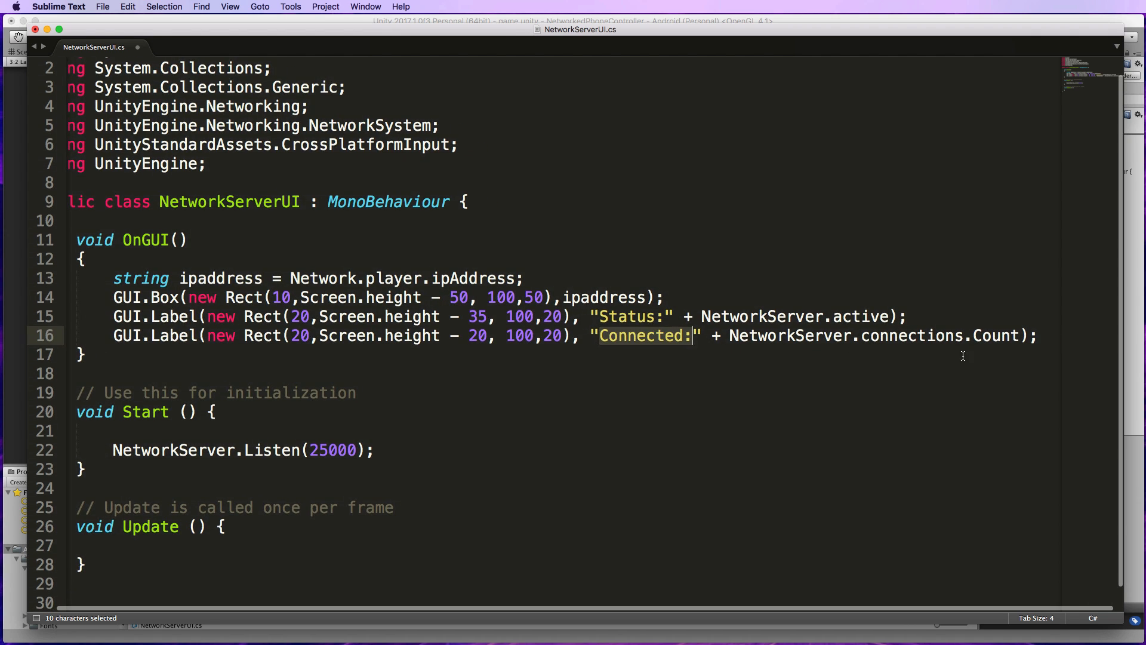
{"action": "mouse_move", "coordinate": [966, 340]}
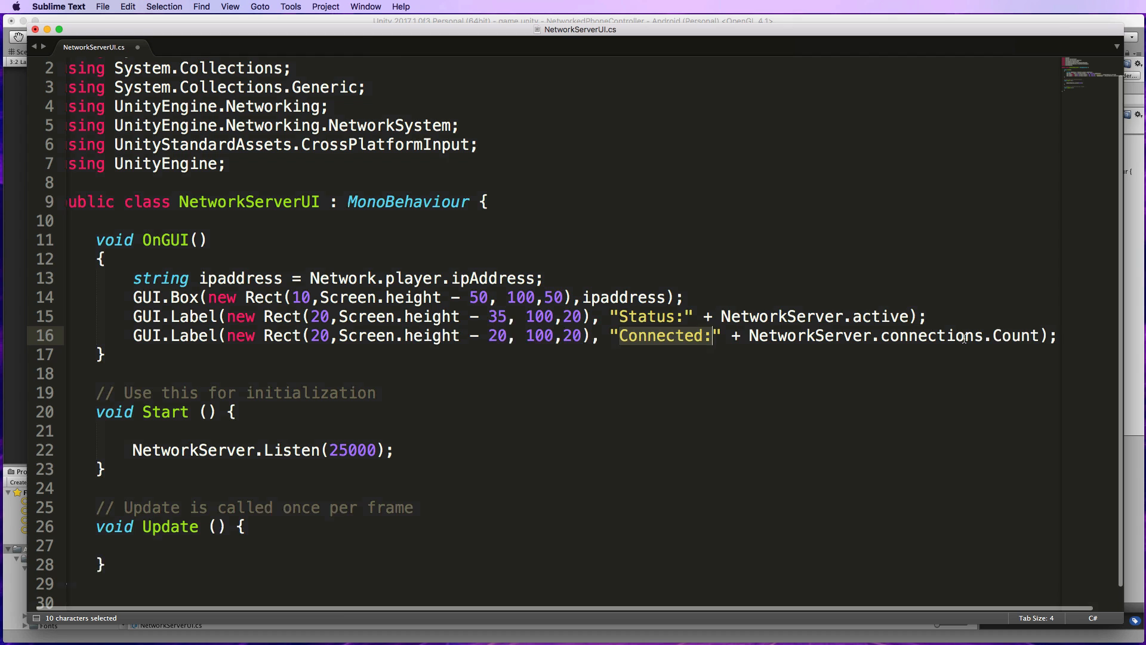
{"action": "scroll", "scroll_direction": "up", "scroll_amount": 3}
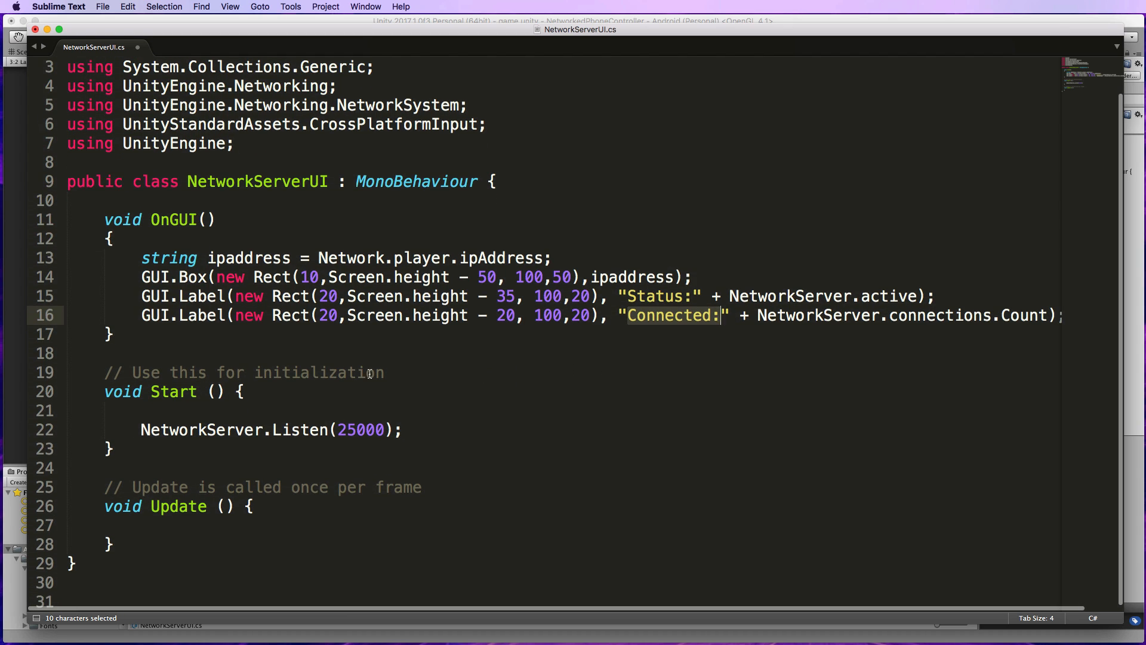
{"action": "mouse_move", "coordinate": [271, 425]}
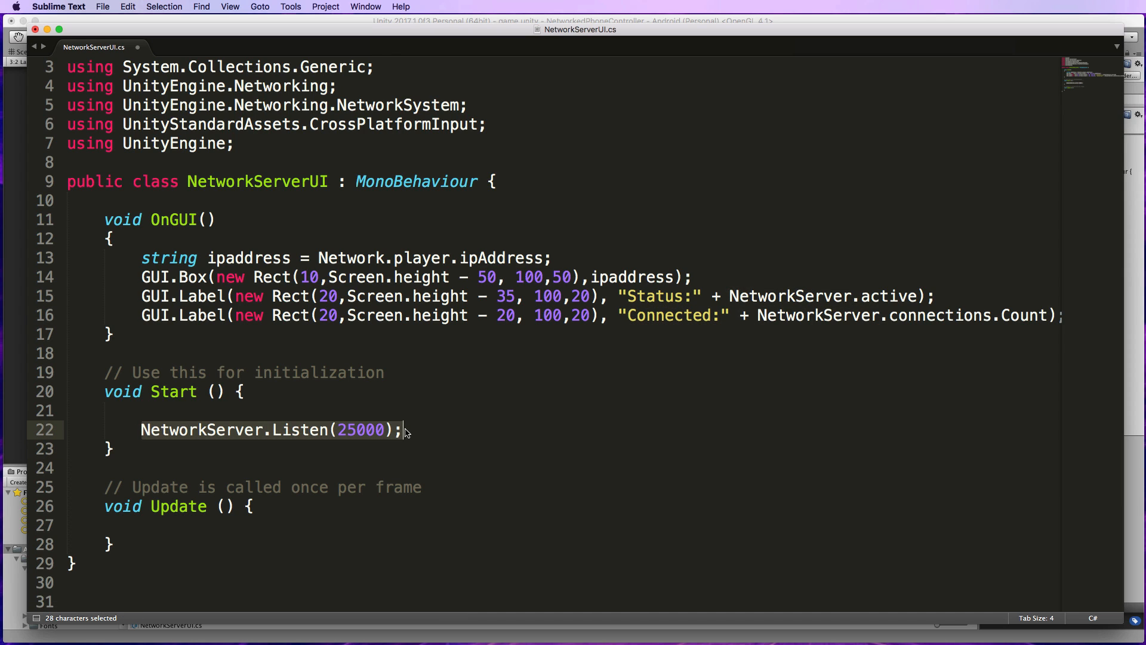
{"action": "mouse_move", "coordinate": [222, 432]}
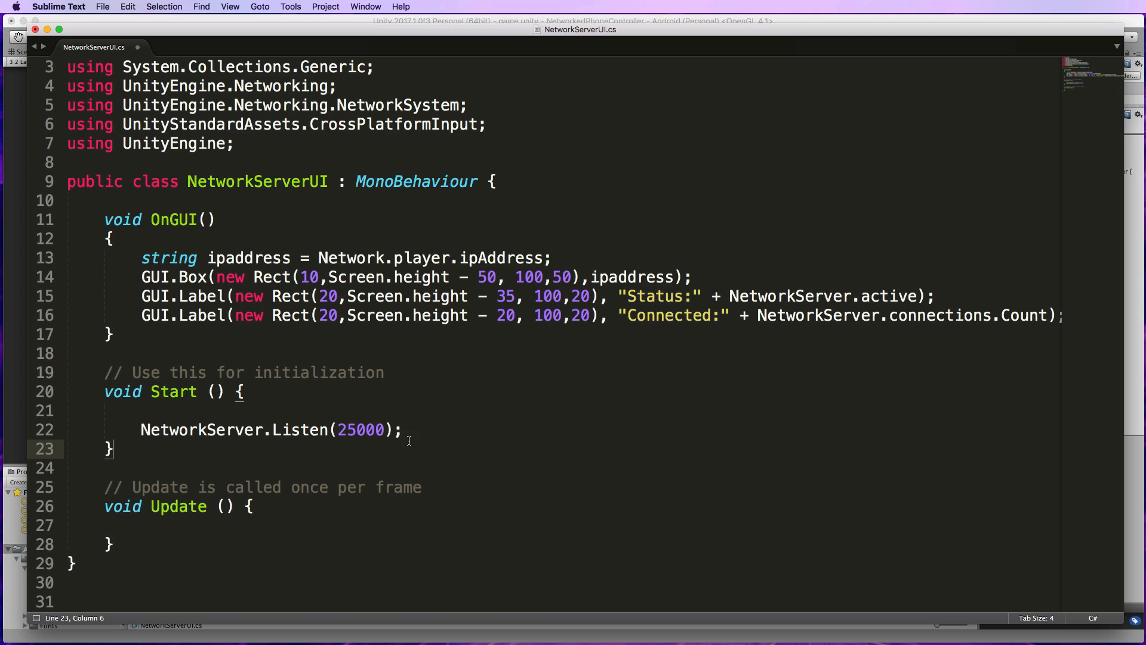
{"action": "double_click", "coordinate": [359, 428]}
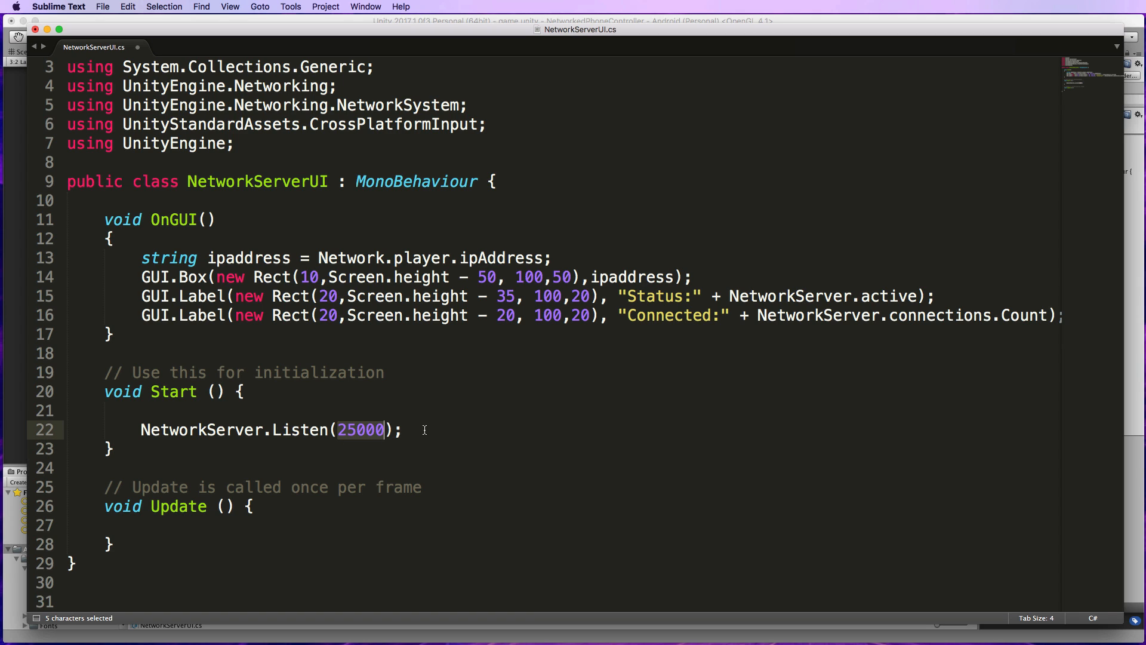
{"action": "left_click", "coordinate": [405, 429]}
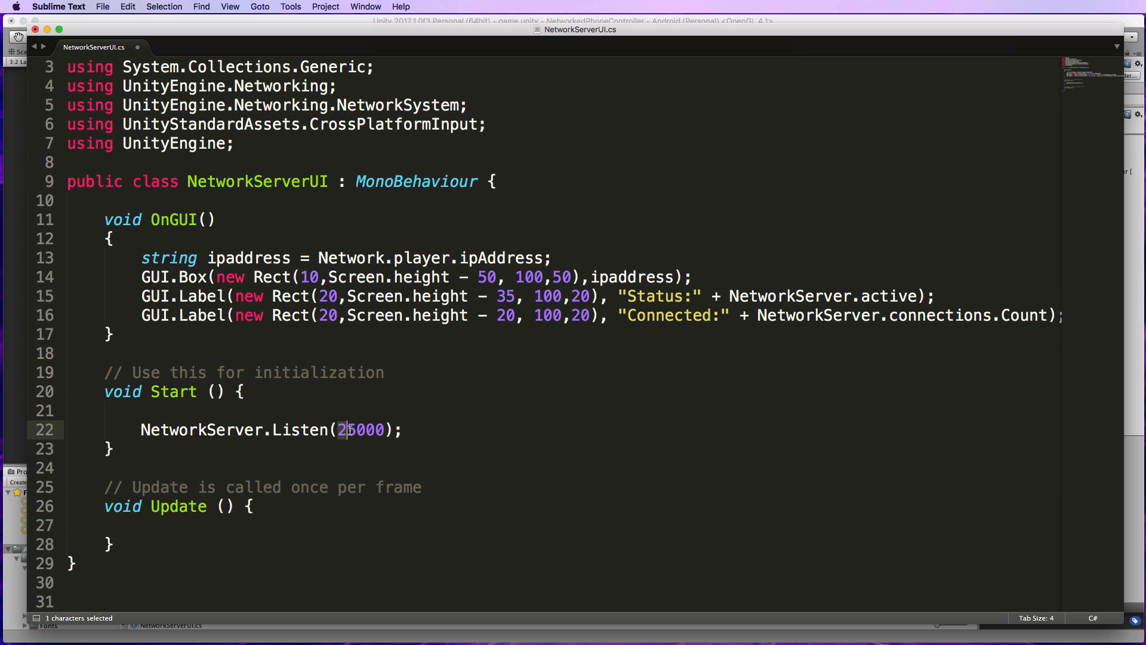
{"action": "double_click", "coordinate": [362, 428]}
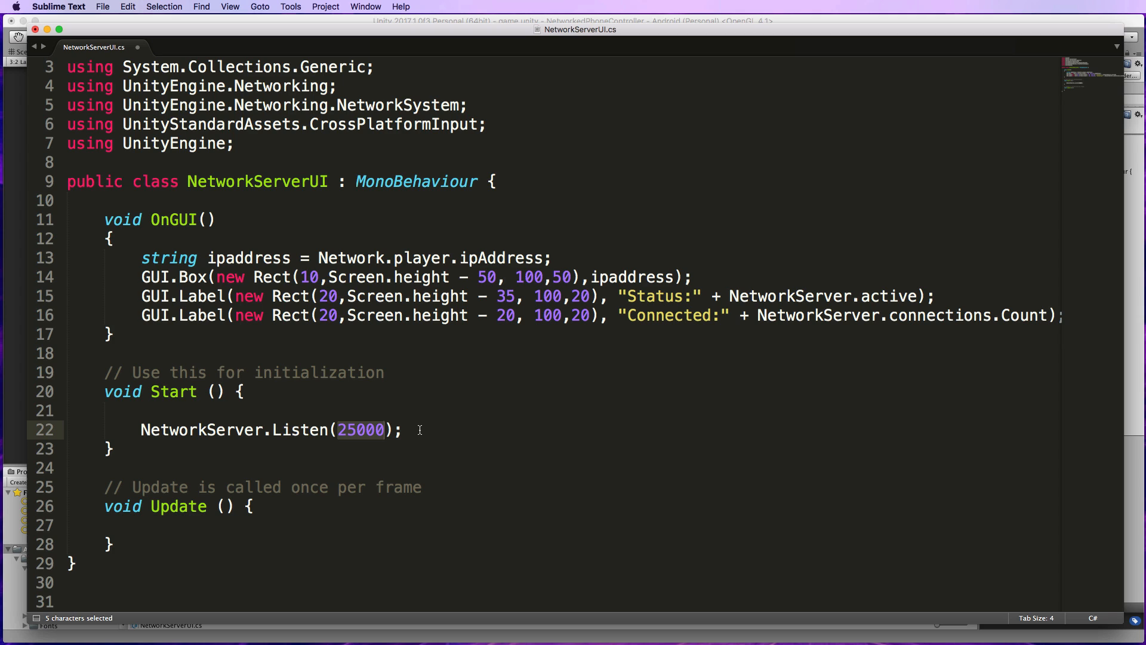
{"action": "left_click", "coordinate": [402, 428]}
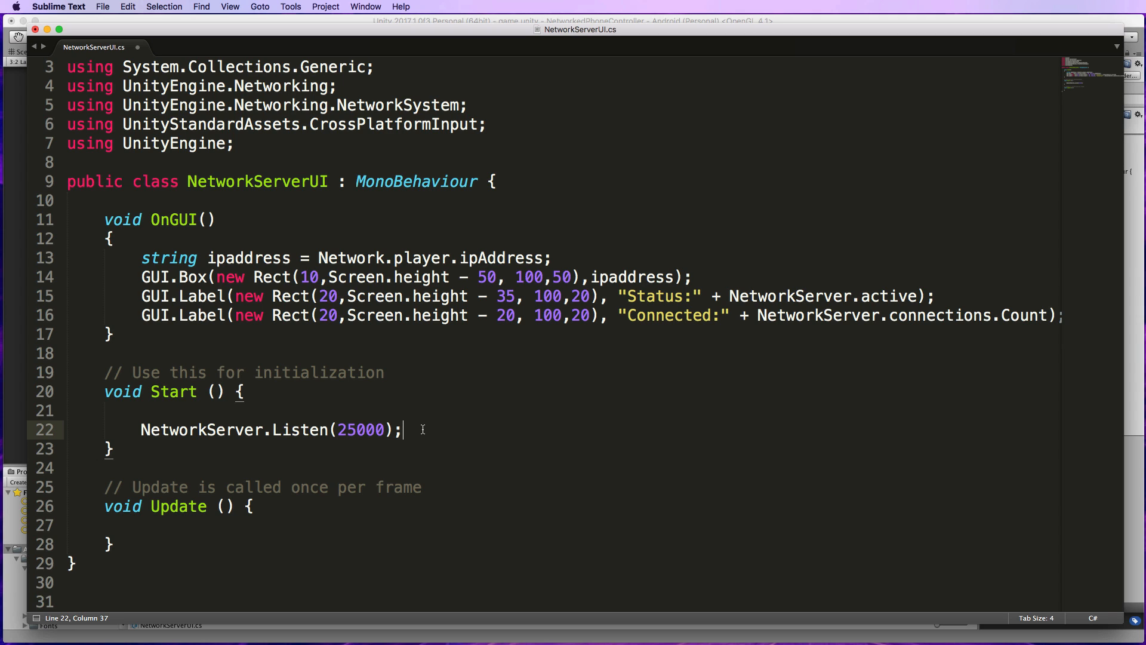
{"action": "mouse_move", "coordinate": [415, 419]}
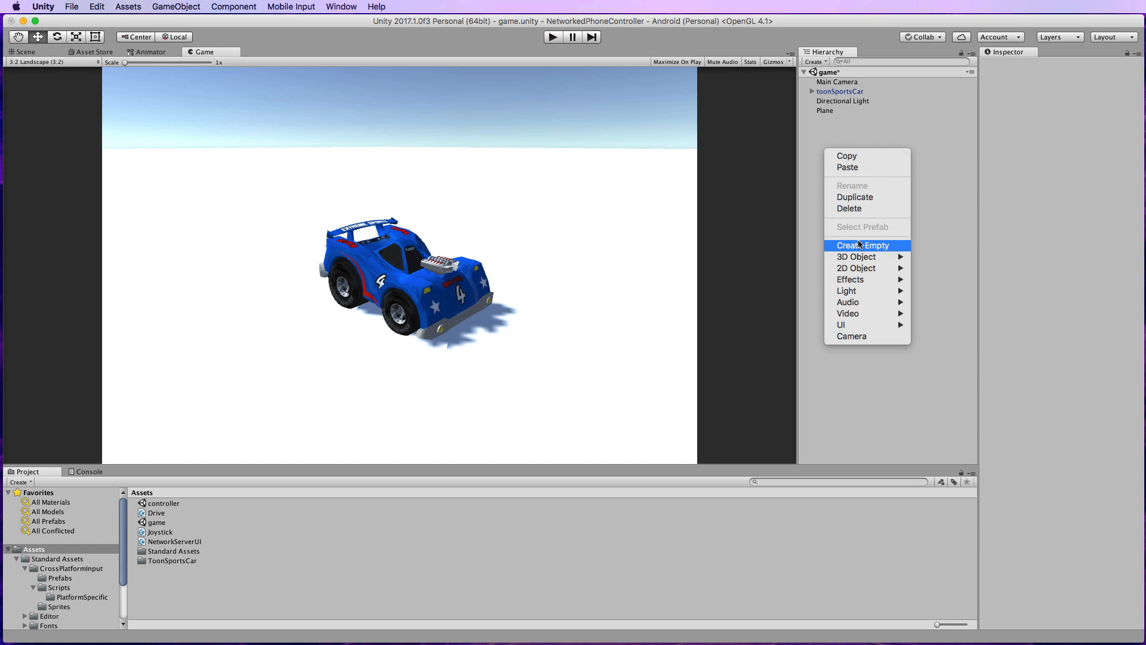
Create an empty scene object and name it NetworkManager.
{"action": "left_click", "coordinate": [862, 244]}
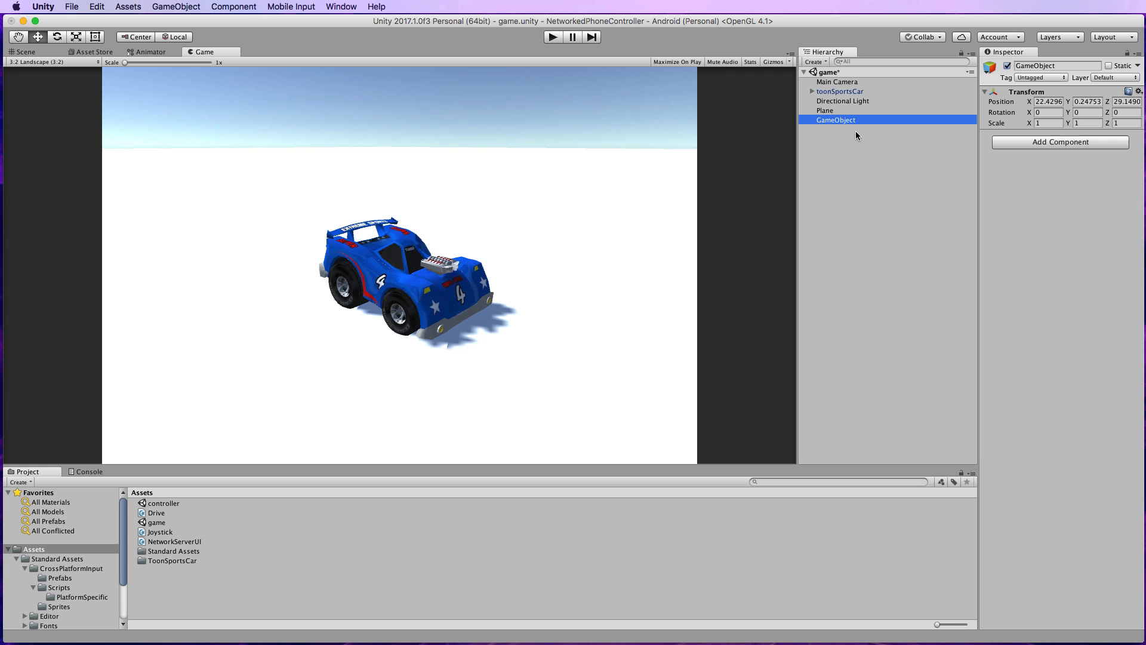
{"action": "type", "text": "NetworkManager"}
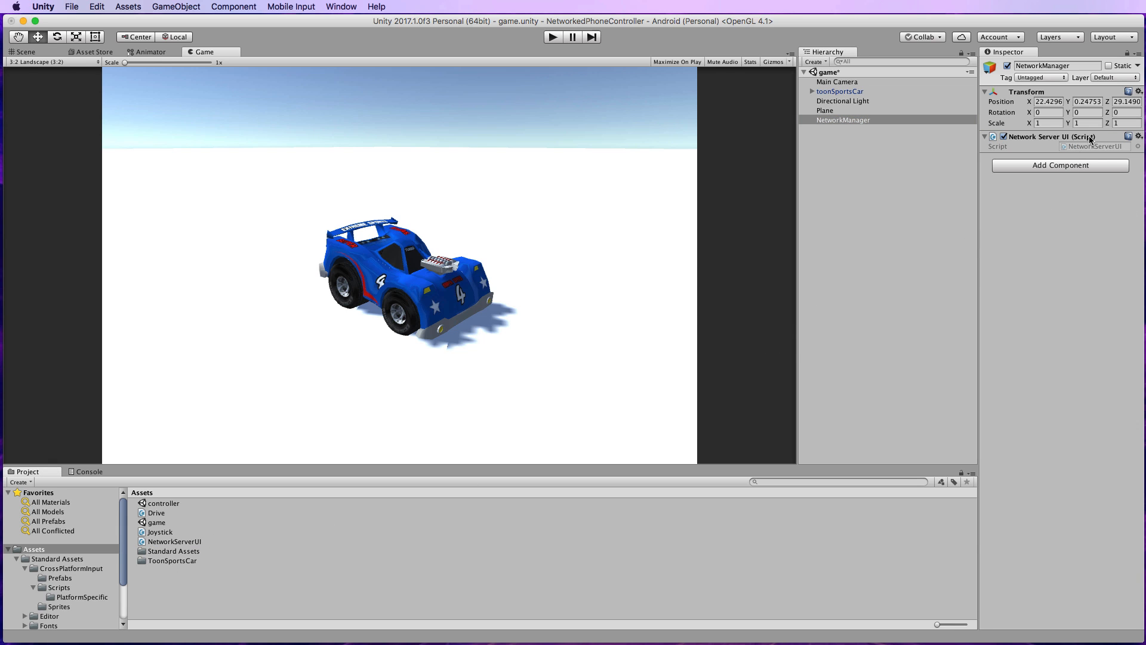
{"action": "mouse_move", "coordinate": [959, 222]}
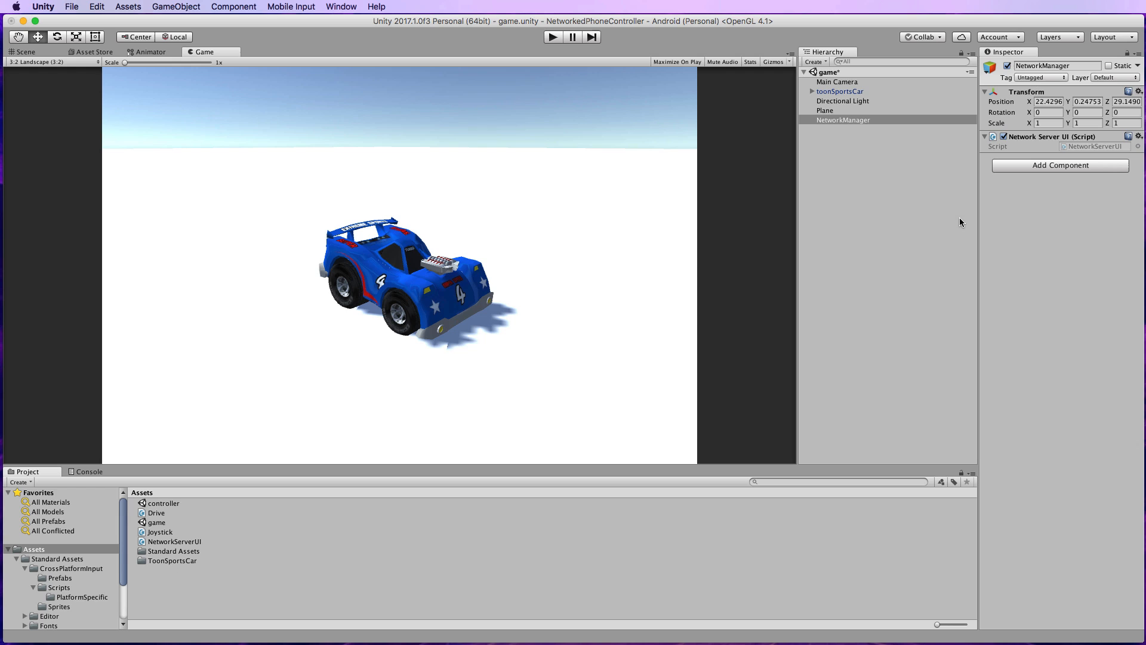
{"action": "mouse_move", "coordinate": [1050, 196]}
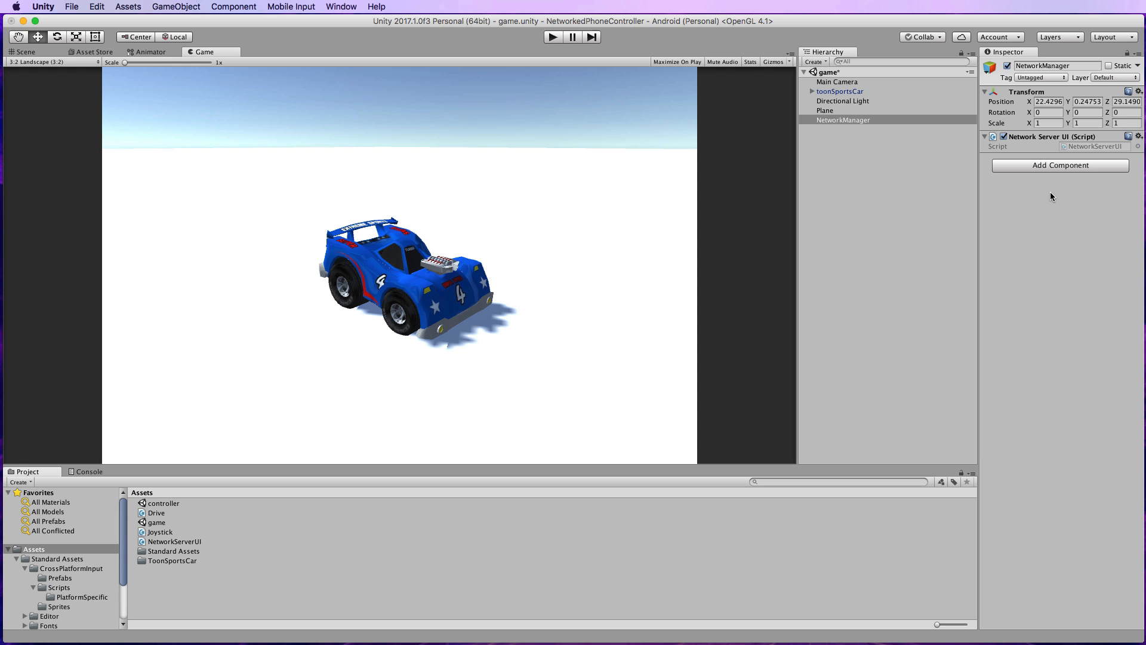
{"action": "mouse_move", "coordinate": [999, 165]}
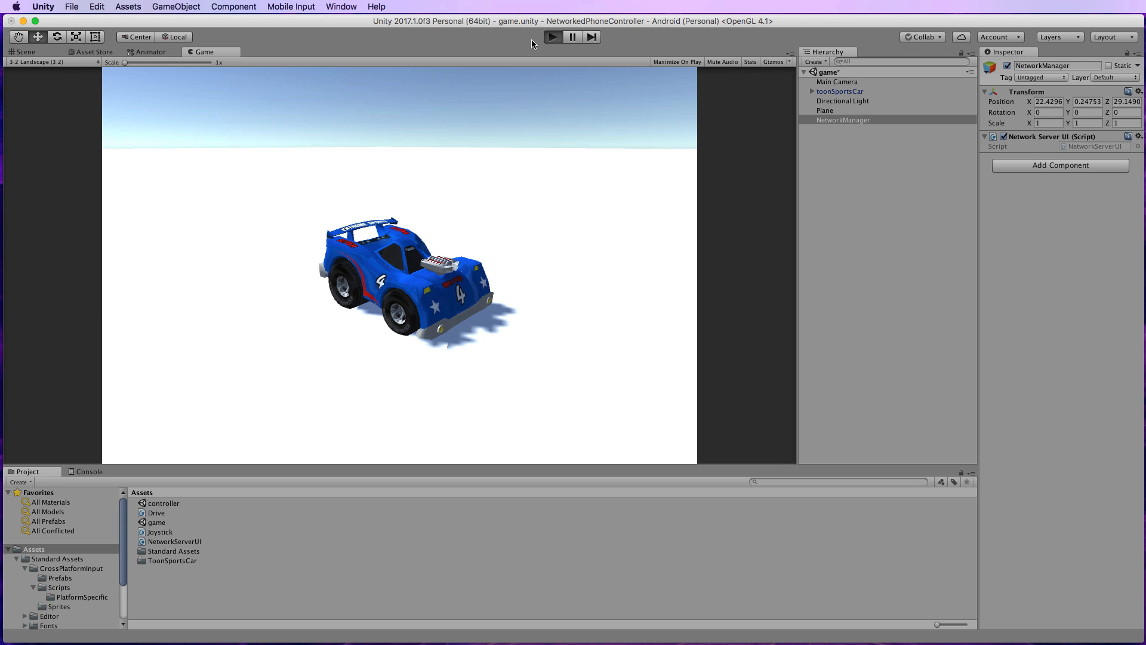
{"action": "mouse_move", "coordinate": [377, 206]}
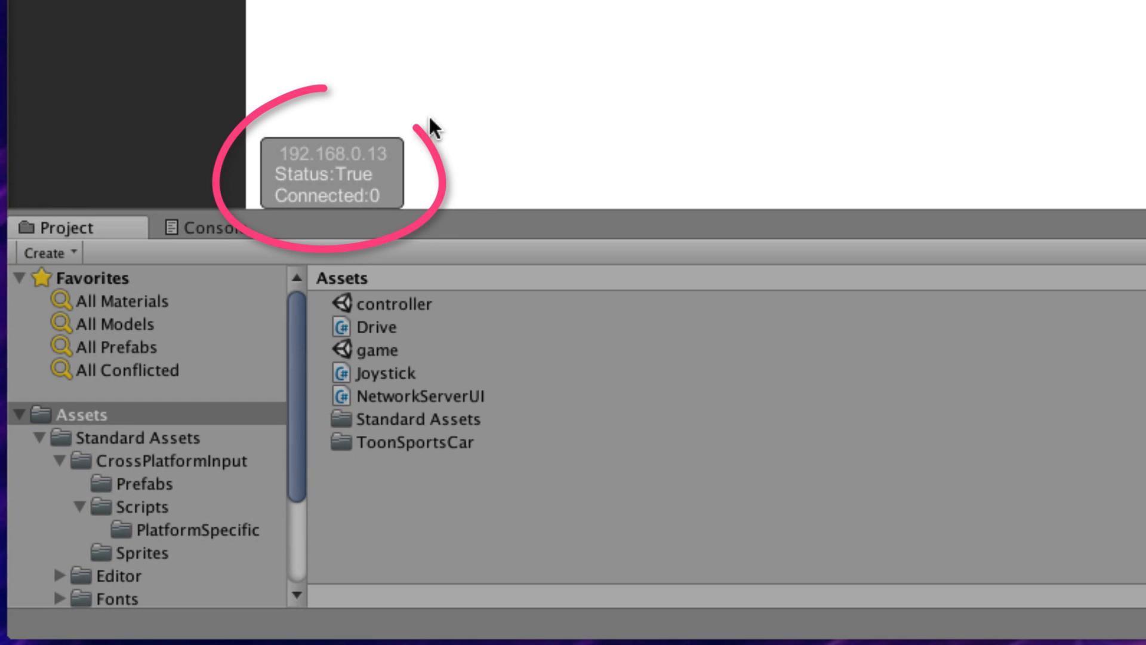
{"action": "mouse_move", "coordinate": [291, 178]}
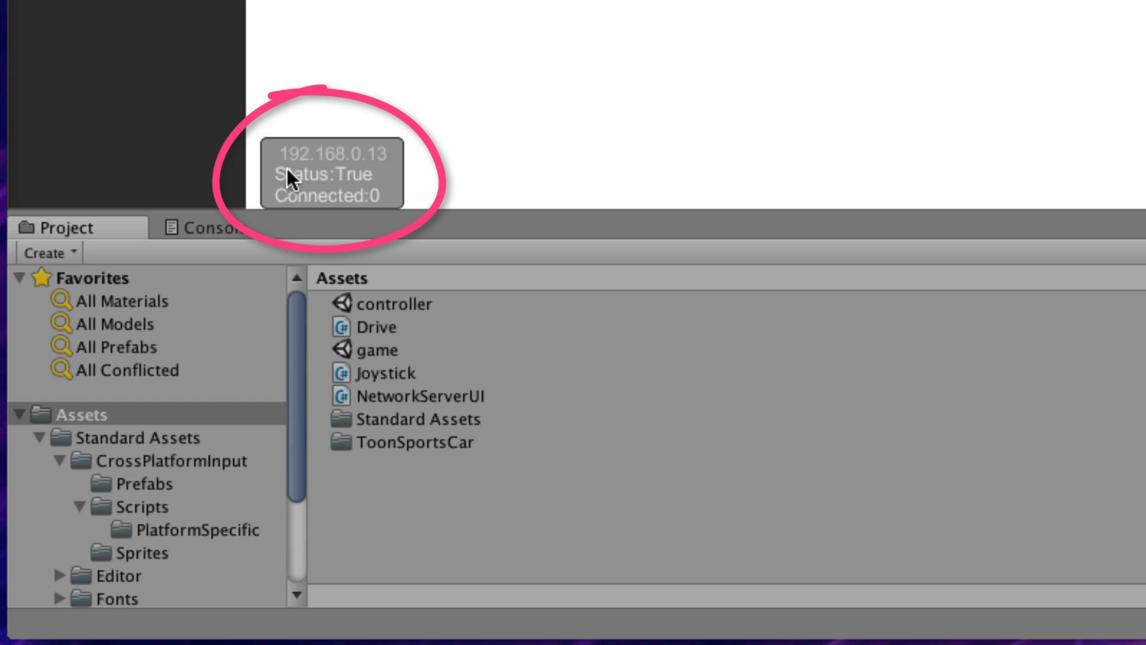
{"action": "mouse_move", "coordinate": [378, 172]}
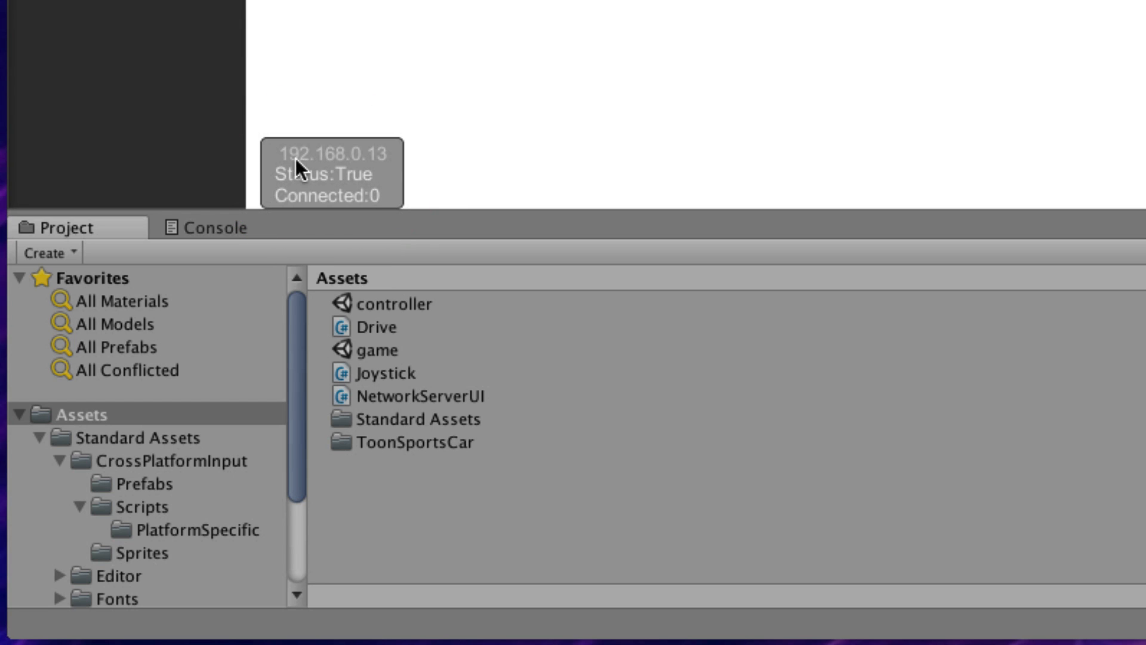
{"action": "mouse_move", "coordinate": [330, 167]}
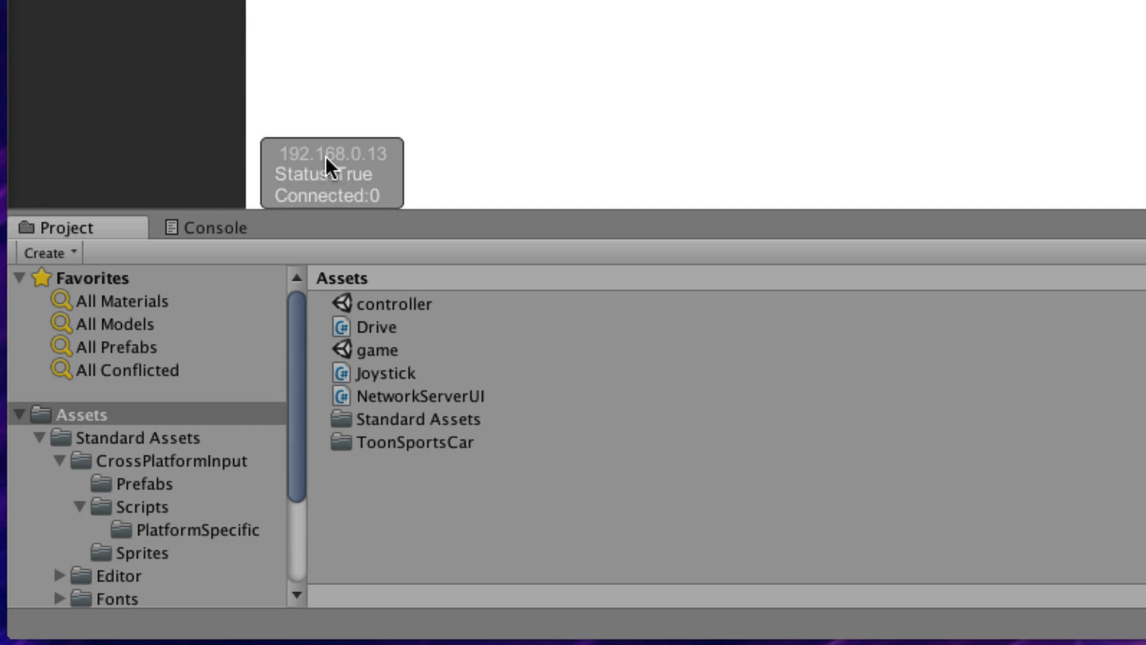
{"action": "mouse_move", "coordinate": [350, 191]}
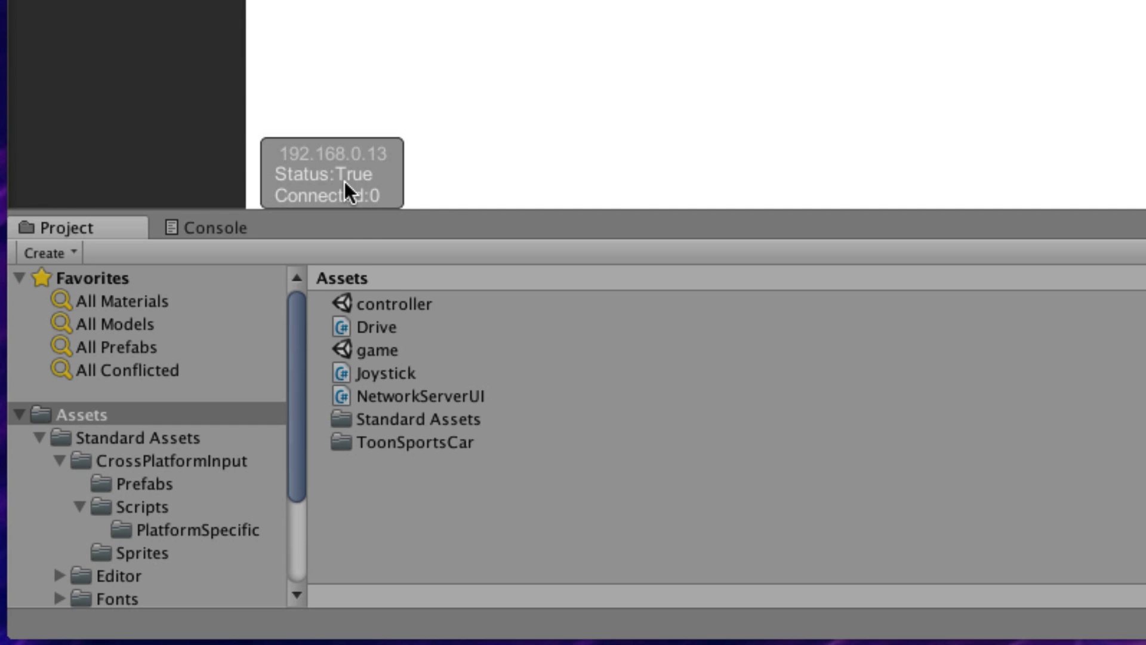
{"action": "mouse_move", "coordinate": [387, 203]}
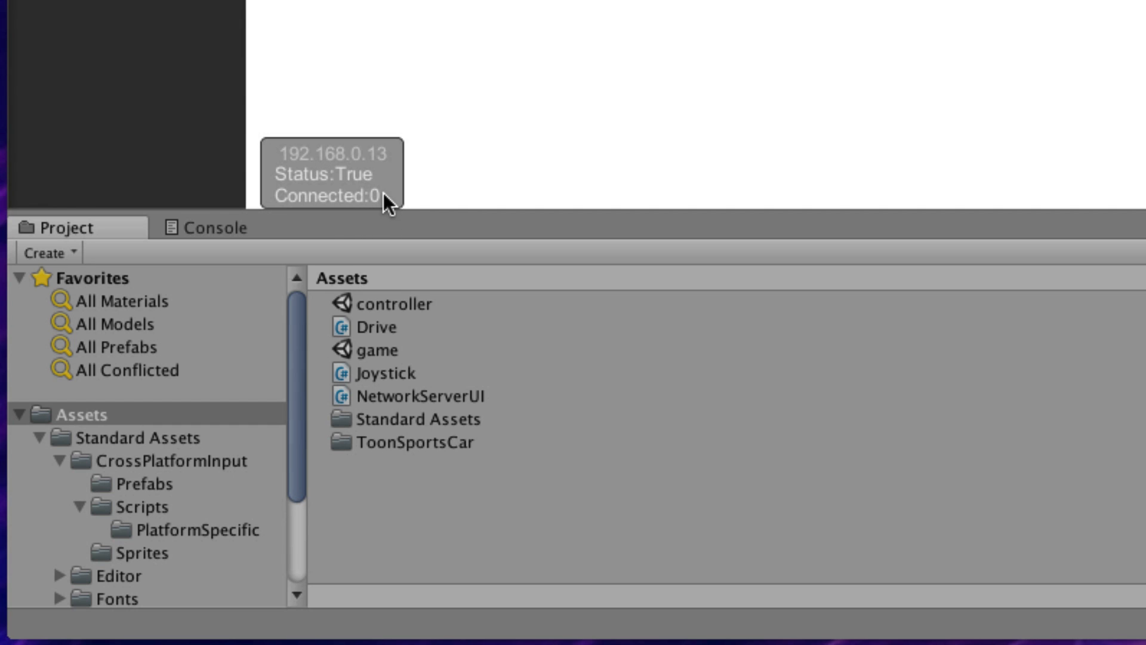
{"action": "mouse_move", "coordinate": [293, 162]}
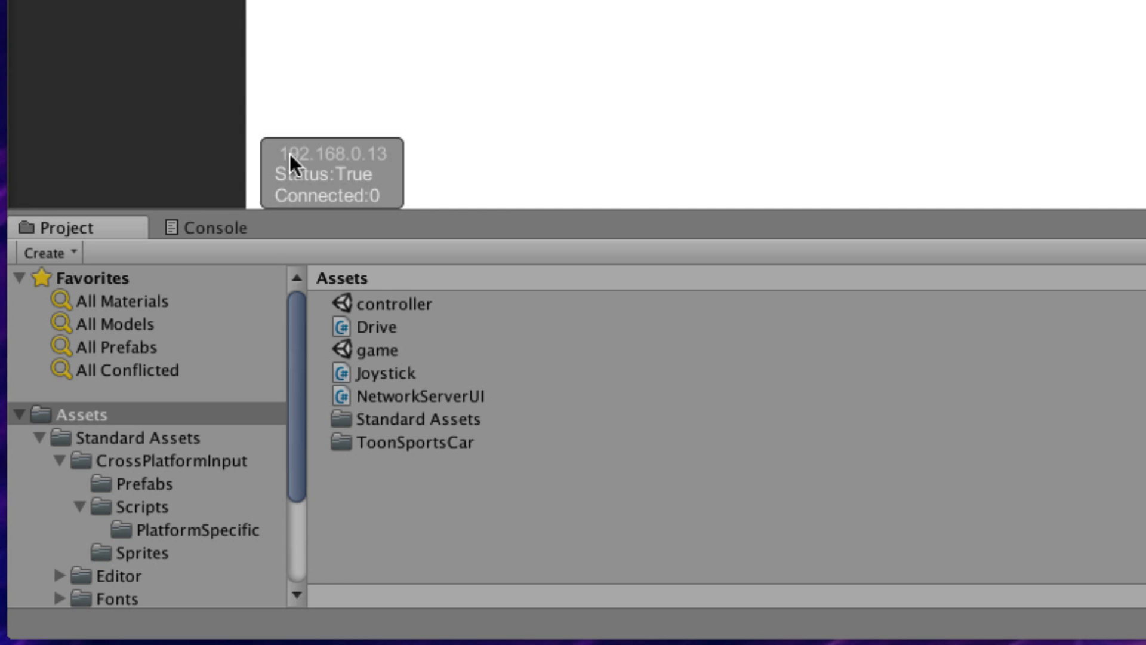
{"action": "mouse_move", "coordinate": [354, 164]}
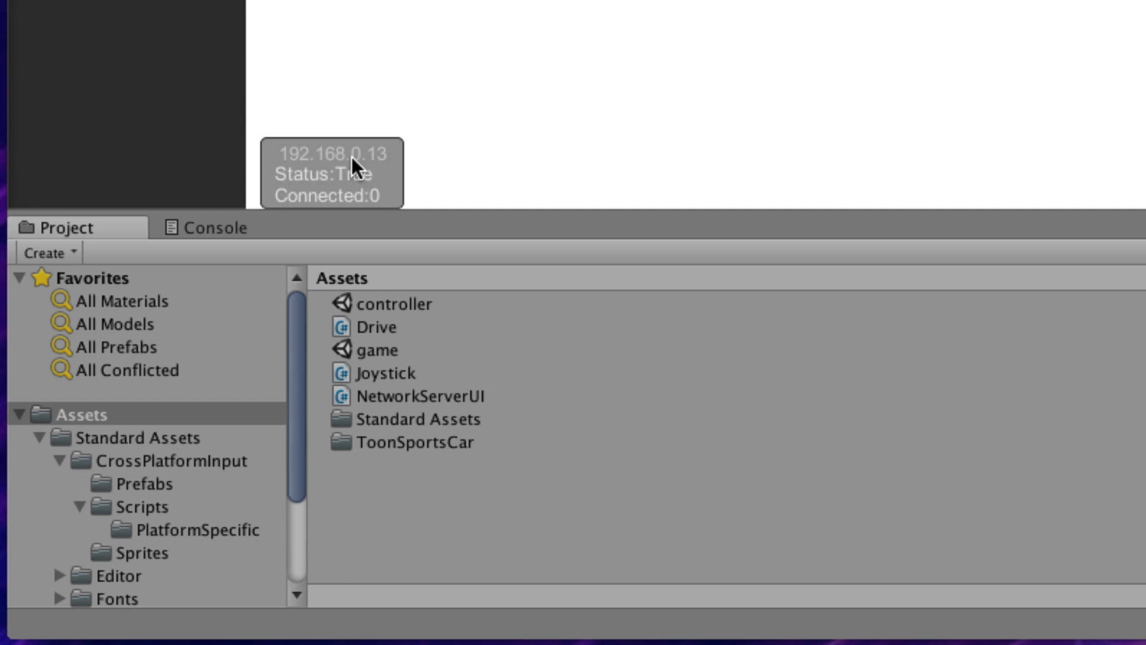
{"action": "mouse_move", "coordinate": [607, 196]}
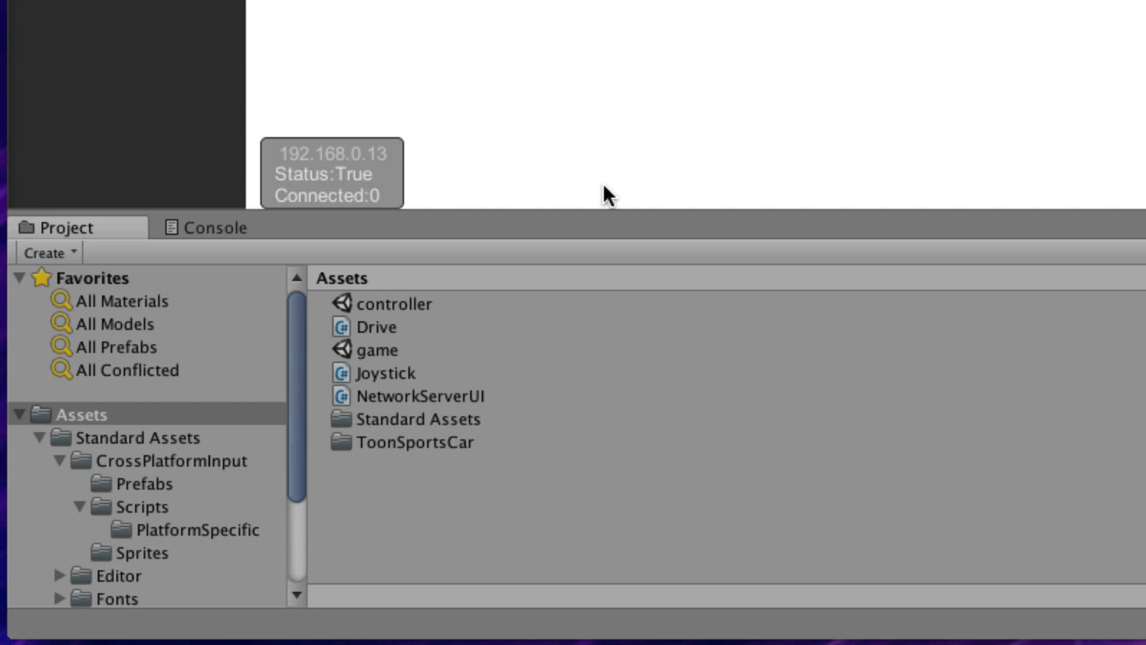
{"action": "mouse_move", "coordinate": [809, 1]}
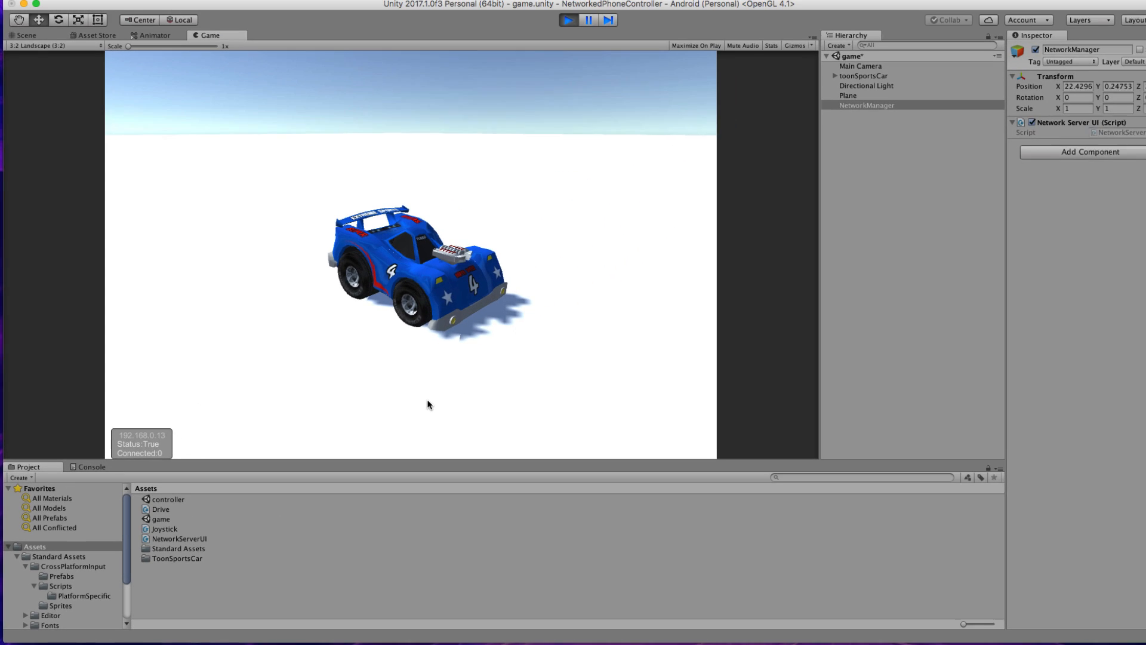
Stop the running server scene and open the controller scene from Assets.
{"action": "left_click", "coordinate": [568, 20]}
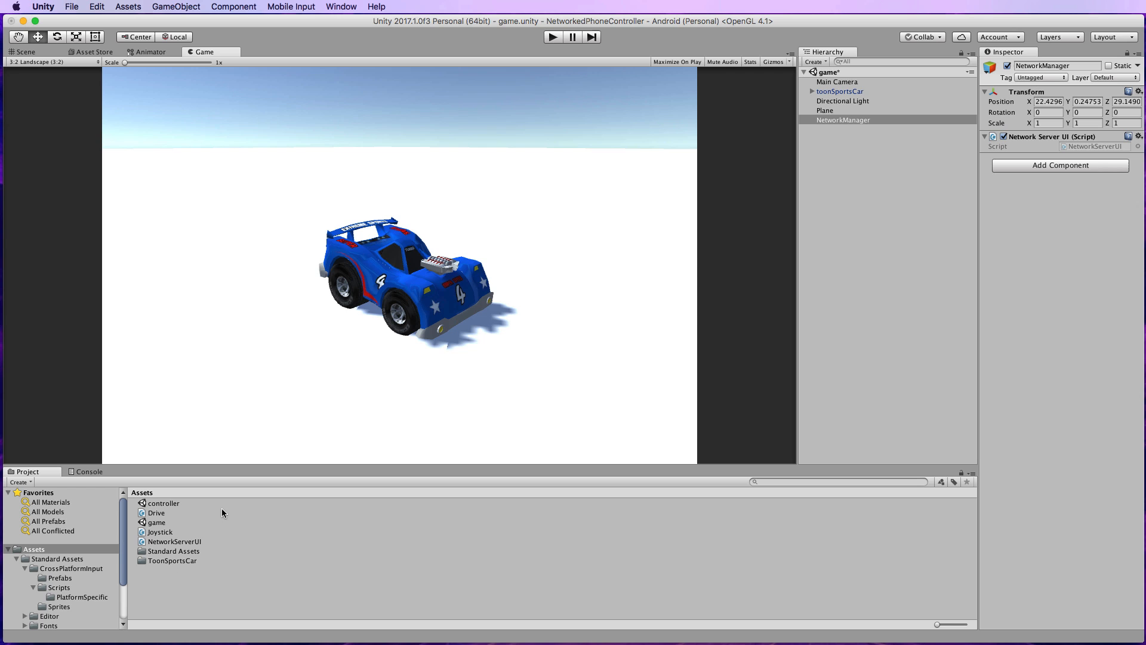
{"action": "mouse_move", "coordinate": [159, 527]}
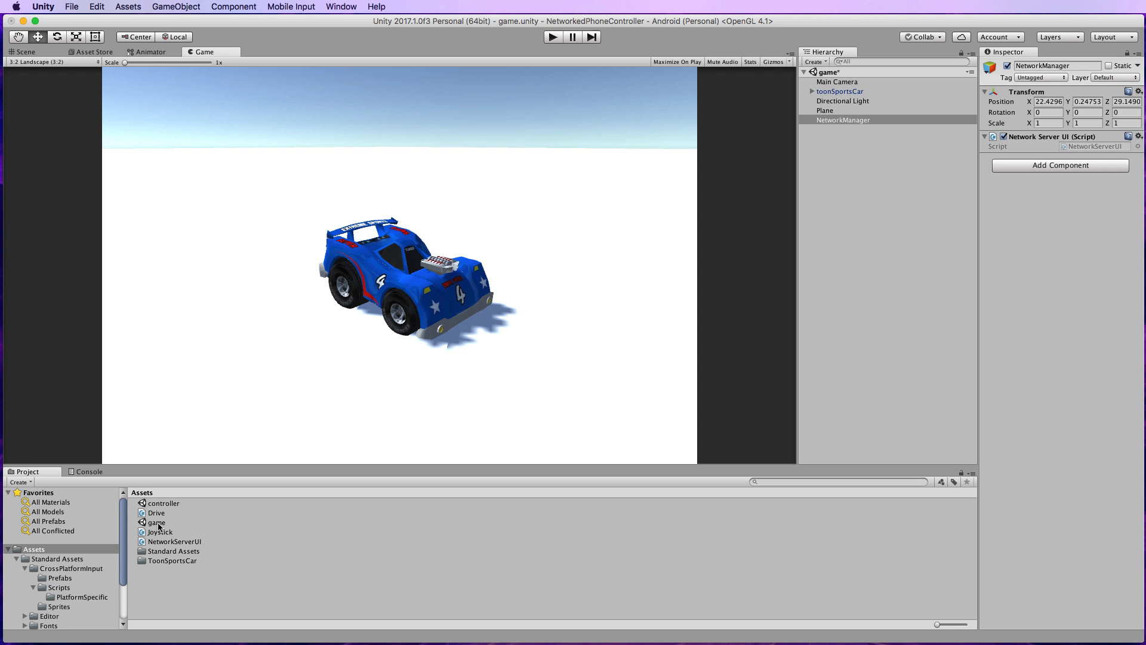
{"action": "mouse_move", "coordinate": [163, 510]}
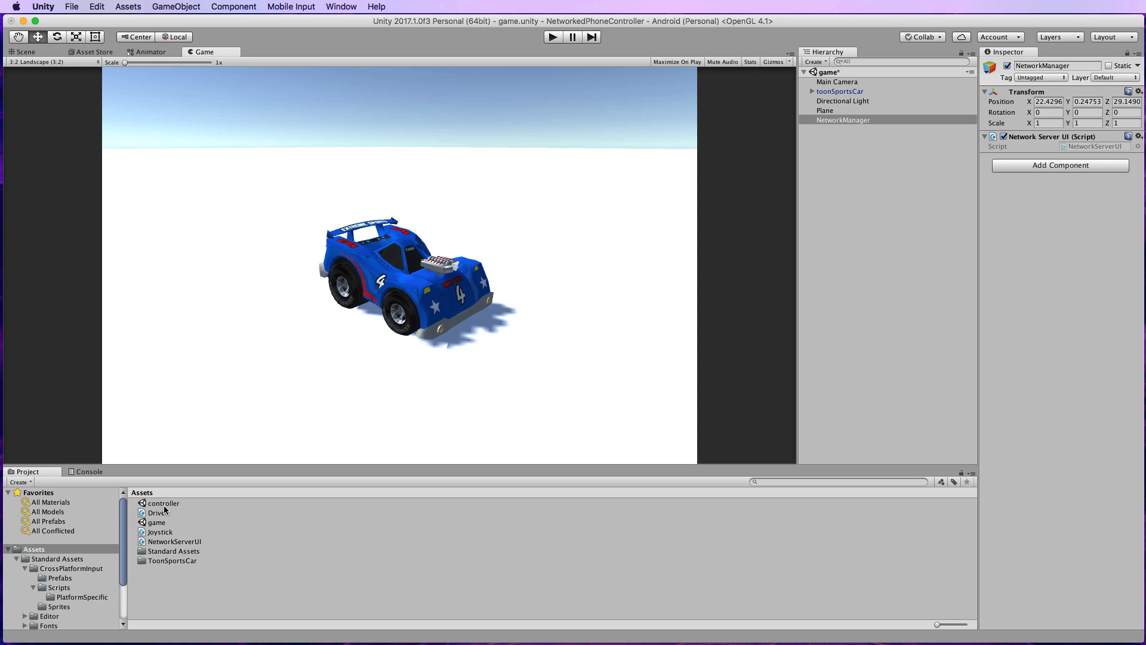
{"action": "left_click", "coordinate": [71, 7]}
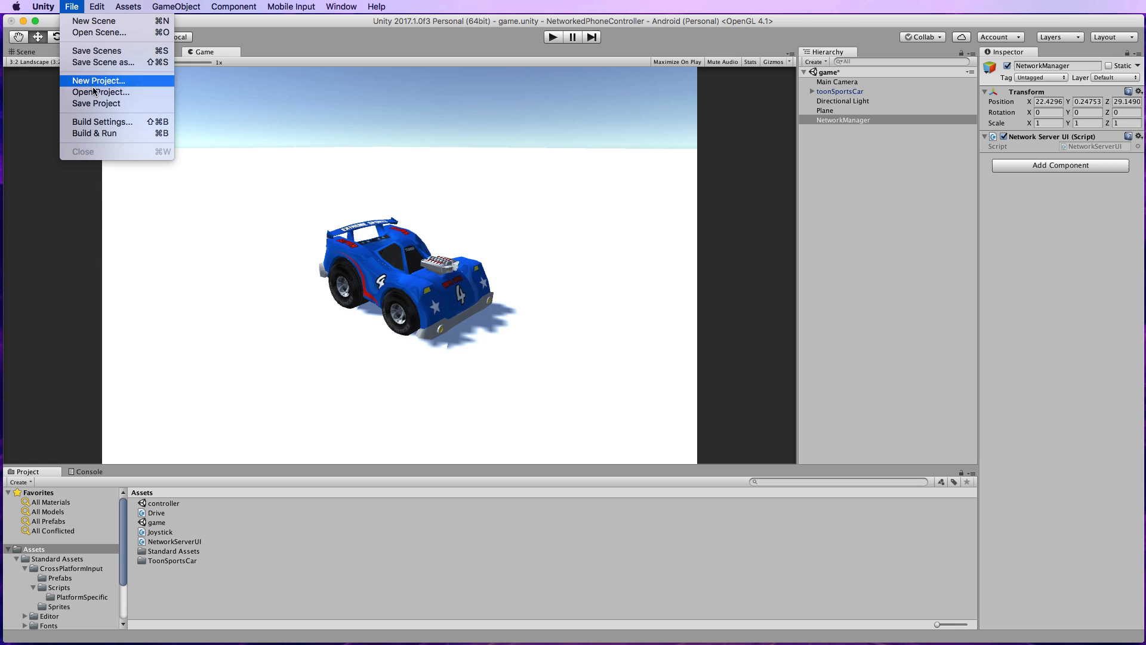
{"action": "mouse_move", "coordinate": [113, 32]}
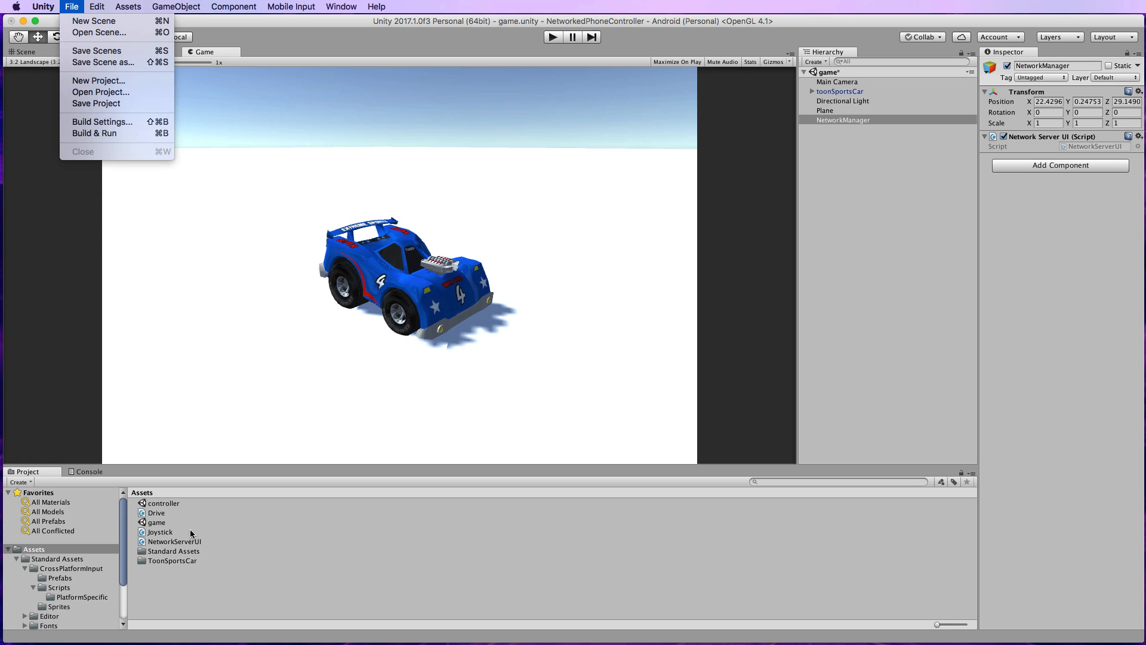
{"action": "left_click", "coordinate": [162, 502]}
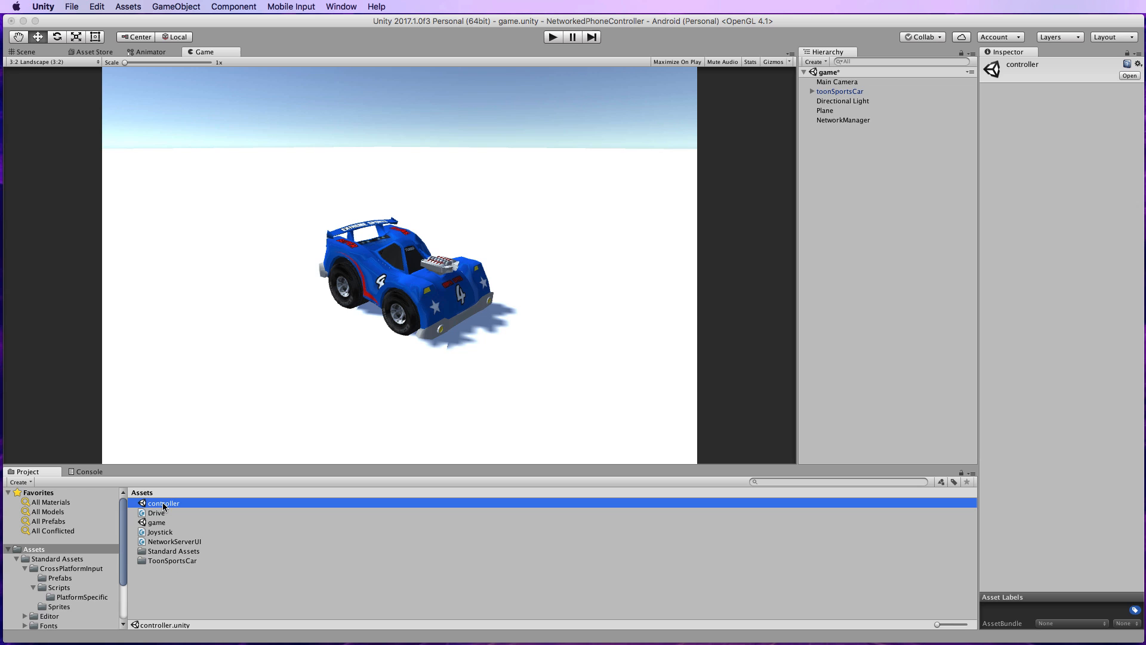
{"action": "double_click", "coordinate": [162, 503]}
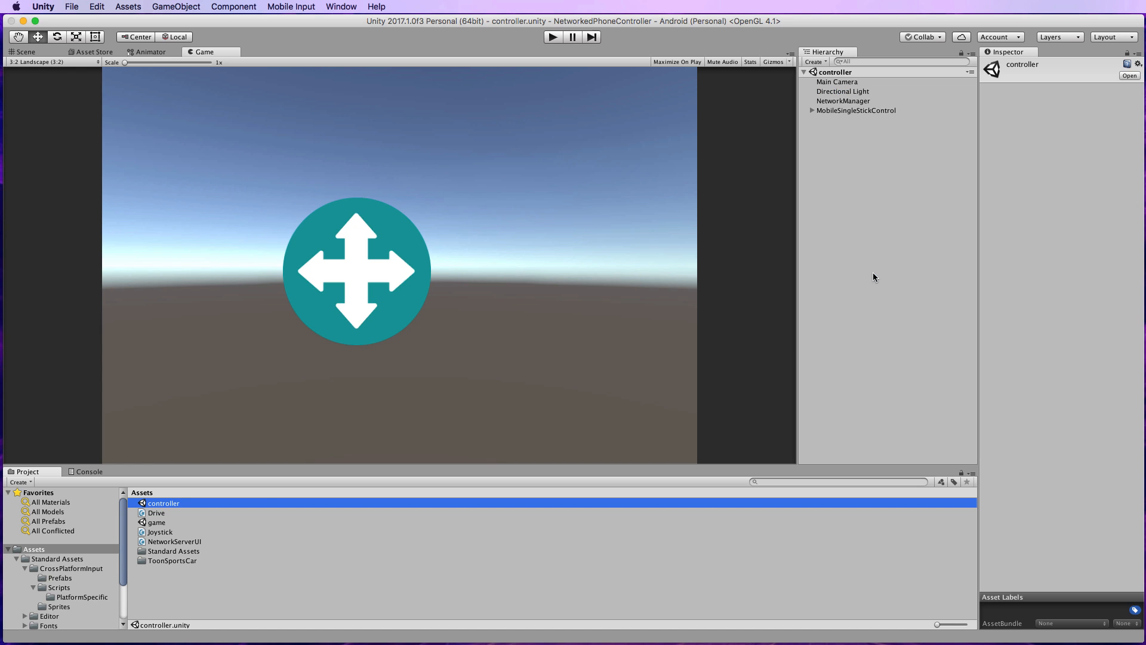
{"action": "mouse_move", "coordinate": [180, 513]}
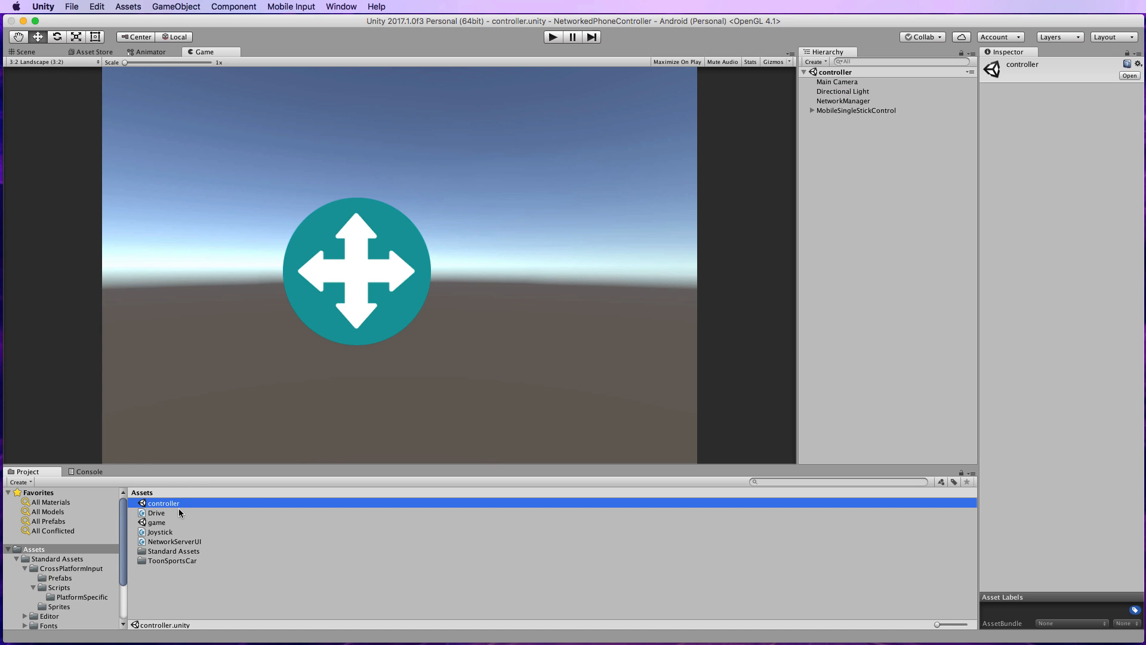
{"action": "mouse_move", "coordinate": [346, 268]}
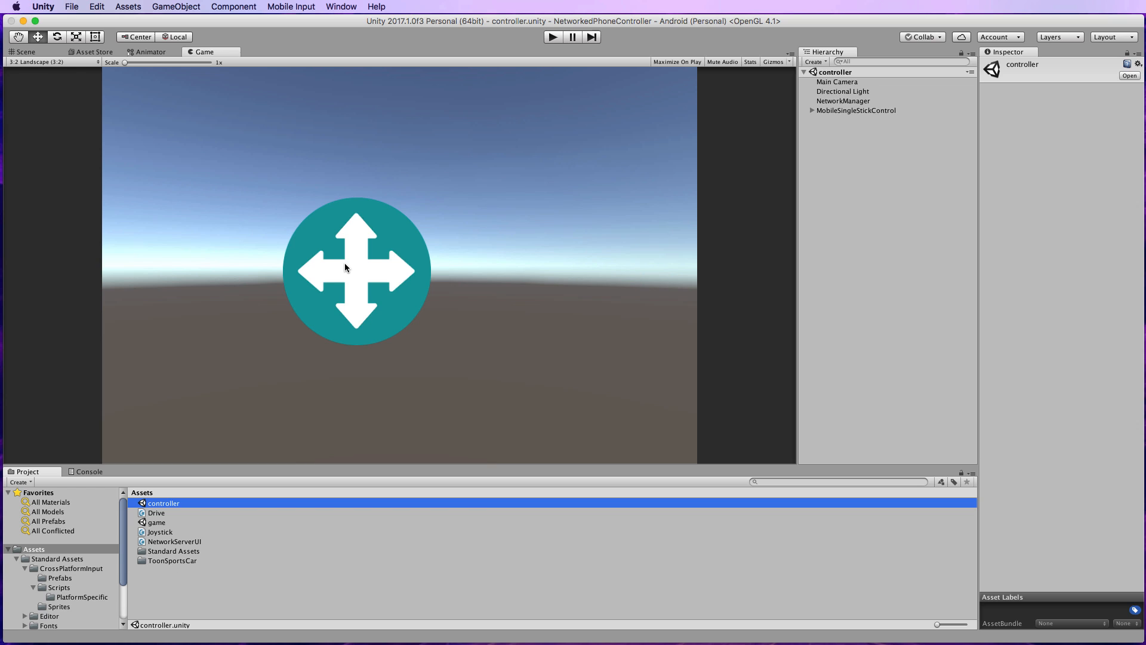
{"action": "mouse_move", "coordinate": [524, 208]}
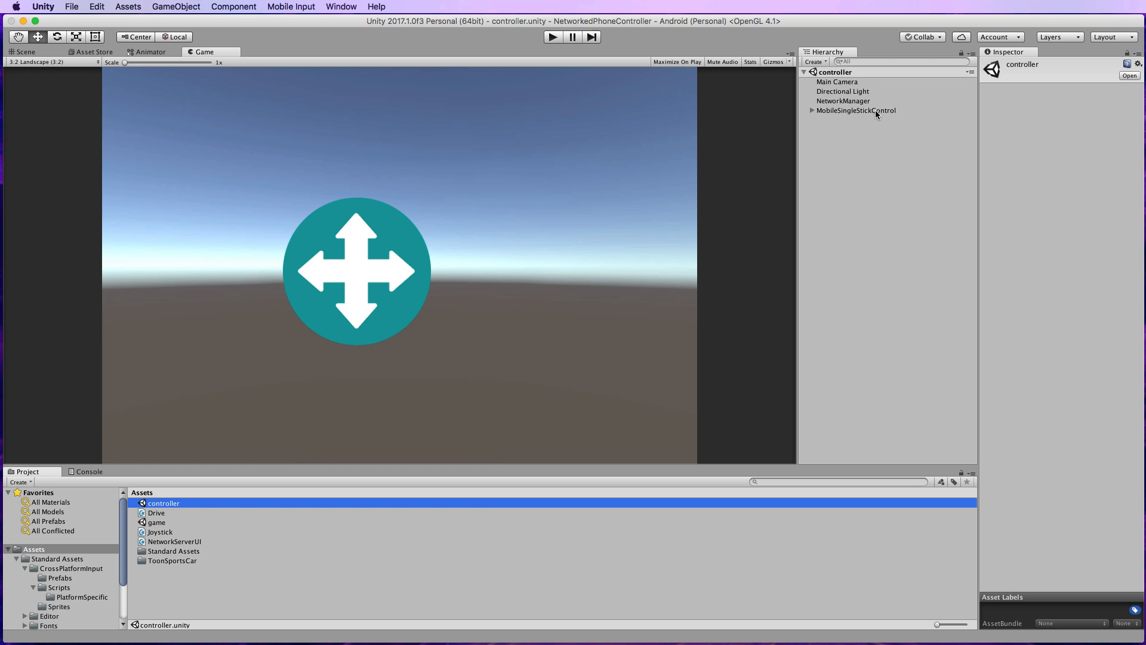
{"action": "mouse_move", "coordinate": [49, 587]}
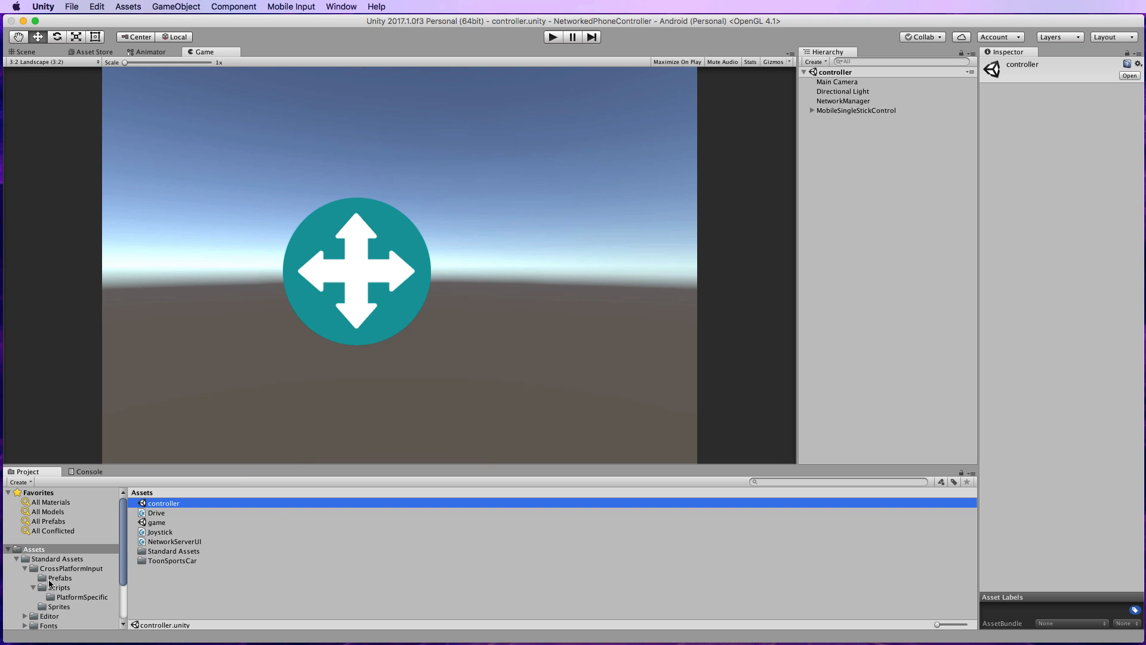
Select the MobileSingleStickControl prefab and expand the scene's copy to reveal its MobileJoystick child.
{"action": "left_click", "coordinate": [59, 578]}
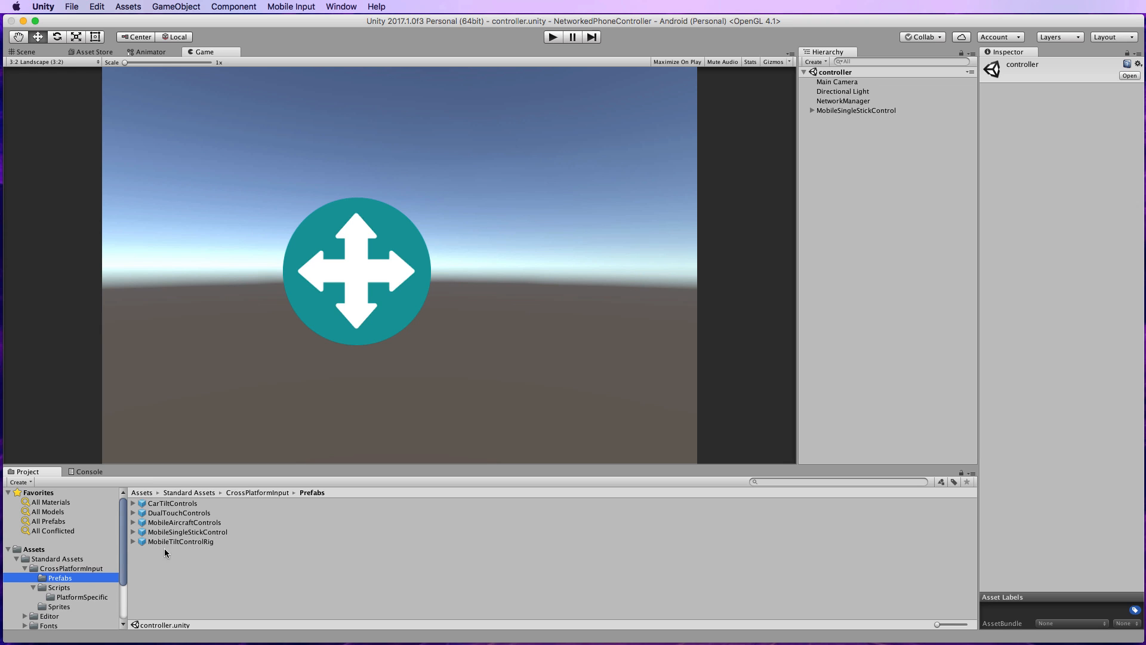
{"action": "left_click", "coordinate": [187, 532]}
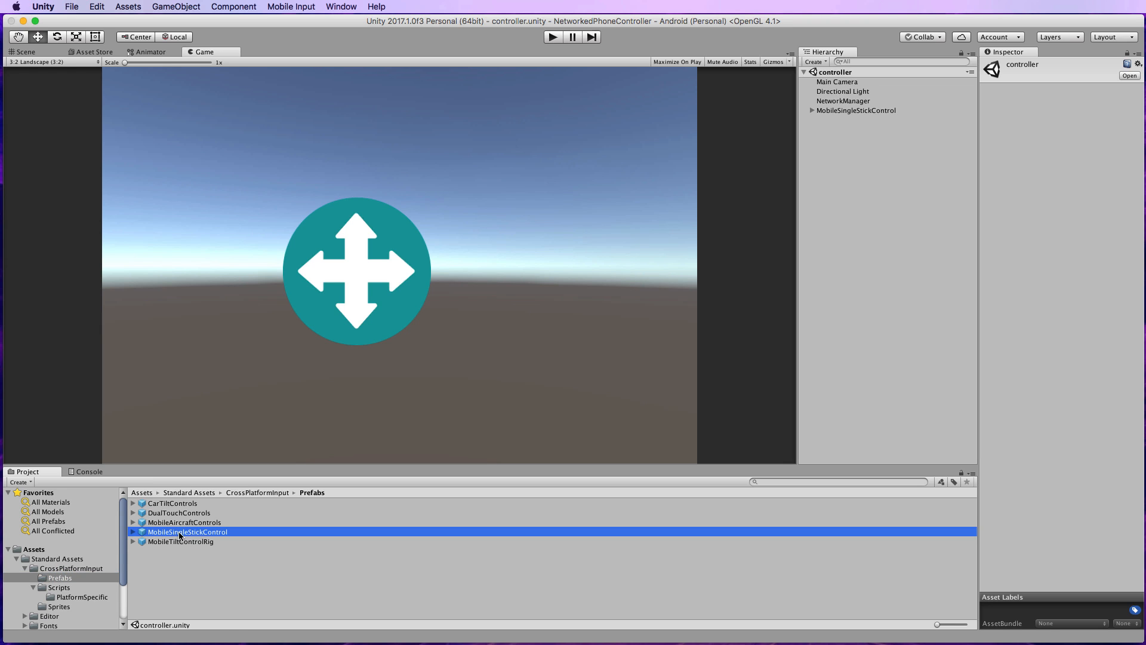
{"action": "left_click", "coordinate": [187, 531]}
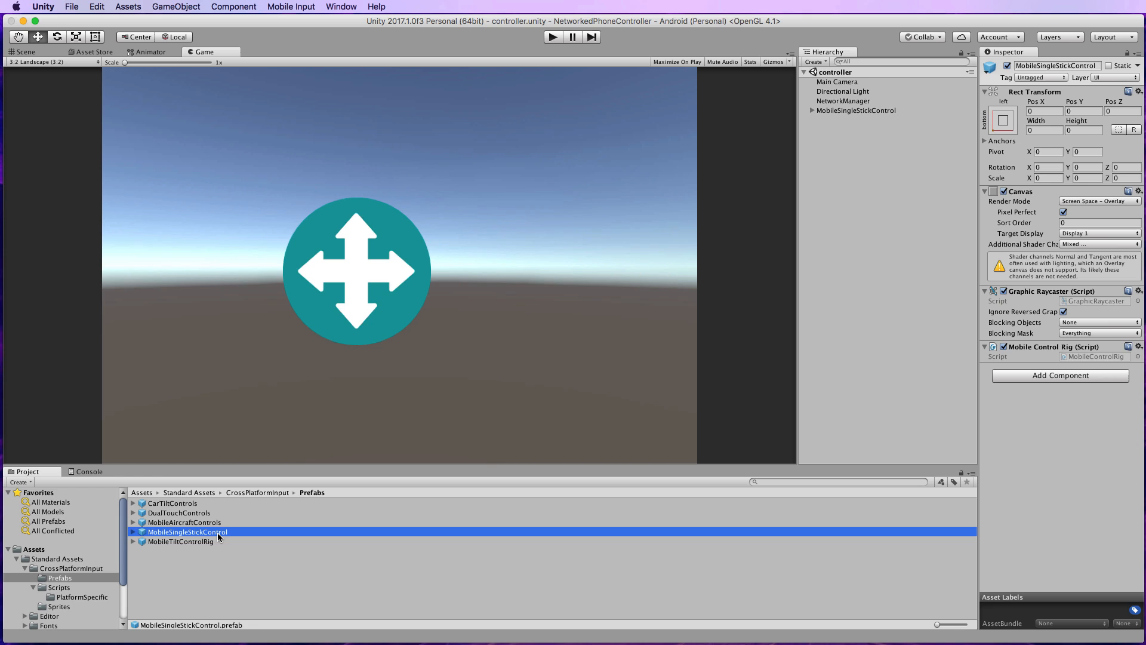
{"action": "left_click", "coordinate": [811, 110]}
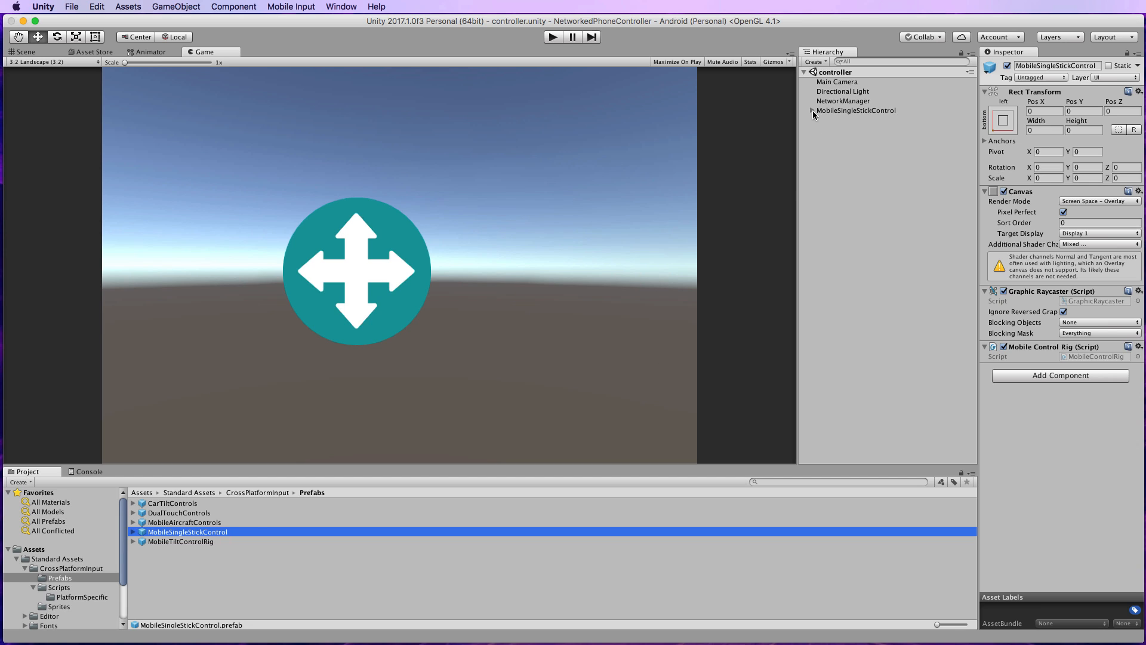
{"action": "left_click", "coordinate": [812, 110]}
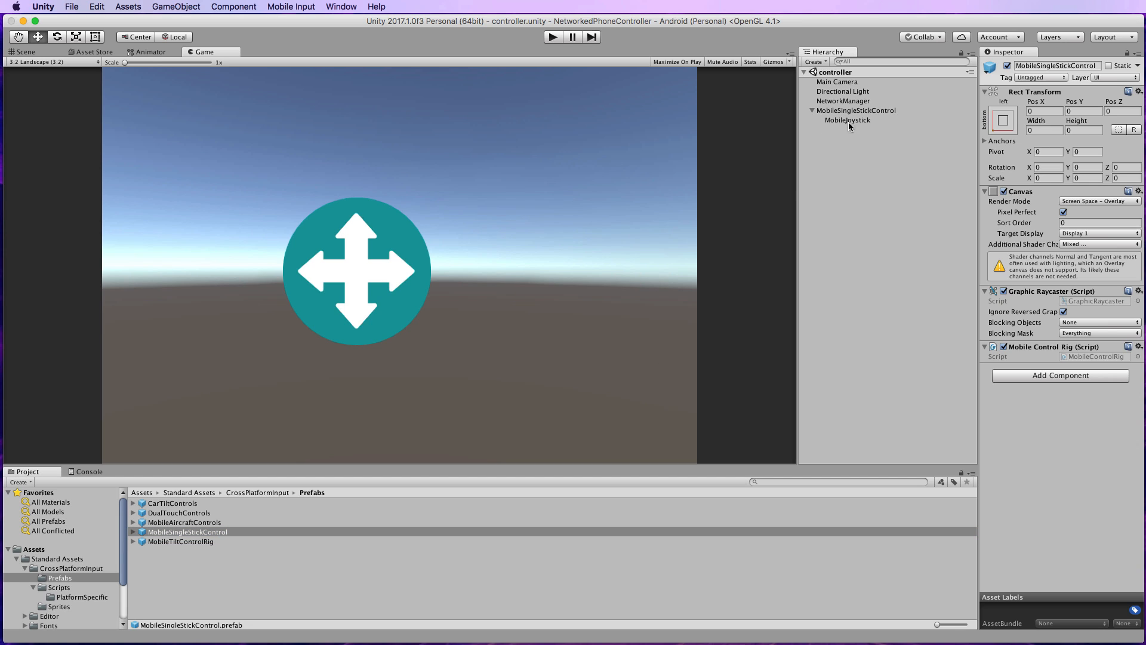
{"action": "mouse_move", "coordinate": [738, 188]}
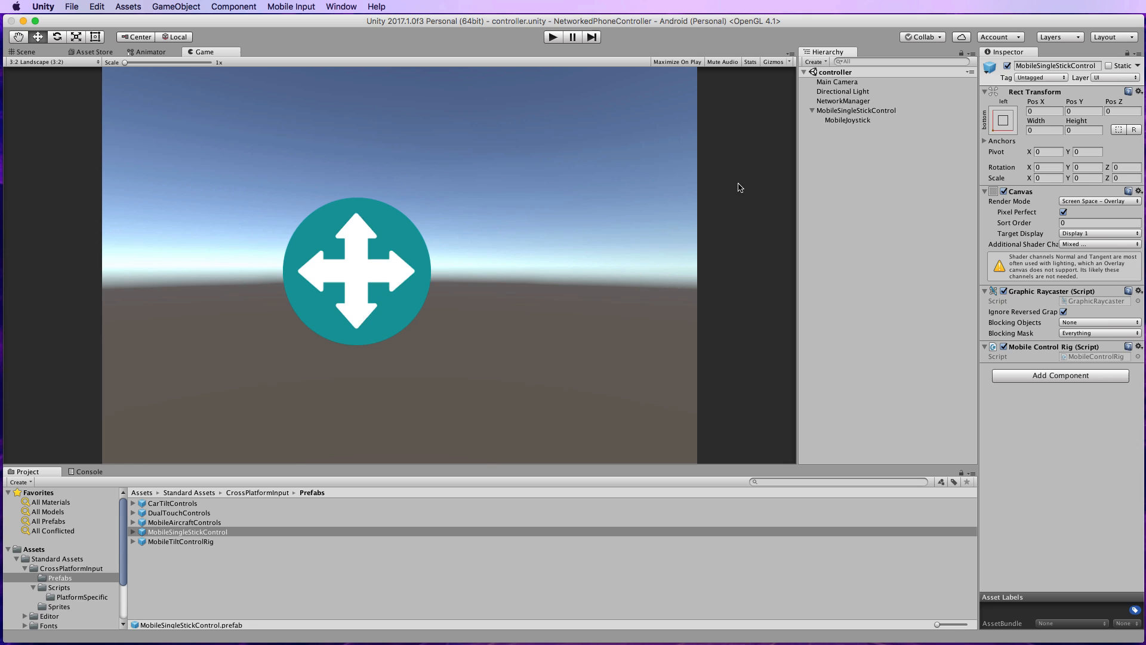
{"action": "mouse_move", "coordinate": [368, 294]}
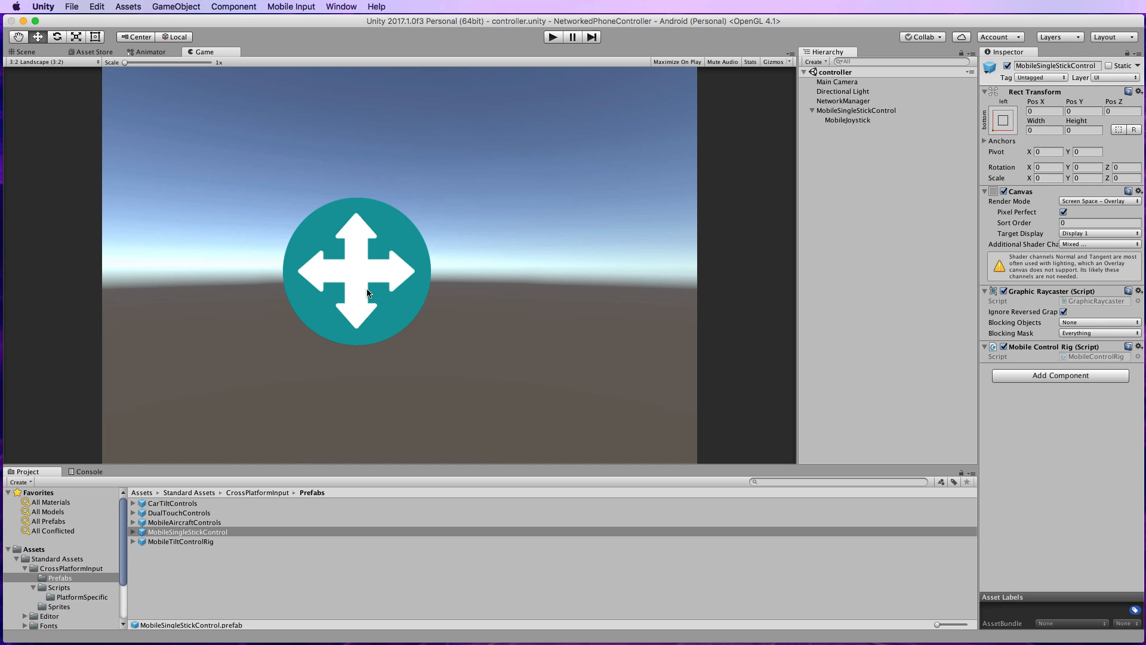
{"action": "mouse_move", "coordinate": [134, 535]}
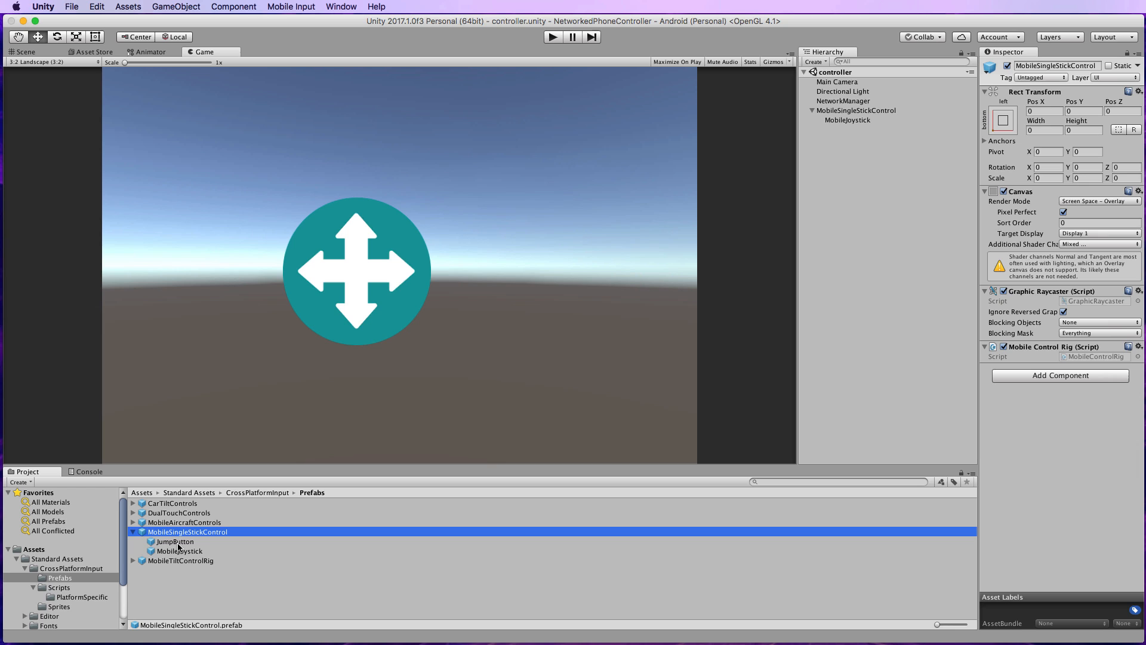
{"action": "mouse_move", "coordinate": [838, 173]}
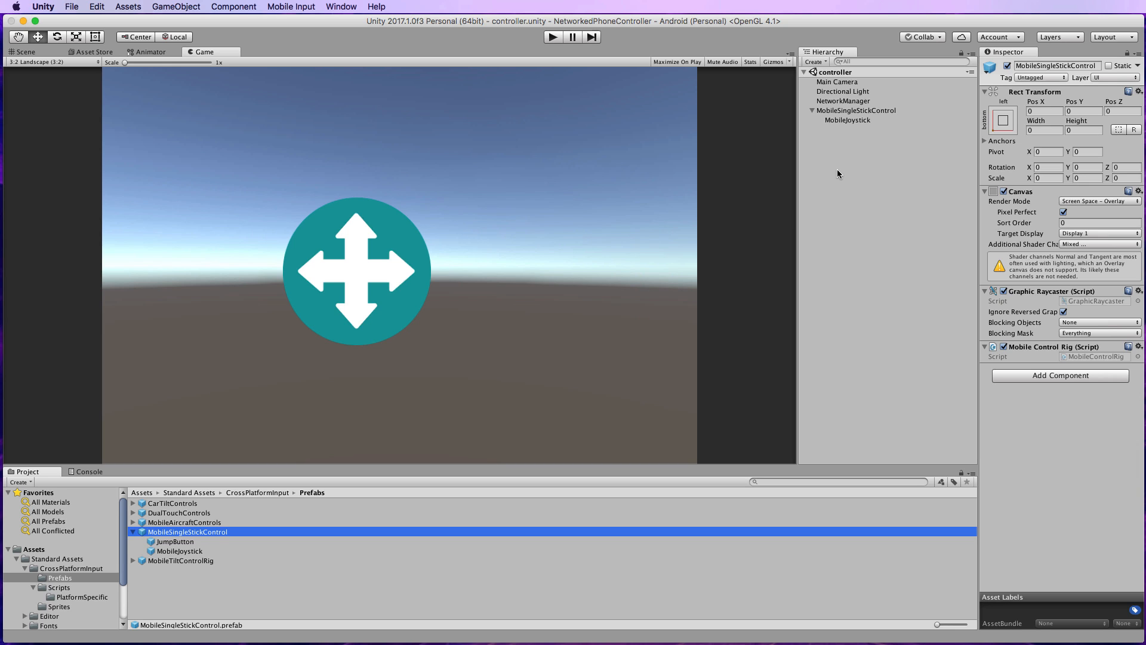
{"action": "mouse_move", "coordinate": [166, 92]}
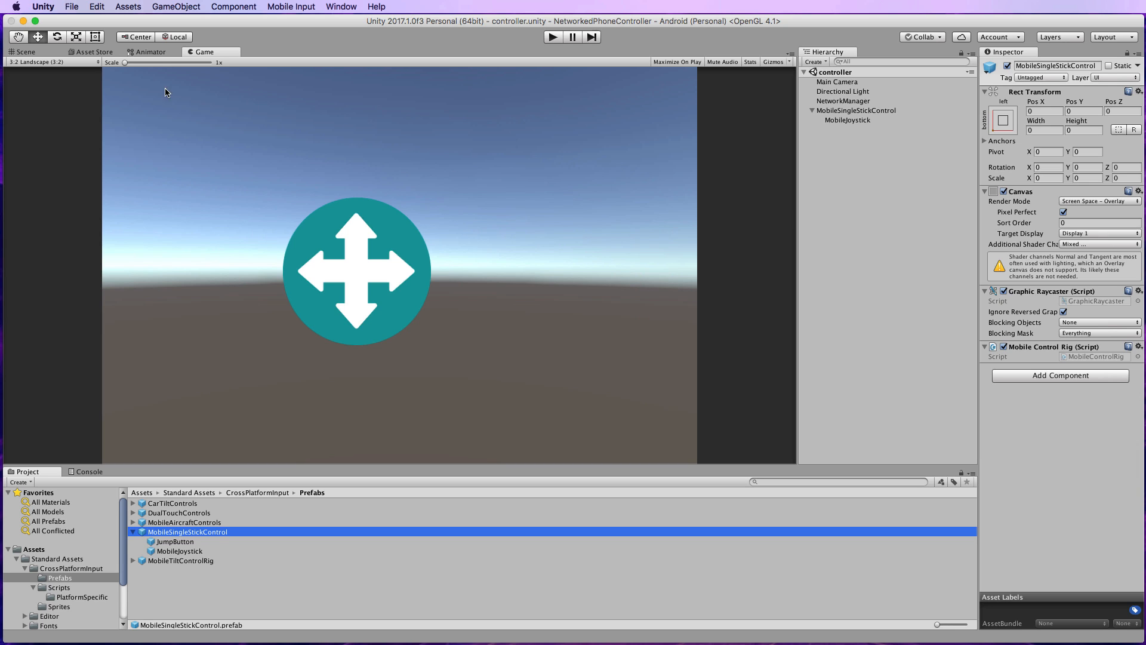
{"action": "left_click", "coordinate": [24, 51]}
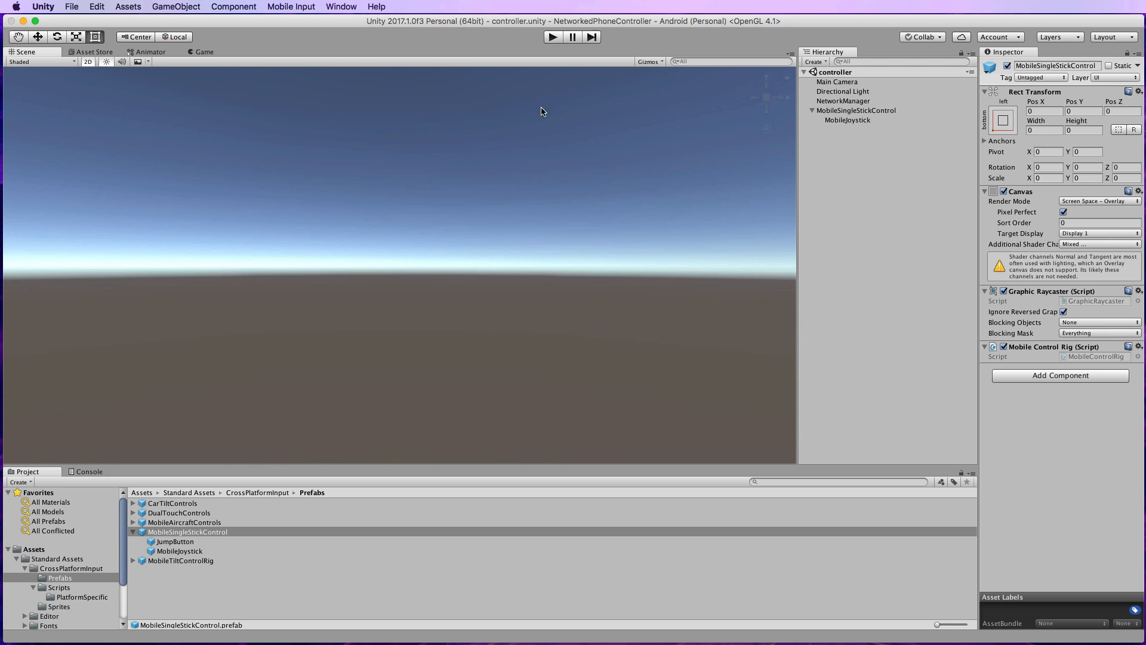
{"action": "left_click", "coordinate": [854, 109]}
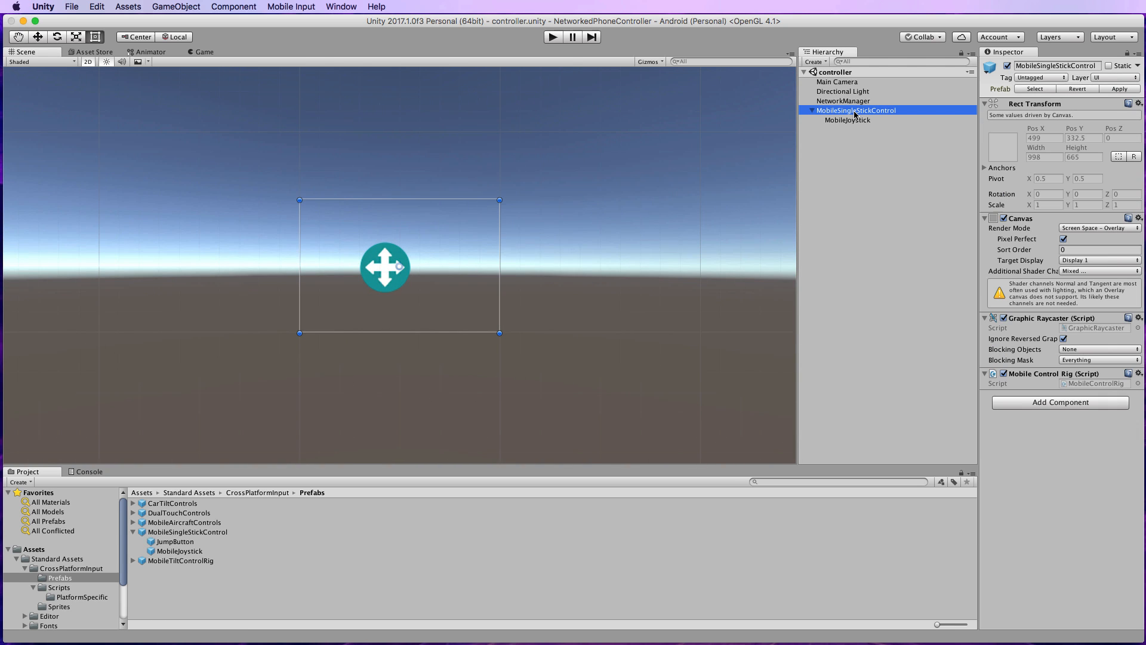
{"action": "mouse_move", "coordinate": [448, 298]}
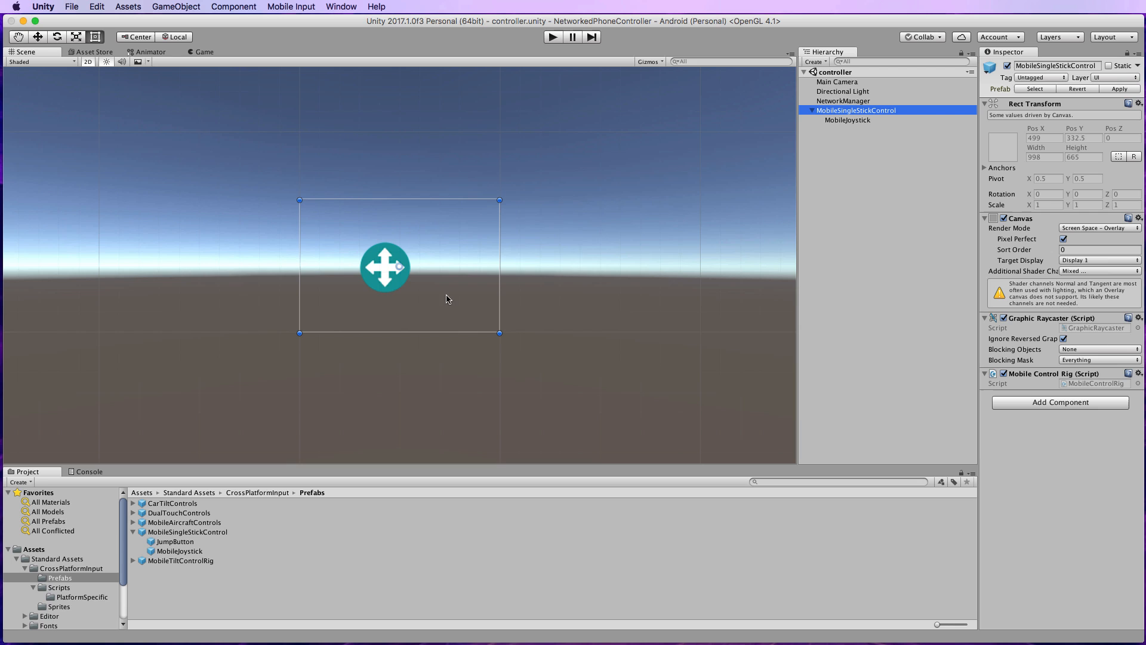
{"action": "mouse_move", "coordinate": [385, 262]}
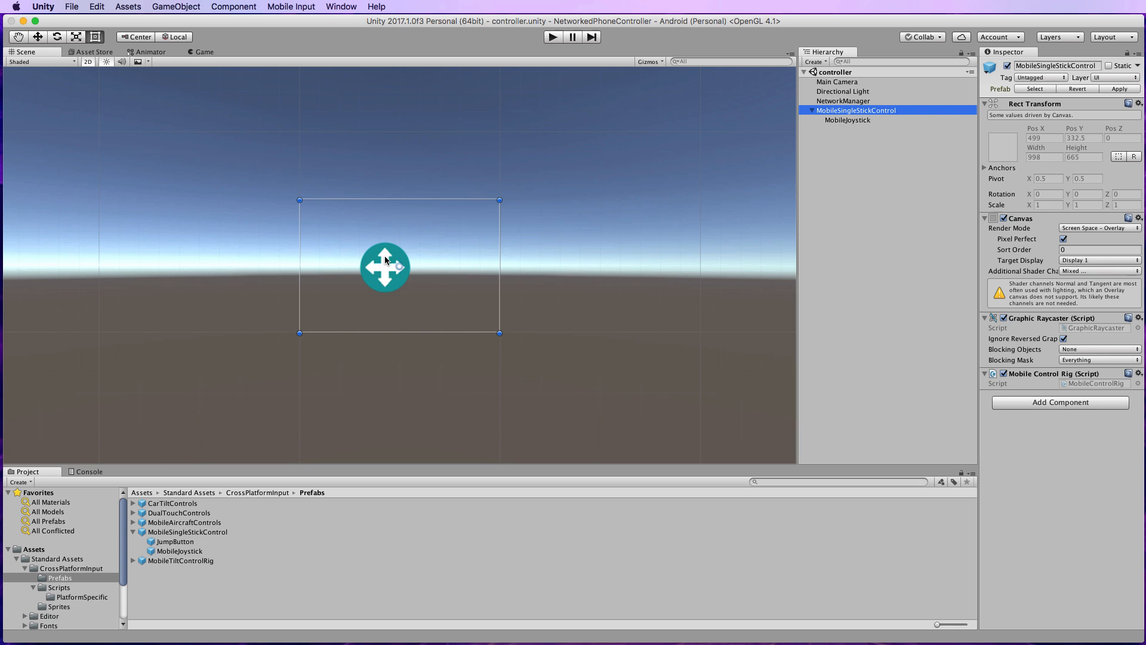
{"action": "left_click", "coordinate": [849, 119]}
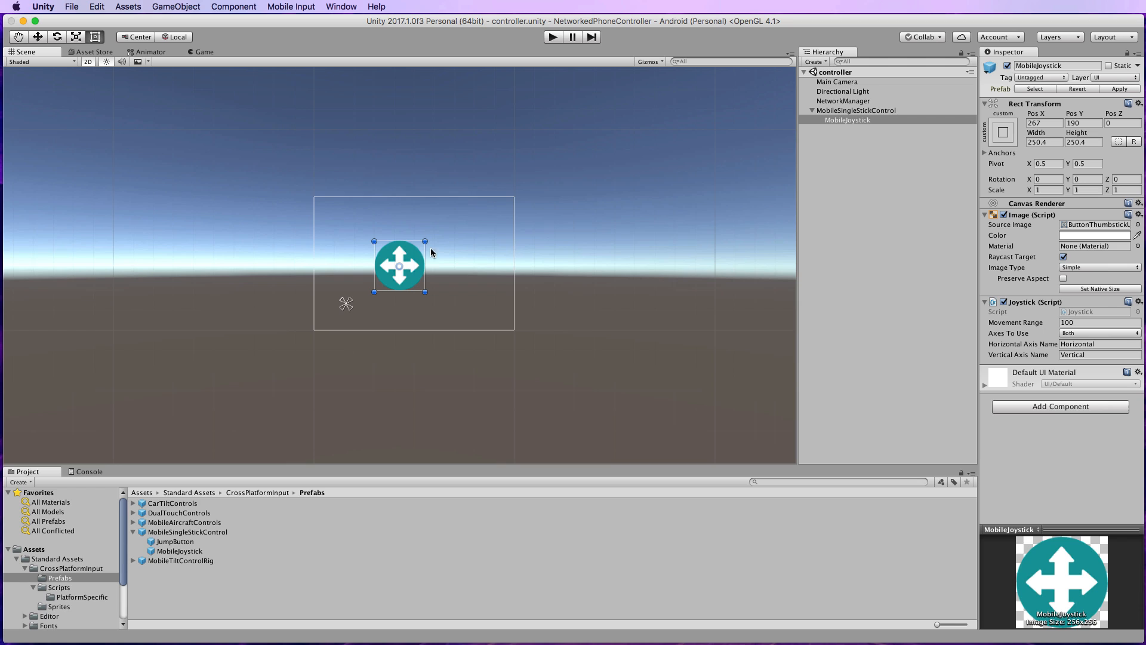
{"action": "mouse_move", "coordinate": [413, 264]}
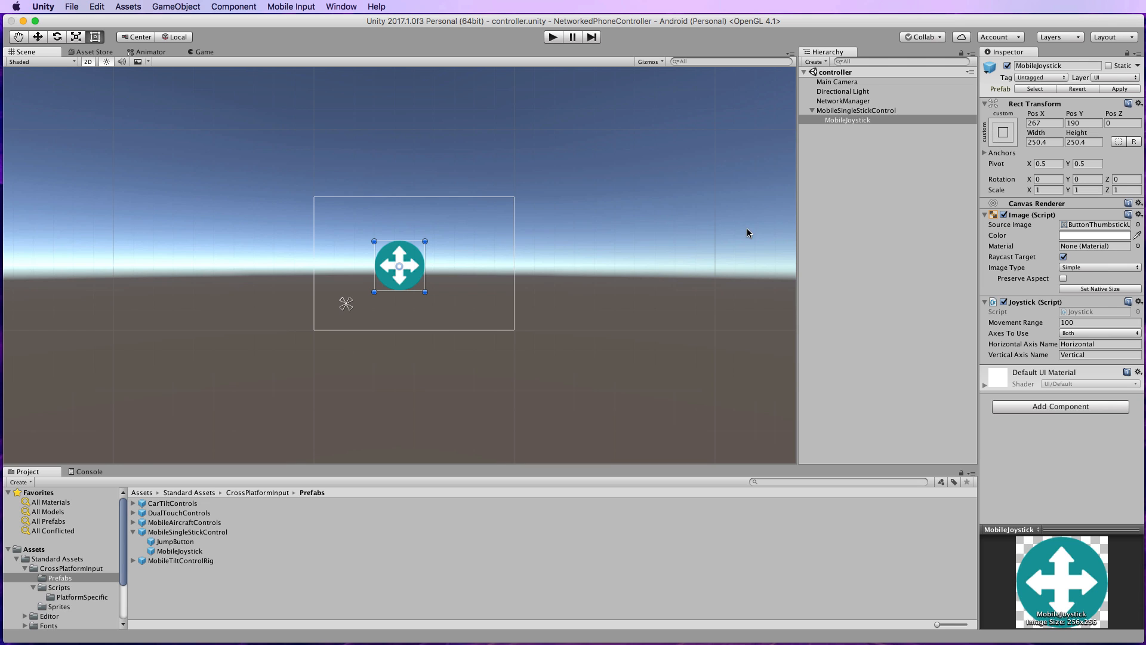
{"action": "mouse_move", "coordinate": [423, 275]}
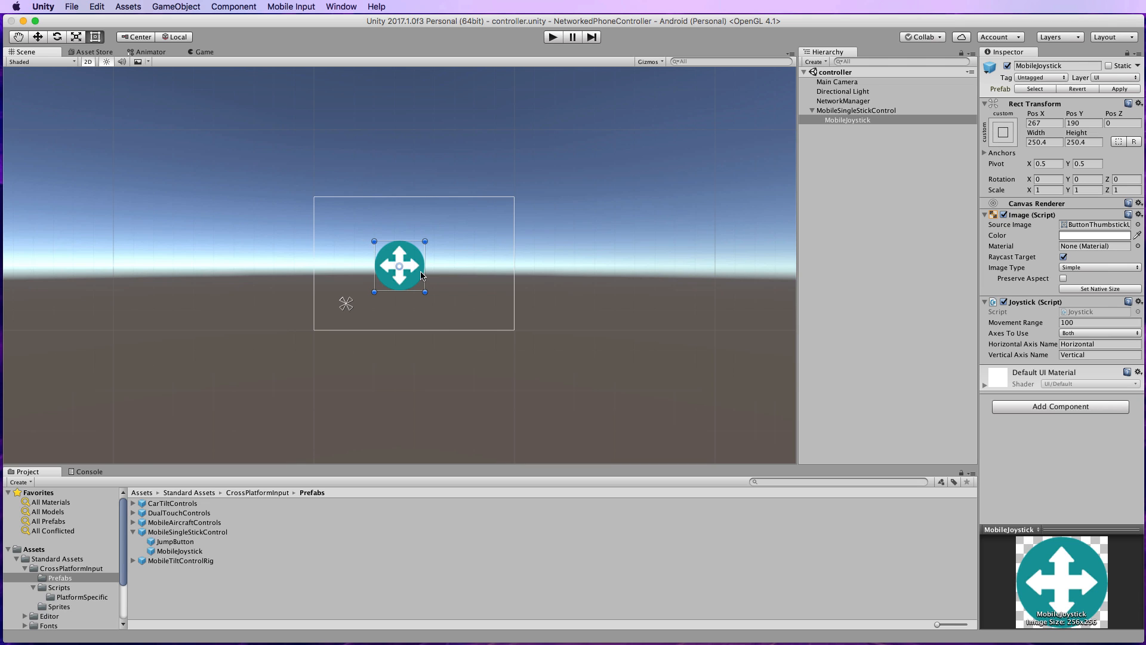
{"action": "mouse_move", "coordinate": [502, 289]}
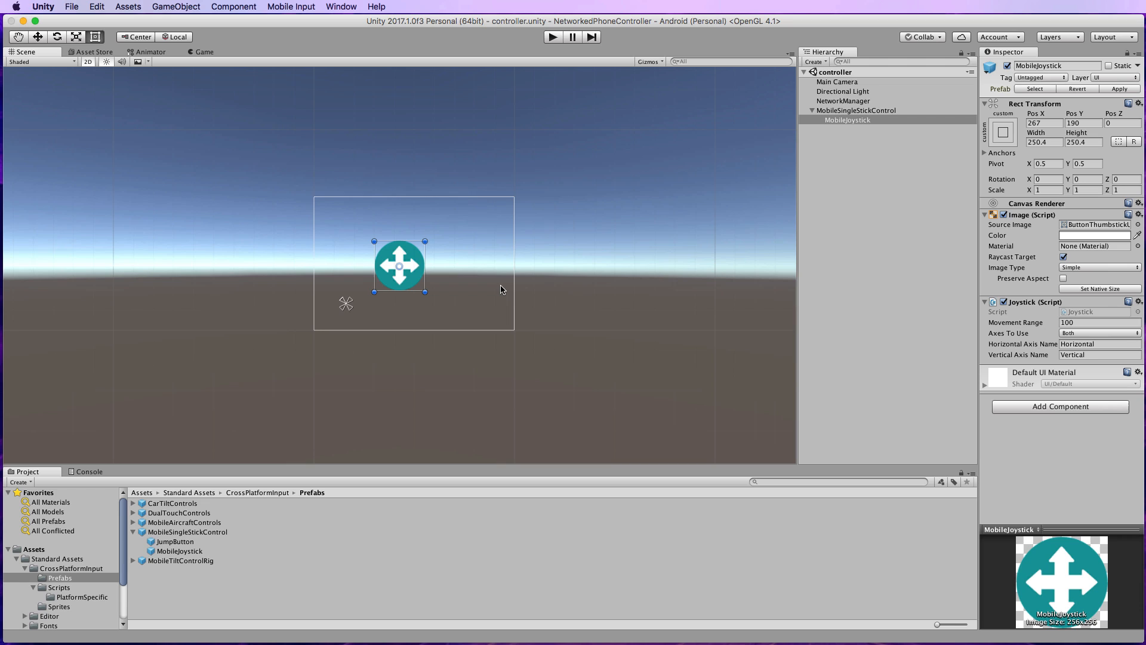
Inspect MobileJoystick, then the NetworkManager object, which holds only a transform.
{"action": "left_click", "coordinate": [847, 119]}
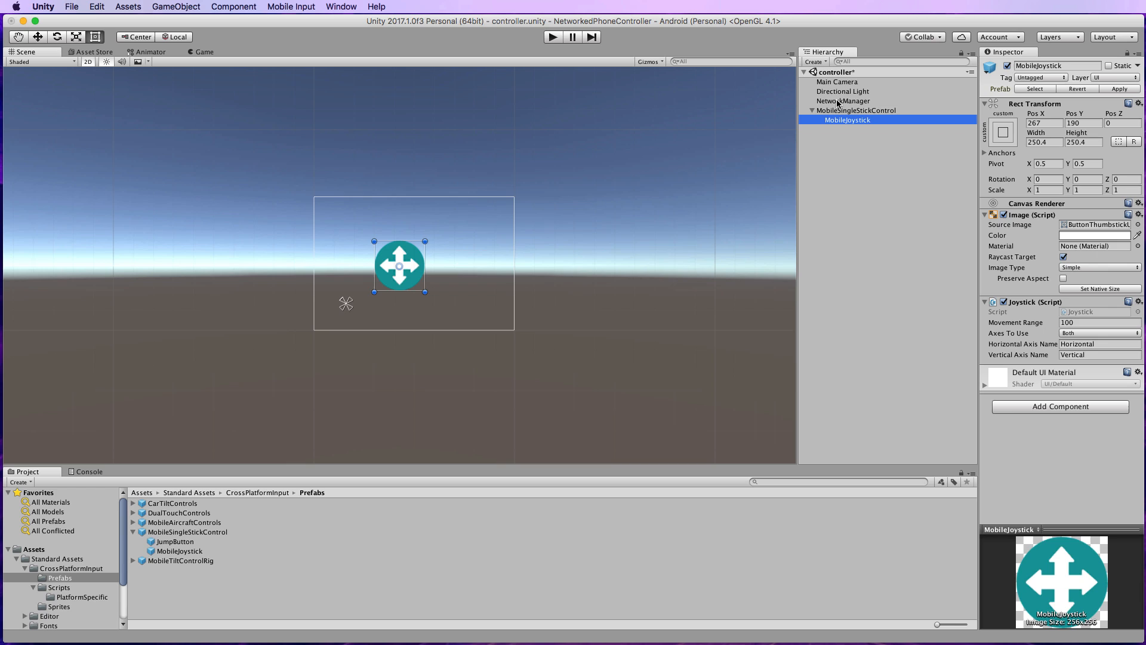
{"action": "left_click", "coordinate": [842, 100]}
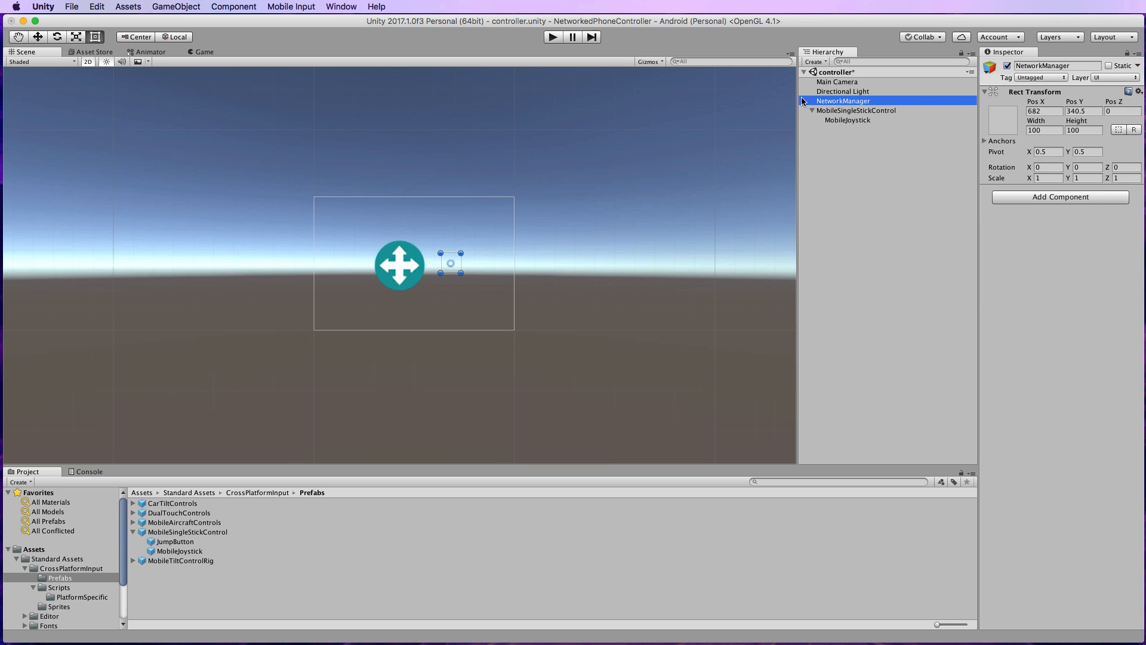
{"action": "mouse_move", "coordinate": [854, 106]}
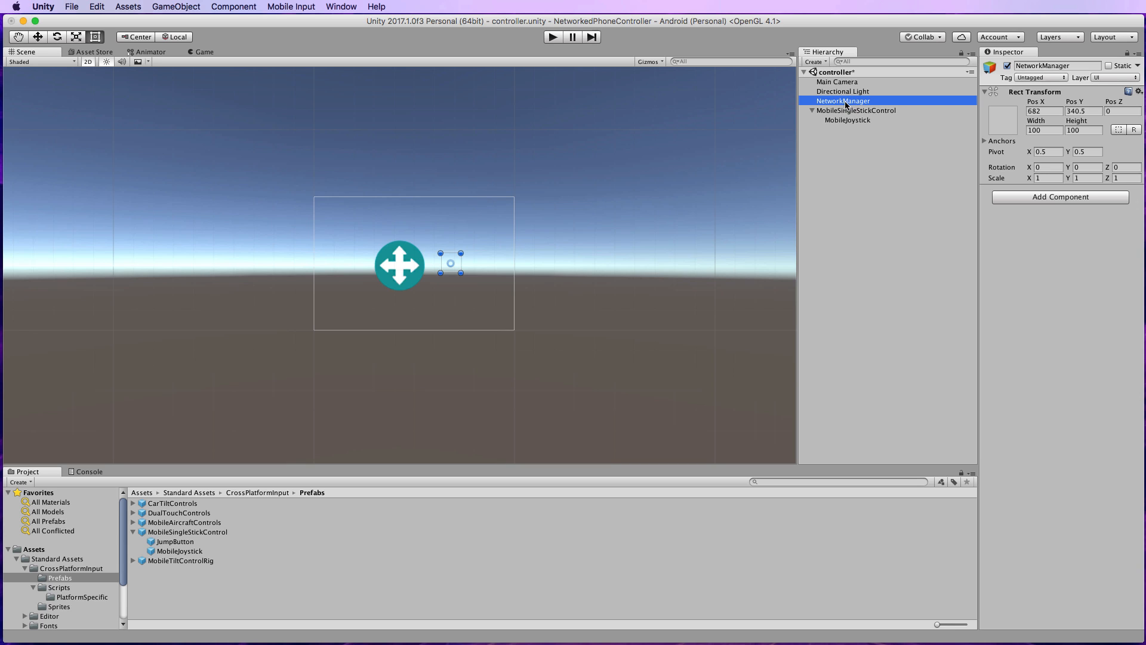
{"action": "mouse_move", "coordinate": [721, 259]}
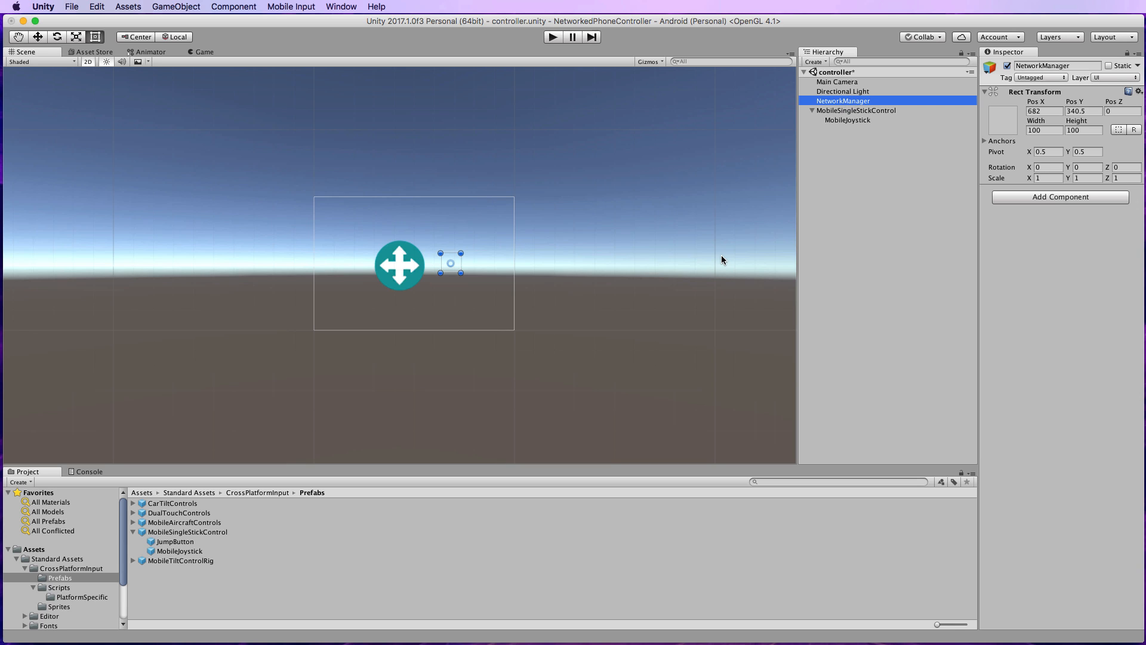
Create a C# script named NetworkClientUI in the Assets folder and open it in the editor.
{"action": "left_click", "coordinate": [35, 549]}
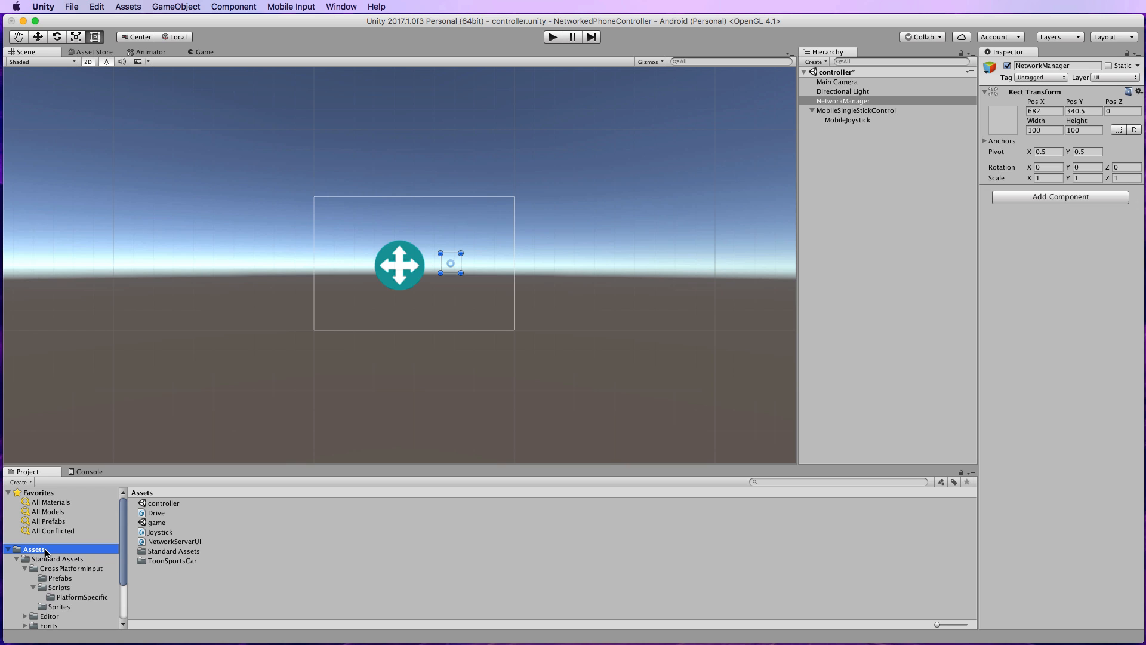
{"action": "left_click", "coordinate": [17, 481]}
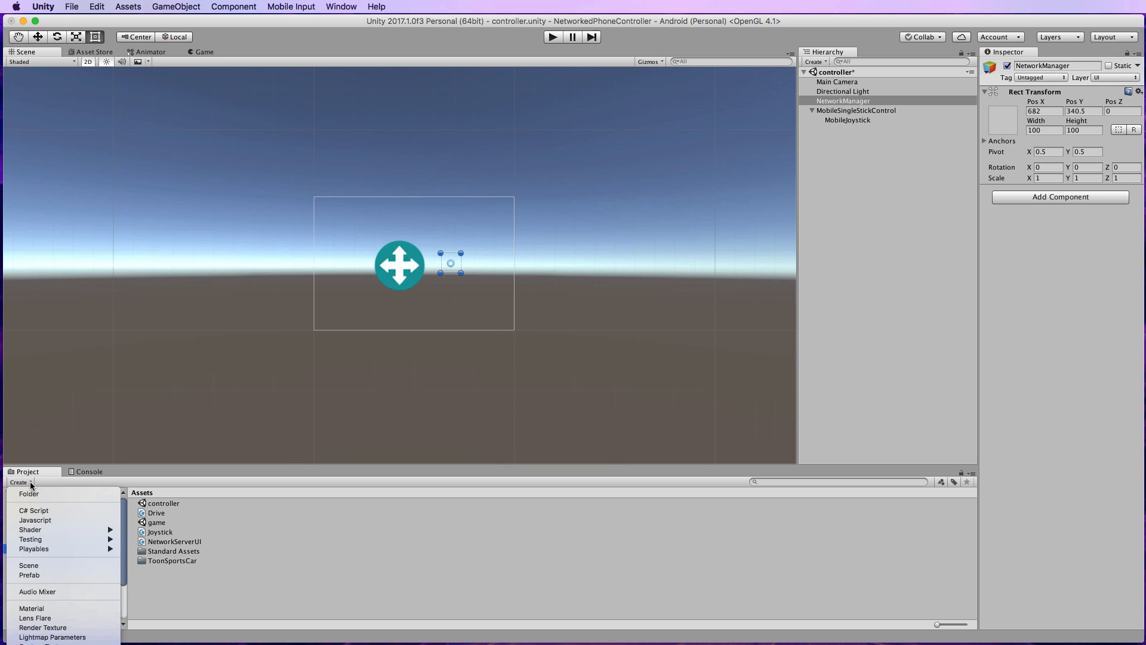
{"action": "left_click", "coordinate": [33, 510]}
{"action": "type", "text": "NetworkClientUI"}
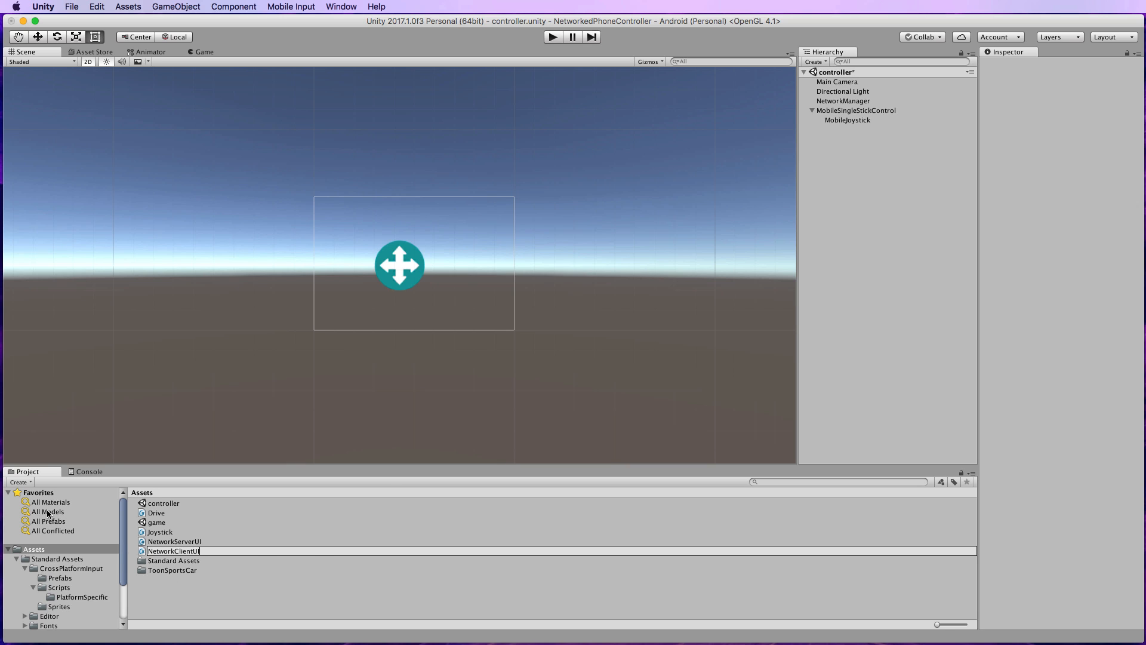
{"action": "left_click", "coordinate": [173, 541]}
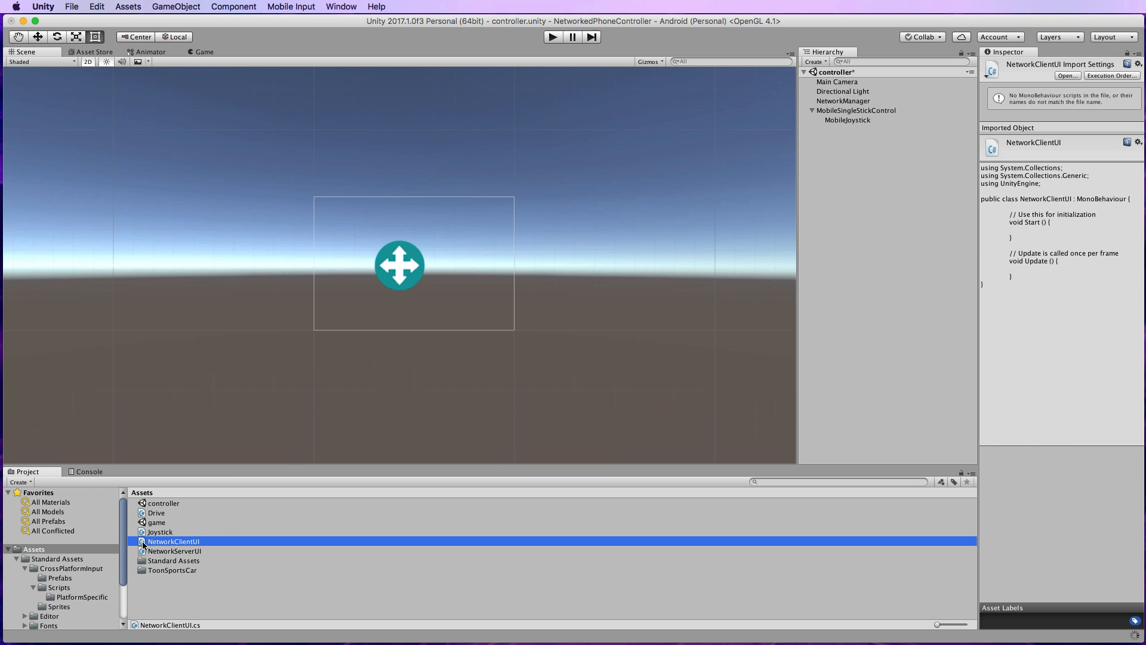
{"action": "double_click", "coordinate": [172, 541]}
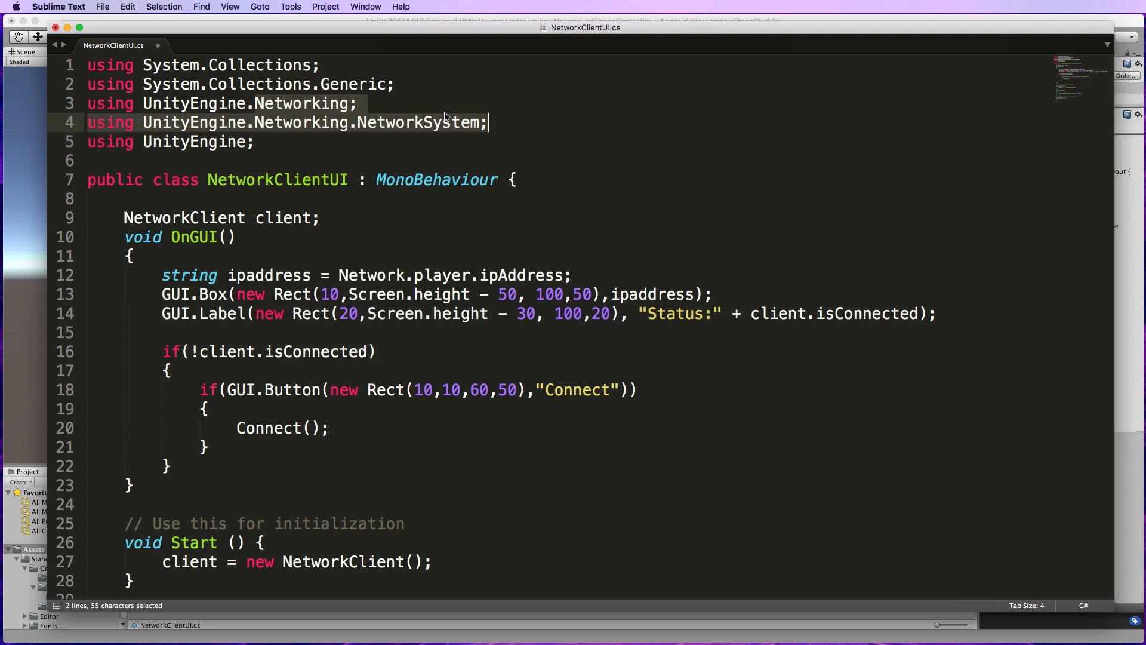
{"action": "mouse_move", "coordinate": [506, 110]}
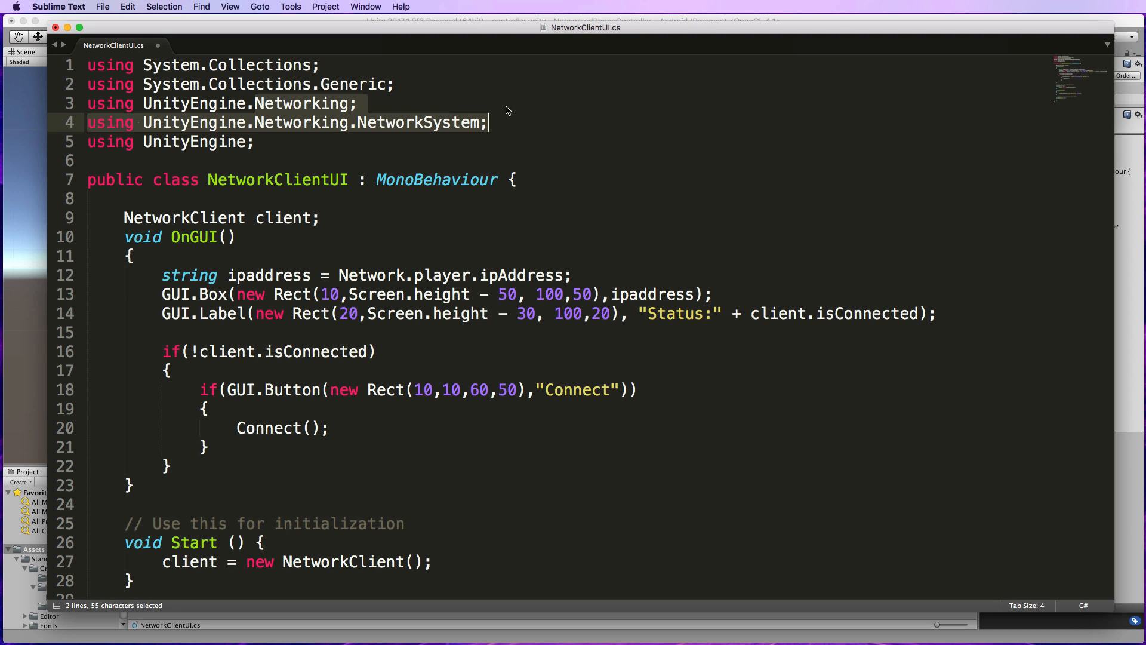
{"action": "mouse_move", "coordinate": [325, 246]}
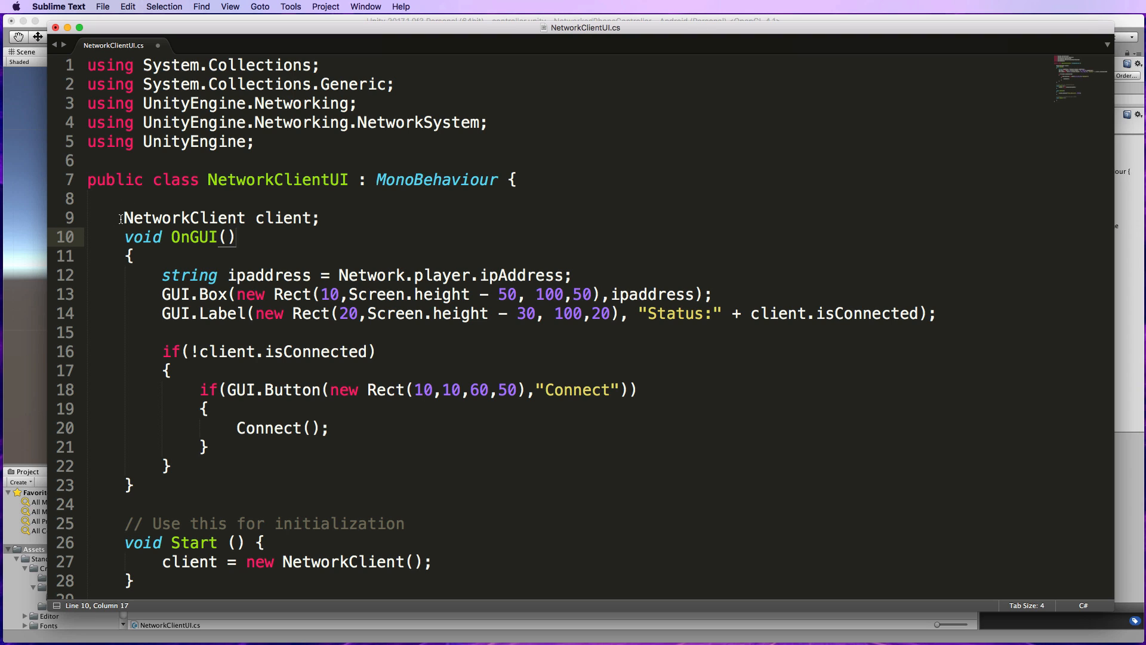
Review the NetworkClient field, OnGUI method, ipaddress label and connect code in NetworkClientUI.
{"action": "left_click_drag", "start_coordinate": [123, 217], "coordinate": [310, 218]}
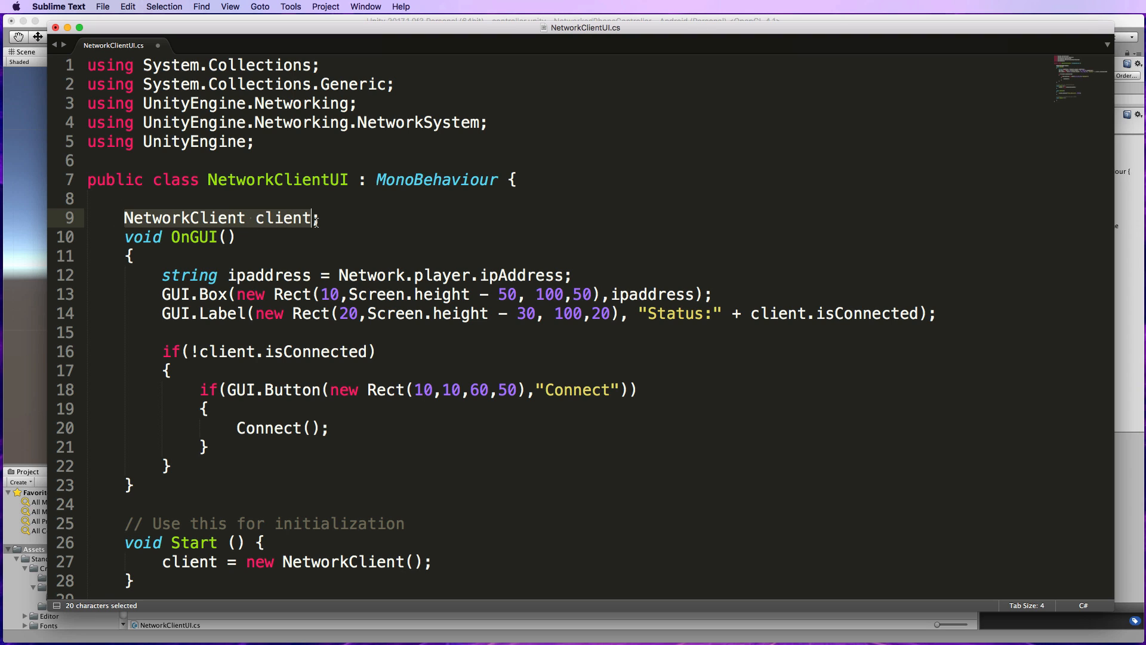
{"action": "left_click", "coordinate": [311, 217]}
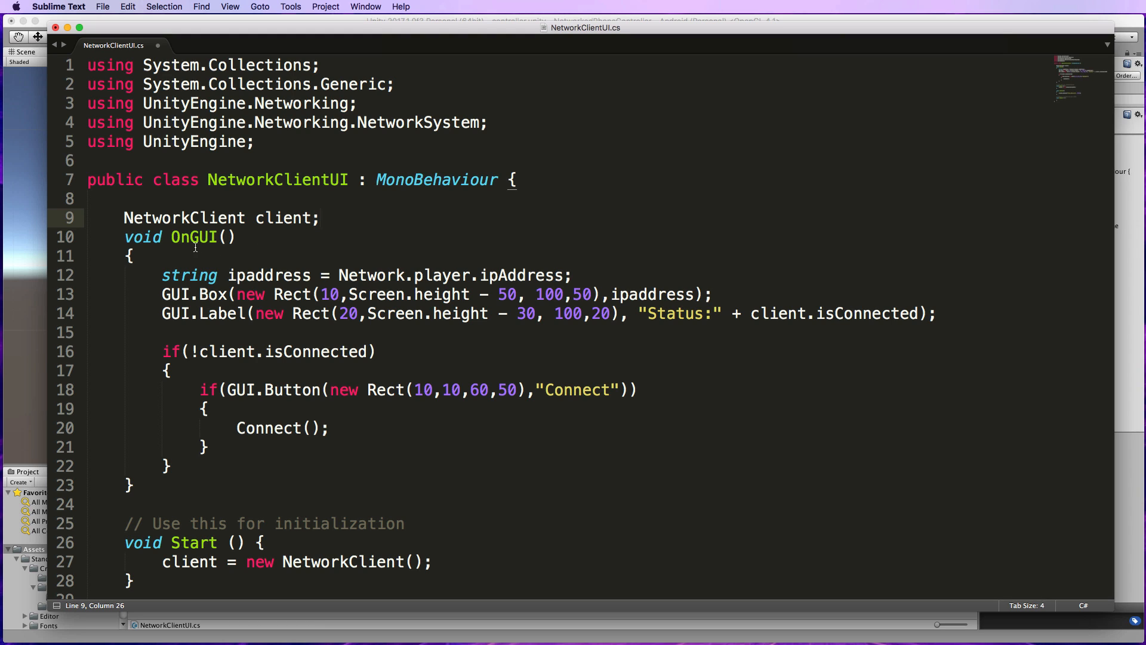
{"action": "double_click", "coordinate": [192, 236]}
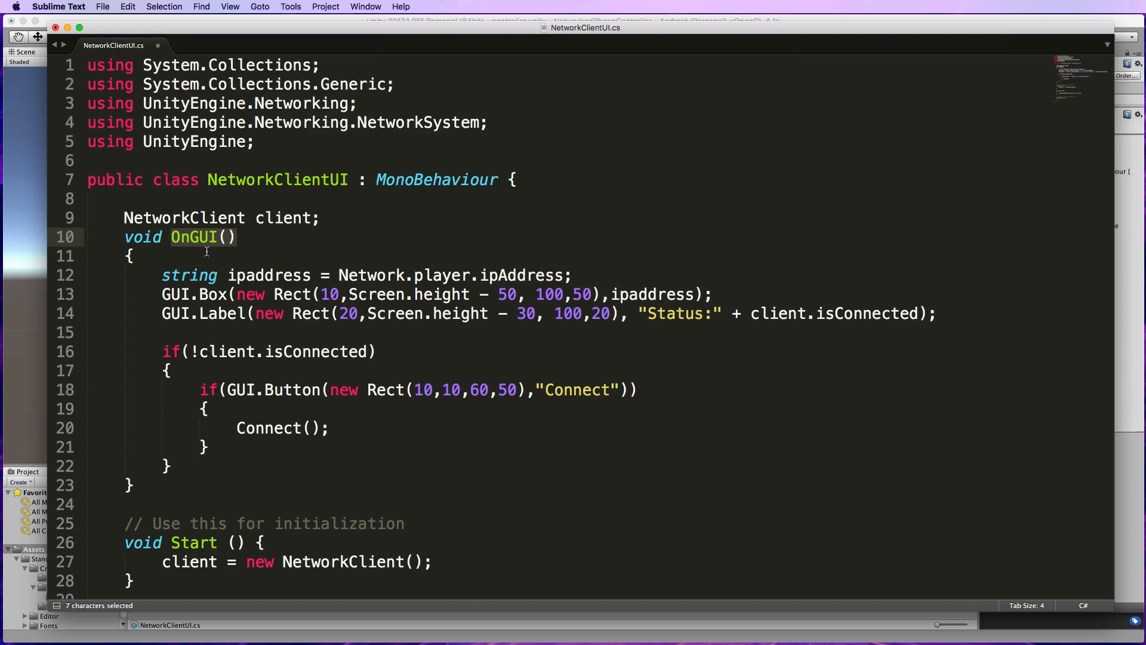
{"action": "mouse_move", "coordinate": [276, 240]}
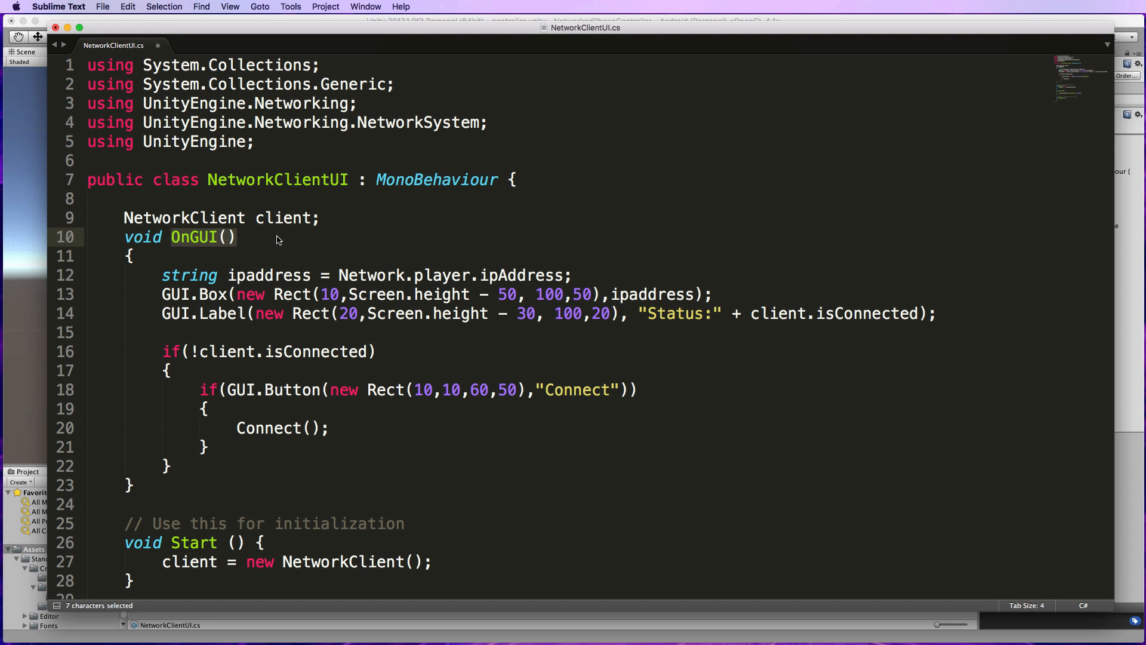
{"action": "mouse_move", "coordinate": [269, 284]}
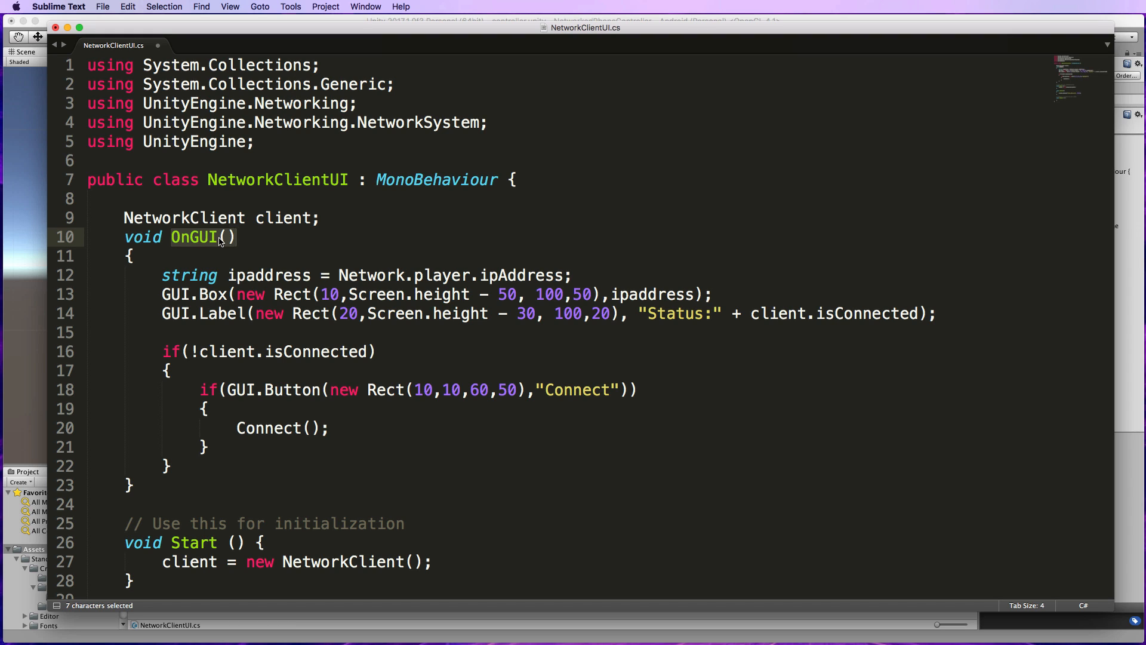
{"action": "mouse_move", "coordinate": [327, 278]}
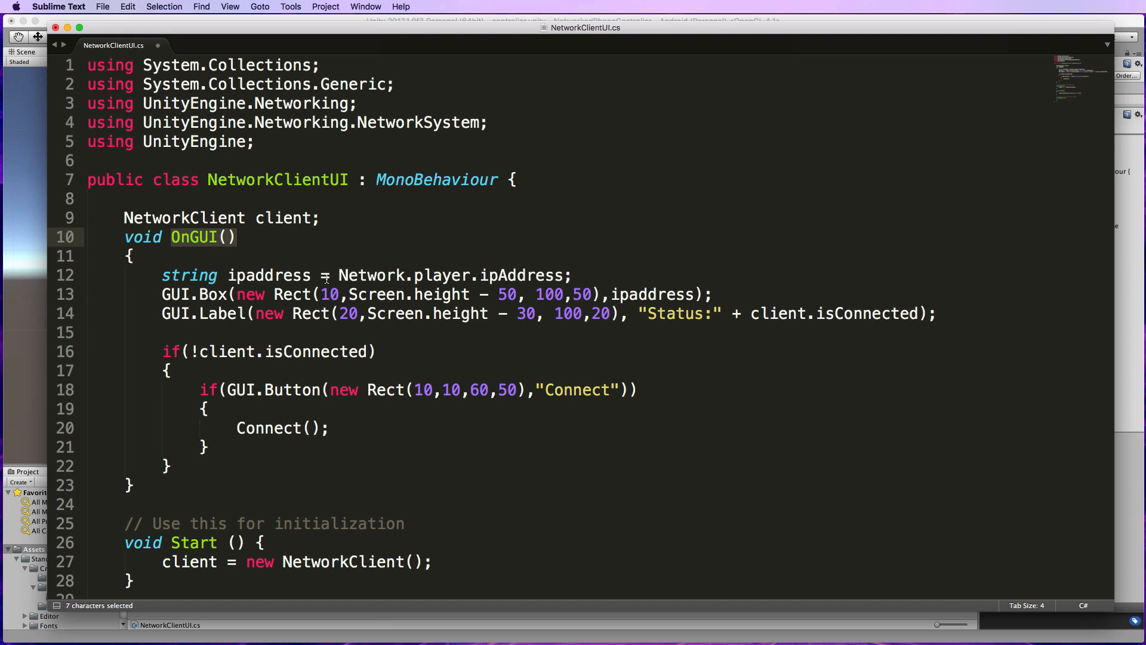
{"action": "mouse_move", "coordinate": [574, 322]}
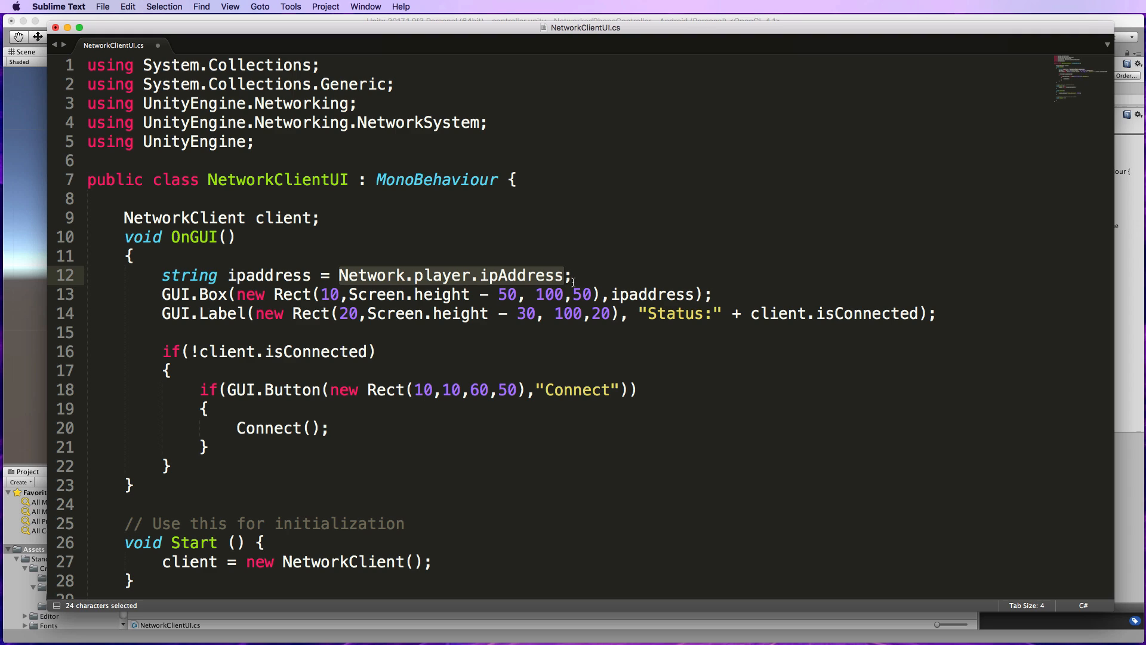
{"action": "double_click", "coordinate": [648, 294]}
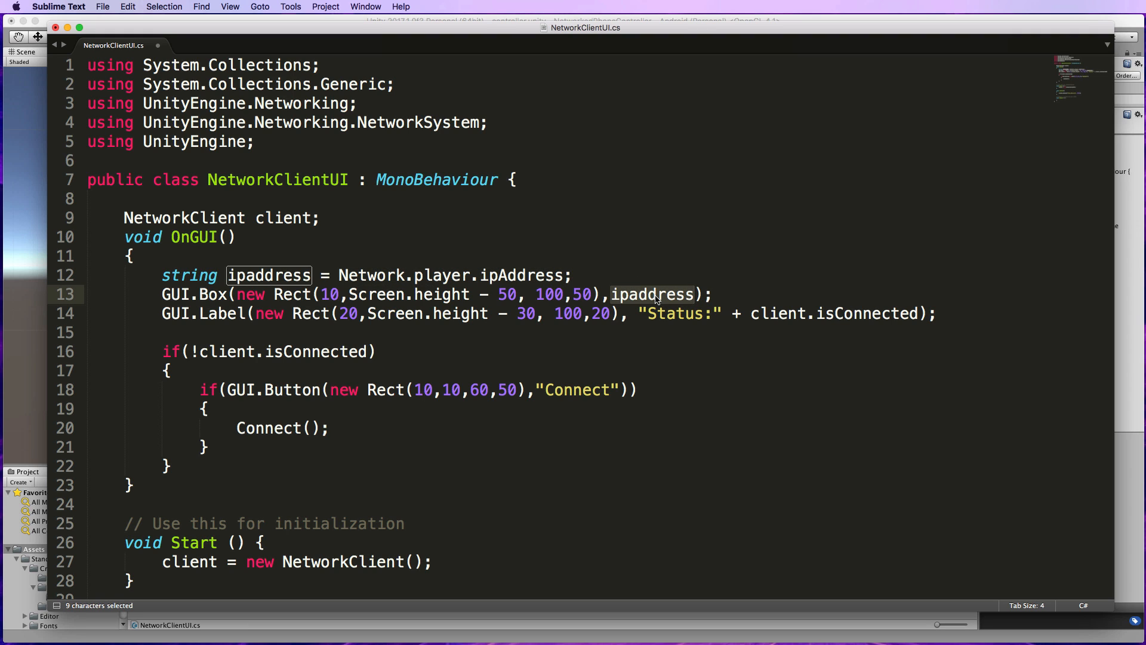
{"action": "mouse_move", "coordinate": [690, 284]}
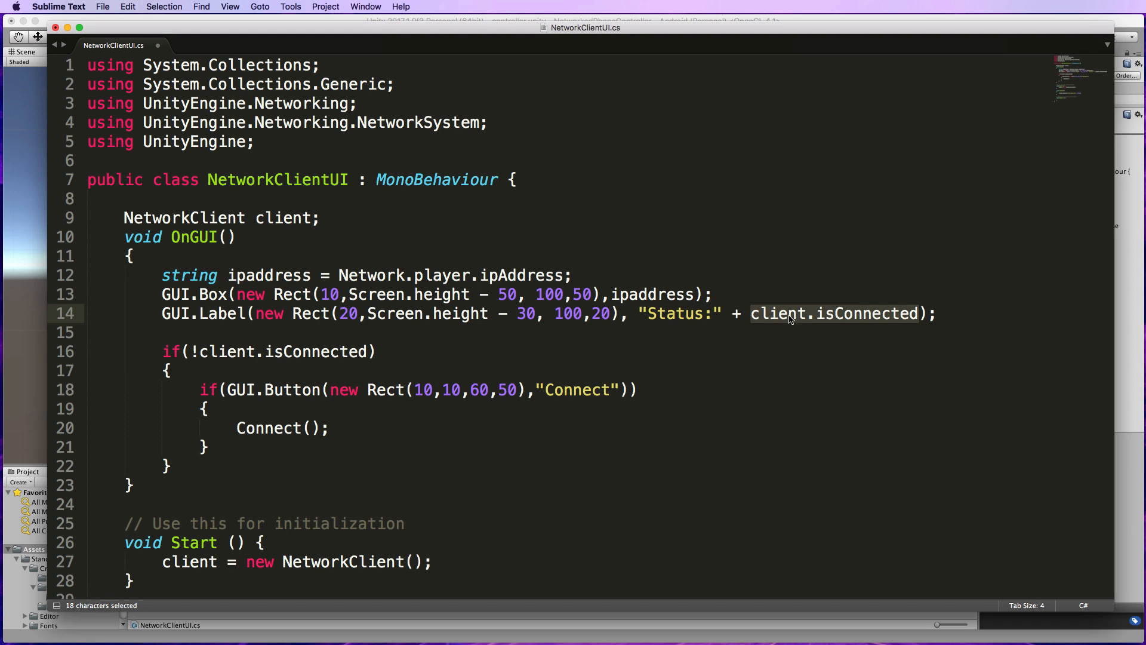
{"action": "mouse_move", "coordinate": [683, 321]}
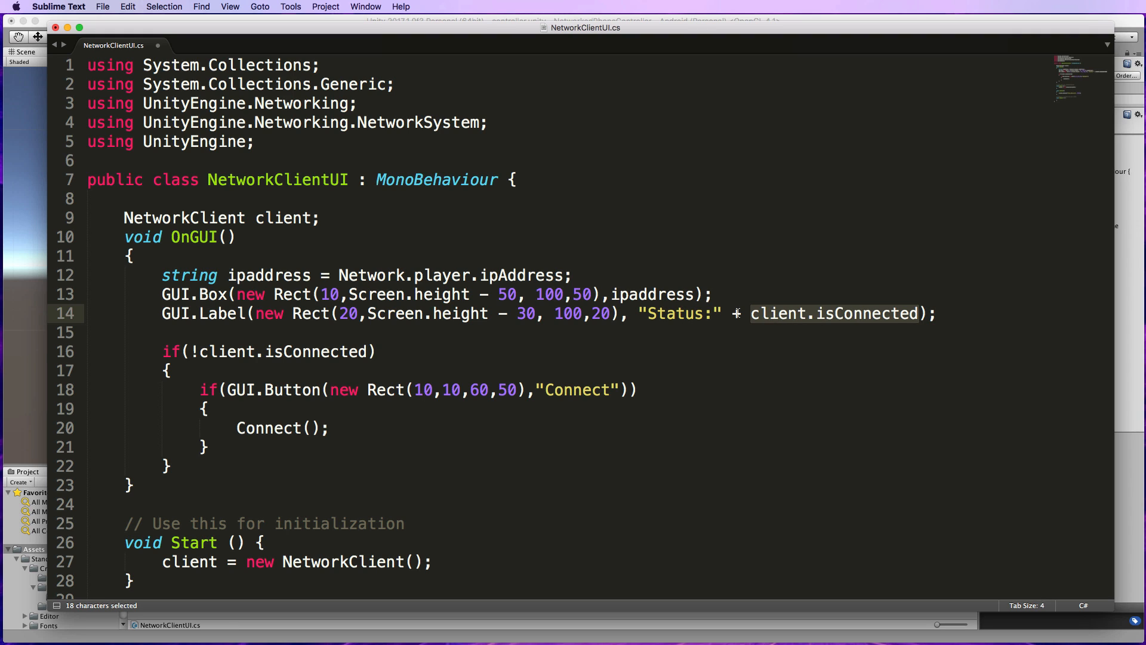
{"action": "left_click", "coordinate": [171, 370]}
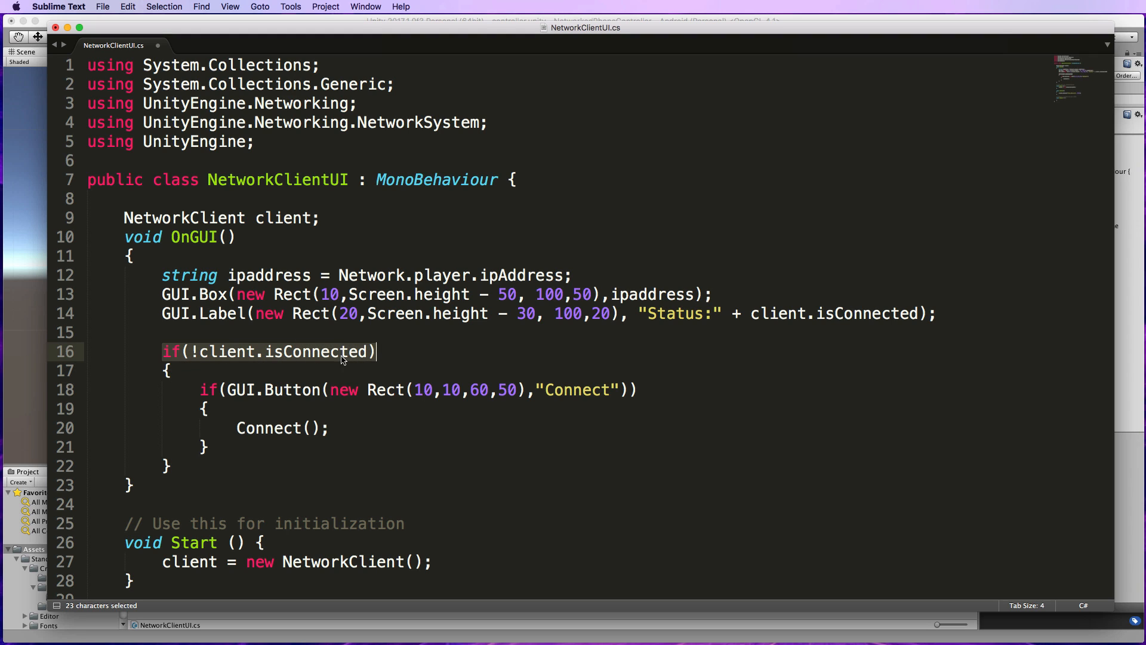
{"action": "mouse_move", "coordinate": [310, 377]}
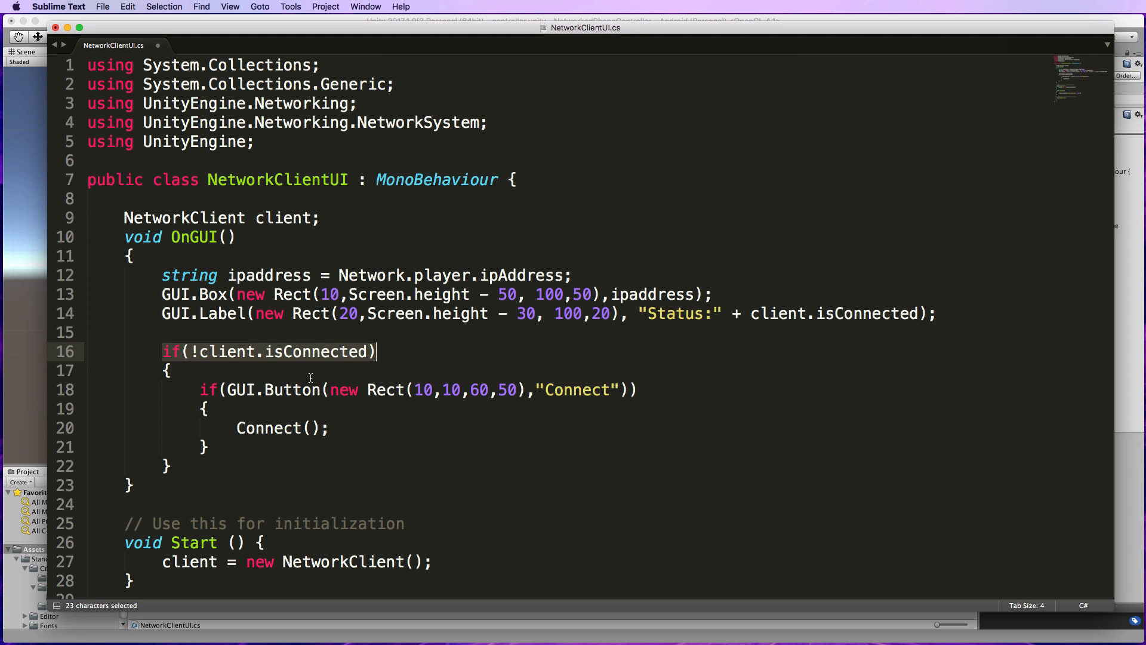
{"action": "mouse_move", "coordinate": [546, 387]}
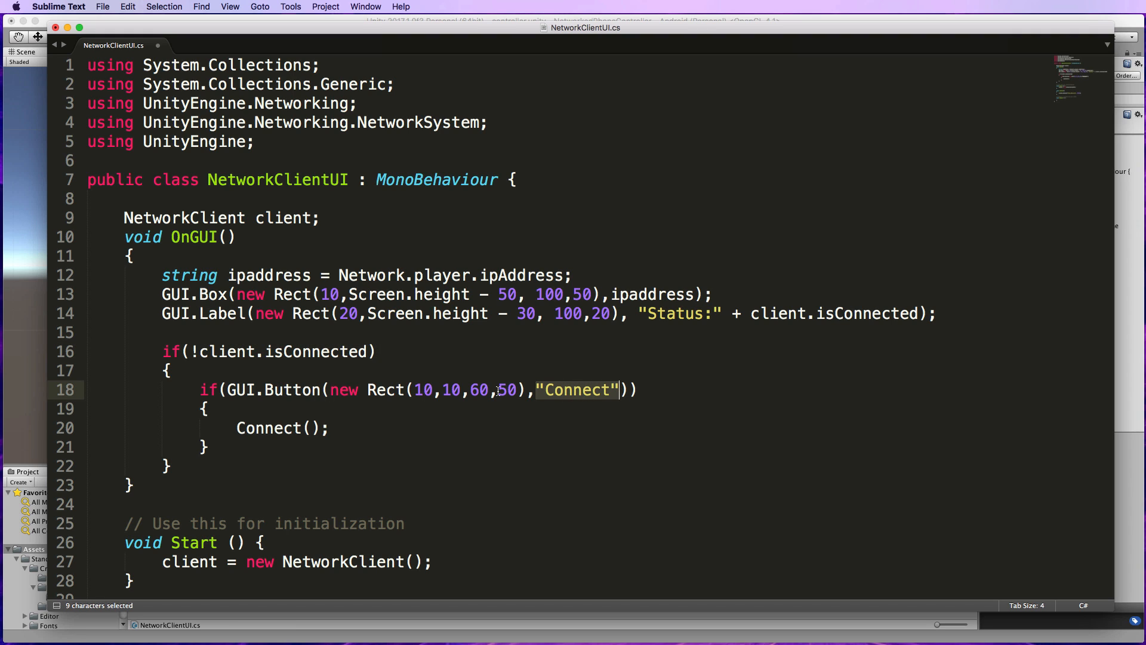
{"action": "mouse_move", "coordinate": [427, 363]}
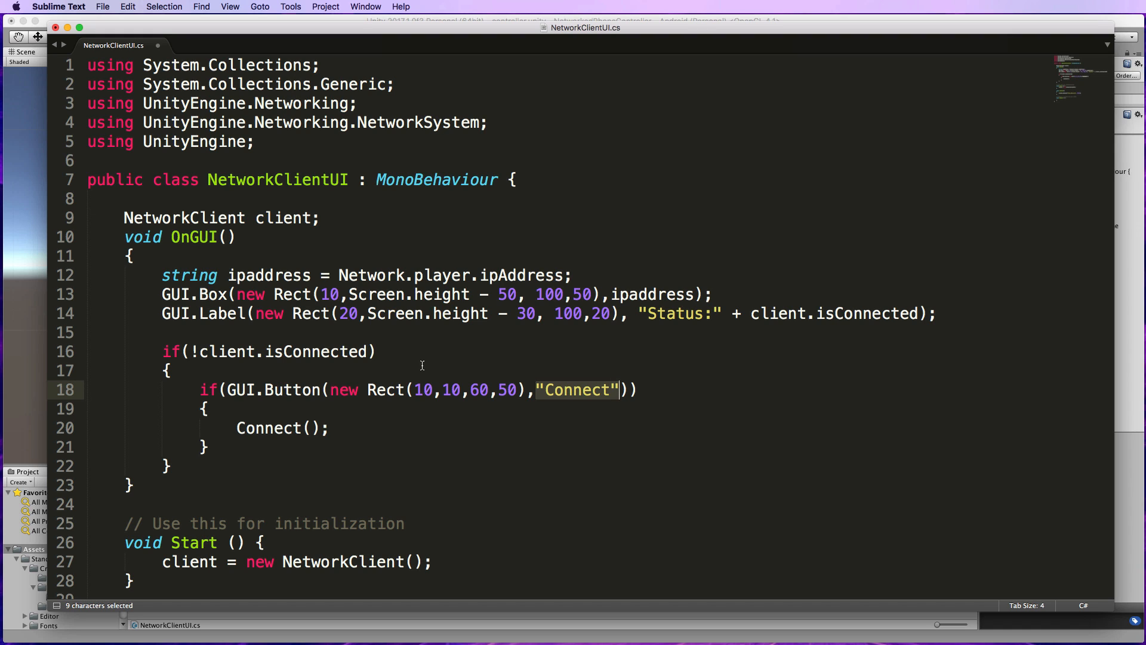
{"action": "left_click", "coordinate": [342, 370]}
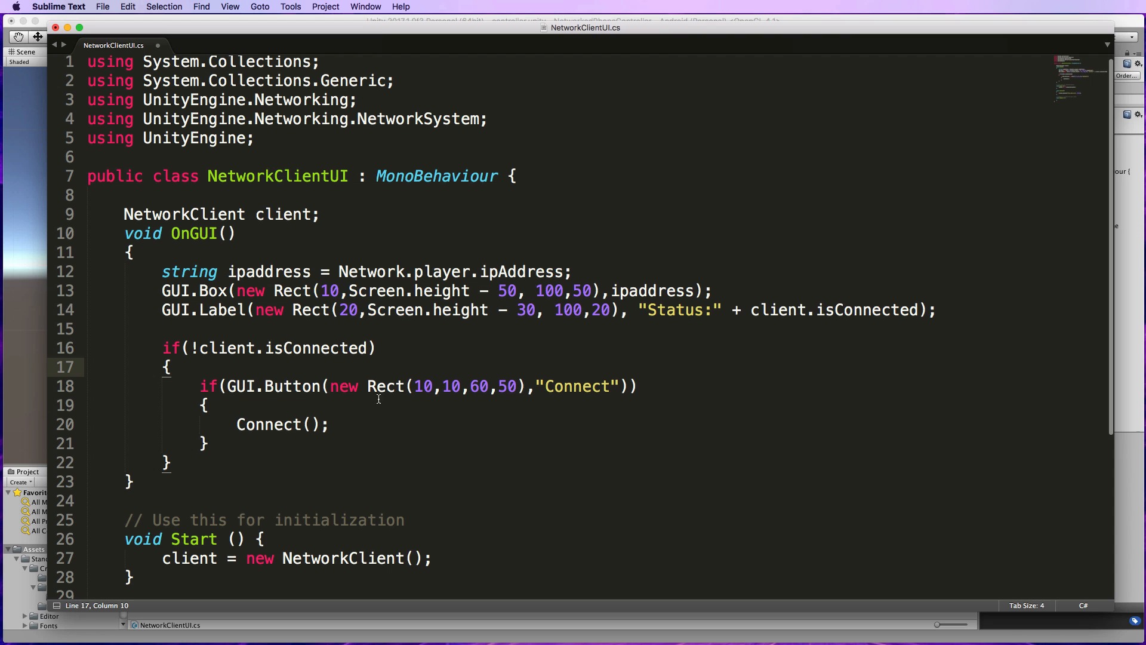
{"action": "scroll", "scroll_direction": "down", "scroll_amount": 3}
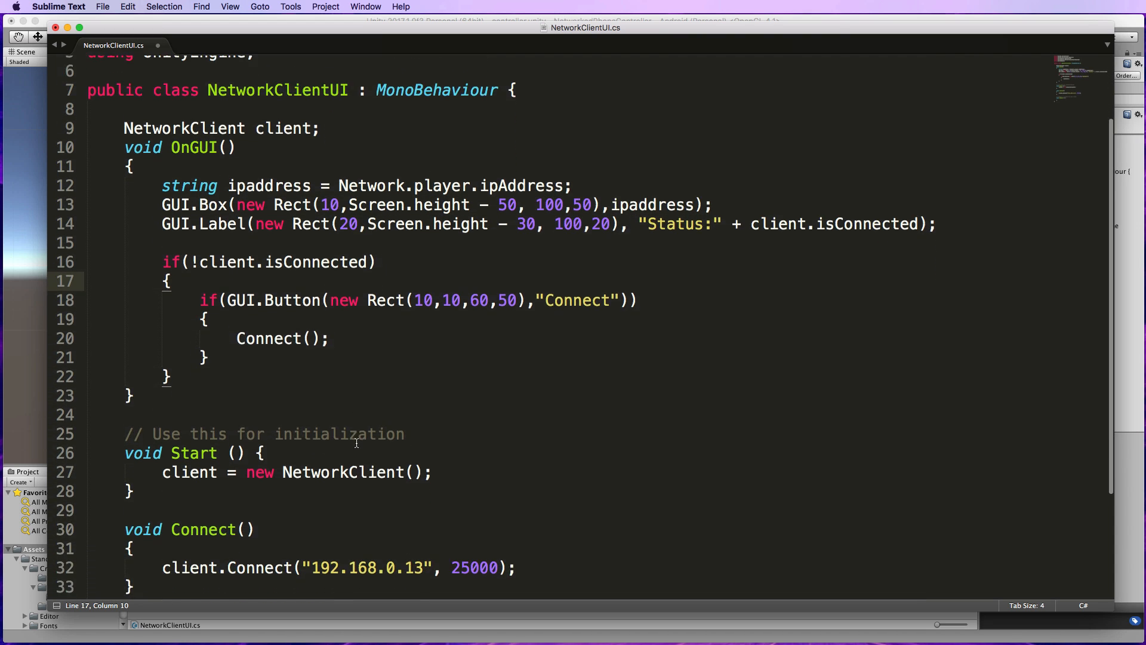
{"action": "scroll", "scroll_direction": "down", "scroll_amount": 3}
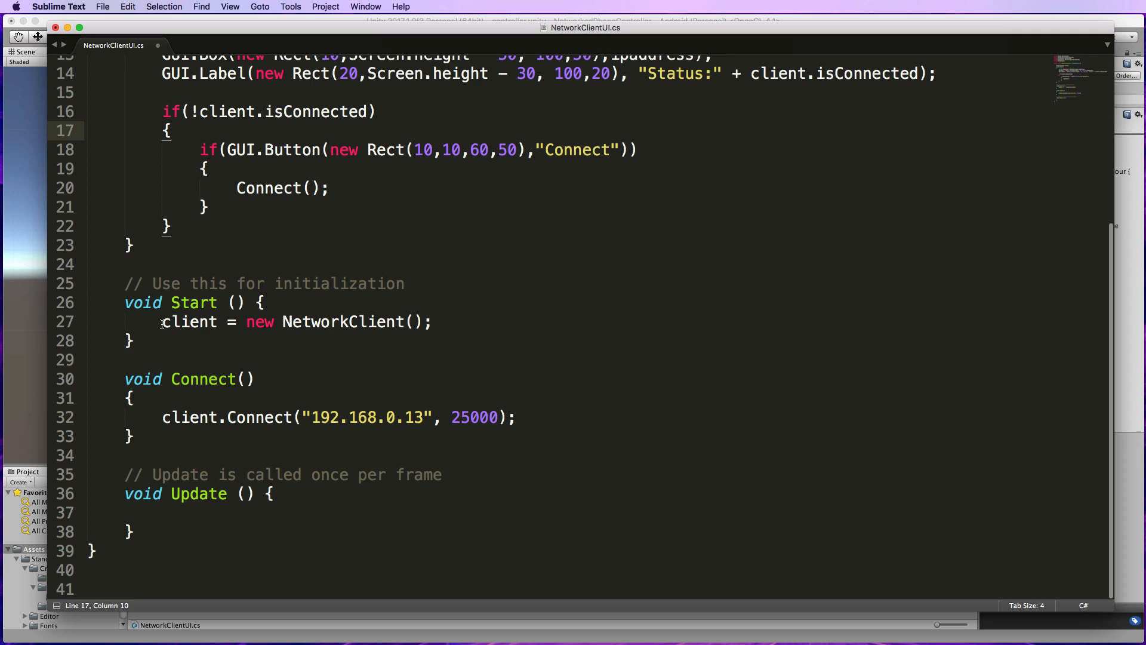
{"action": "left_click", "coordinate": [430, 321]}
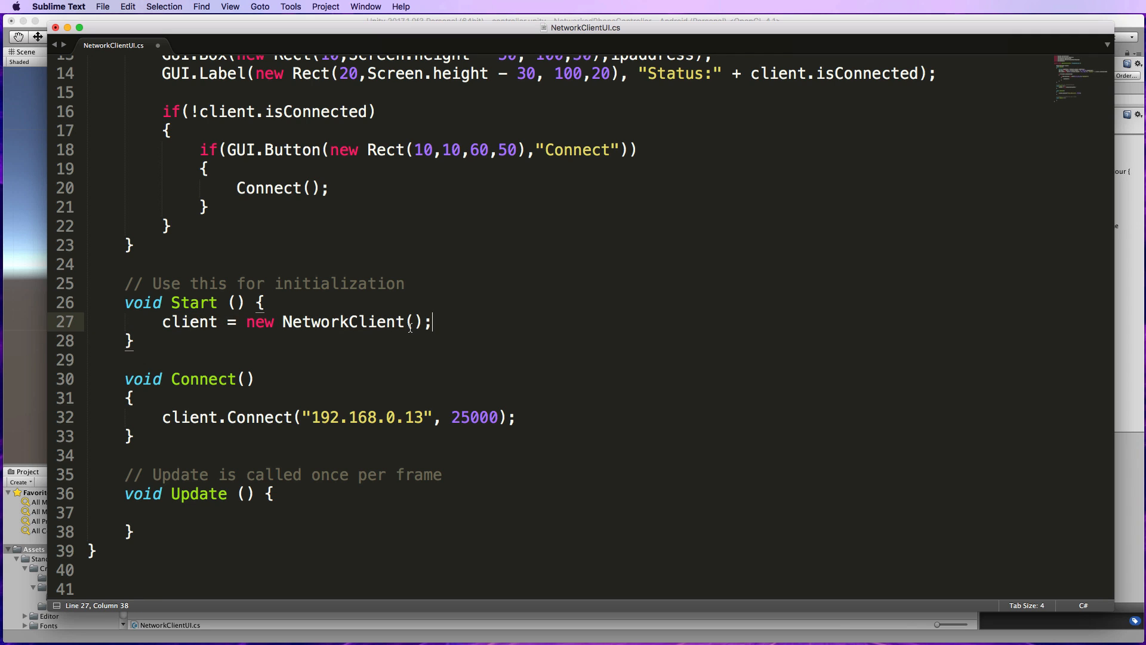
{"action": "mouse_move", "coordinate": [306, 368]}
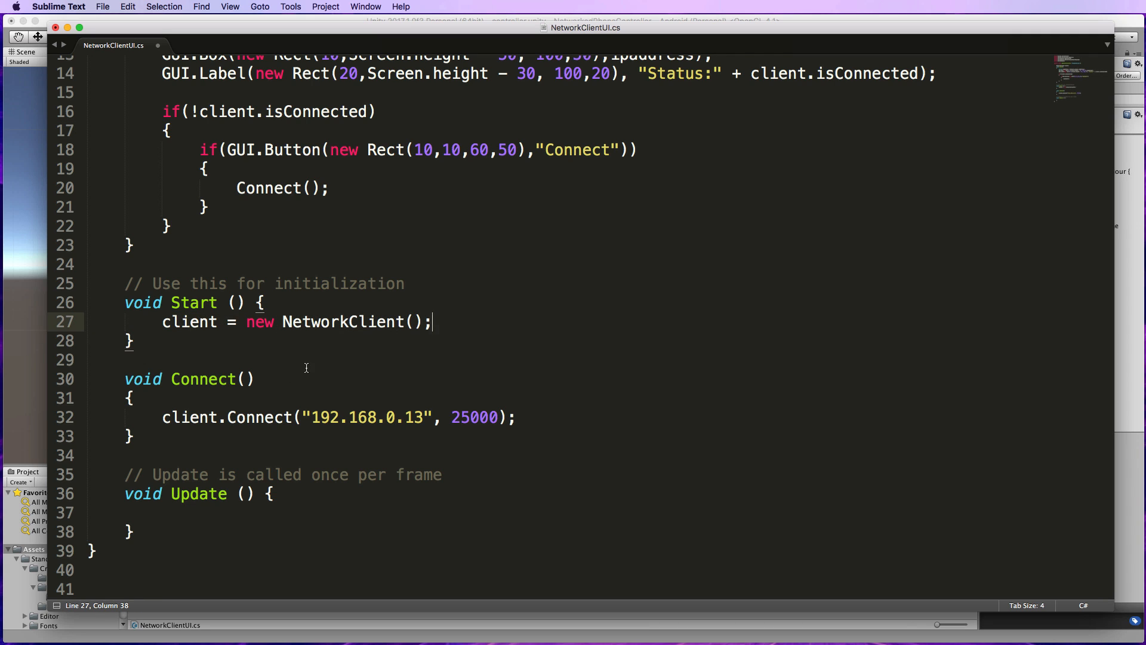
{"action": "double_click", "coordinate": [203, 378]}
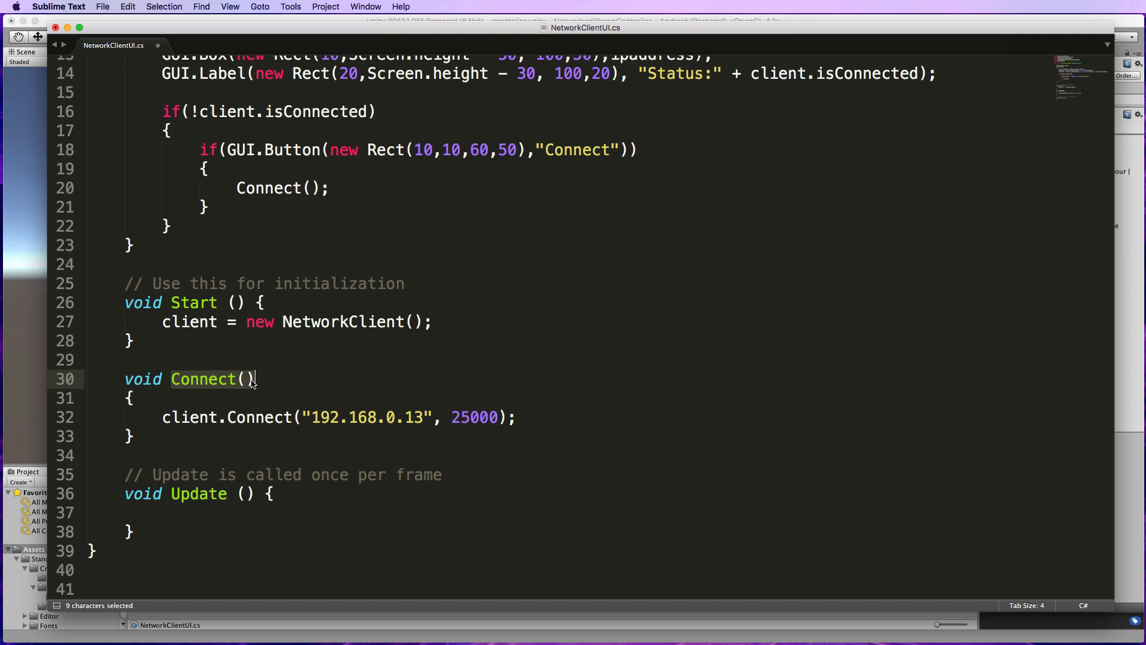
{"action": "mouse_move", "coordinate": [585, 143]}
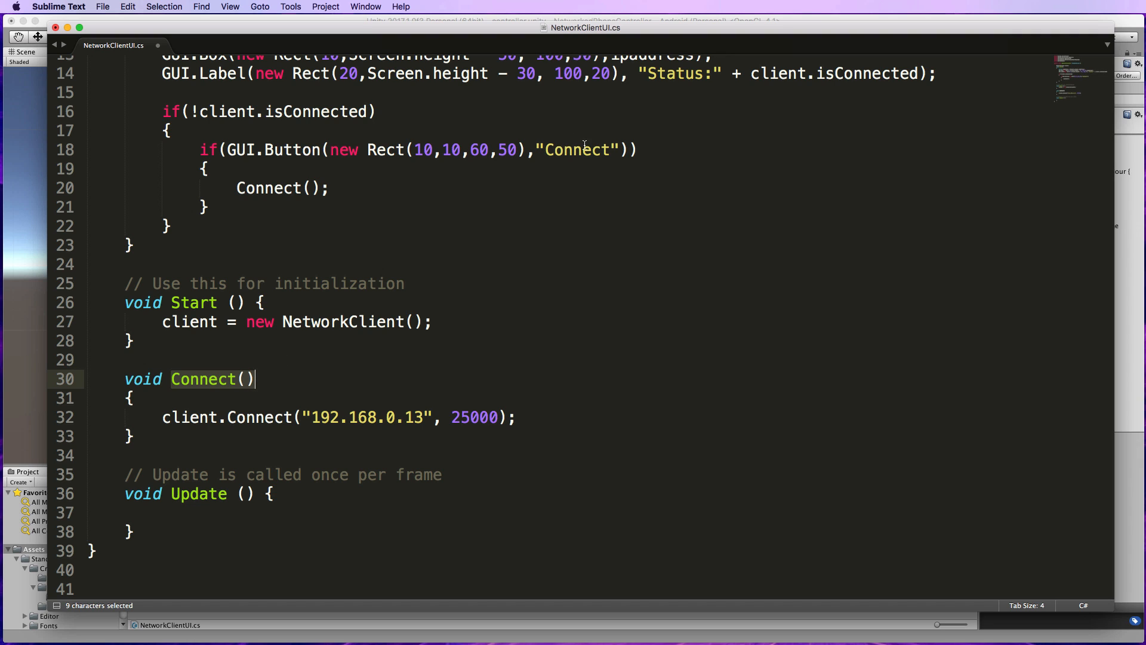
{"action": "mouse_move", "coordinate": [228, 413]}
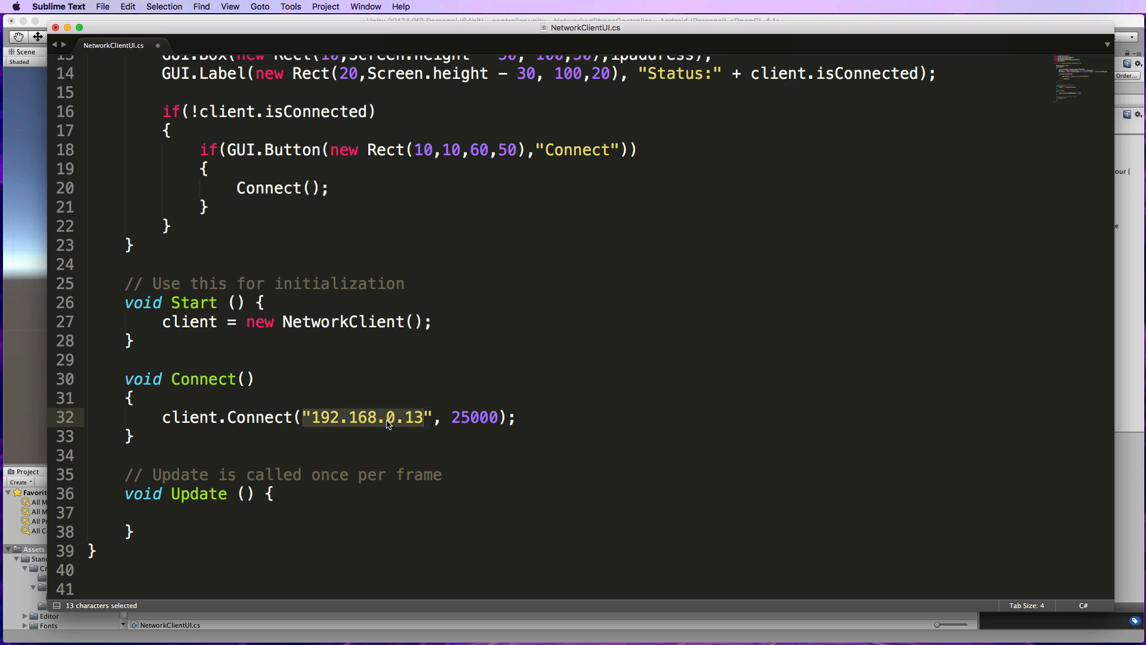
{"action": "left_click", "coordinate": [450, 418]}
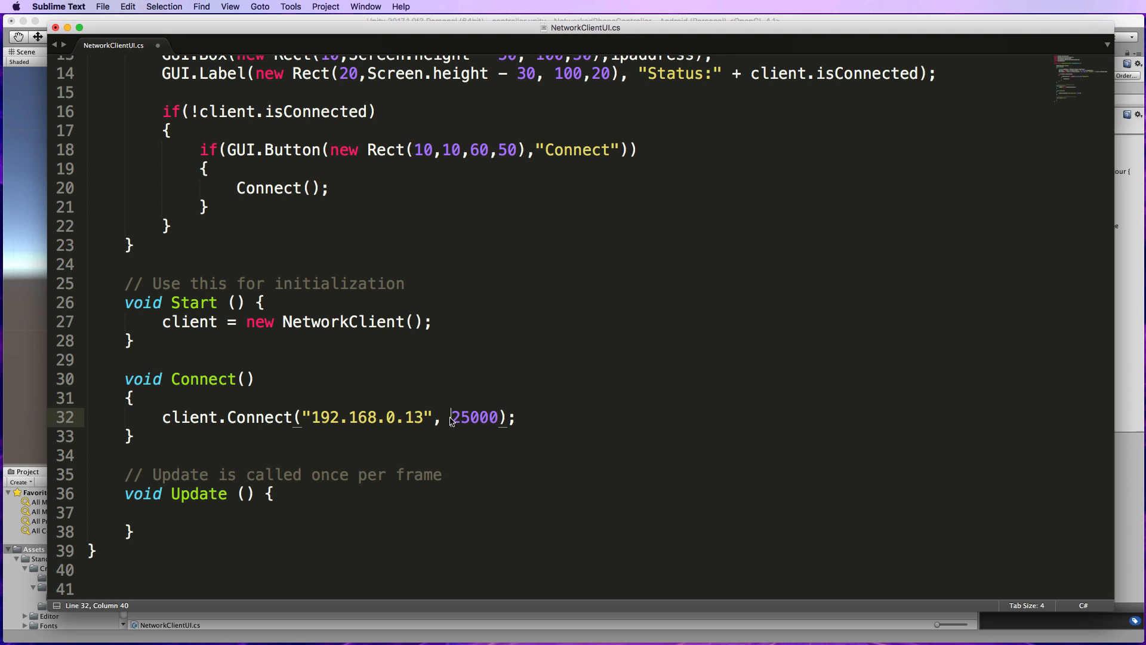
{"action": "double_click", "coordinate": [475, 417]}
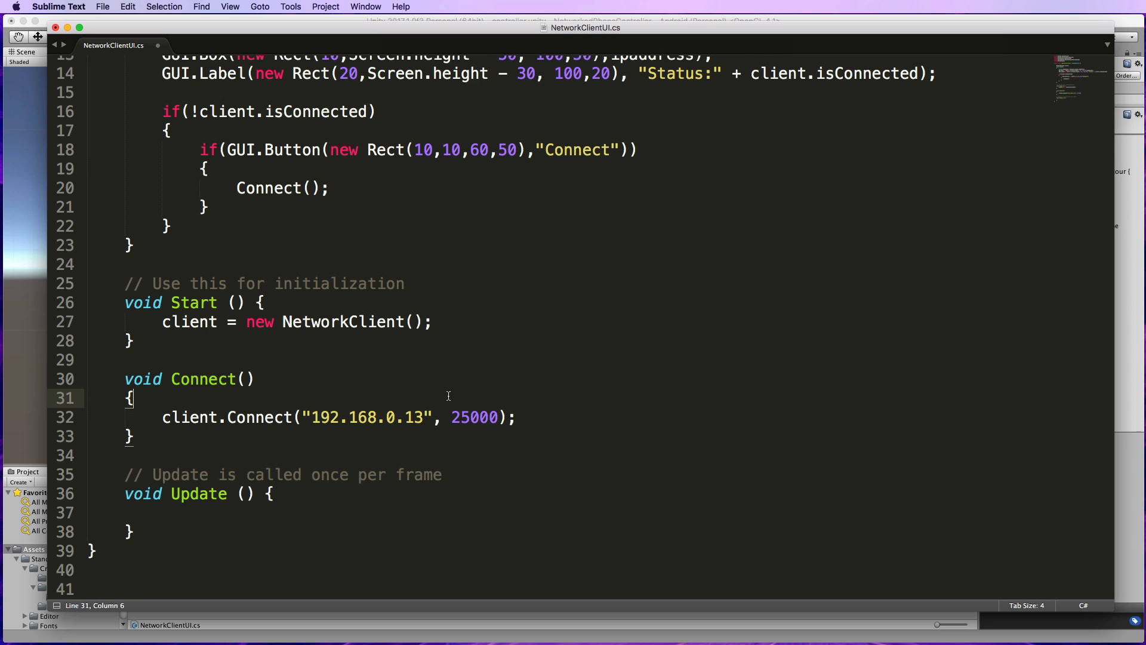
{"action": "scroll", "scroll_direction": "up", "scroll_amount": 3}
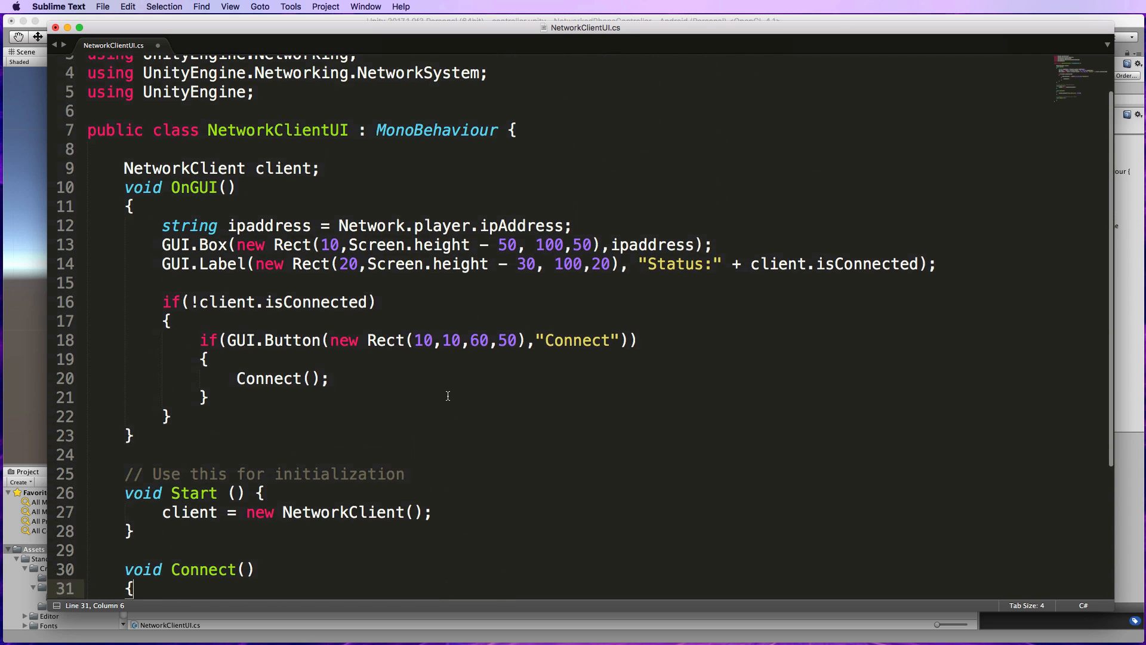
{"action": "scroll", "scroll_direction": "up", "scroll_amount": 3}
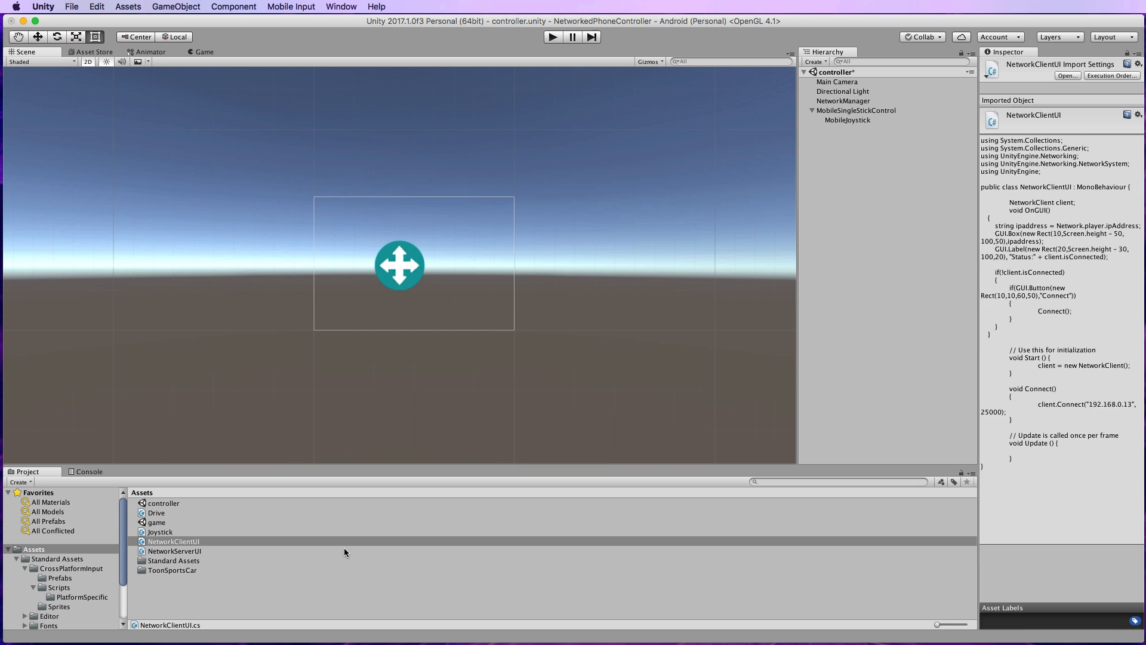
Attach the NetworkClientUI script to NetworkManager and confirm it appears as a component.
{"action": "left_click", "coordinate": [171, 541]}
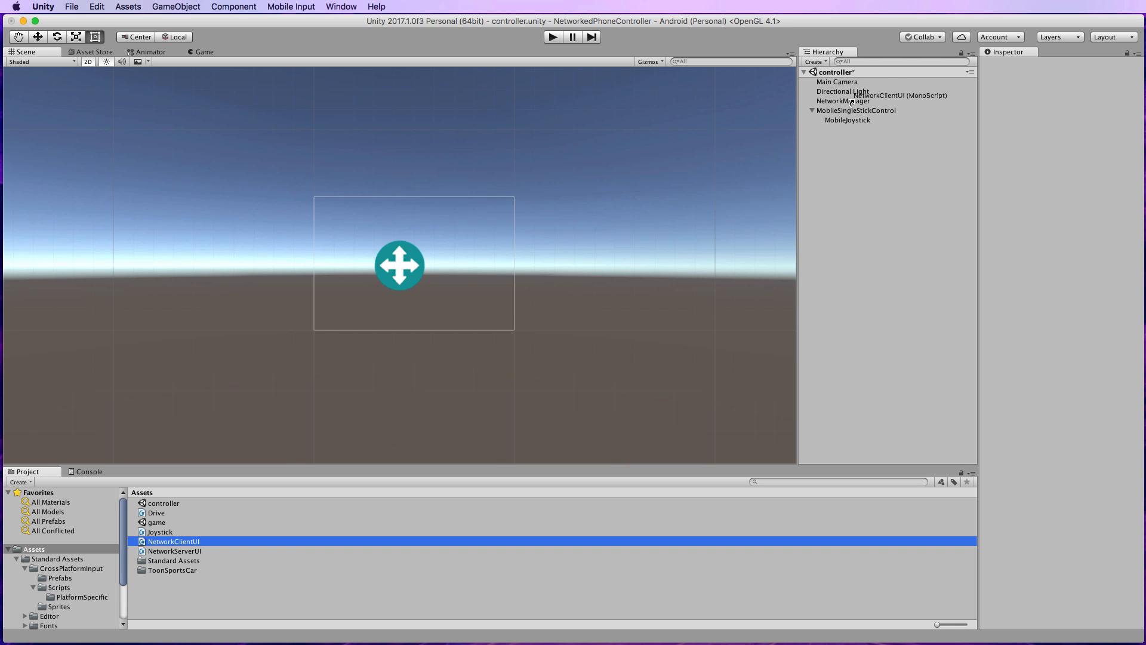
{"action": "left_click", "coordinate": [841, 100]}
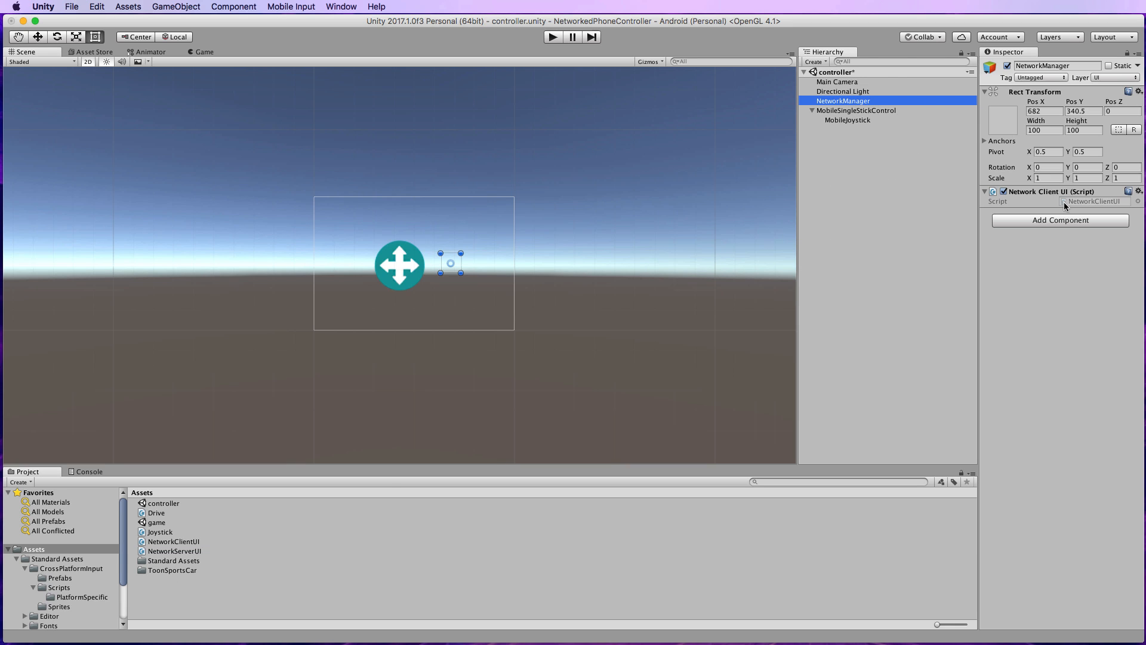
{"action": "mouse_move", "coordinate": [900, 214]}
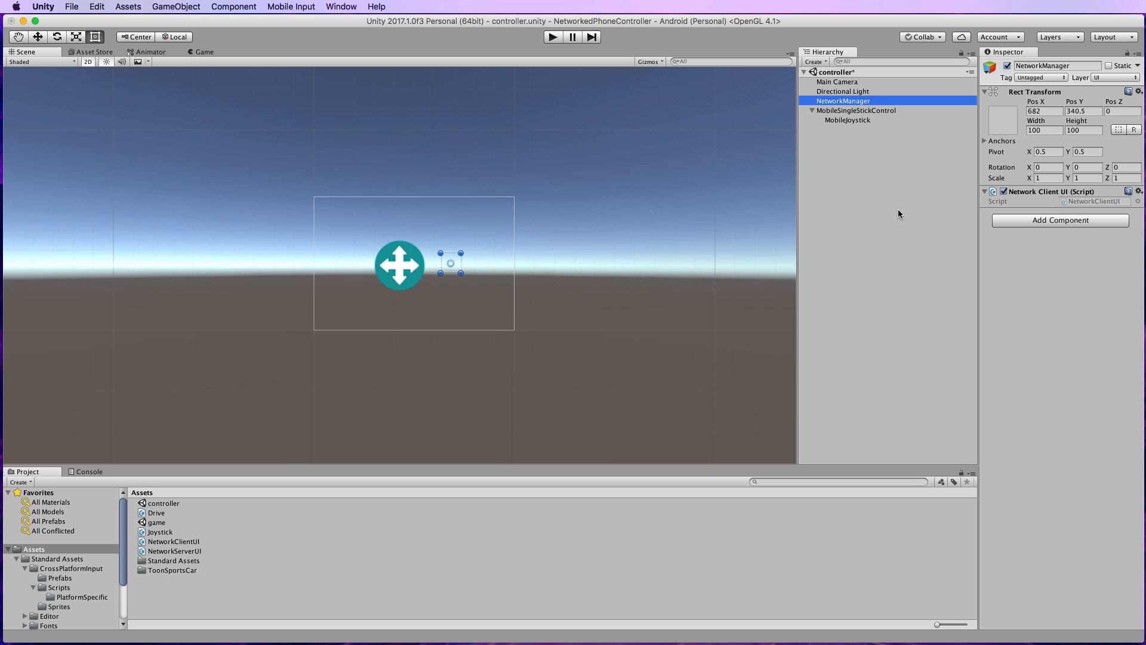
{"action": "mouse_move", "coordinate": [573, 299]}
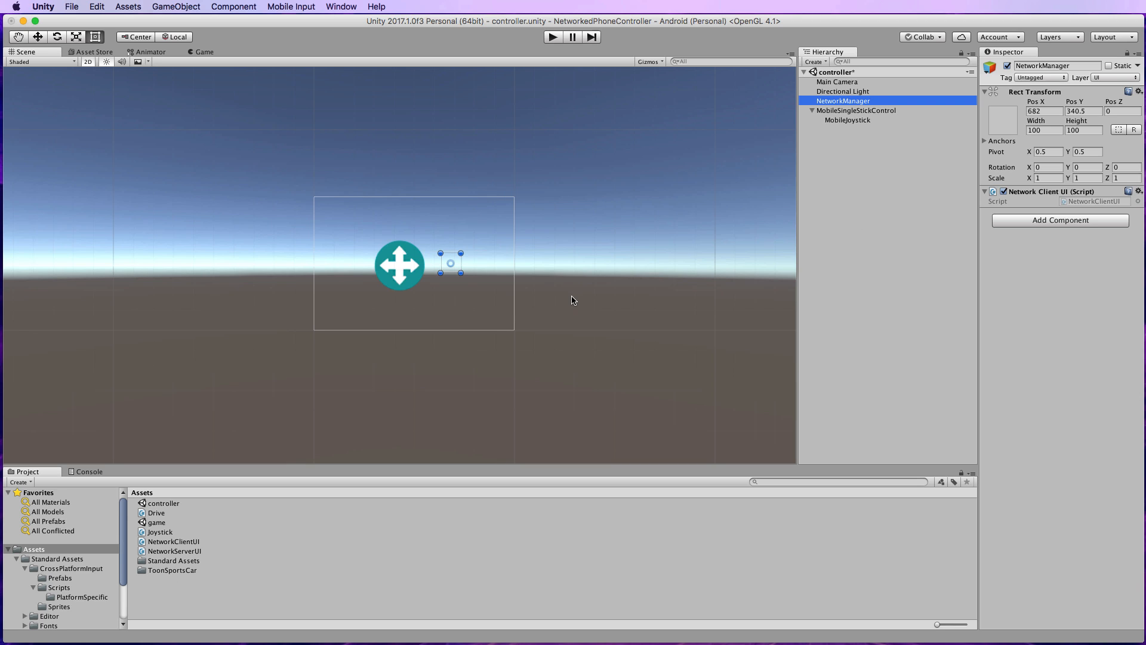
{"action": "mouse_move", "coordinate": [571, 298]}
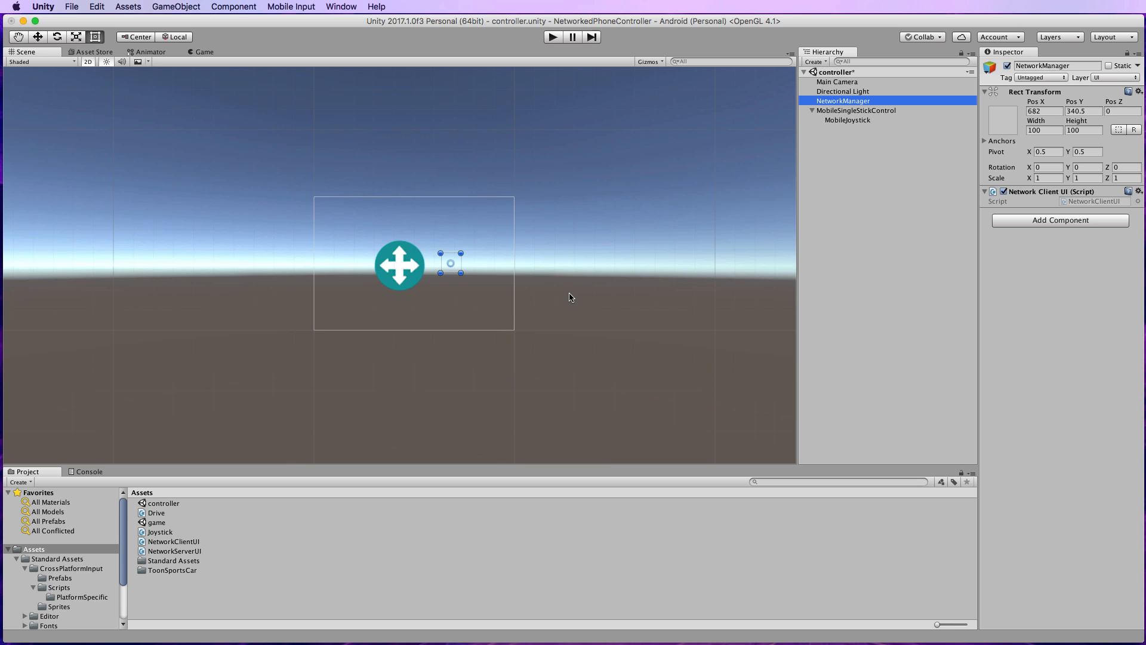
{"action": "mouse_move", "coordinate": [706, 28]}
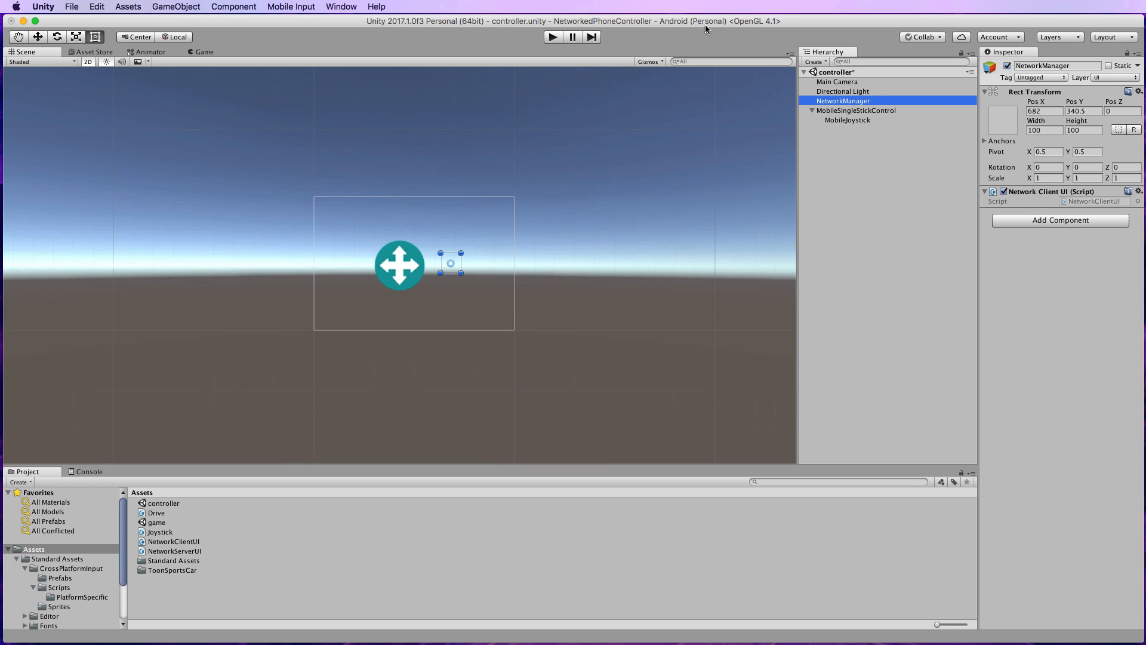
{"action": "mouse_move", "coordinate": [561, 114]}
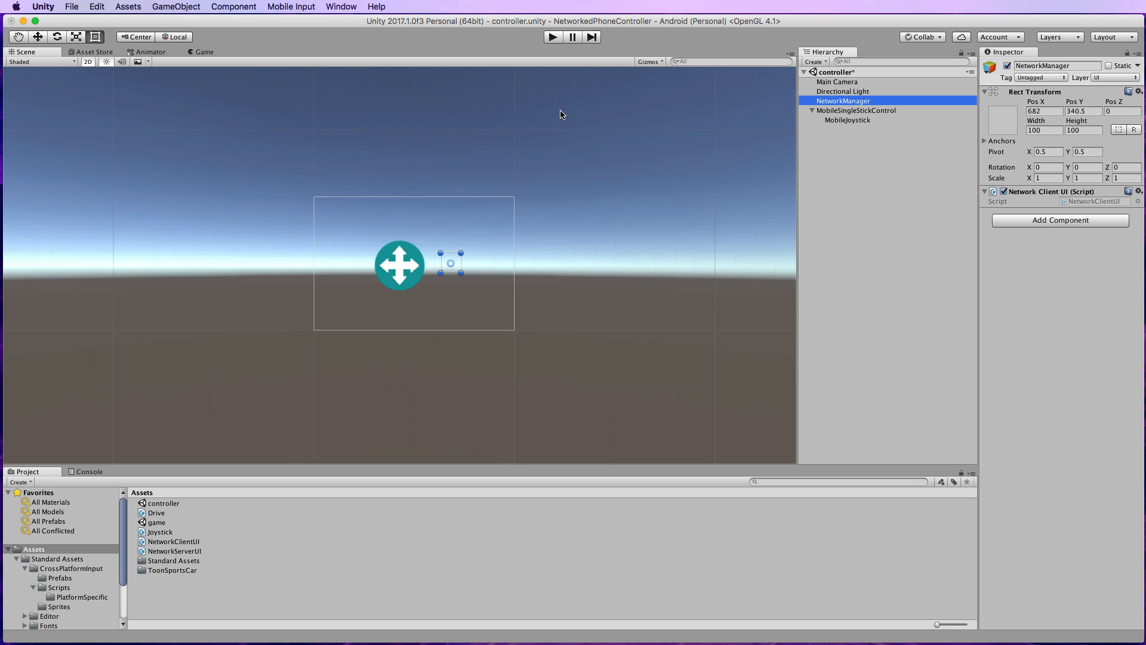
{"action": "mouse_move", "coordinate": [297, 129]}
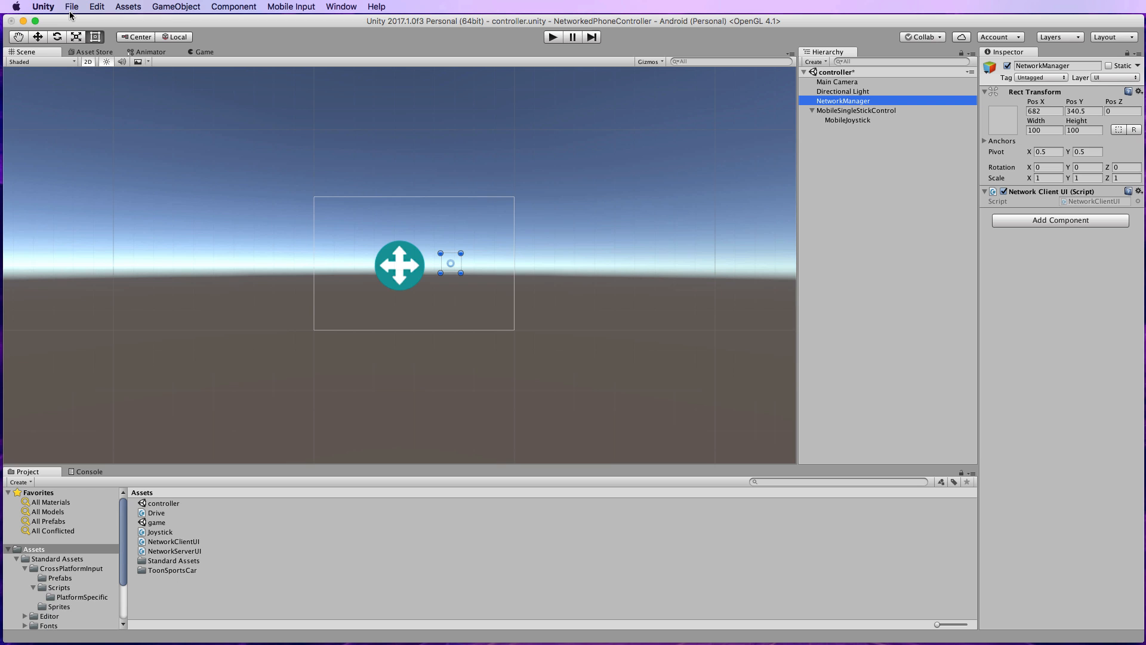
Show Build Settings with the controller scene checked for Android and its Player Settings.
{"action": "left_click", "coordinate": [70, 7]}
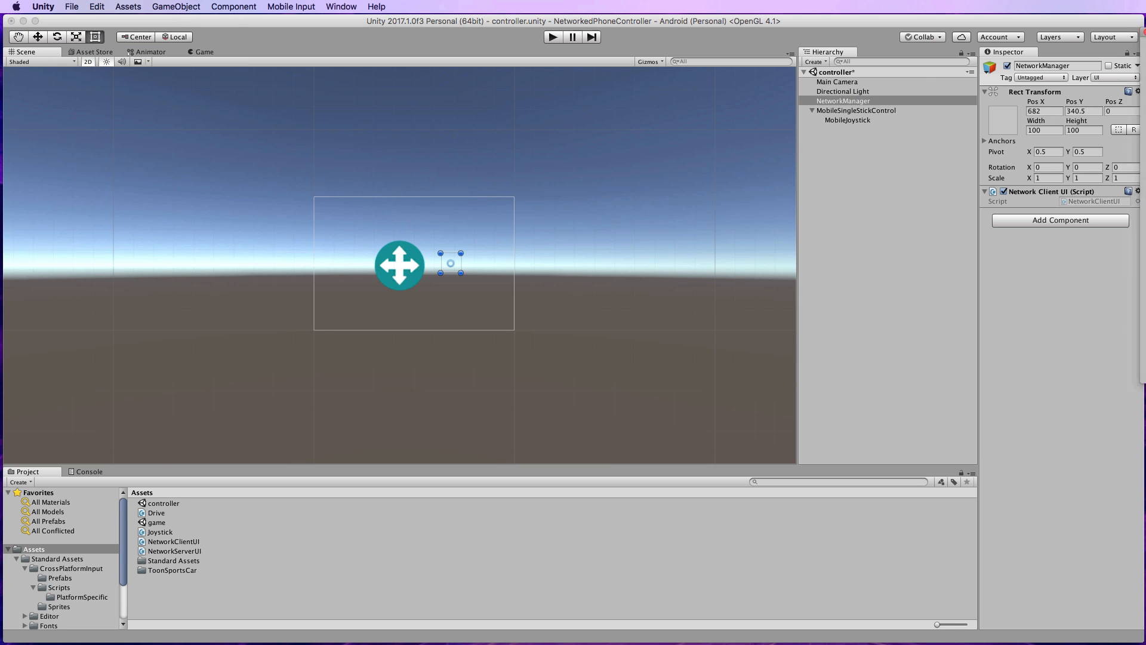
{"action": "left_click", "coordinate": [71, 7]}
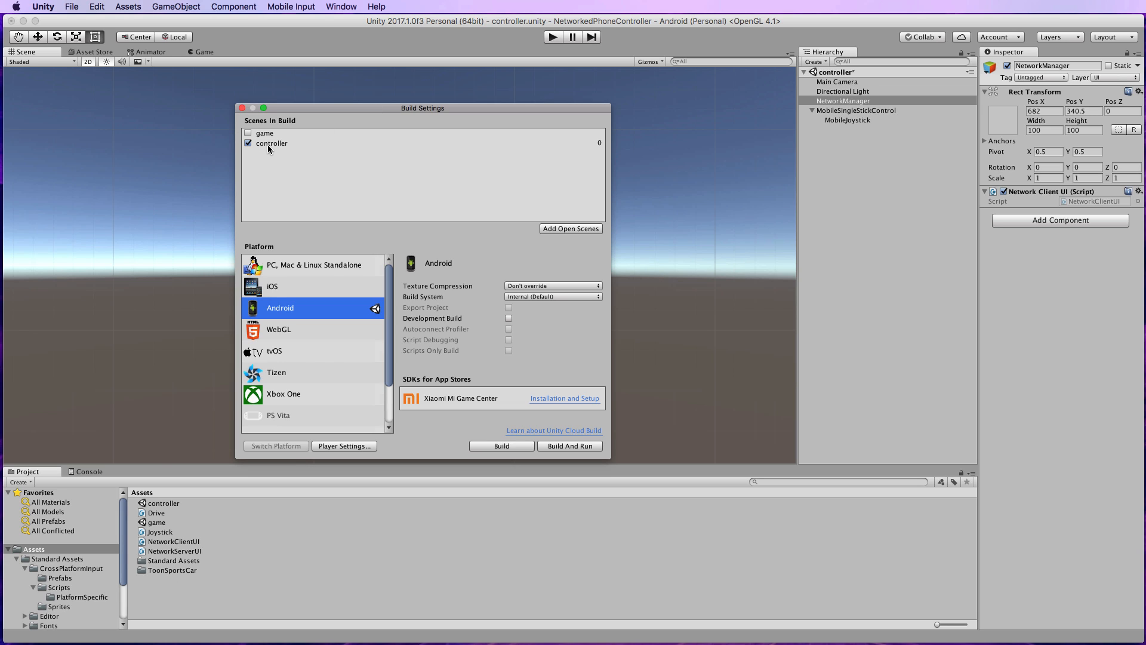
{"action": "mouse_move", "coordinate": [284, 151]}
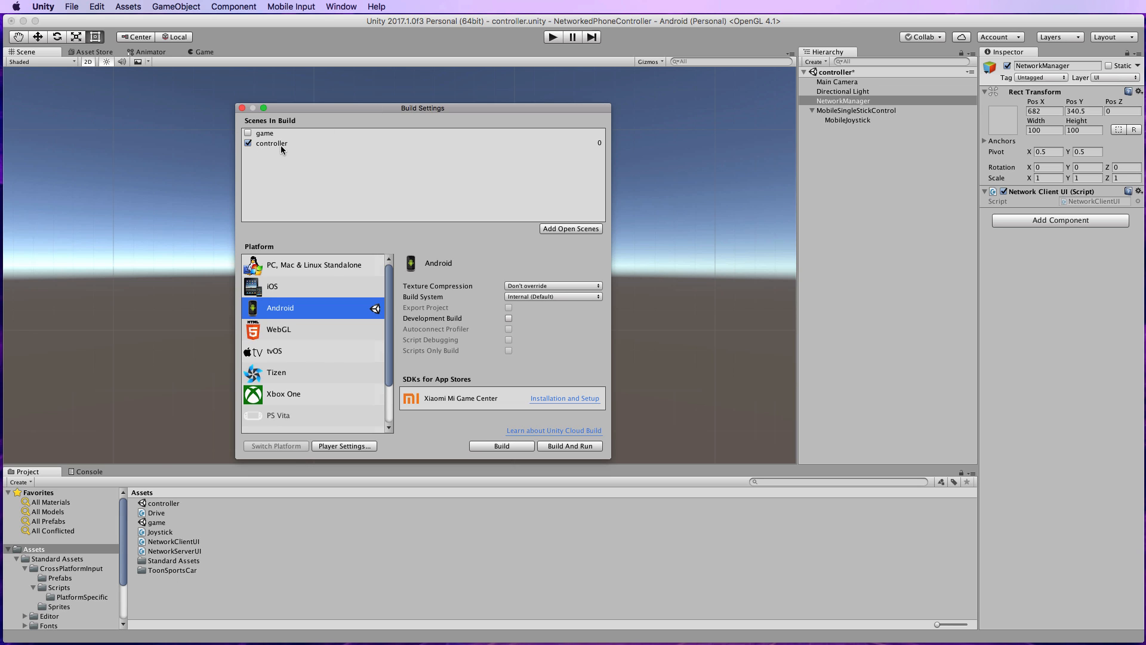
{"action": "mouse_move", "coordinate": [301, 222]}
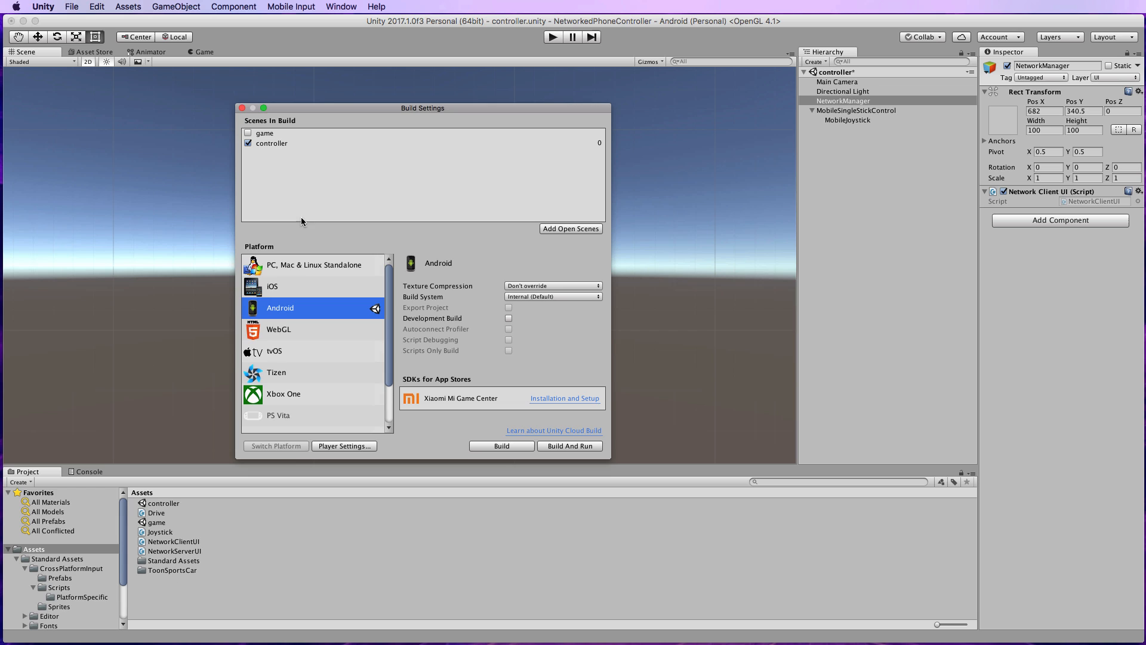
{"action": "mouse_move", "coordinate": [285, 313]}
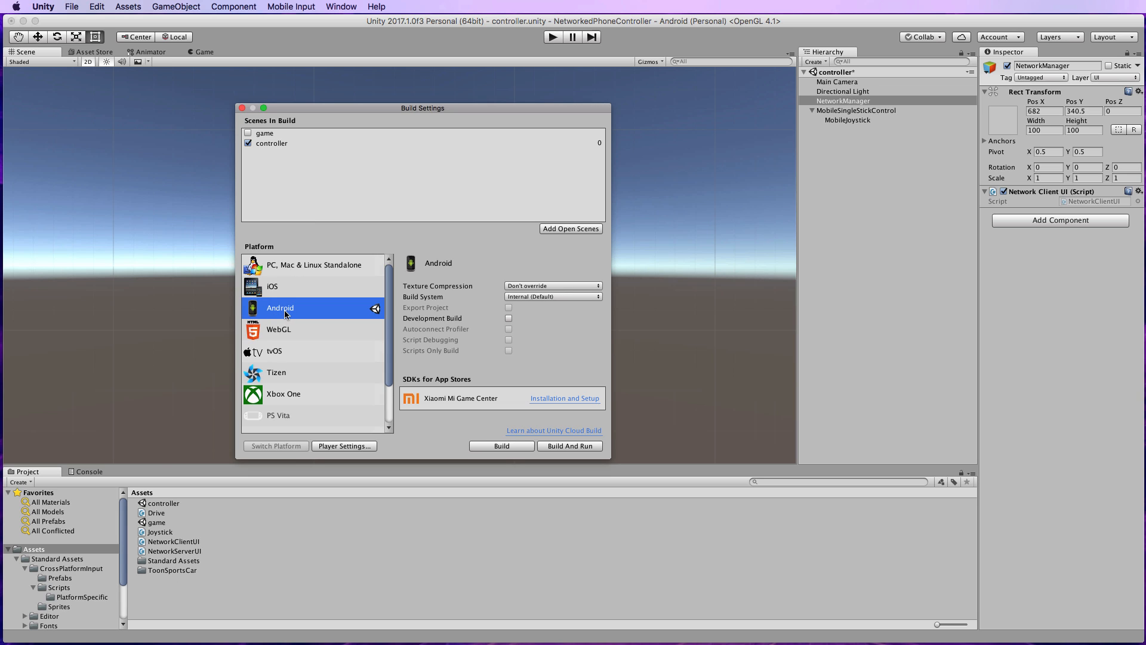
{"action": "mouse_move", "coordinate": [353, 445]}
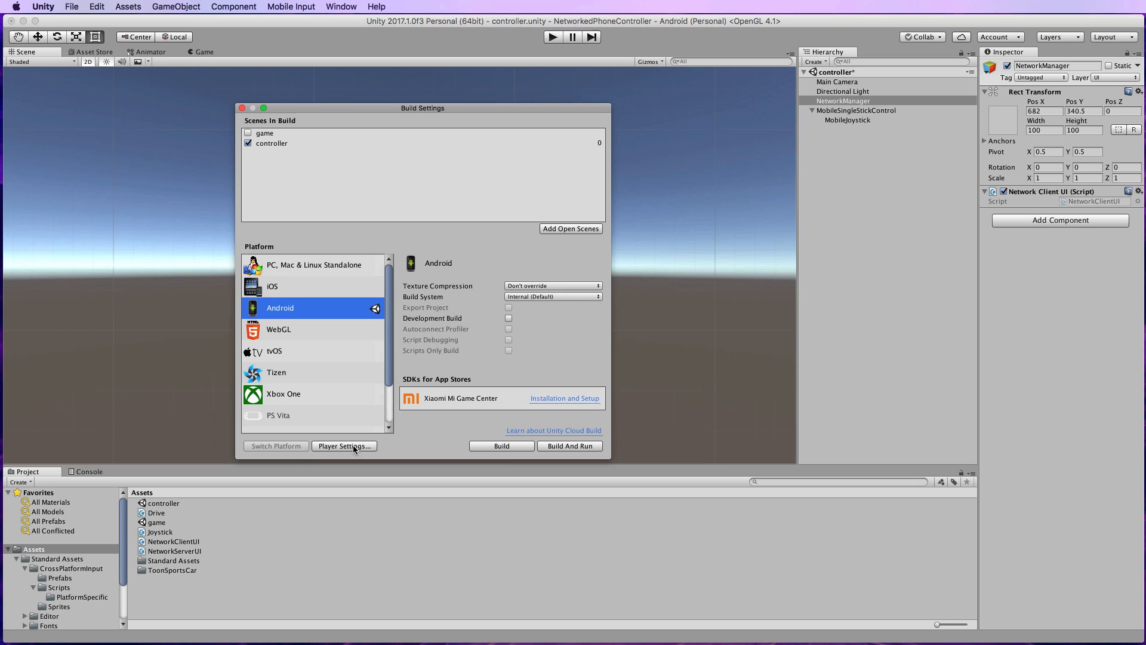
{"action": "left_click", "coordinate": [344, 445]}
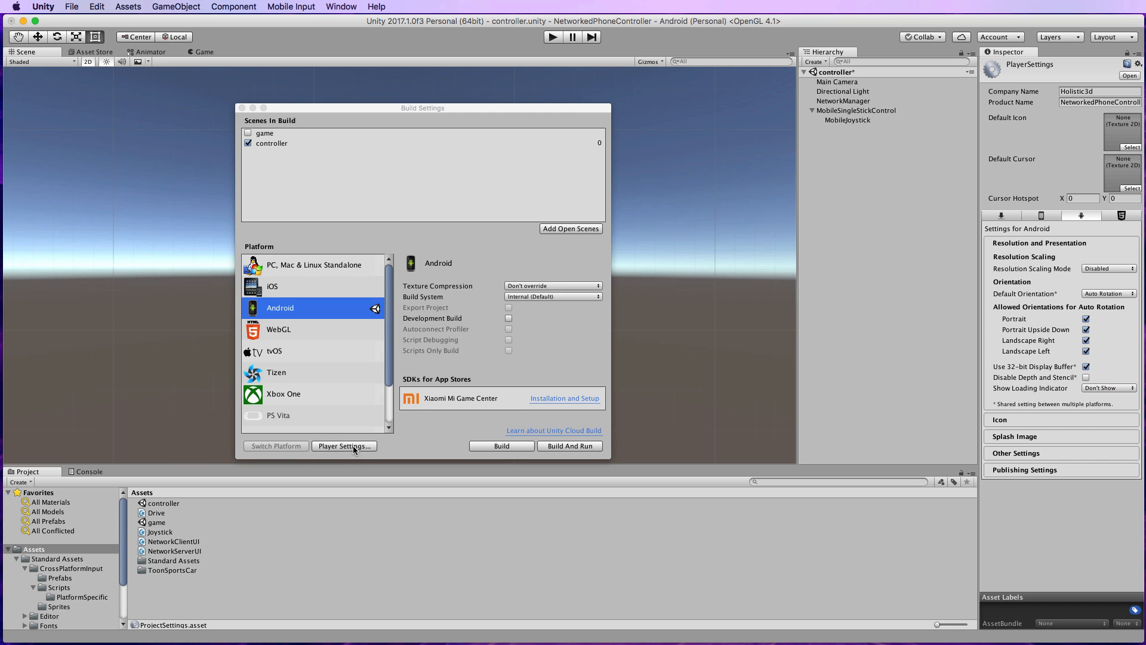
{"action": "mouse_move", "coordinate": [893, 338]}
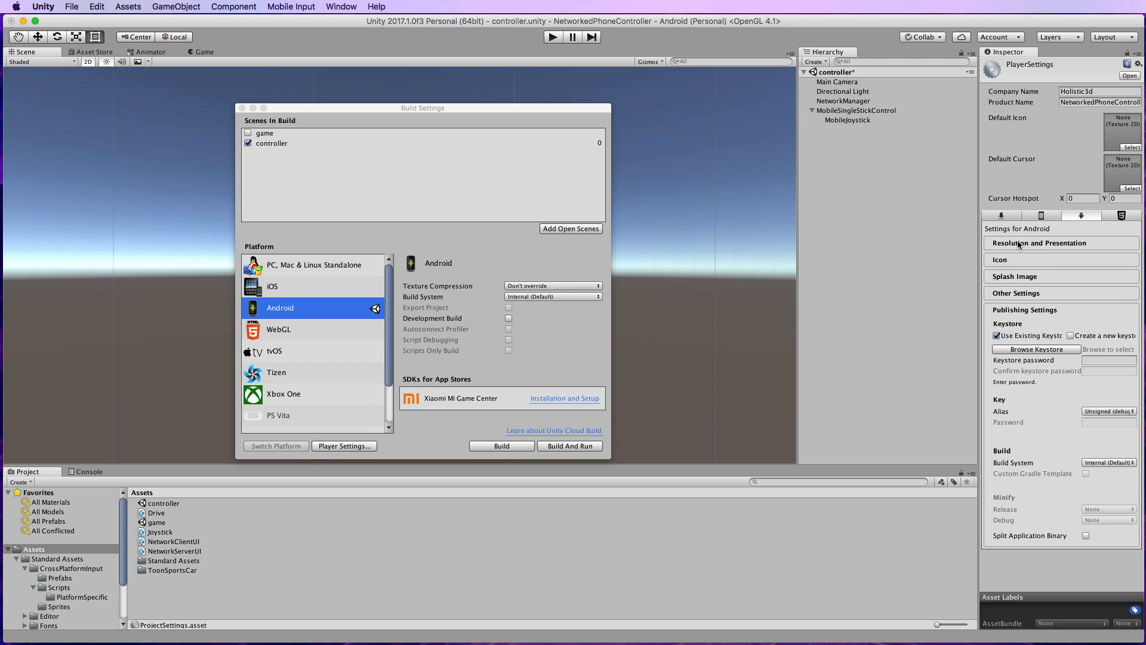
Set the package name to com.holistic3d.controller under Other Settings and start Build And Run.
{"action": "left_click", "coordinate": [1015, 293]}
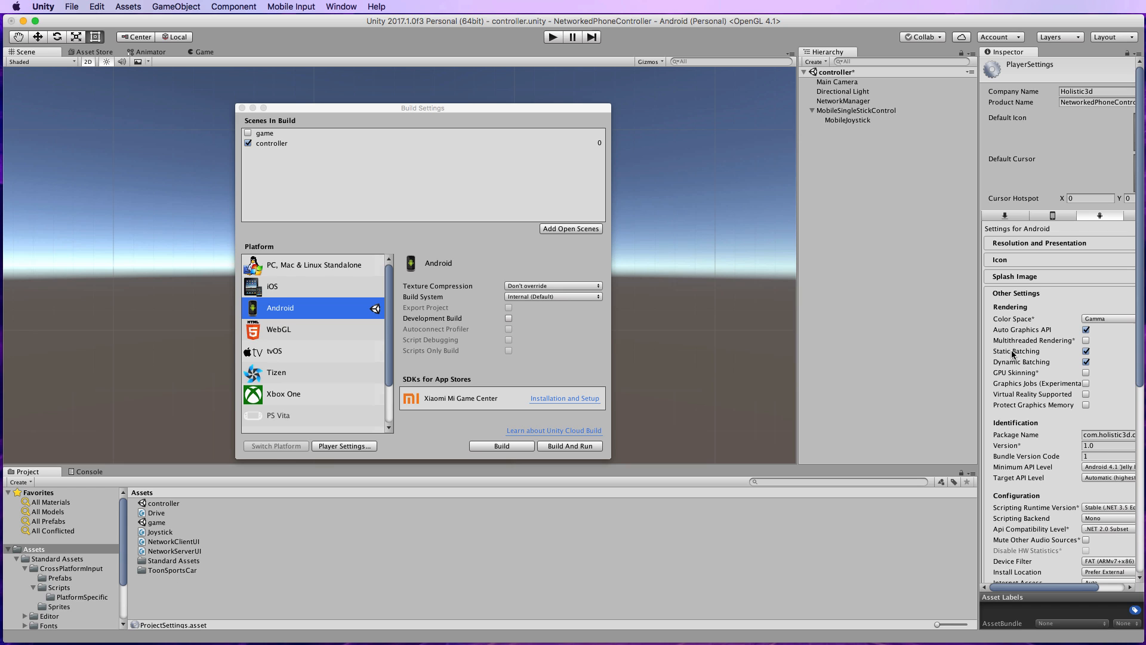
{"action": "mouse_move", "coordinate": [1034, 431]}
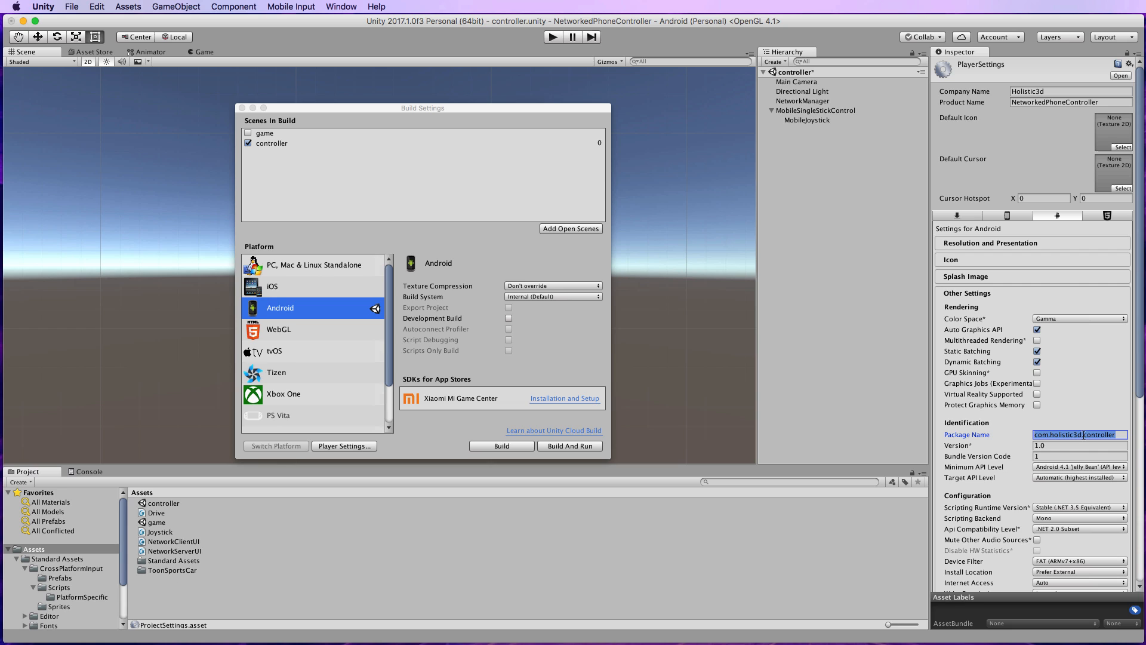
{"action": "mouse_move", "coordinate": [1124, 437]}
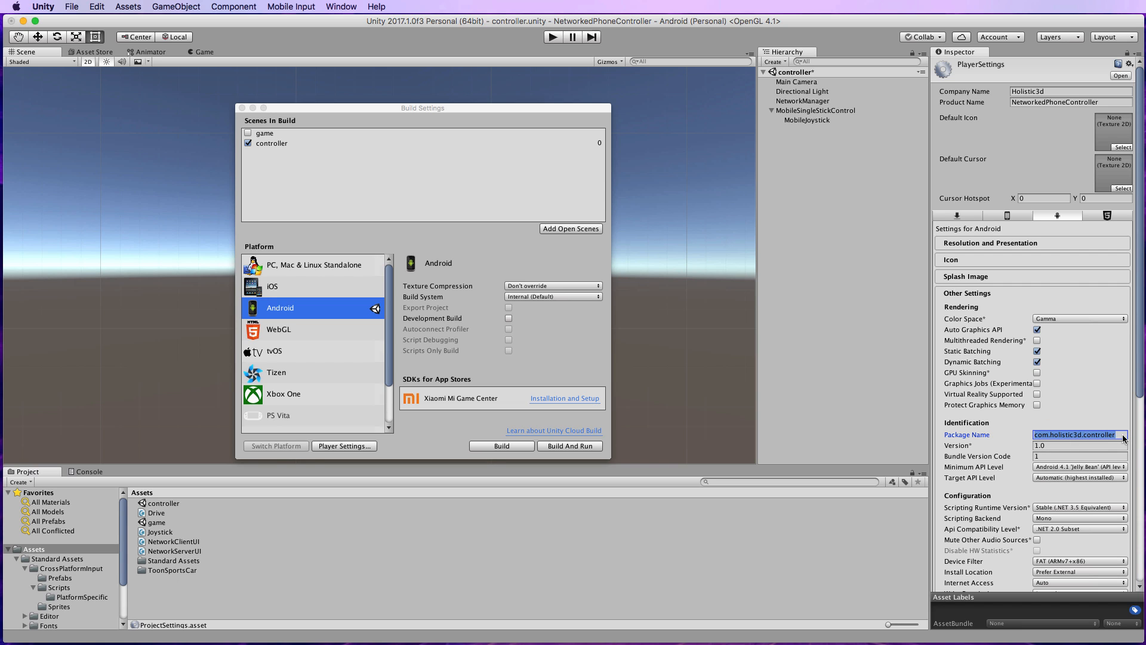
{"action": "mouse_move", "coordinate": [1004, 432]}
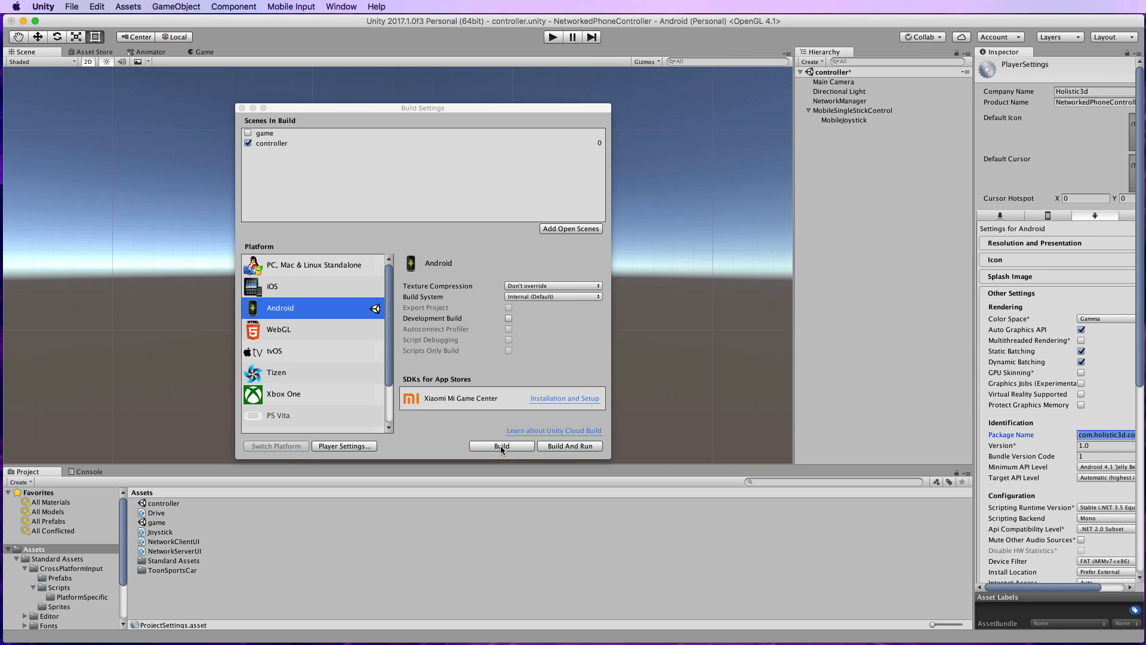
{"action": "mouse_move", "coordinate": [584, 450]}
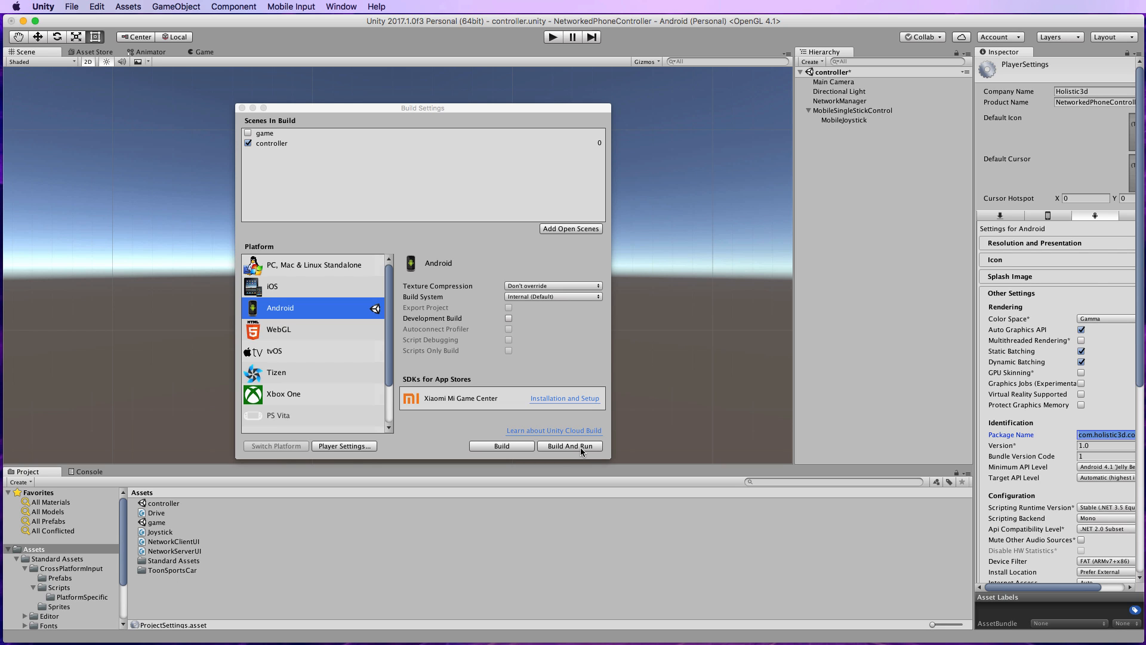
{"action": "left_click", "coordinate": [570, 445]}
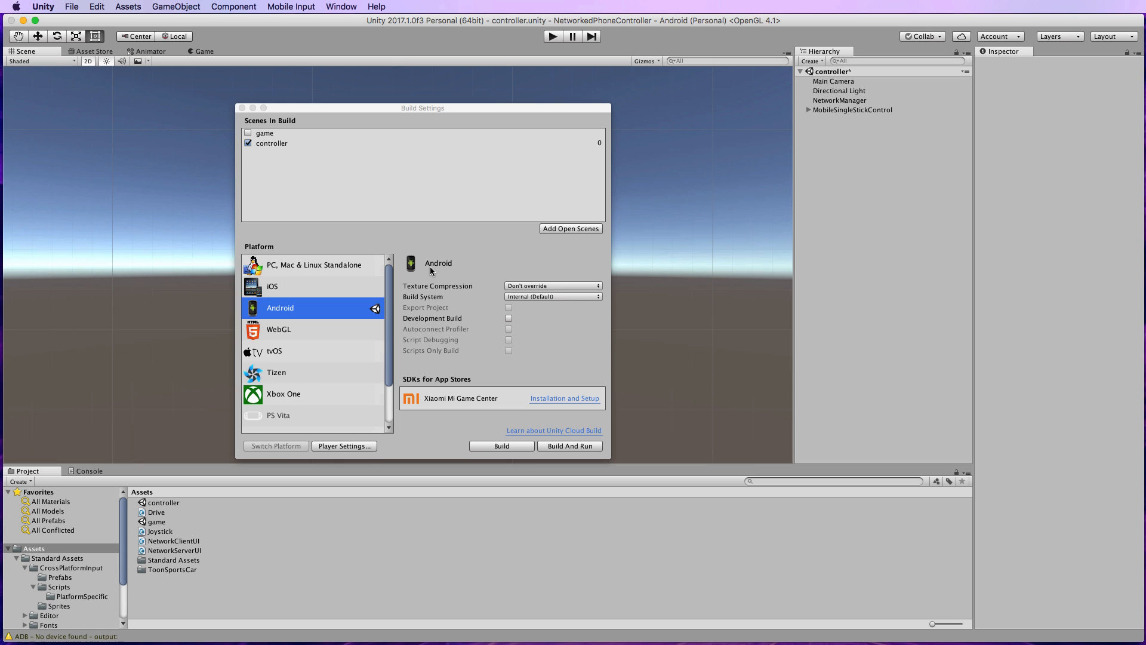
{"action": "mouse_move", "coordinate": [406, 222]}
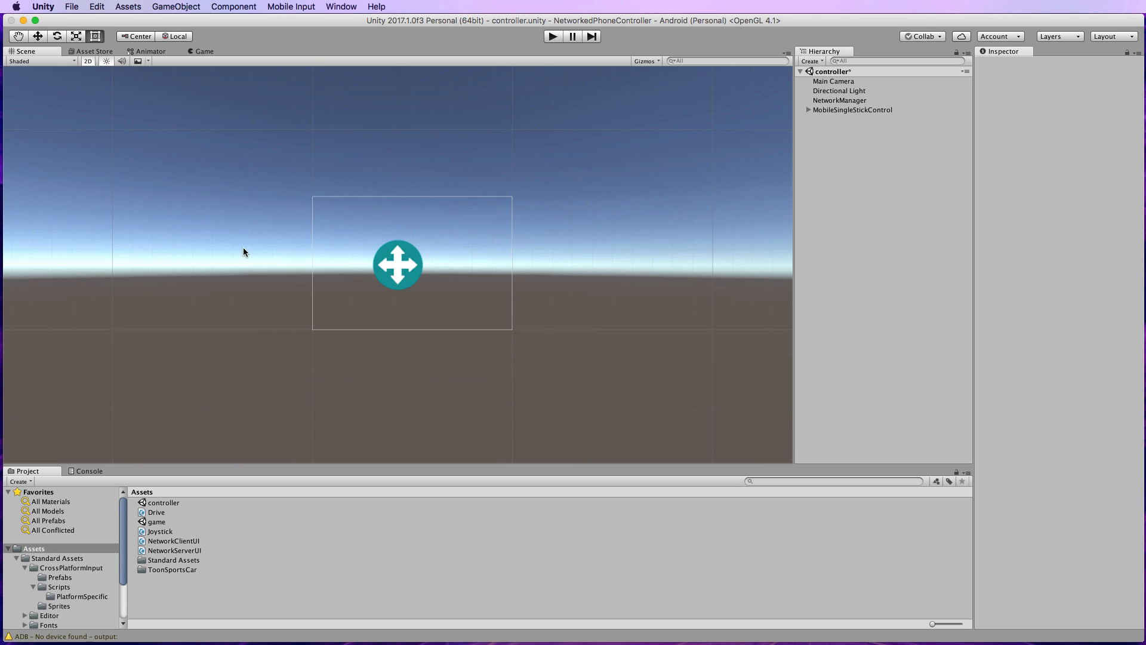
Reopen the game scene, answer the save prompt, select the sports car and run the scene.
{"action": "left_click", "coordinate": [156, 522]}
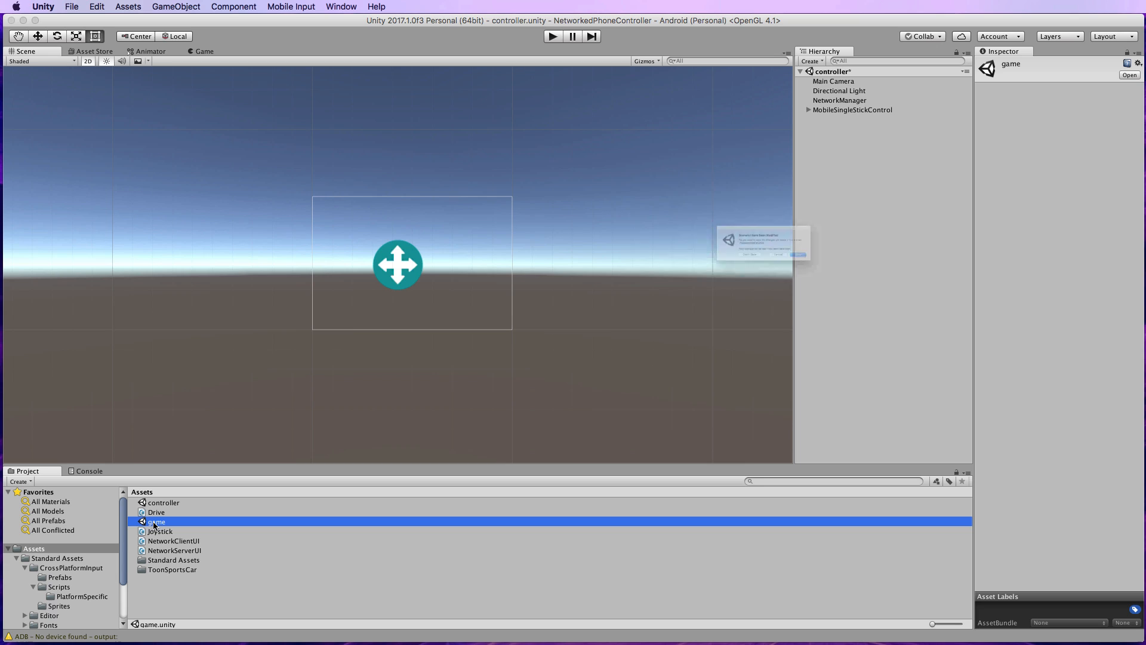
{"action": "double_click", "coordinate": [155, 522]}
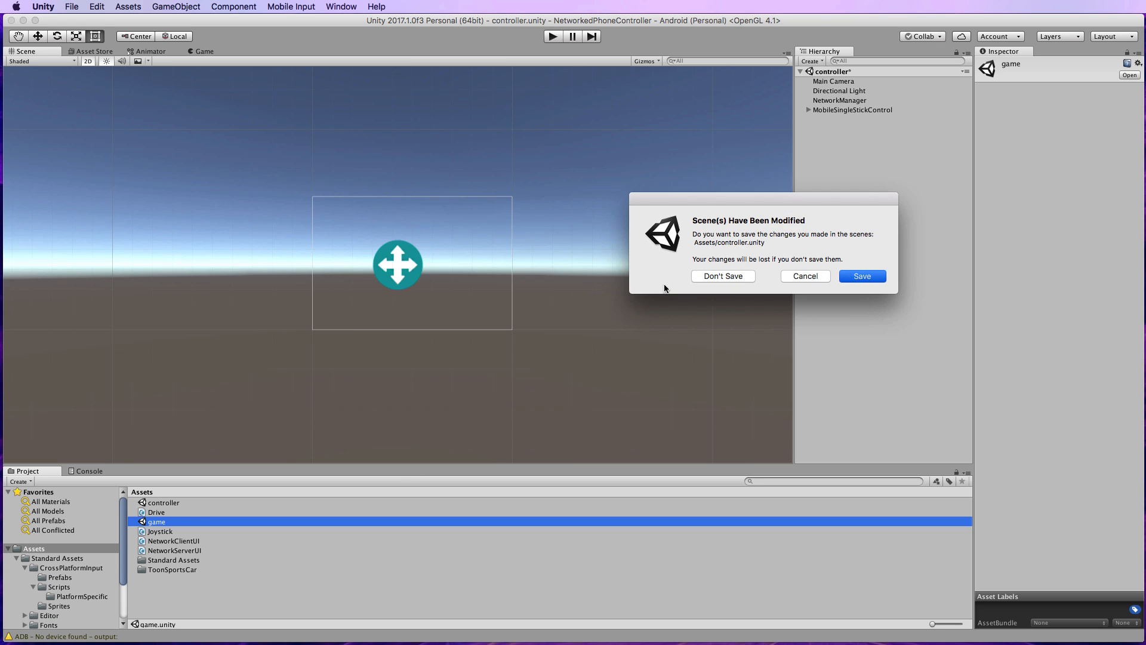
{"action": "left_click", "coordinate": [722, 276]}
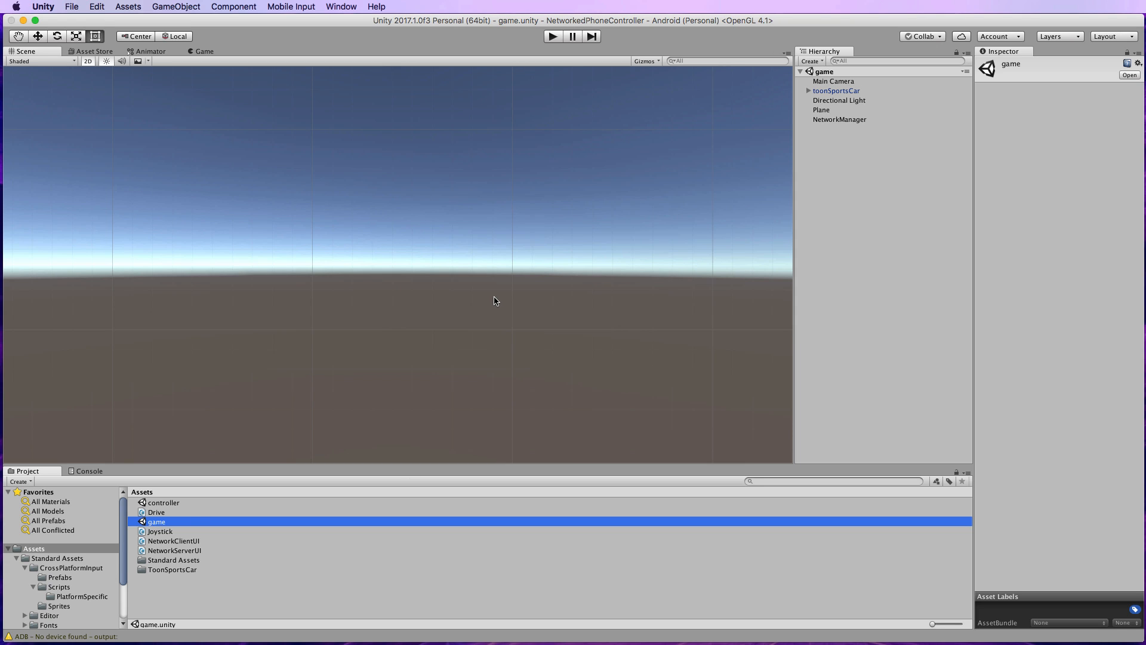
{"action": "mouse_move", "coordinate": [861, 119]}
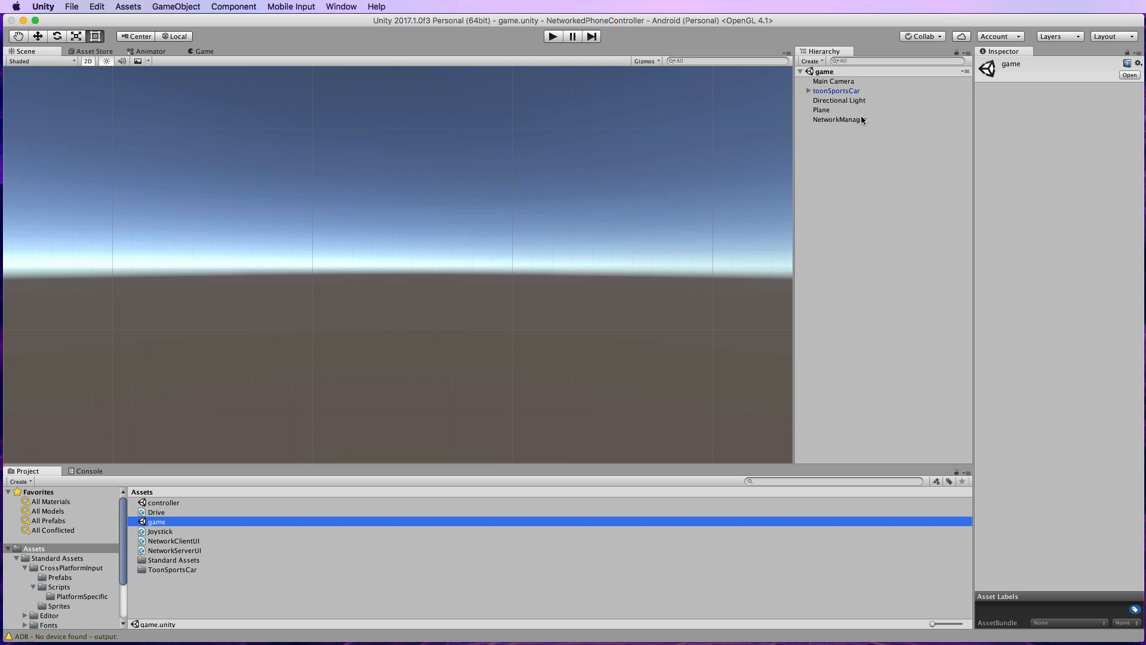
{"action": "left_click", "coordinate": [836, 90]}
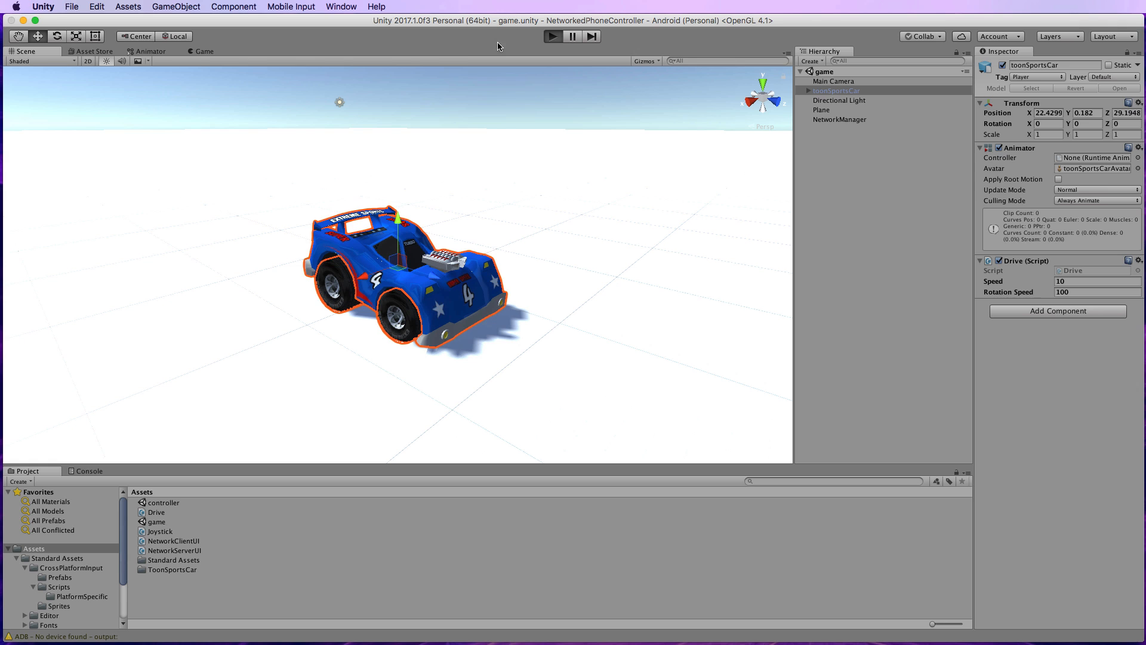
{"action": "left_click", "coordinate": [552, 36]}
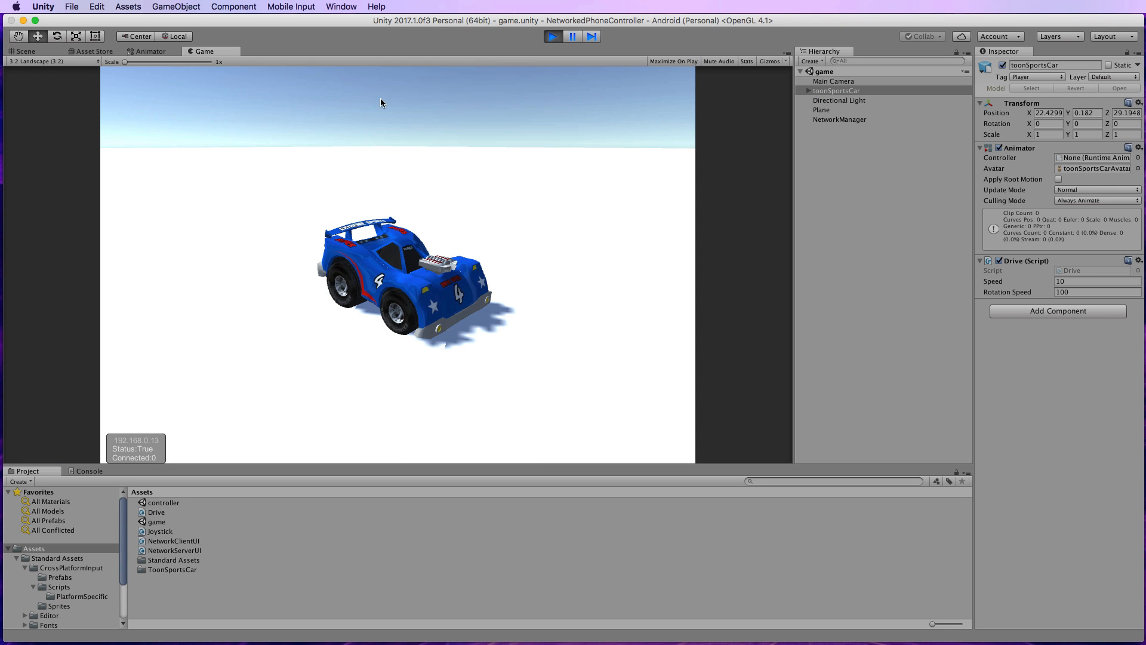
{"action": "mouse_move", "coordinate": [189, 455]}
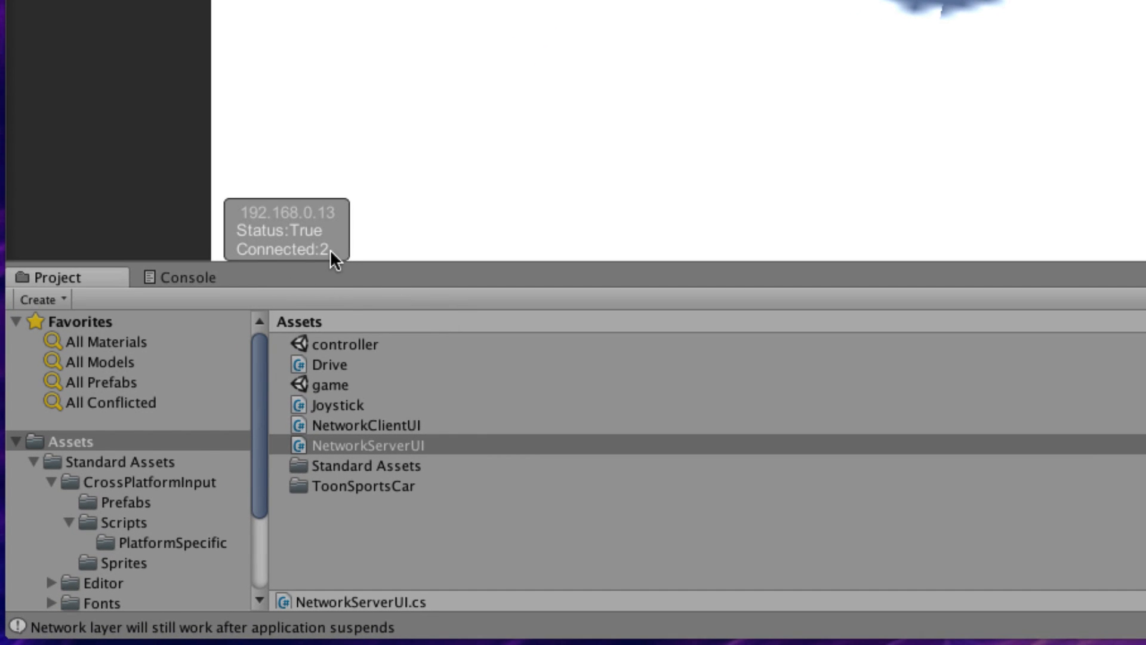
{"action": "mouse_move", "coordinate": [289, 258]}
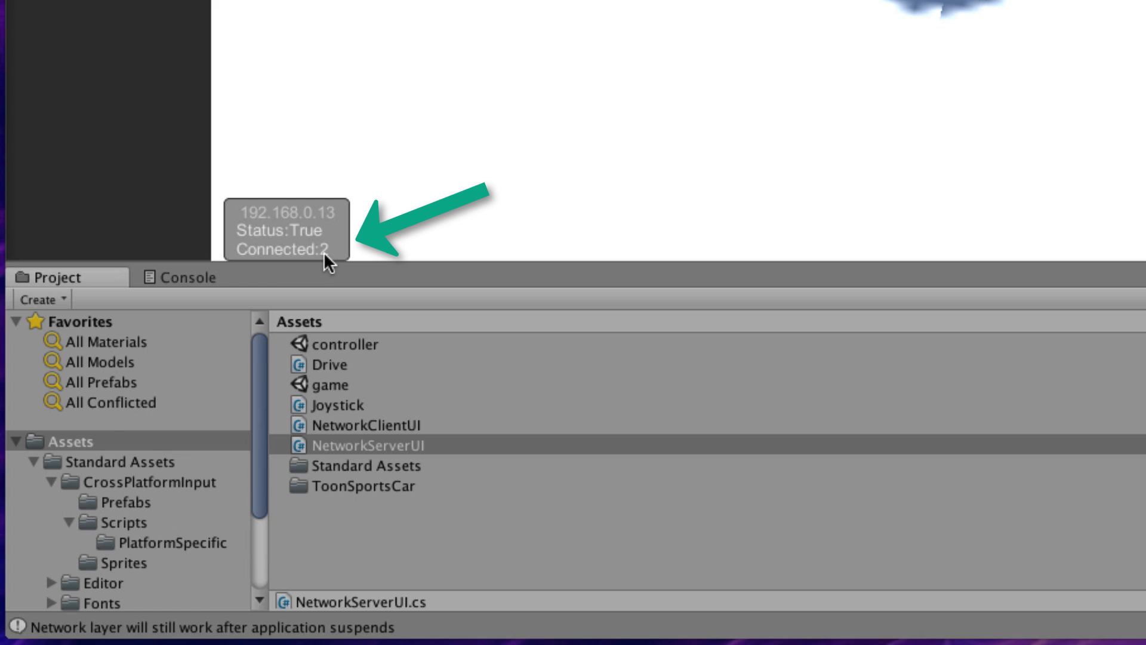
{"action": "mouse_move", "coordinate": [304, 258]}
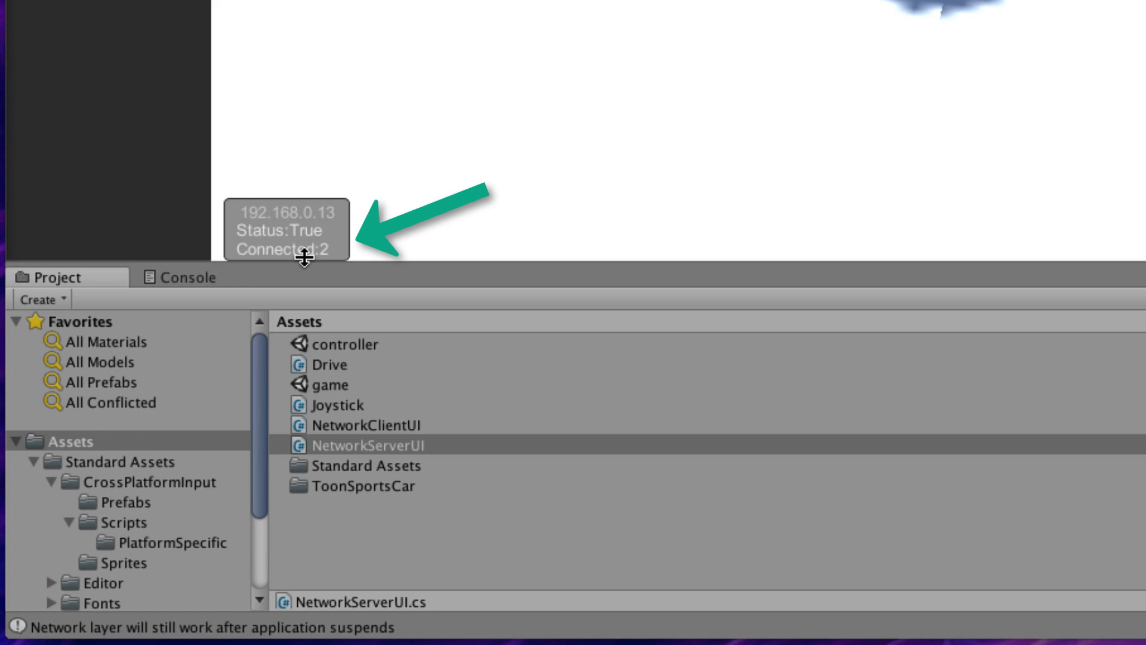
{"action": "mouse_move", "coordinate": [333, 522]}
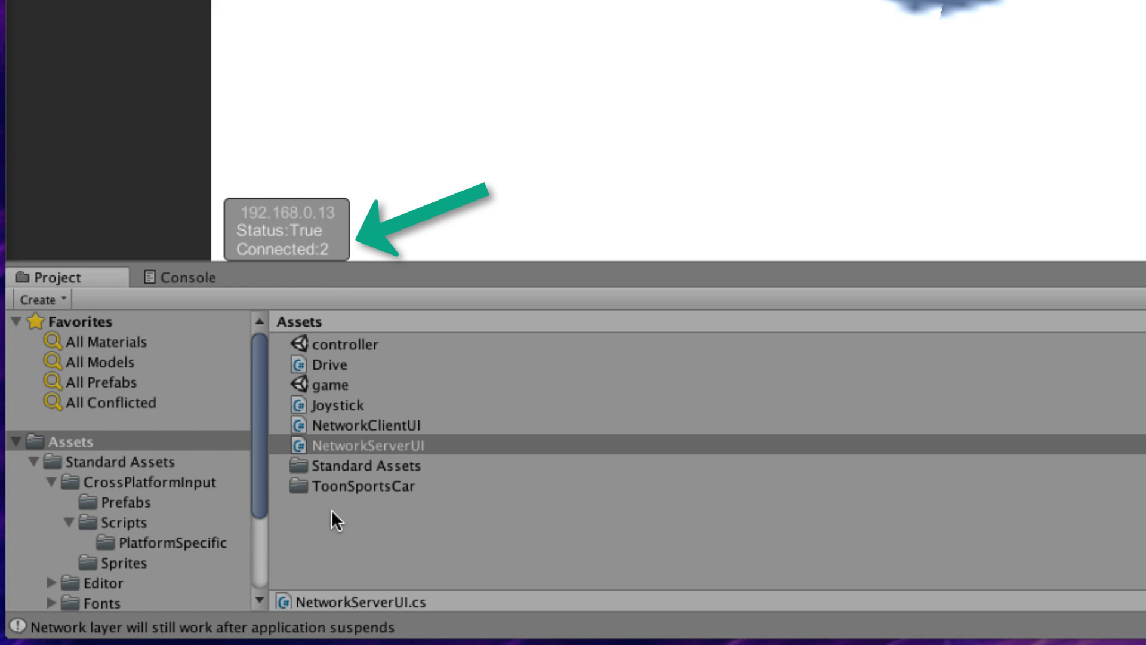
{"action": "mouse_move", "coordinate": [358, 380]}
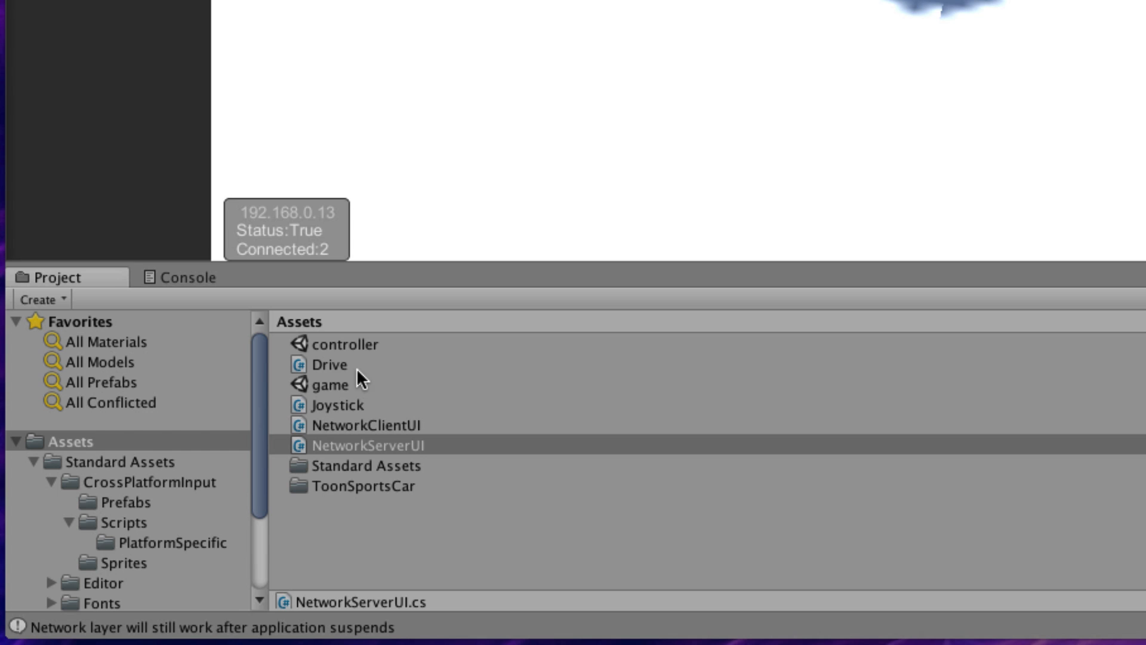
{"action": "mouse_move", "coordinate": [316, 455]}
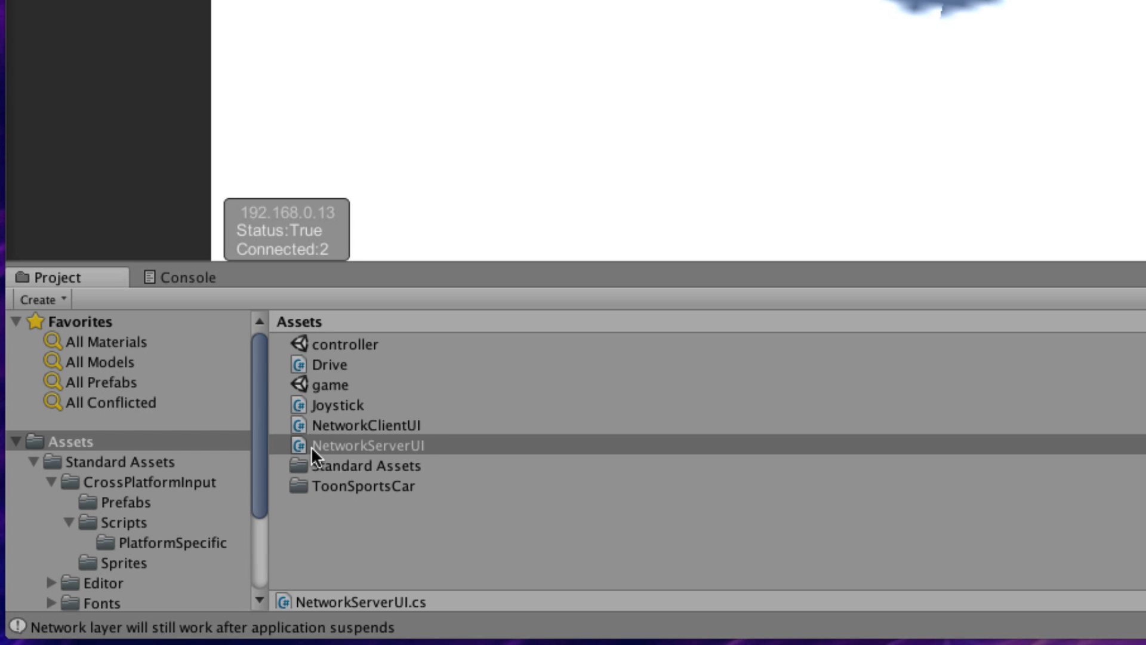
Reopen the NetworkServerUI script in Sublime Text while the overlay shows Connected:2.
{"action": "double_click", "coordinate": [357, 445]}
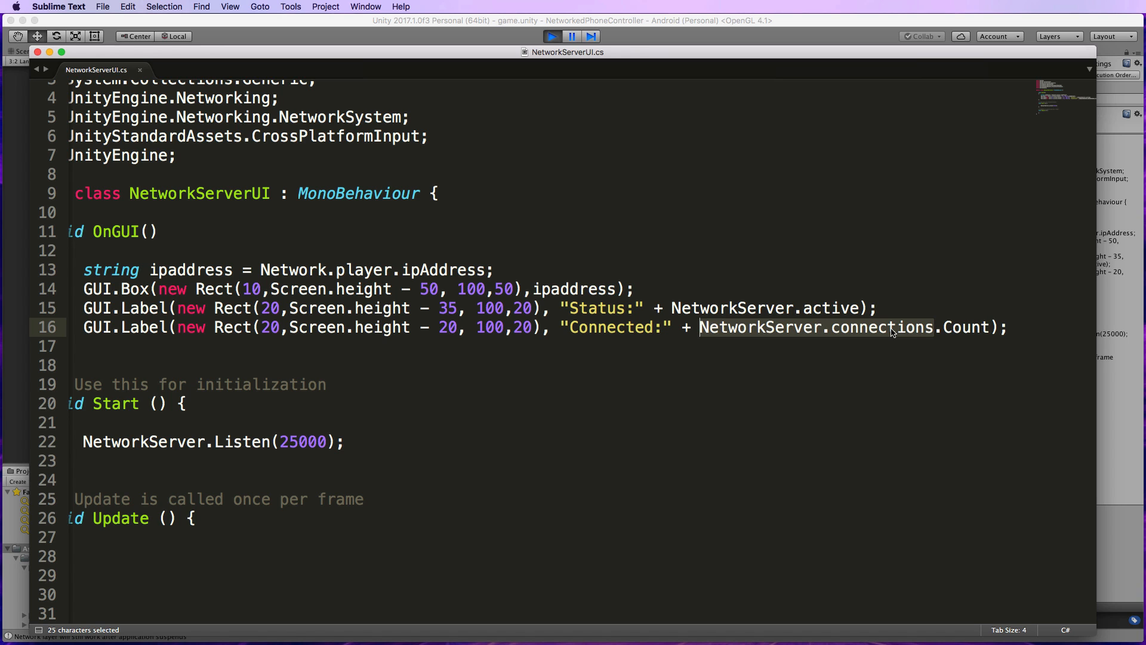
{"action": "mouse_move", "coordinate": [880, 333]}
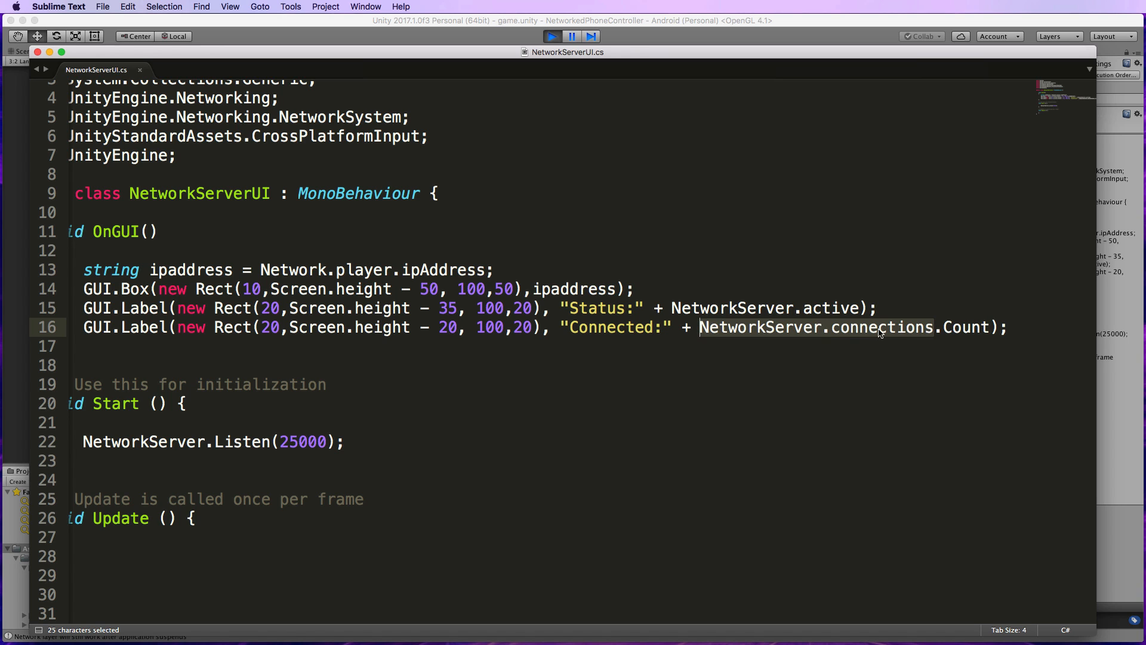
{"action": "mouse_move", "coordinate": [917, 334]}
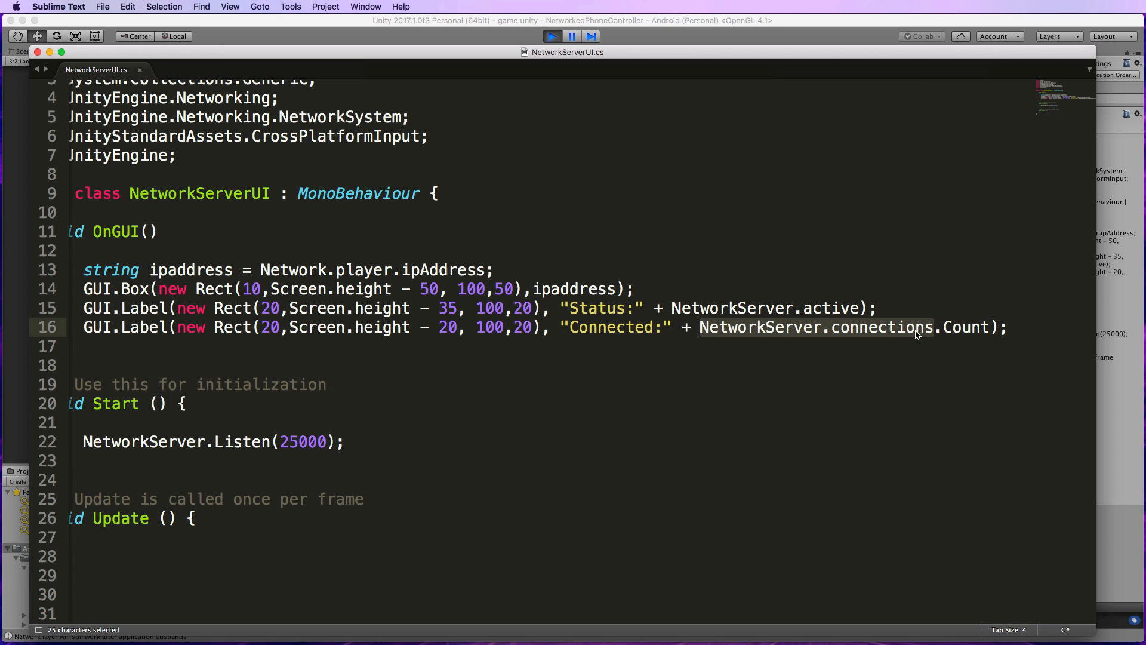
{"action": "mouse_move", "coordinate": [847, 333]}
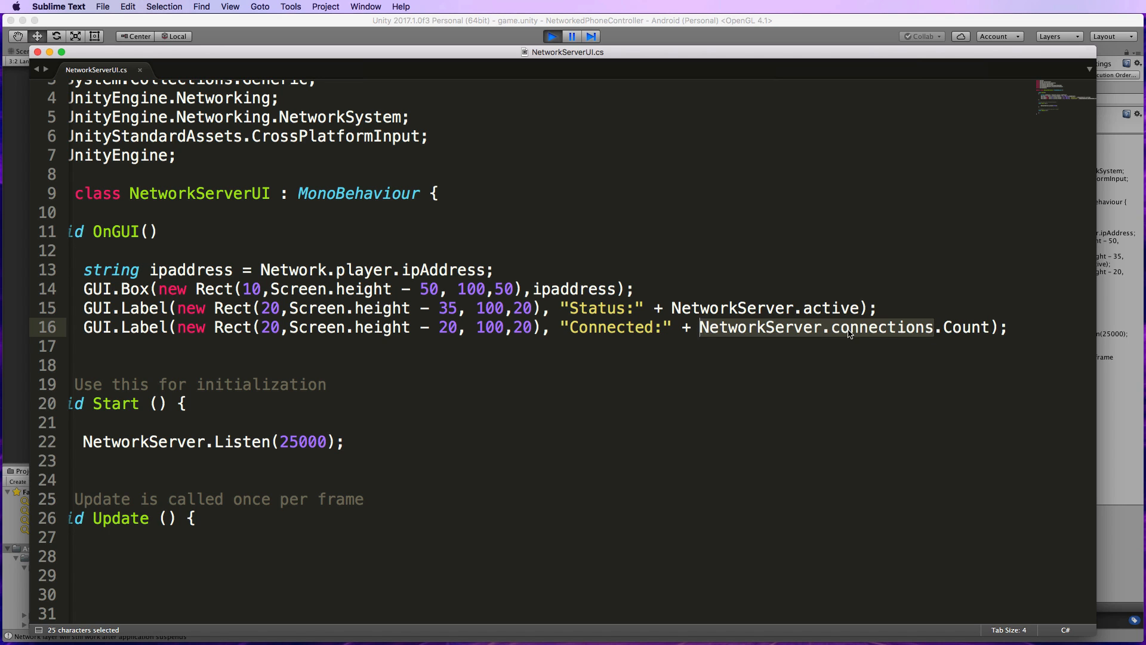
{"action": "mouse_move", "coordinate": [913, 333]}
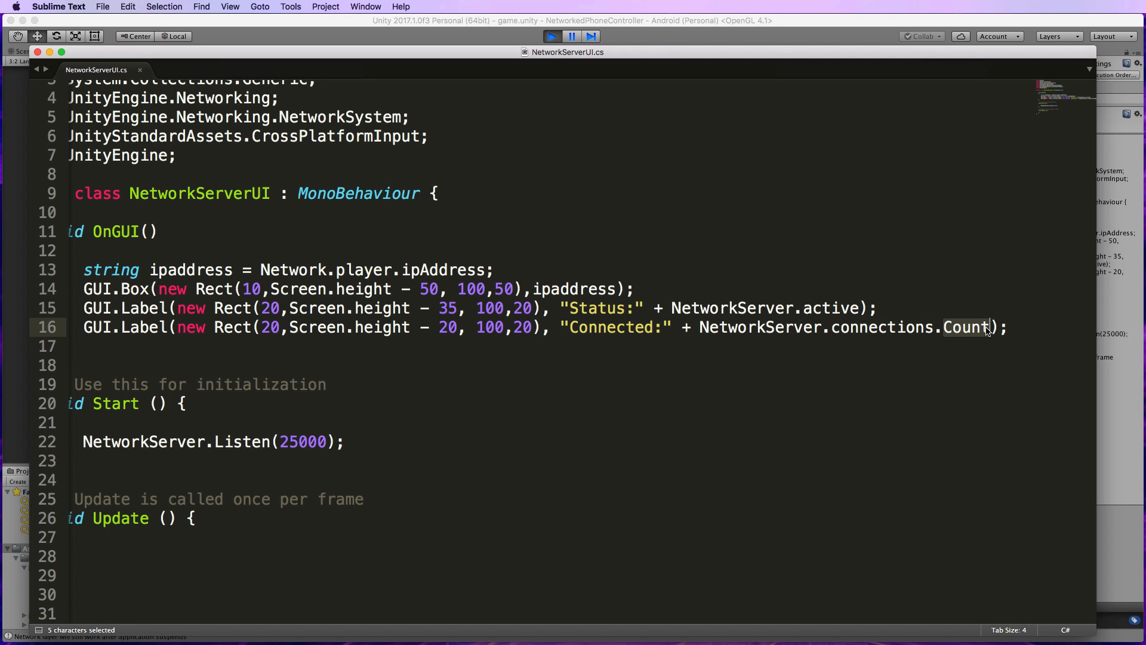
{"action": "mouse_move", "coordinate": [336, 370]}
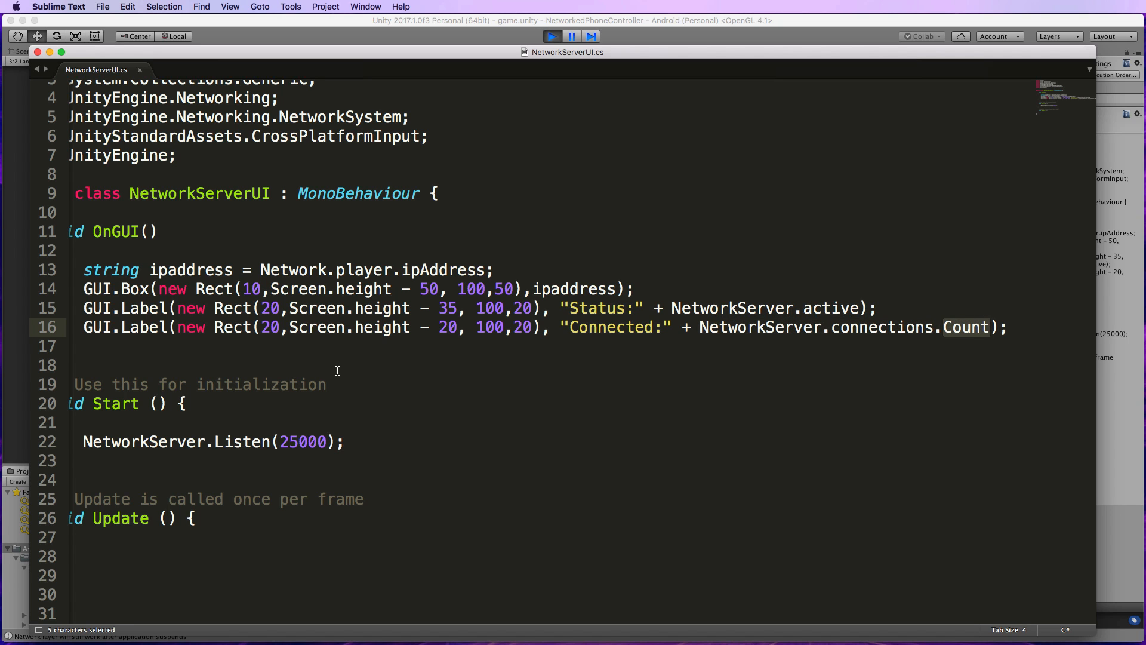
{"action": "mouse_move", "coordinate": [549, 371]}
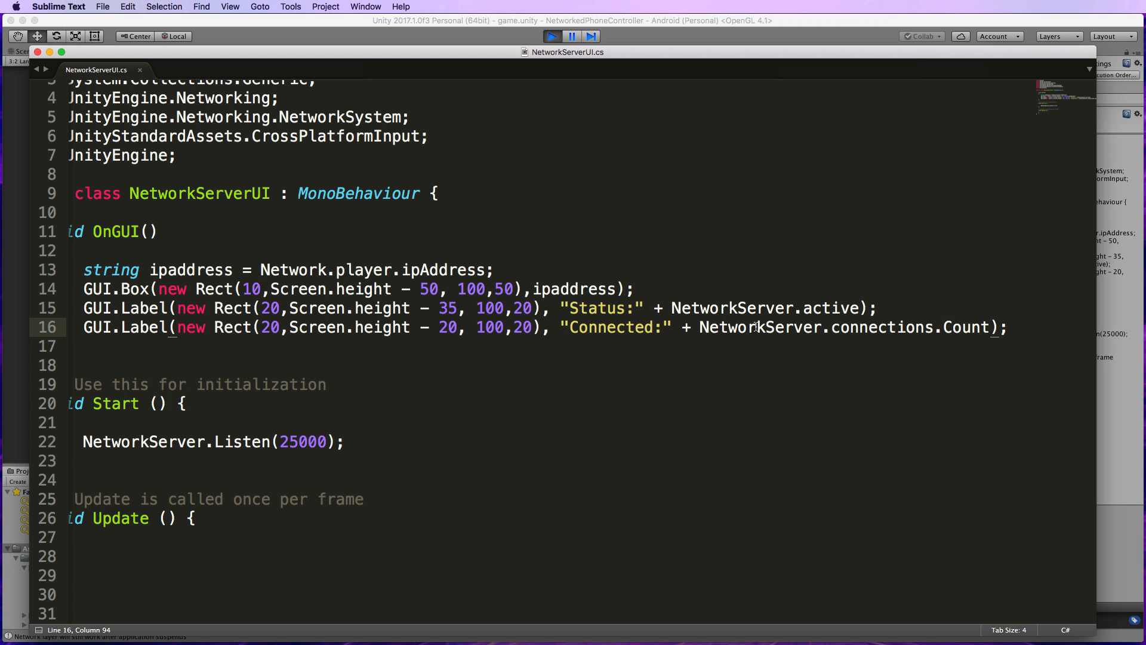
{"action": "double_click", "coordinate": [815, 327]}
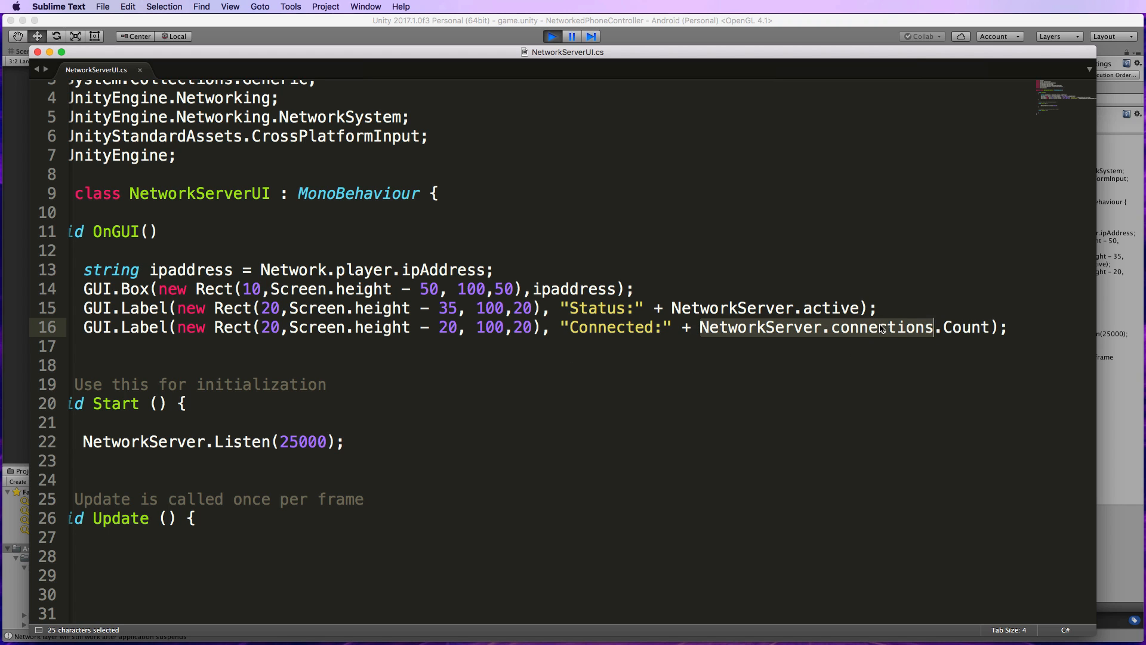
{"action": "mouse_move", "coordinate": [883, 334]}
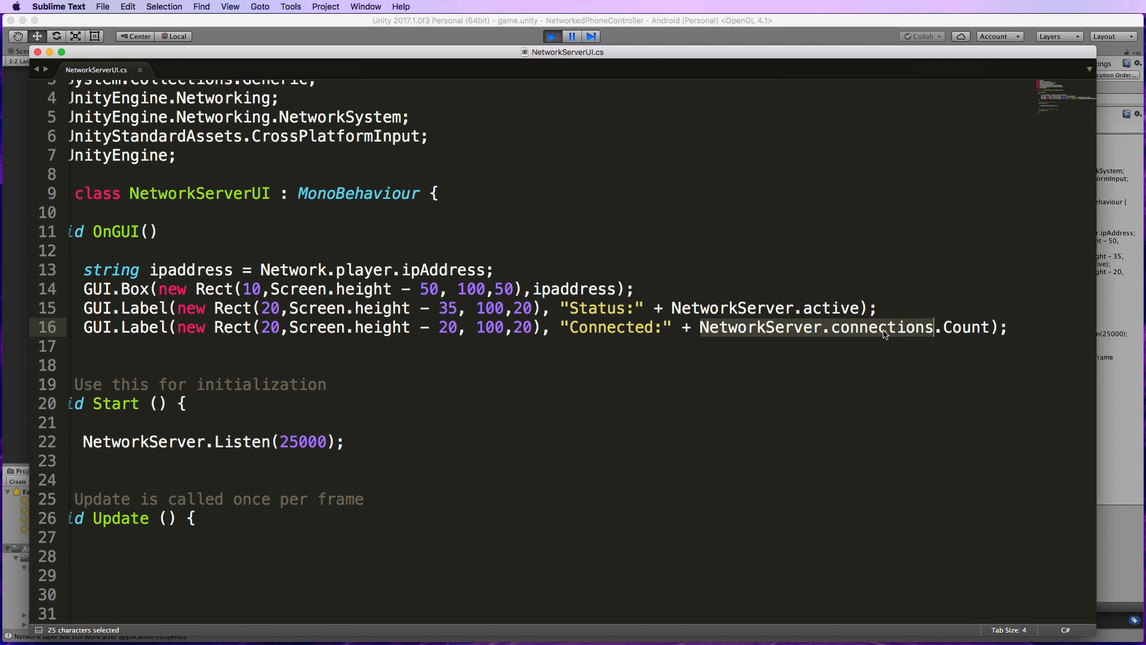
{"action": "mouse_move", "coordinate": [942, 333]}
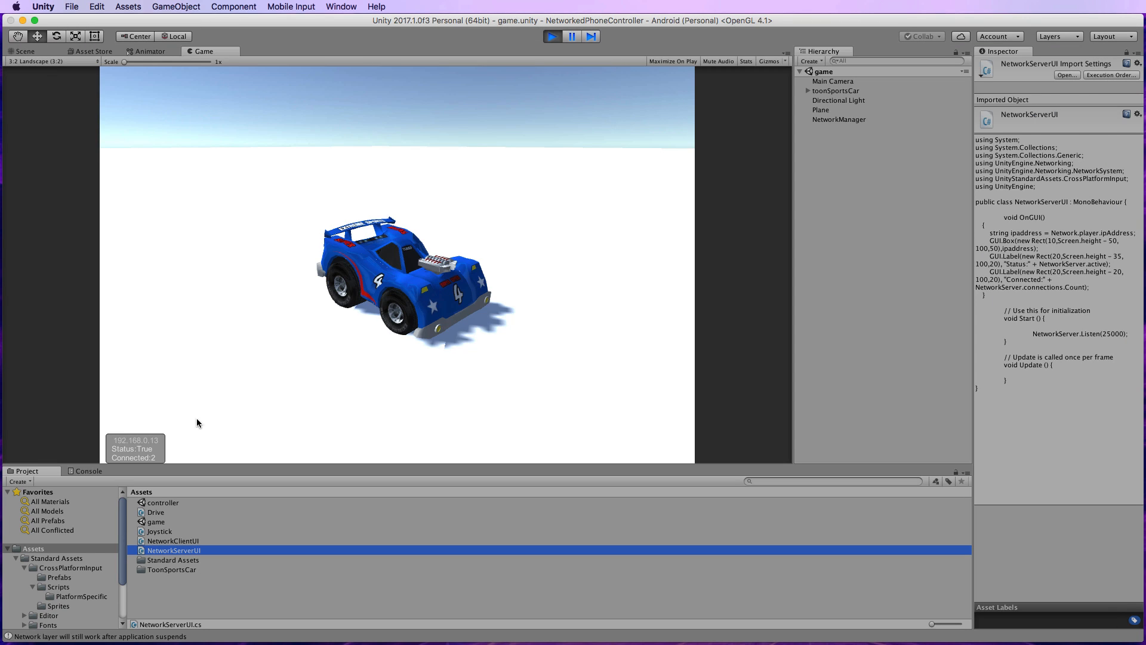
{"action": "mouse_move", "coordinate": [275, 451]}
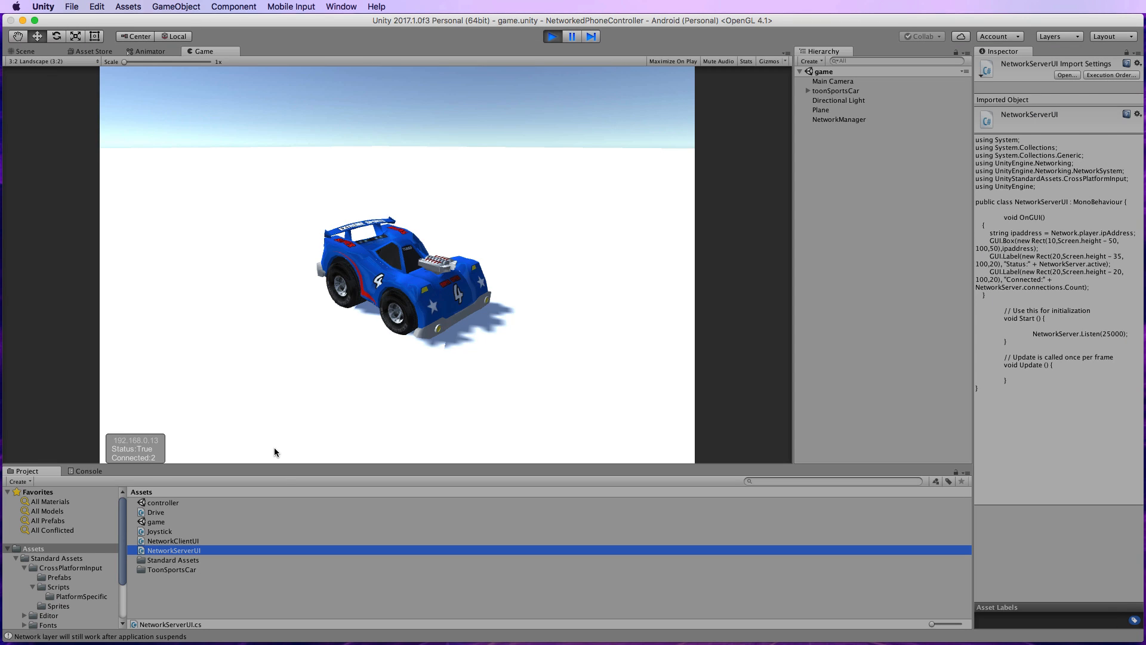
{"action": "mouse_move", "coordinate": [225, 494]}
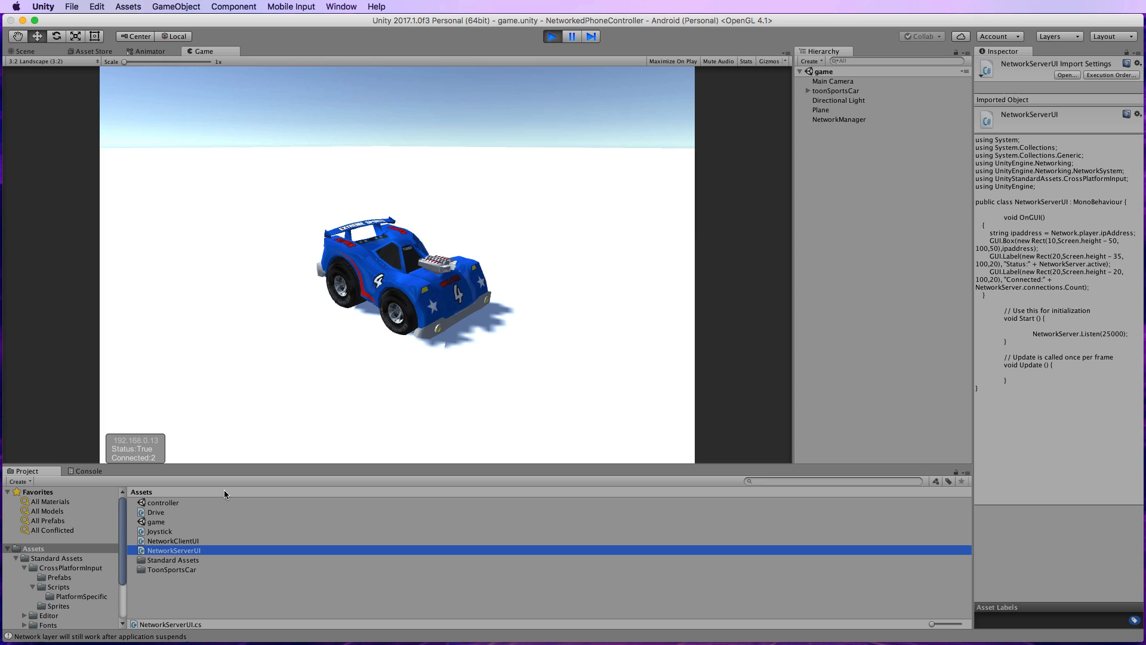
{"action": "mouse_move", "coordinate": [259, 432]}
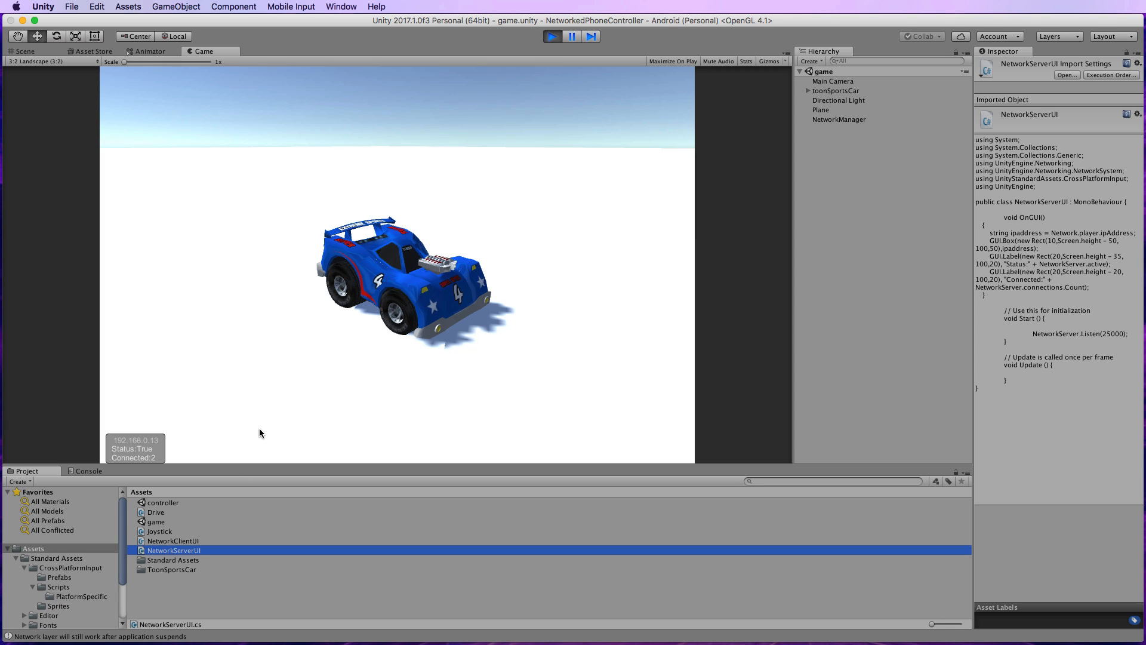
{"action": "mouse_move", "coordinate": [373, 450]}
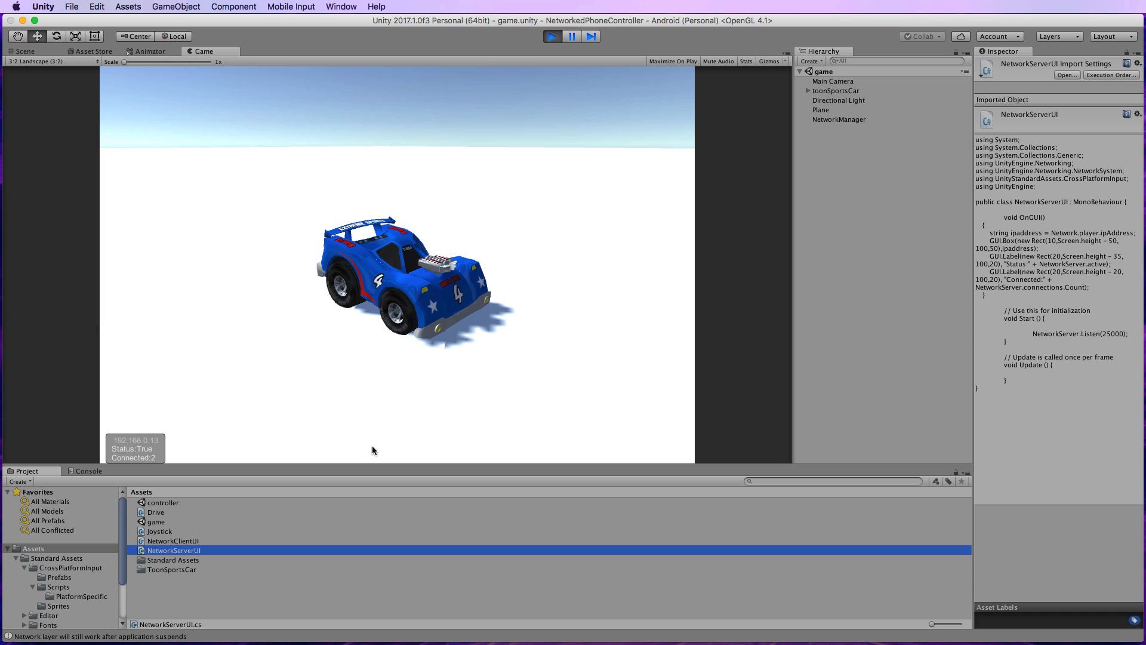
{"action": "mouse_move", "coordinate": [400, 304]}
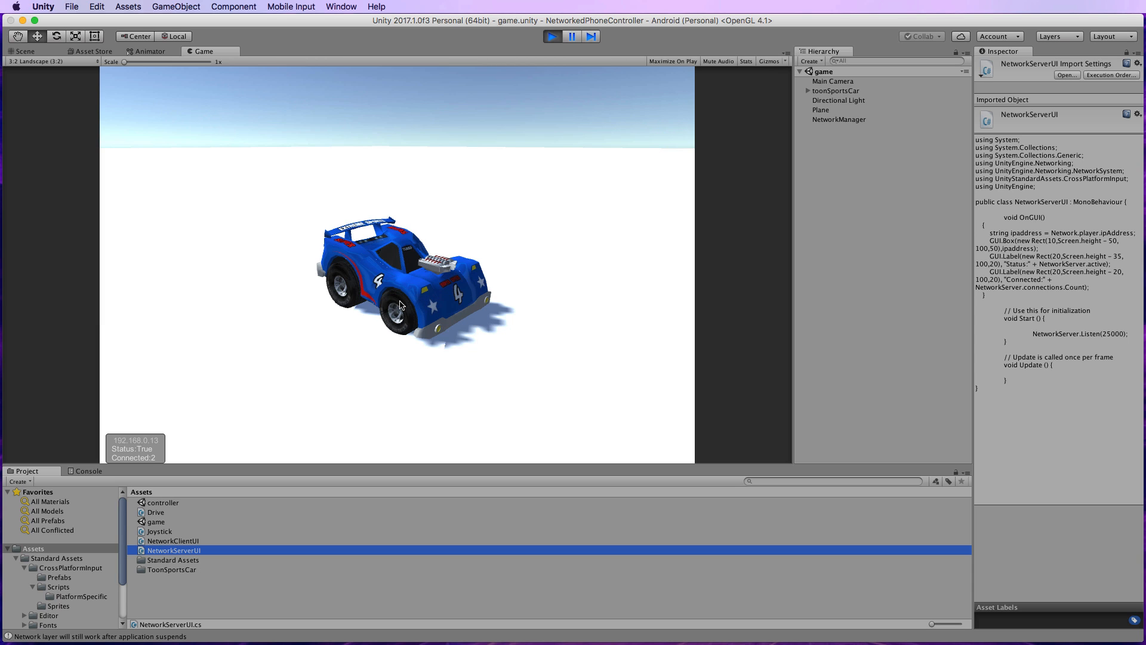